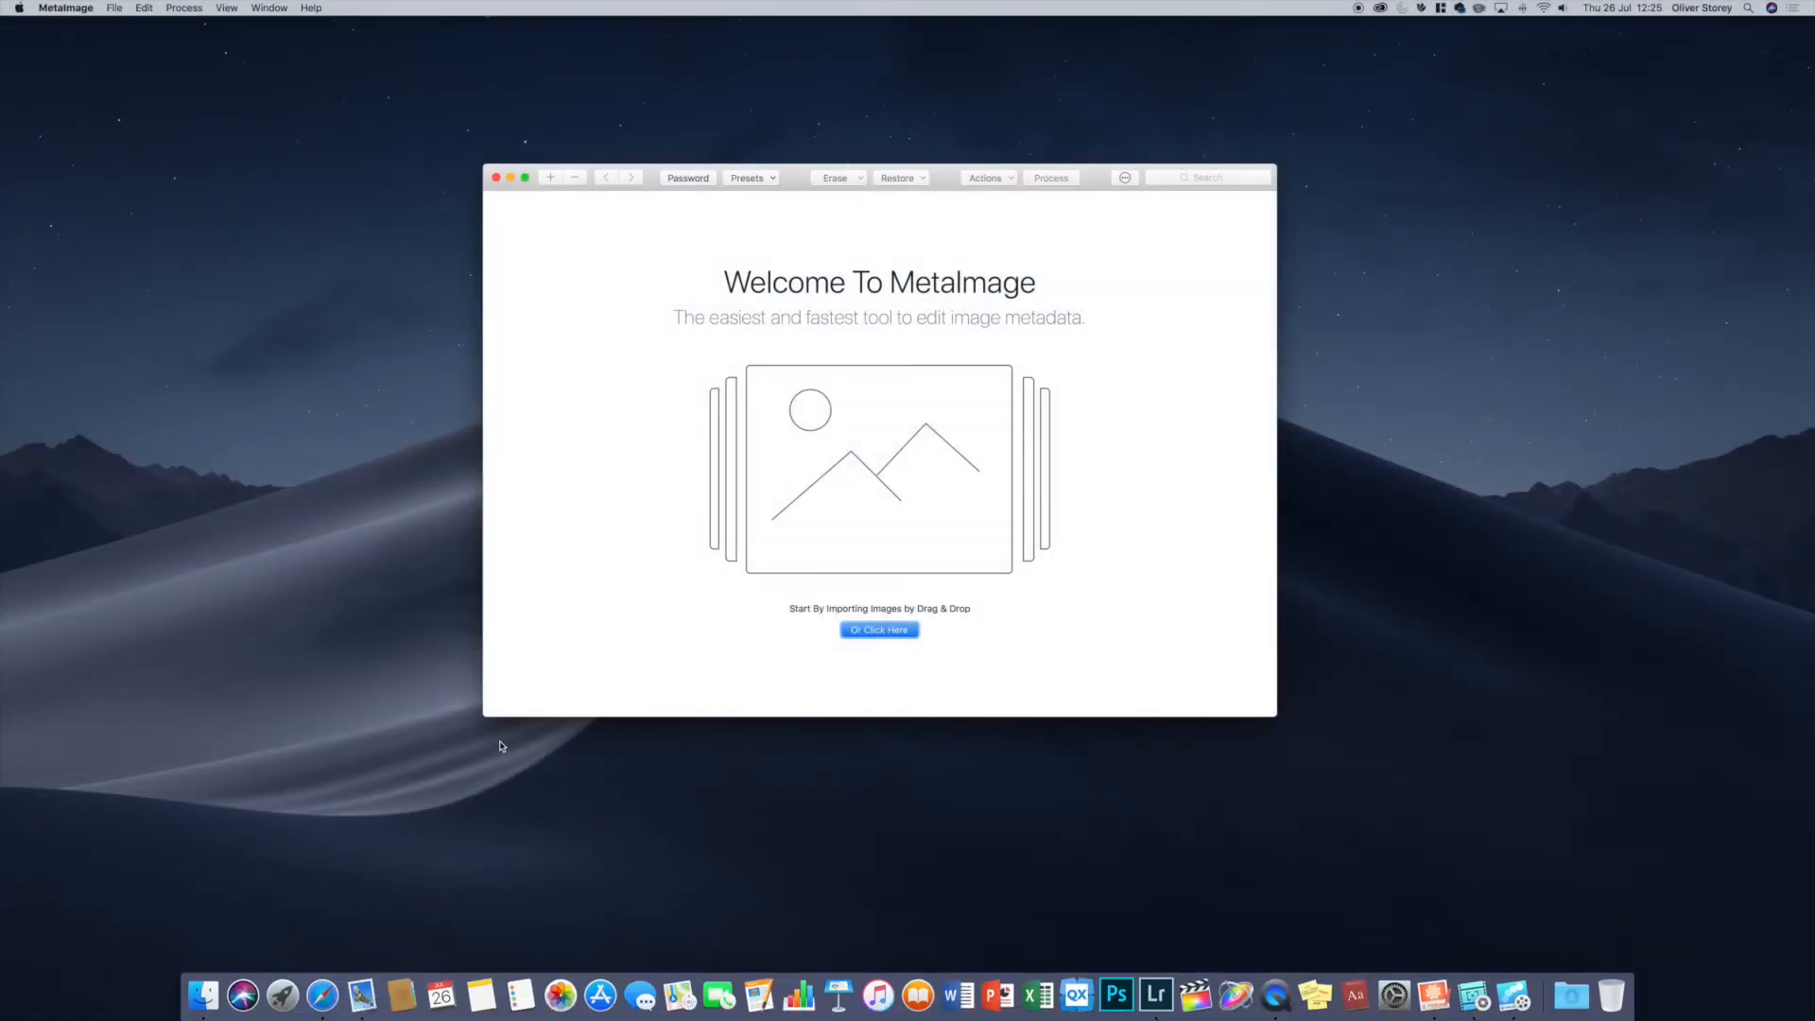
mouse_move(970, 520)
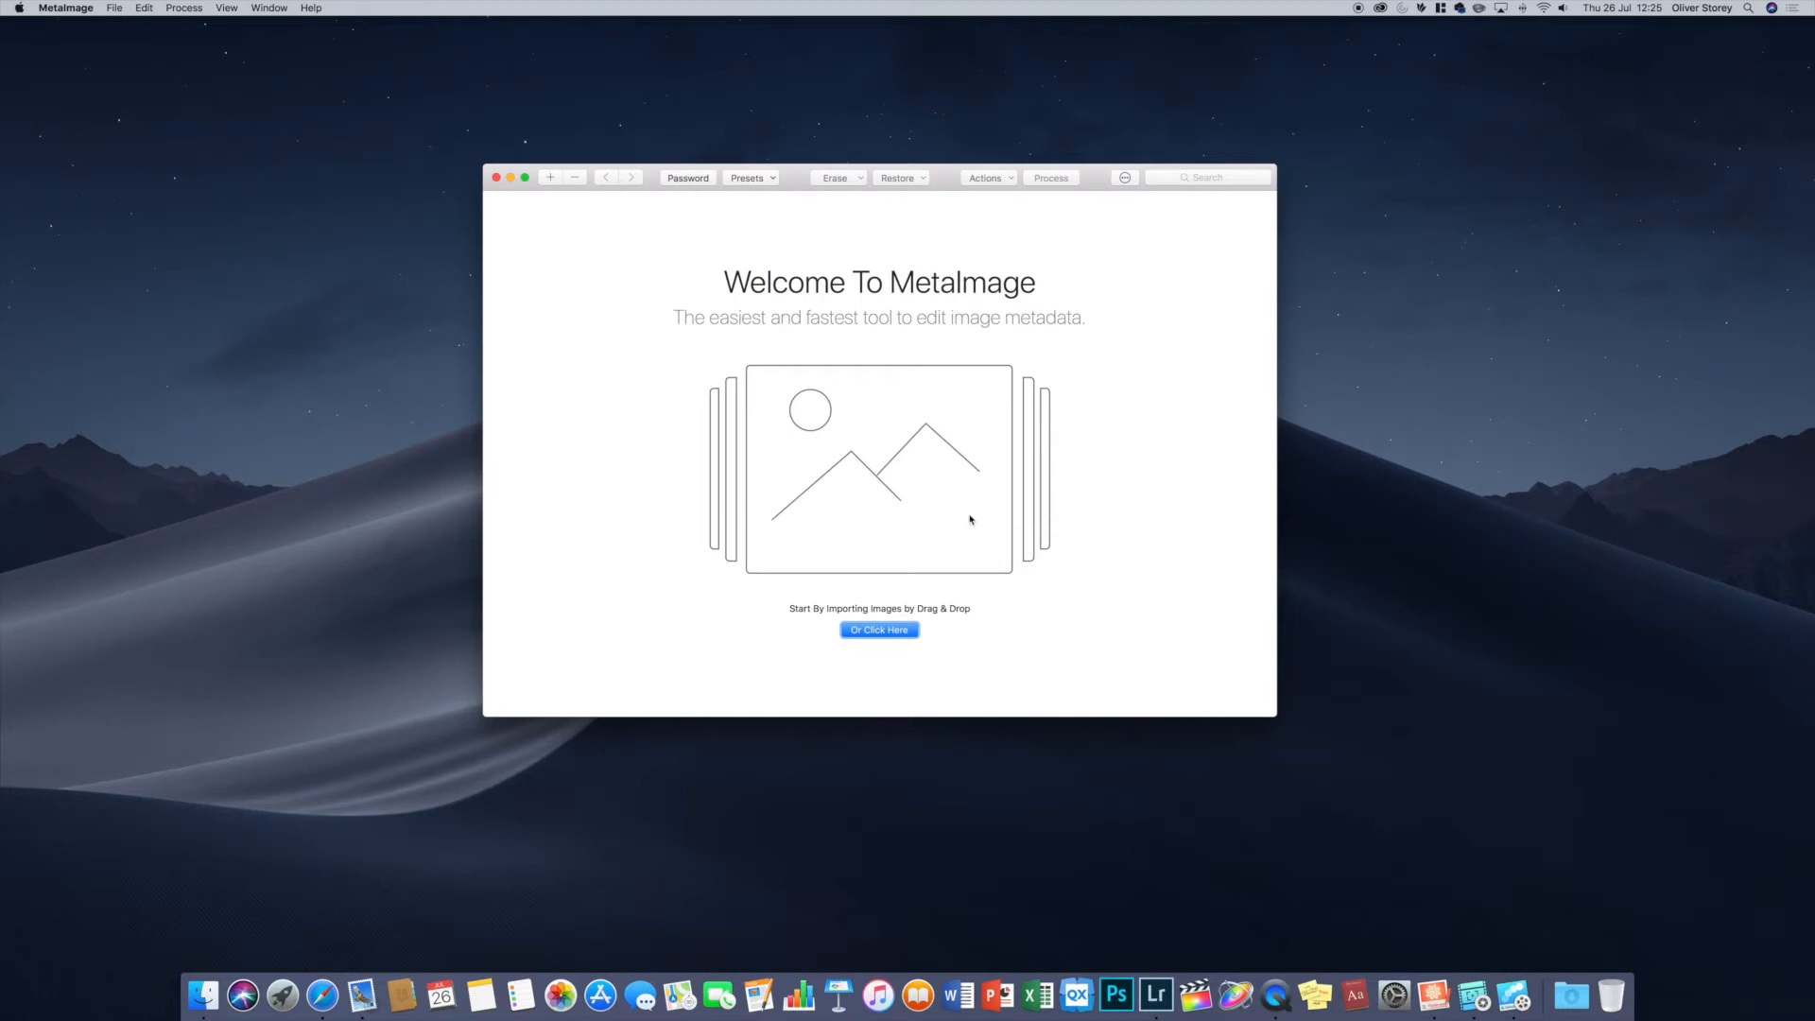
mouse_move(838, 395)
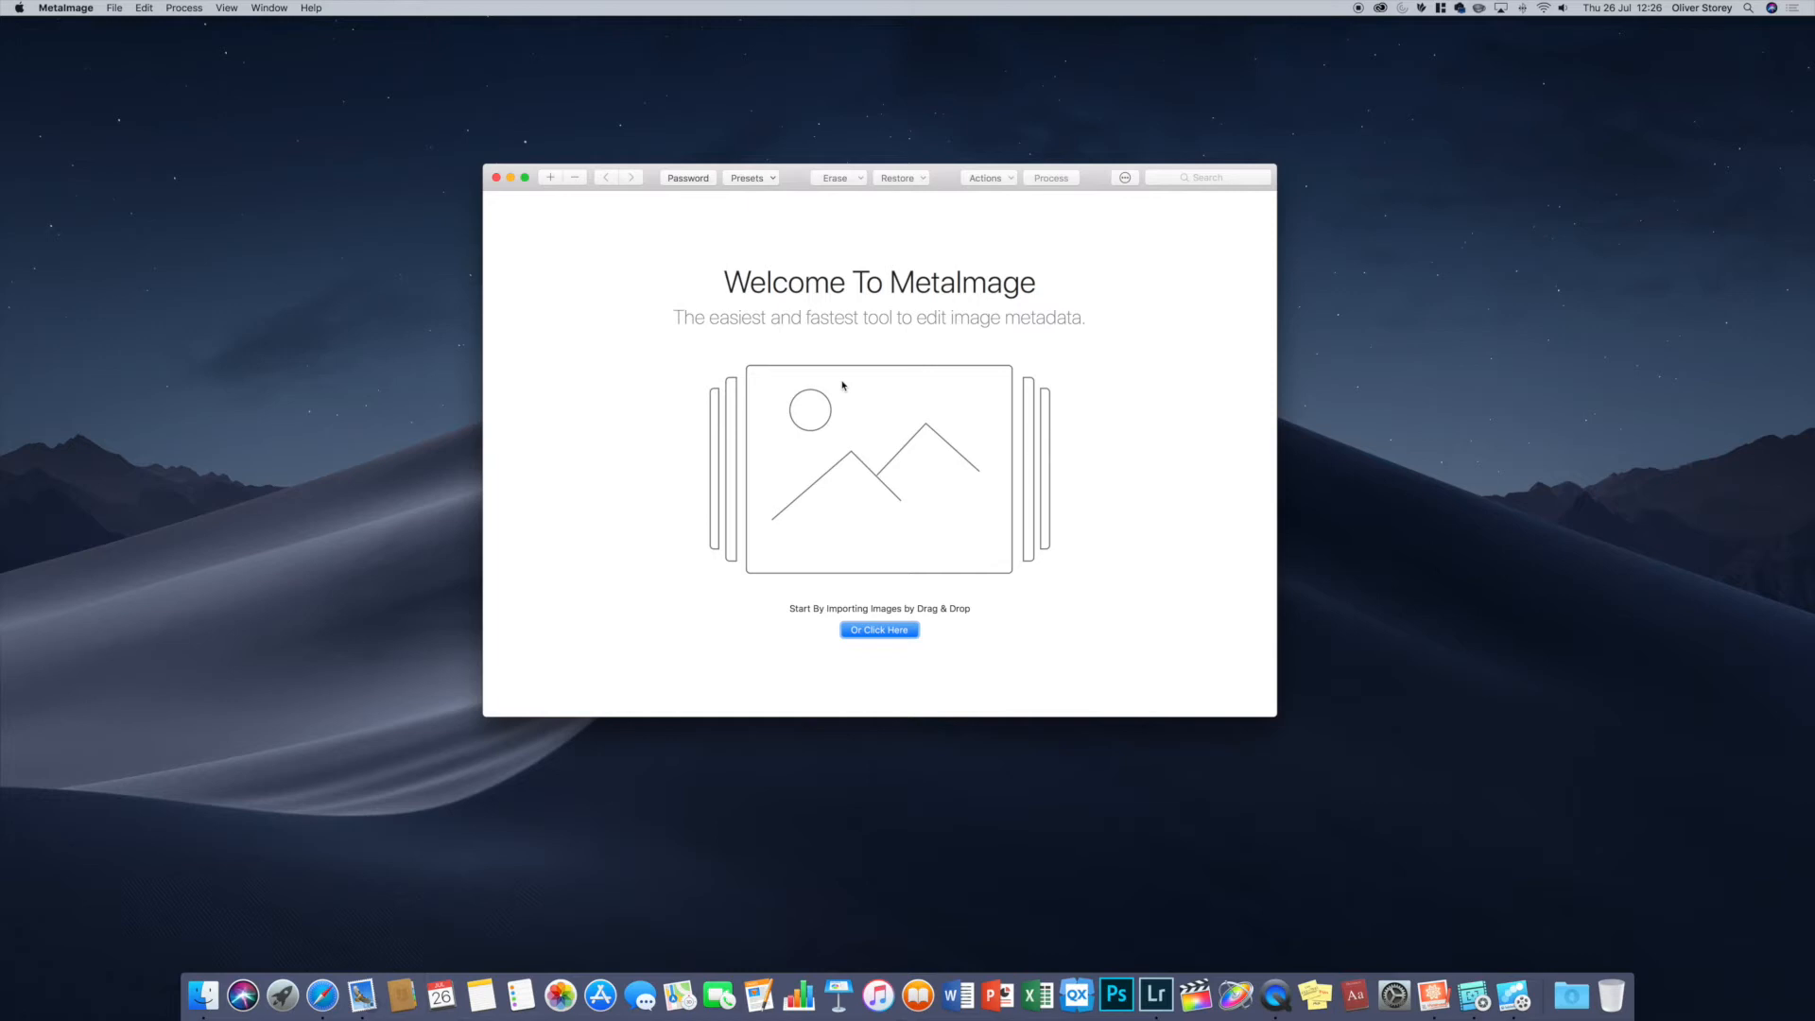
mouse_move(930, 244)
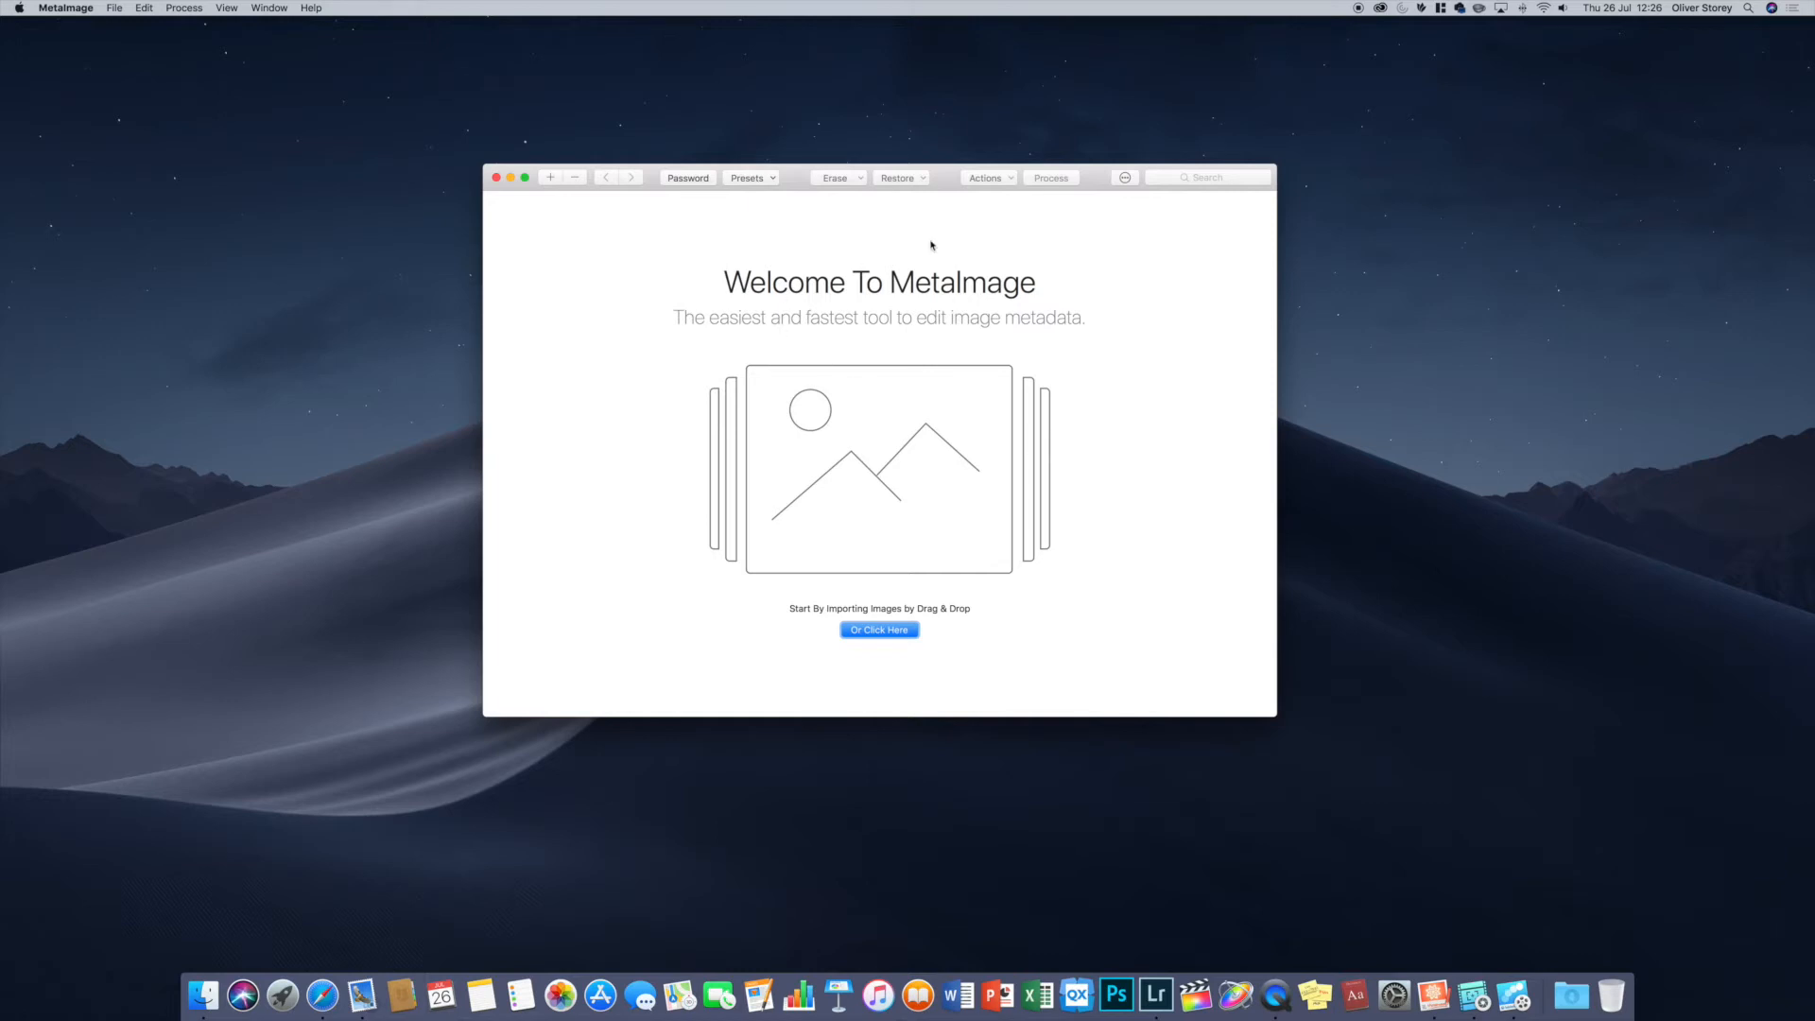
mouse_move(998, 478)
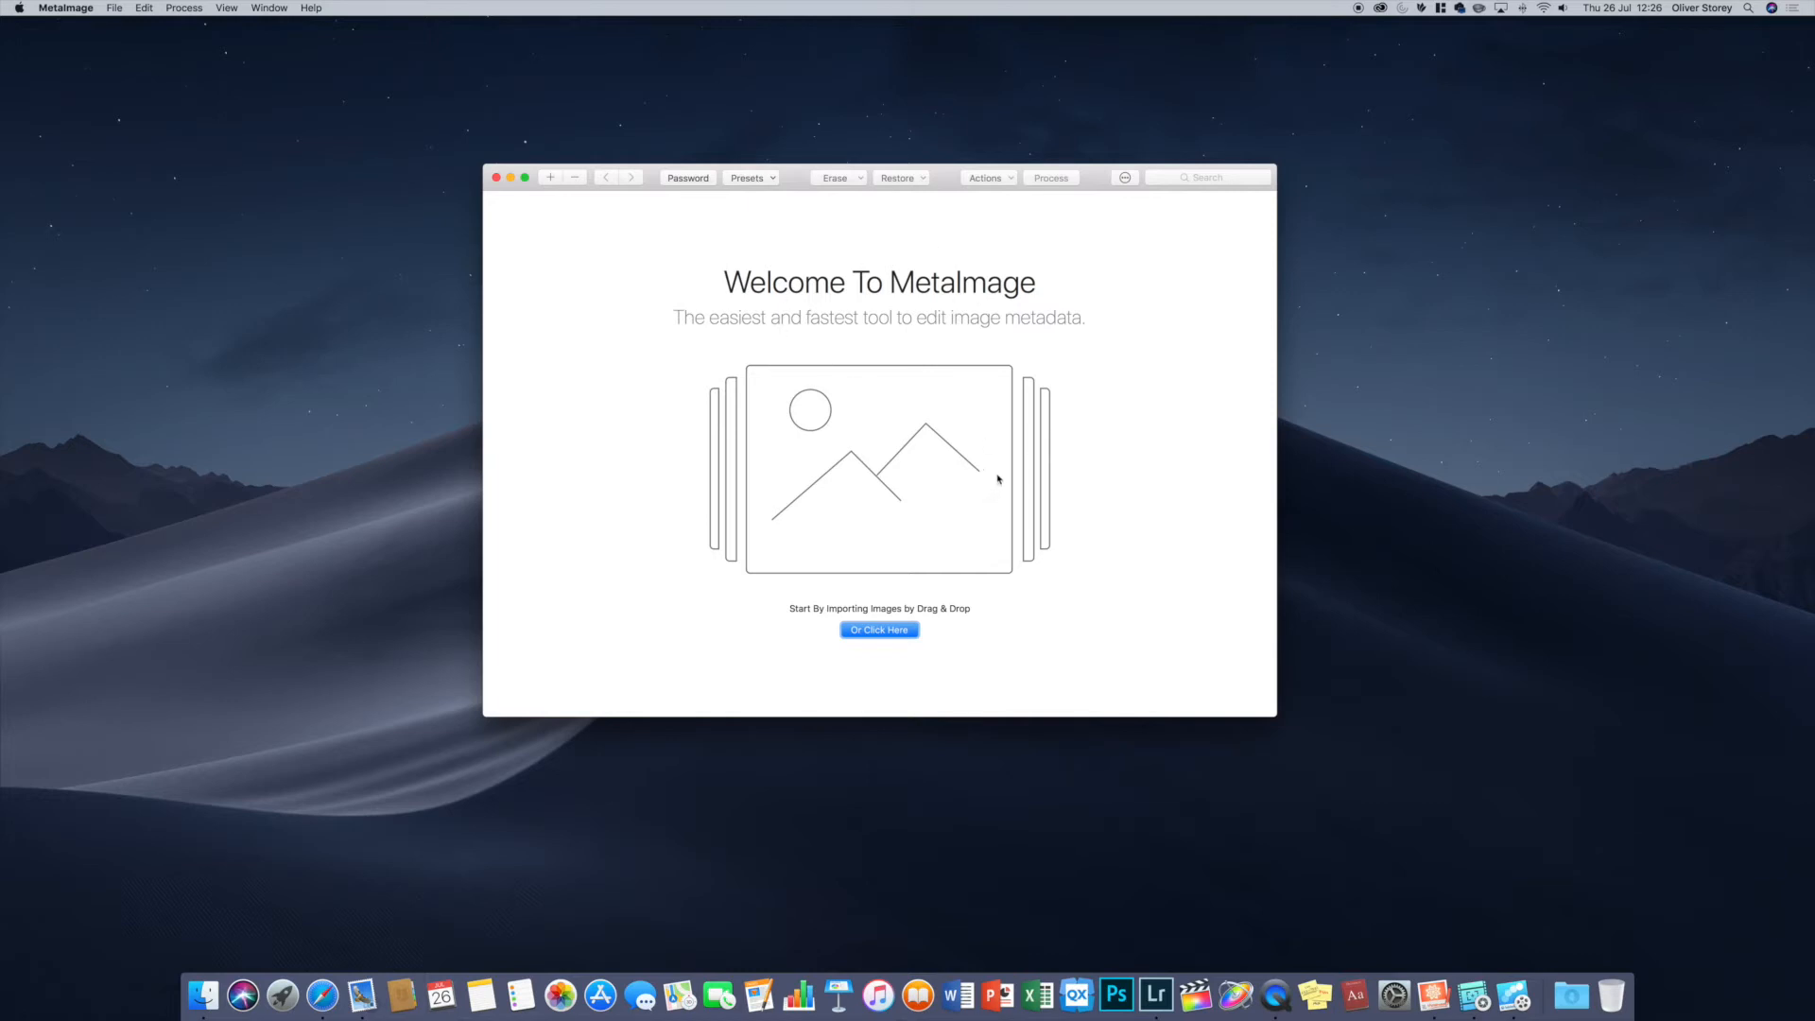
mouse_move(1200, 461)
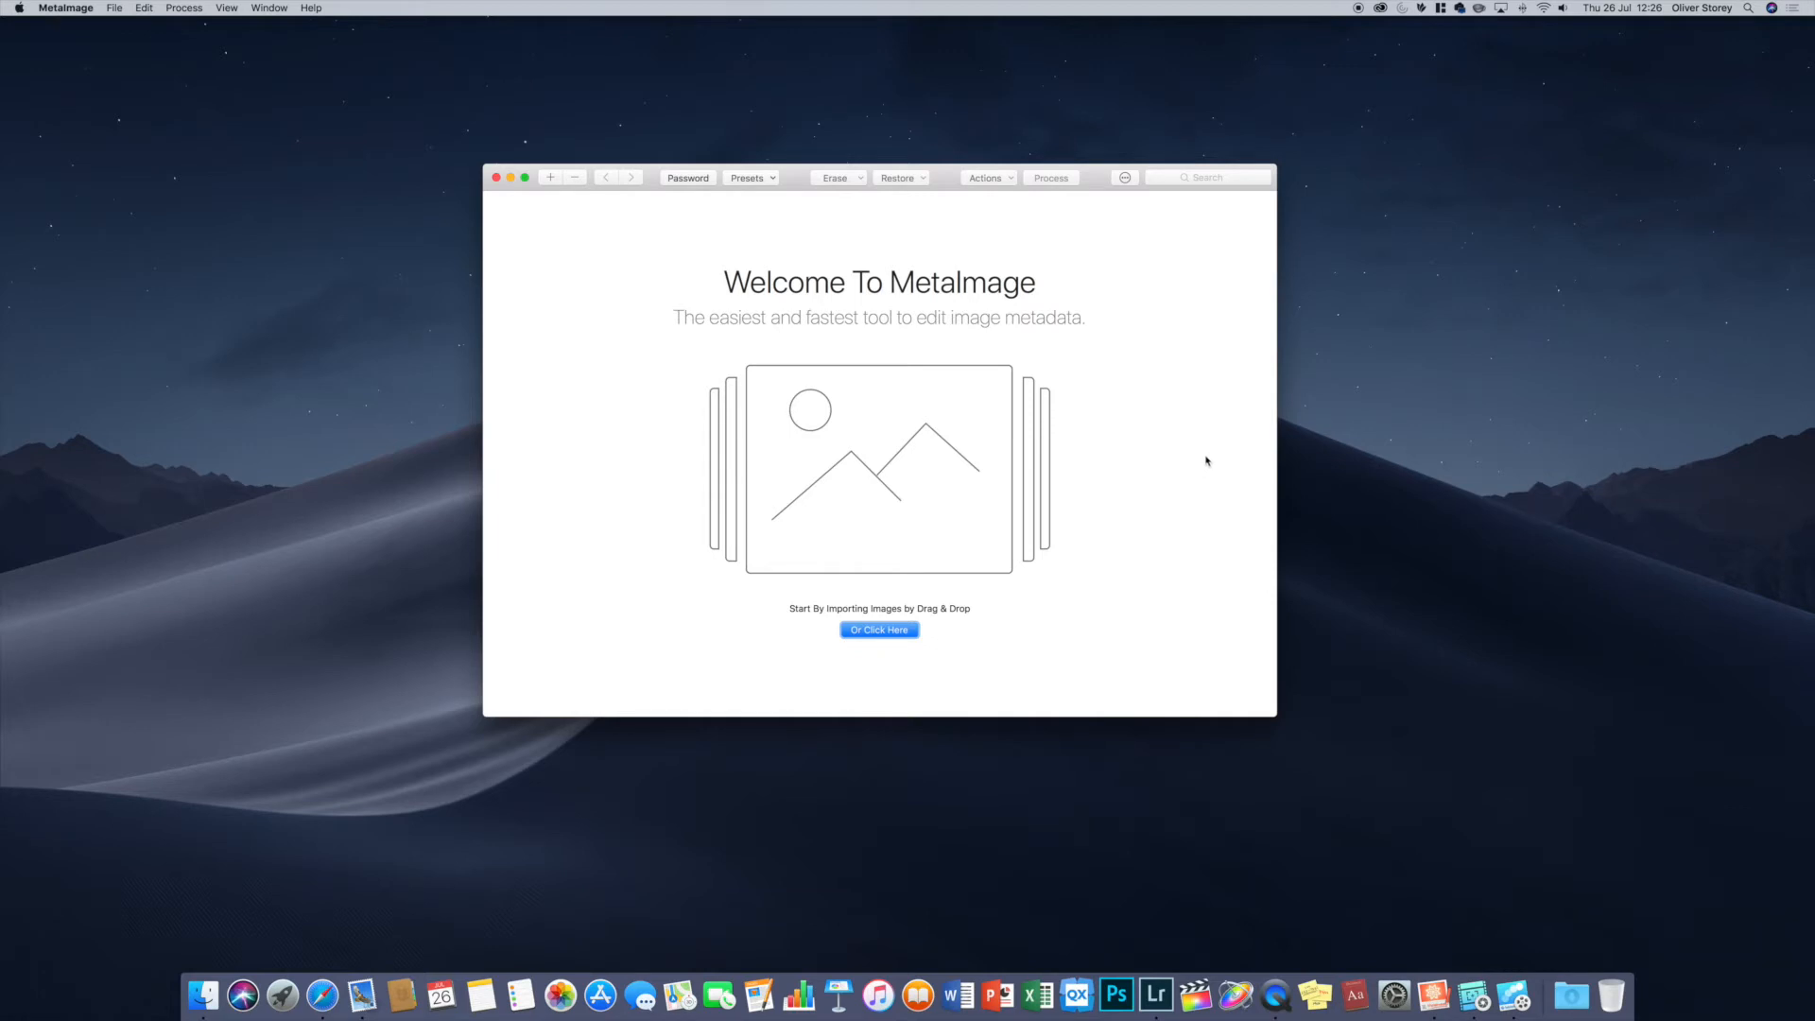
mouse_move(1203, 456)
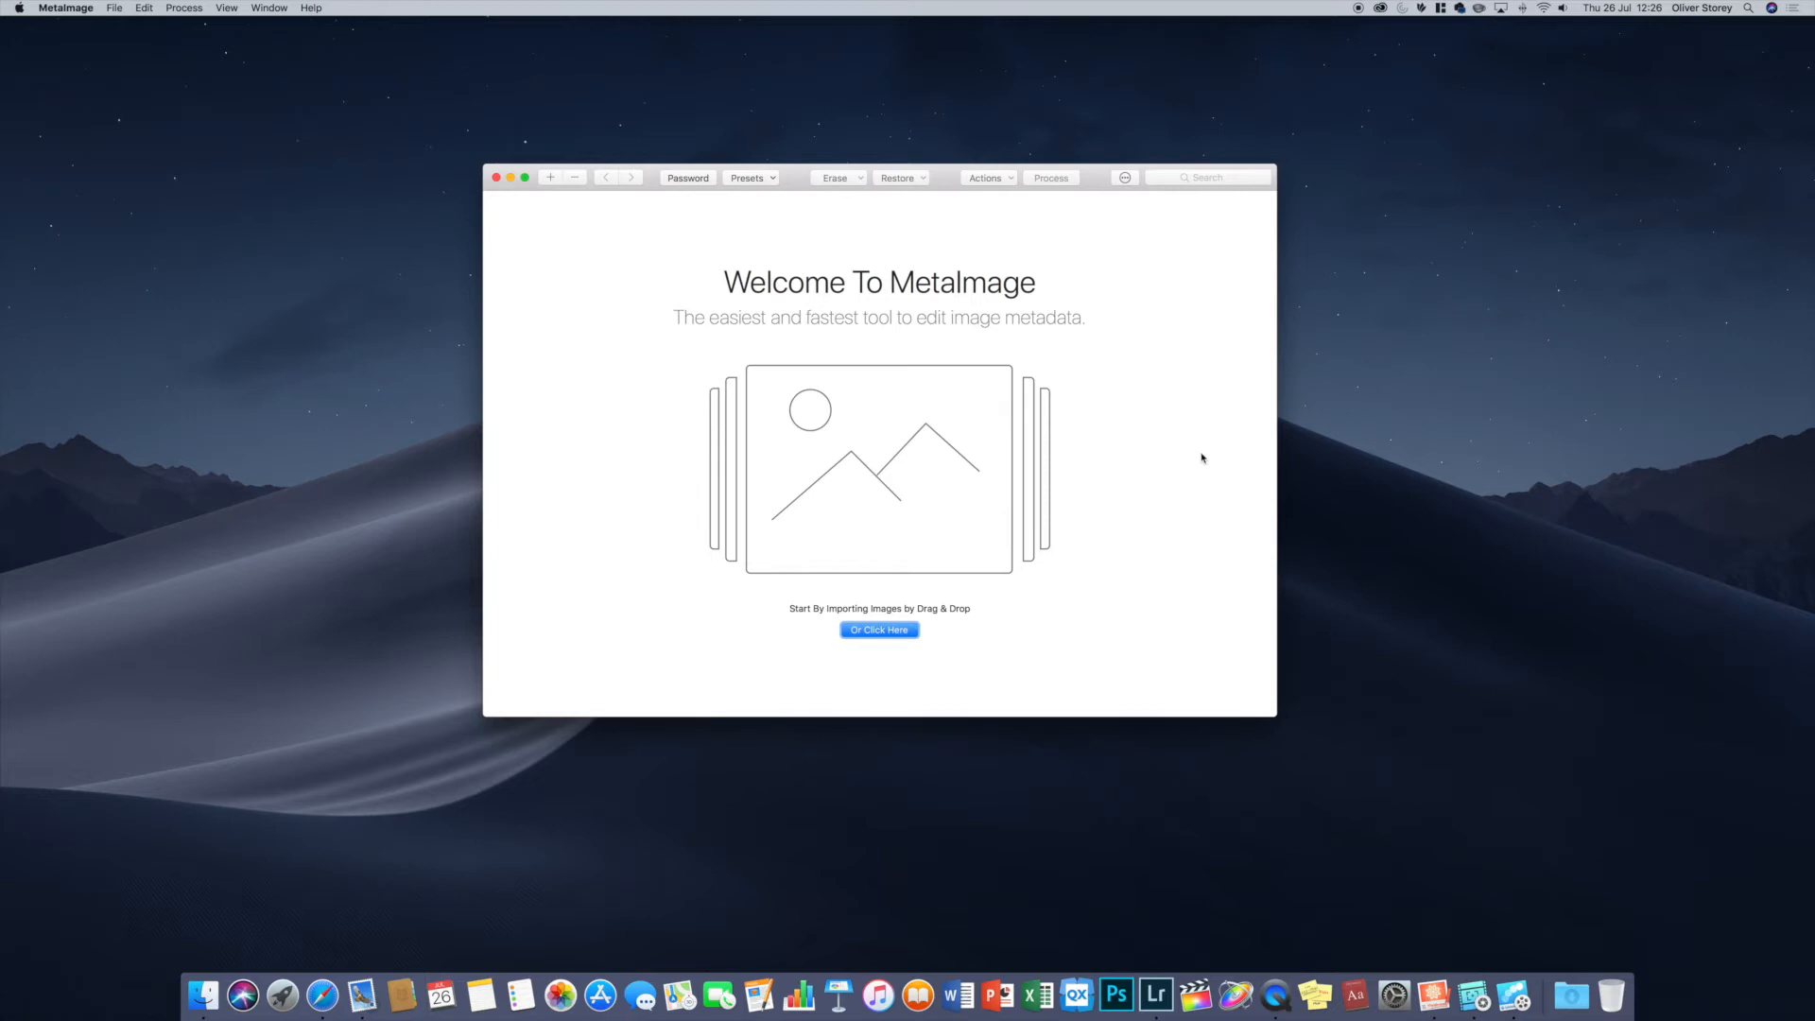
mouse_move(1195, 461)
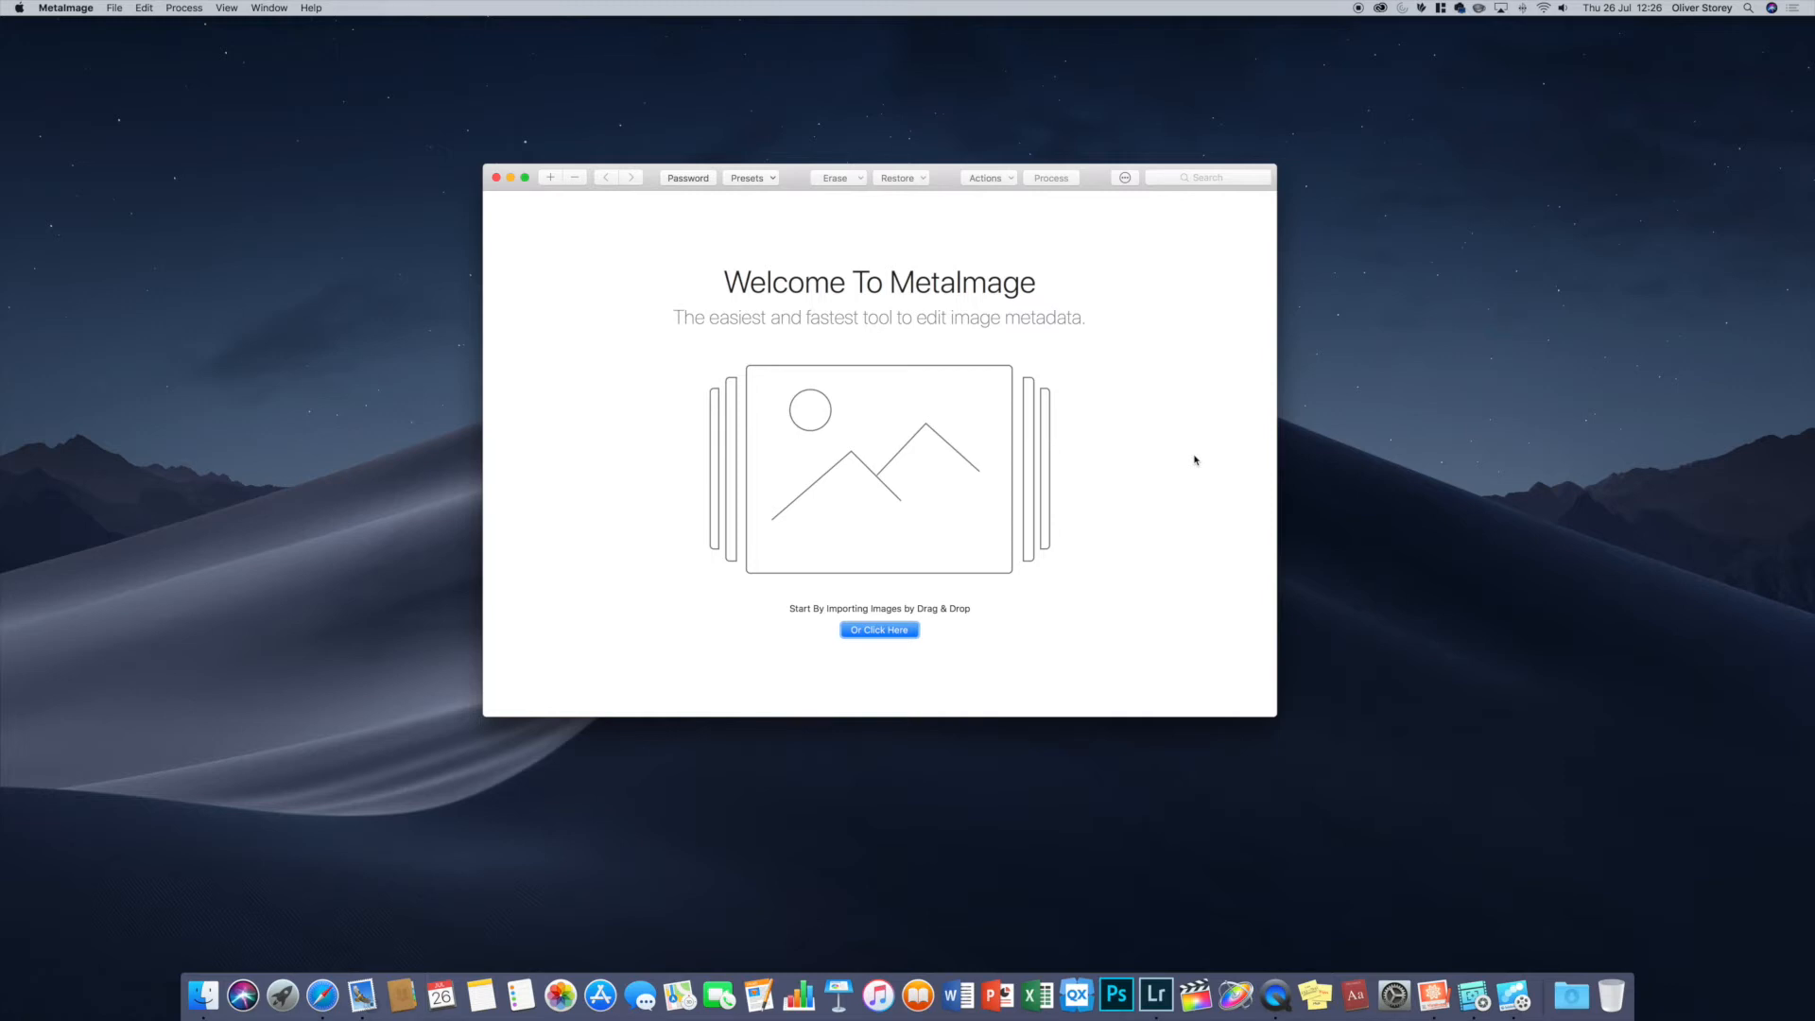
mouse_move(971, 592)
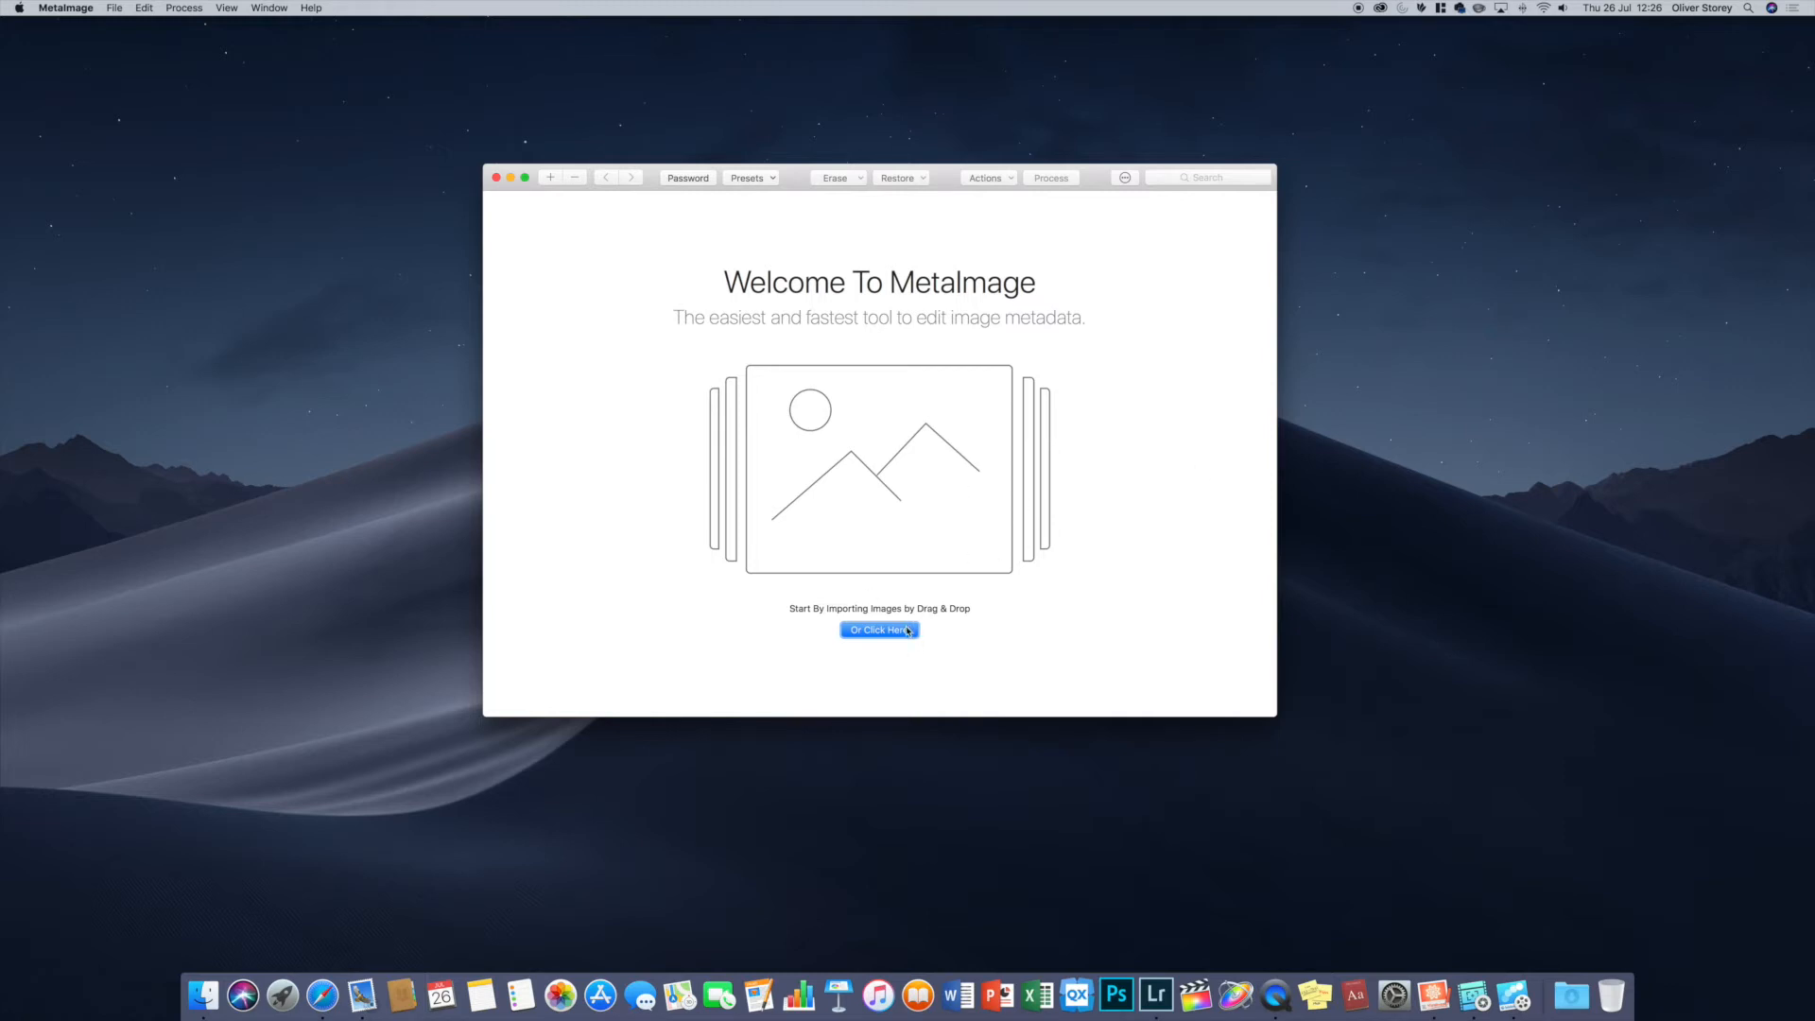
- Import buzzard.jpg and the IMG_1512–IMG_1524 JPEGs from the 2018_07_02 Dene Walk folder
left_click(879, 628)
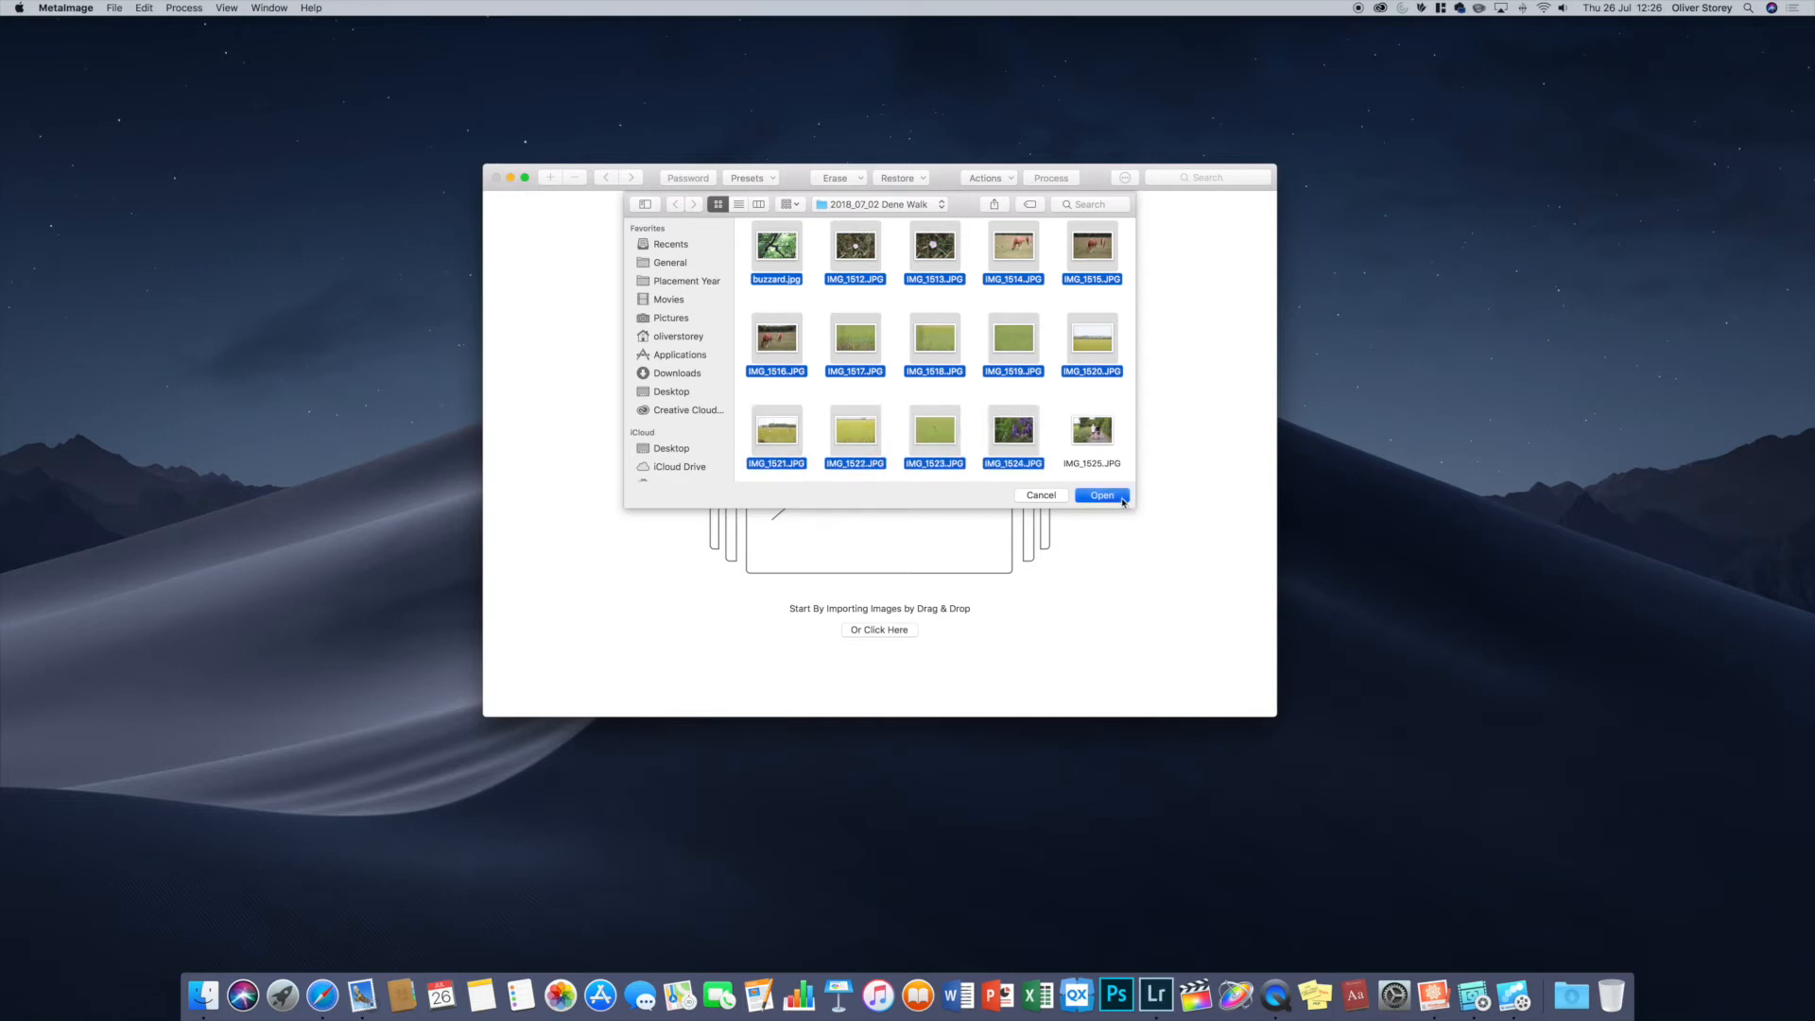
left_click(1098, 494)
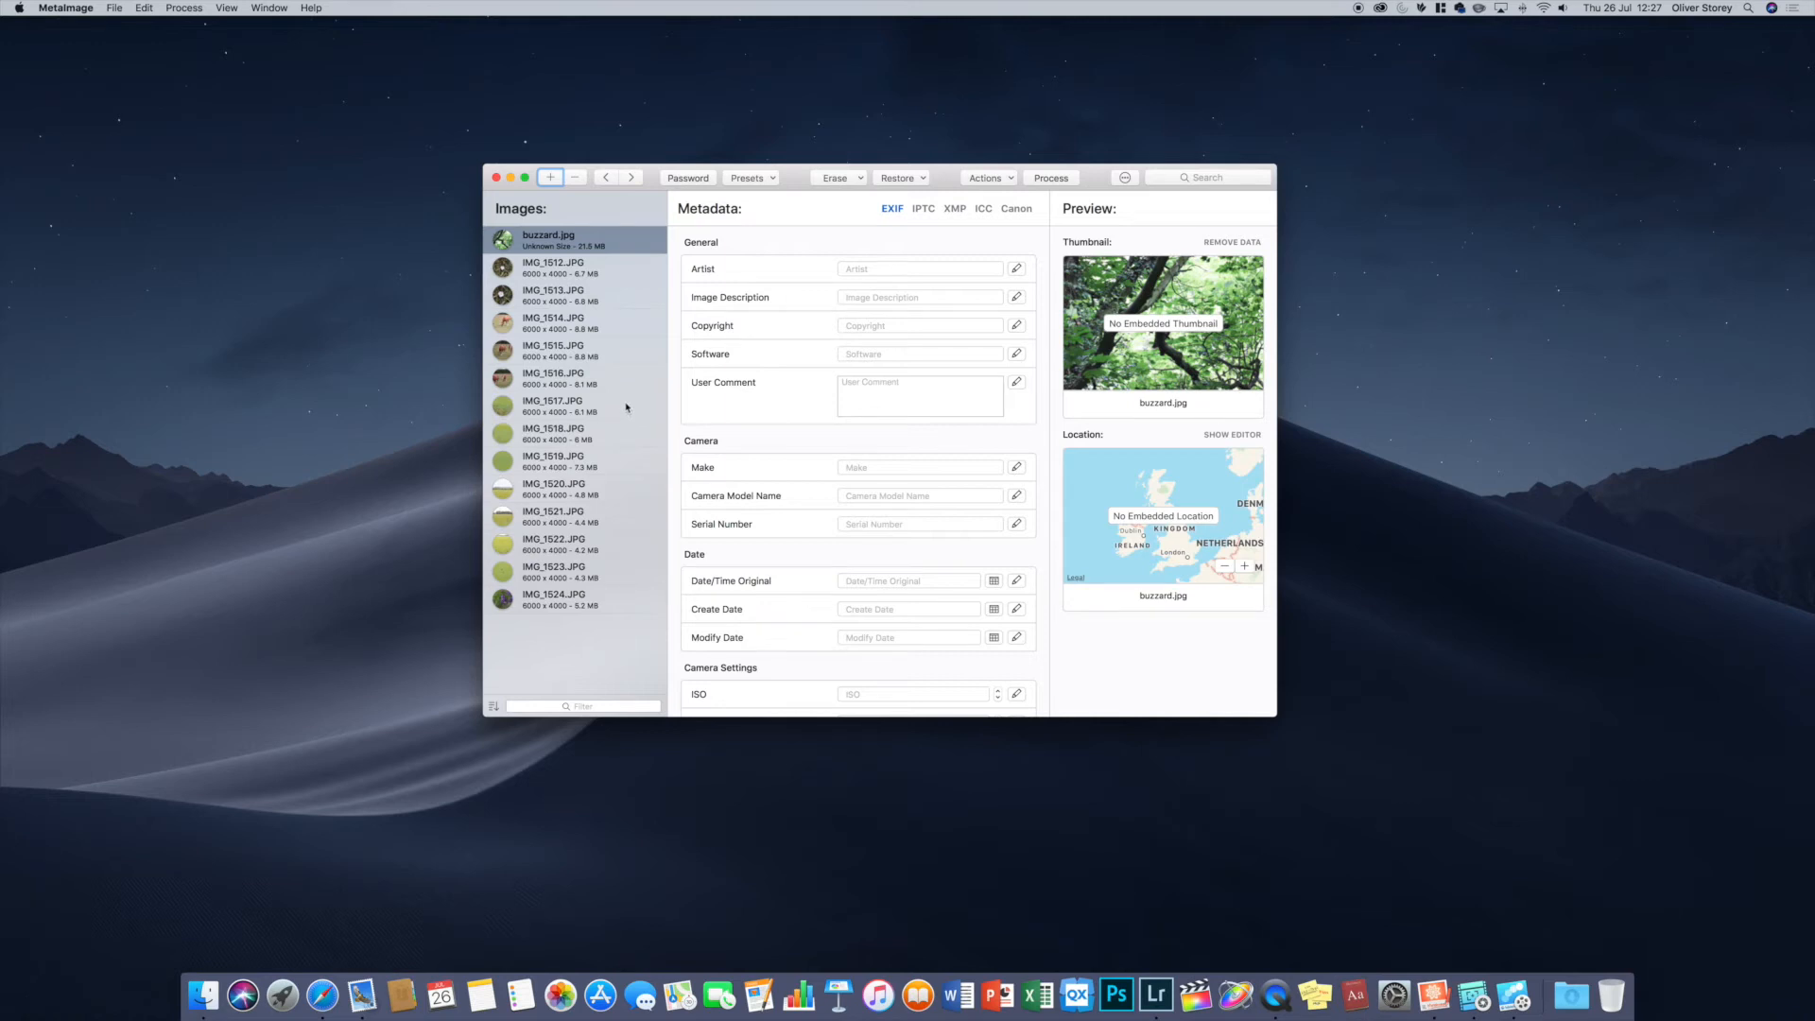
- View IMG_1513.JPG's EXIF settings, leaving focal length 250 and F number 5.6 unchanged
left_click(567, 267)
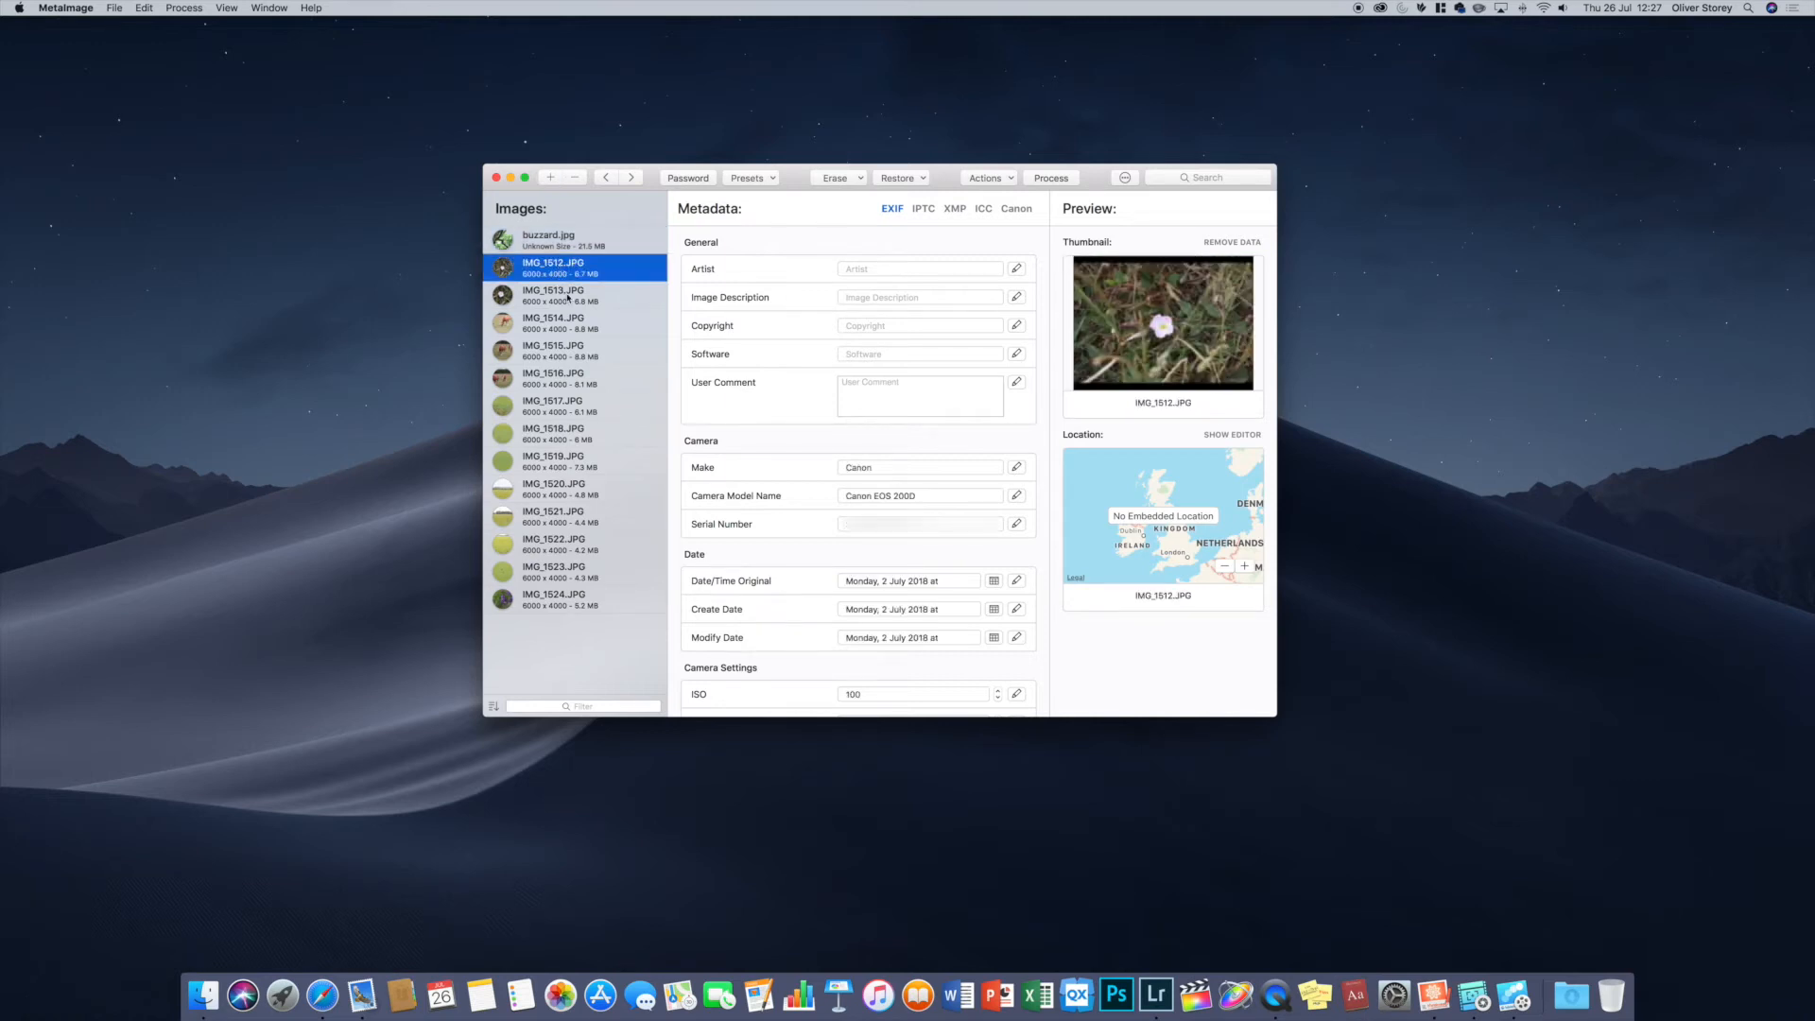
left_click(554, 295)
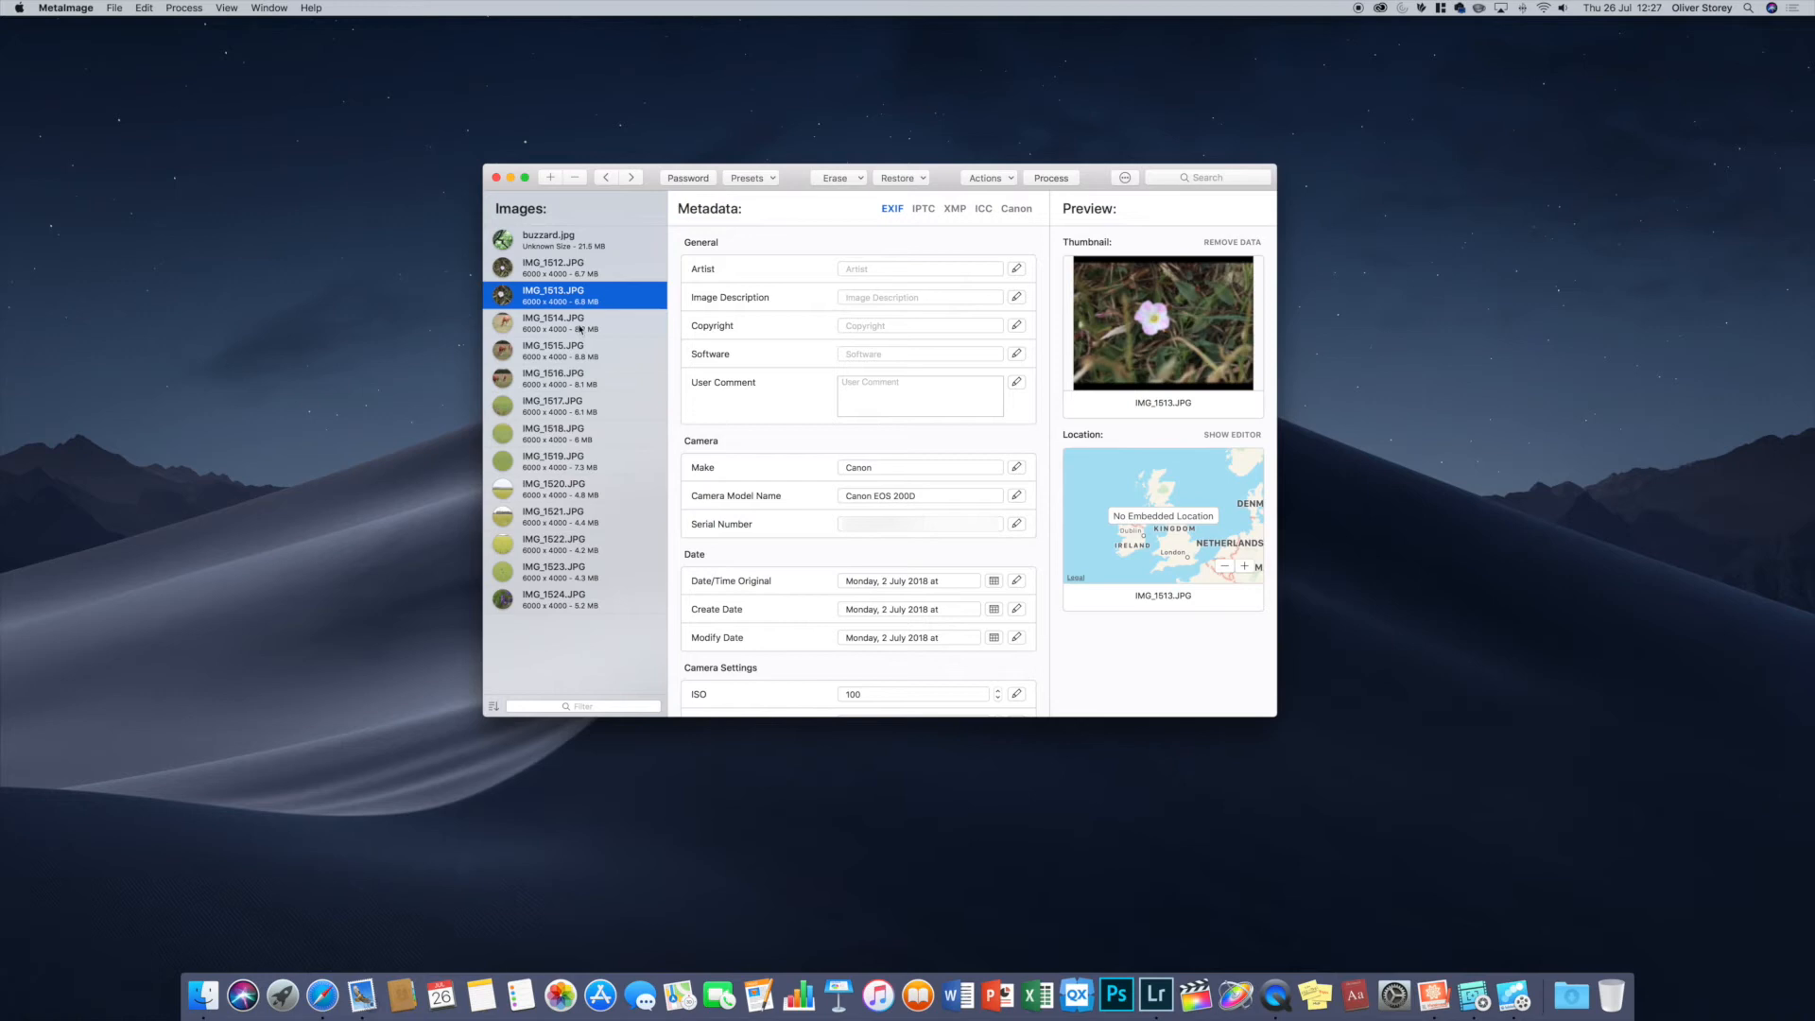
mouse_move(996, 312)
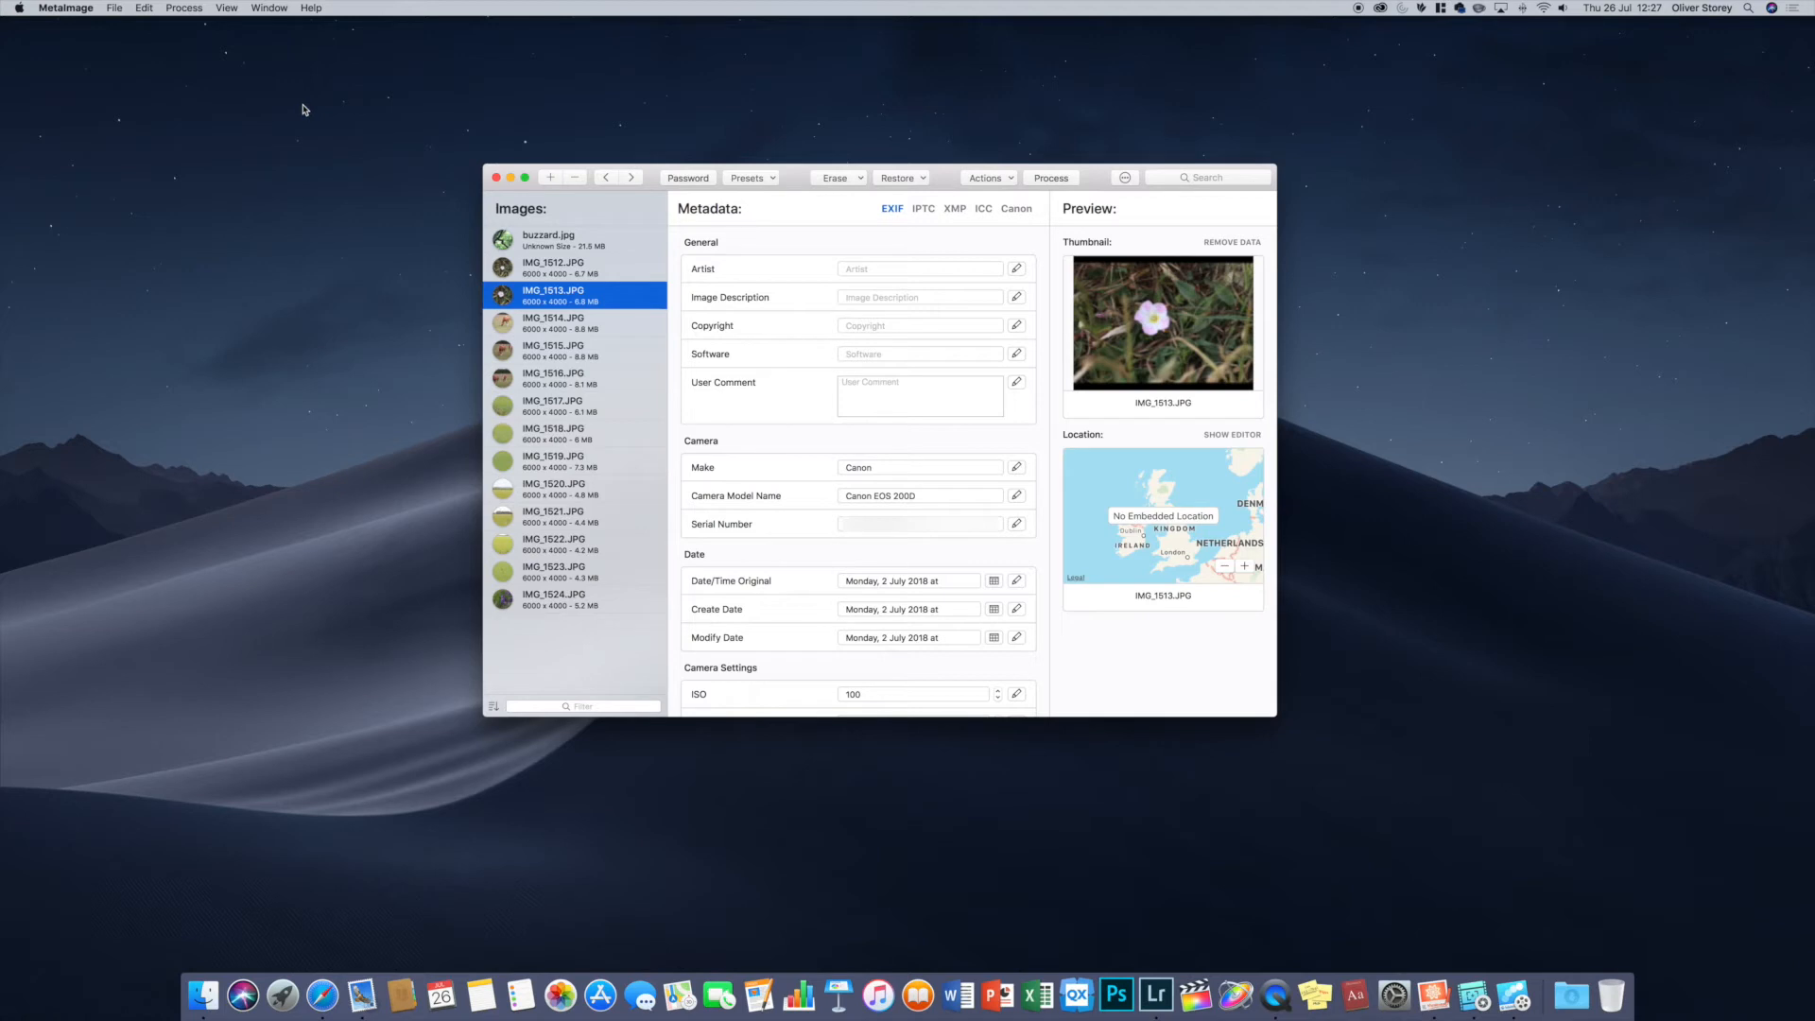
mouse_move(548, 225)
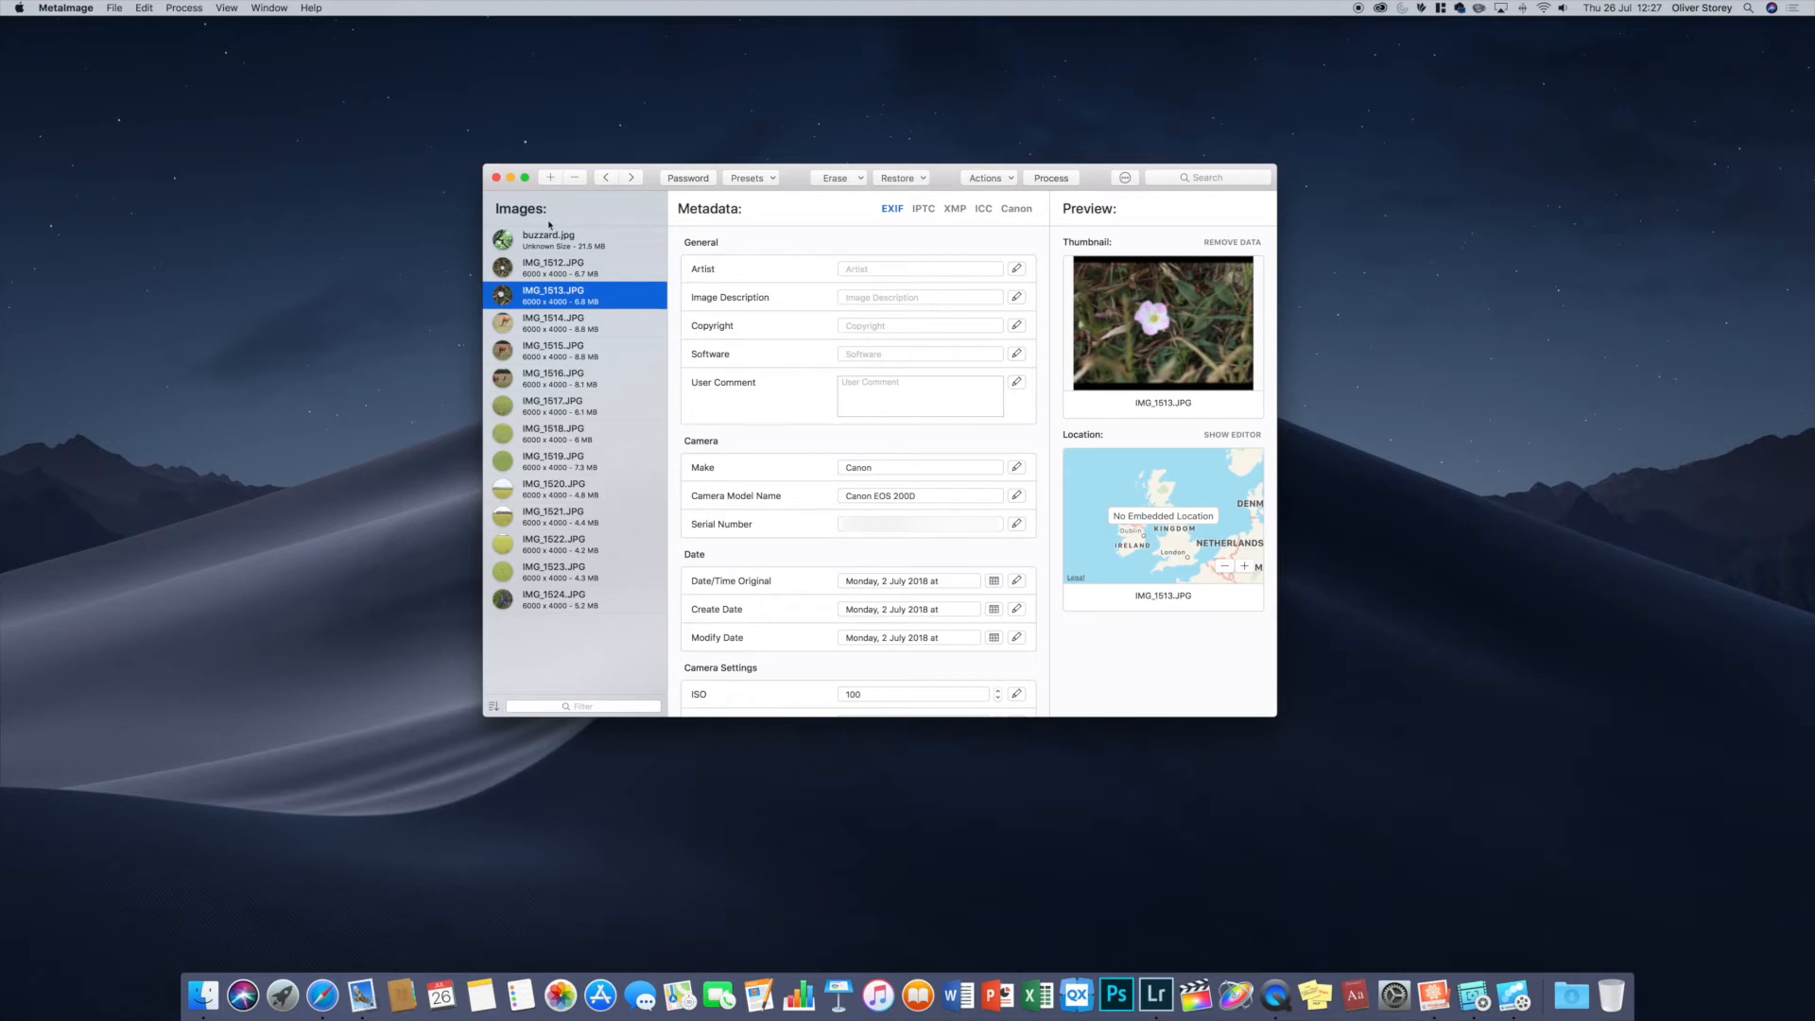
mouse_move(811, 354)
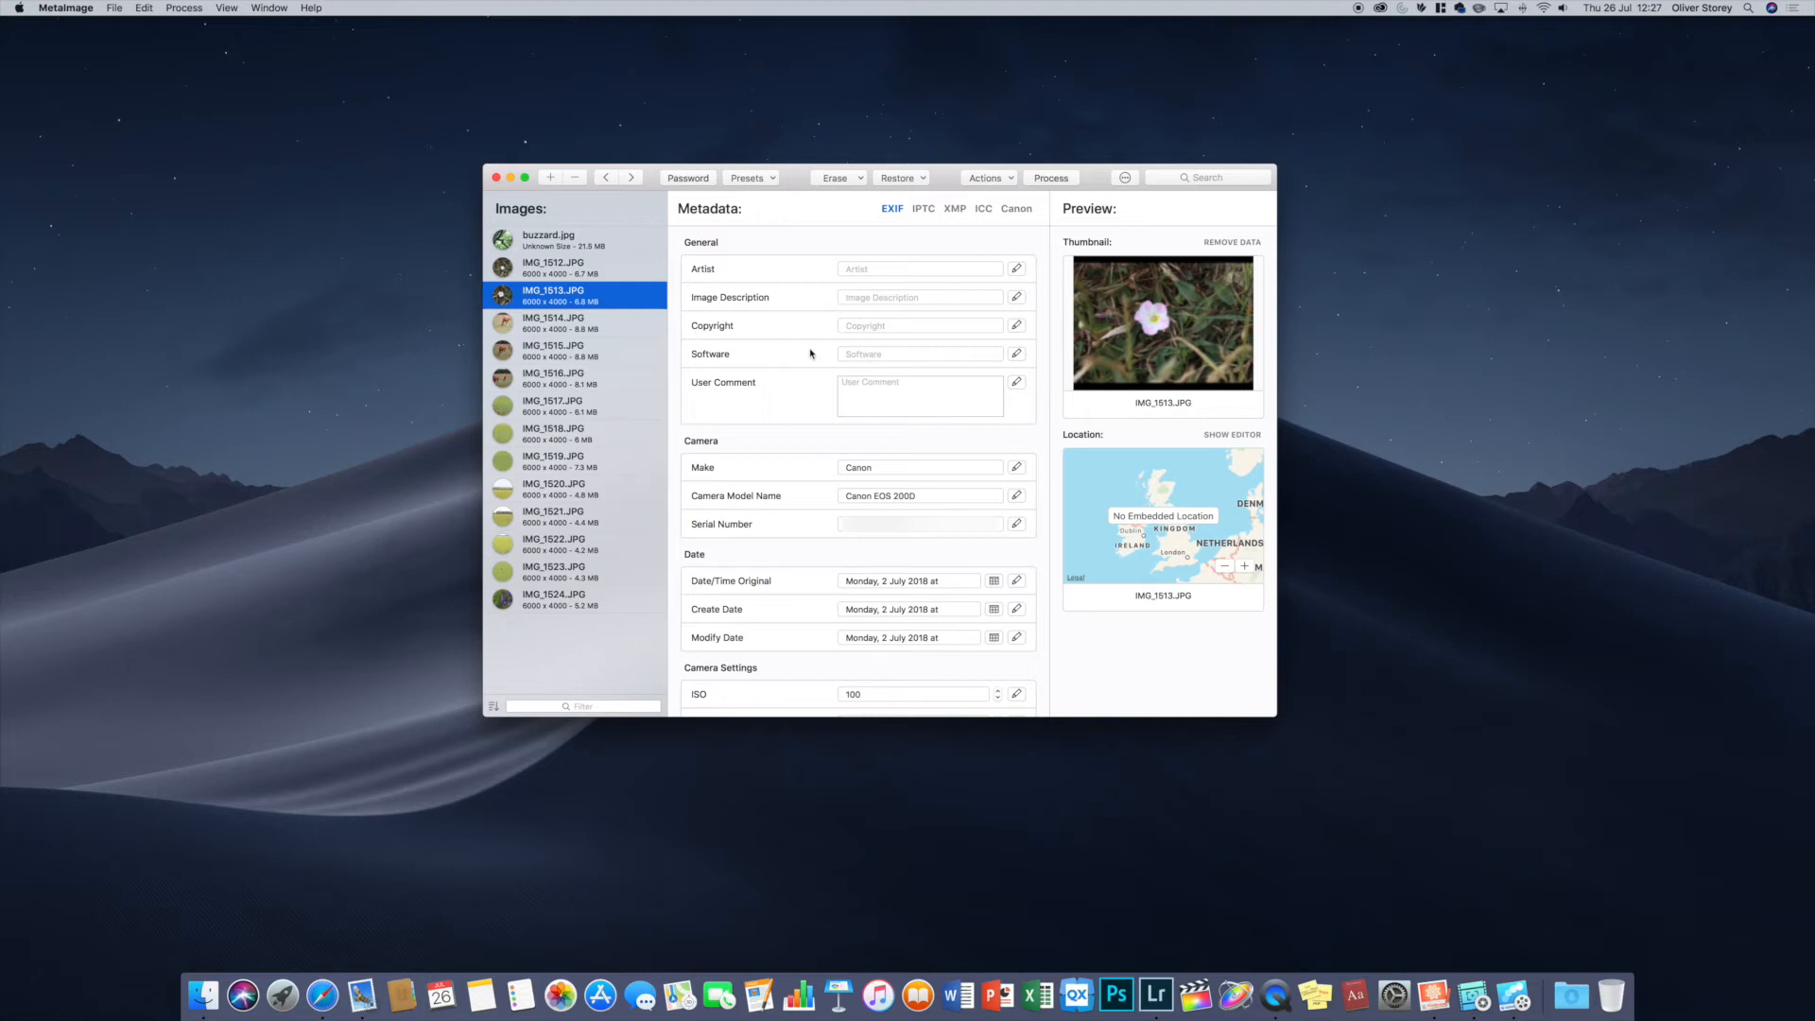
mouse_move(760, 303)
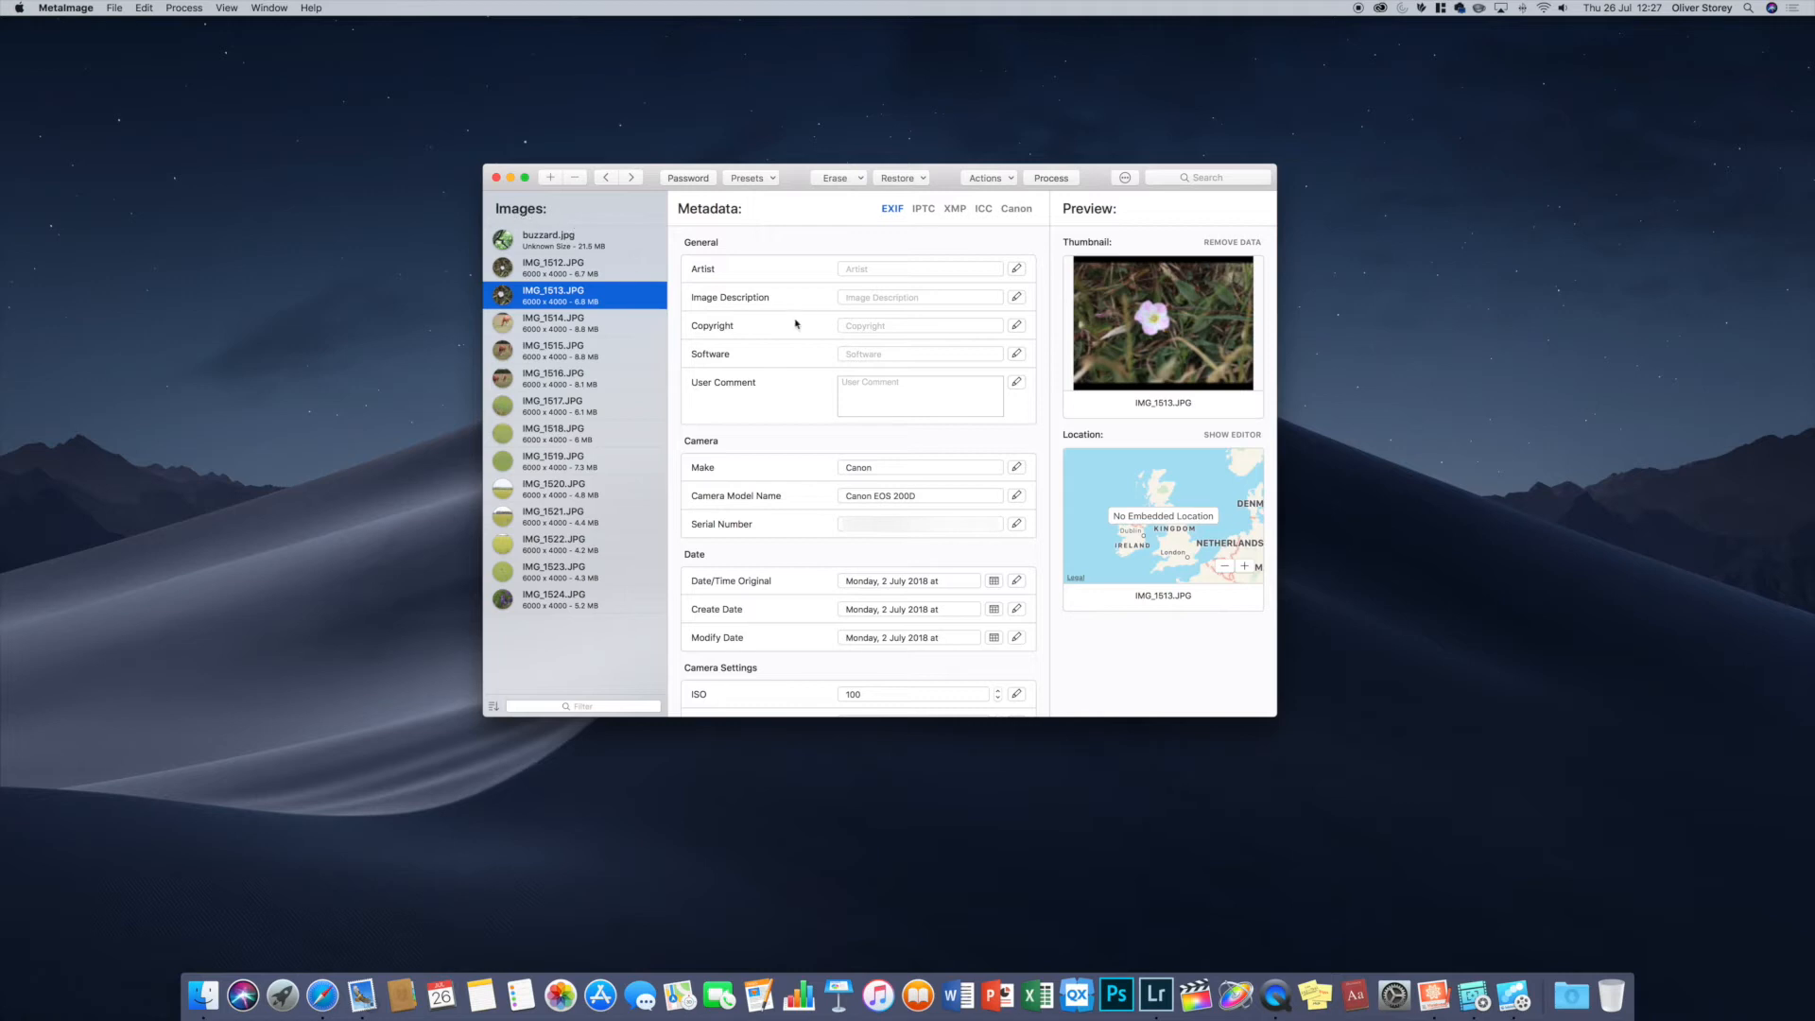
scroll("down", 3)
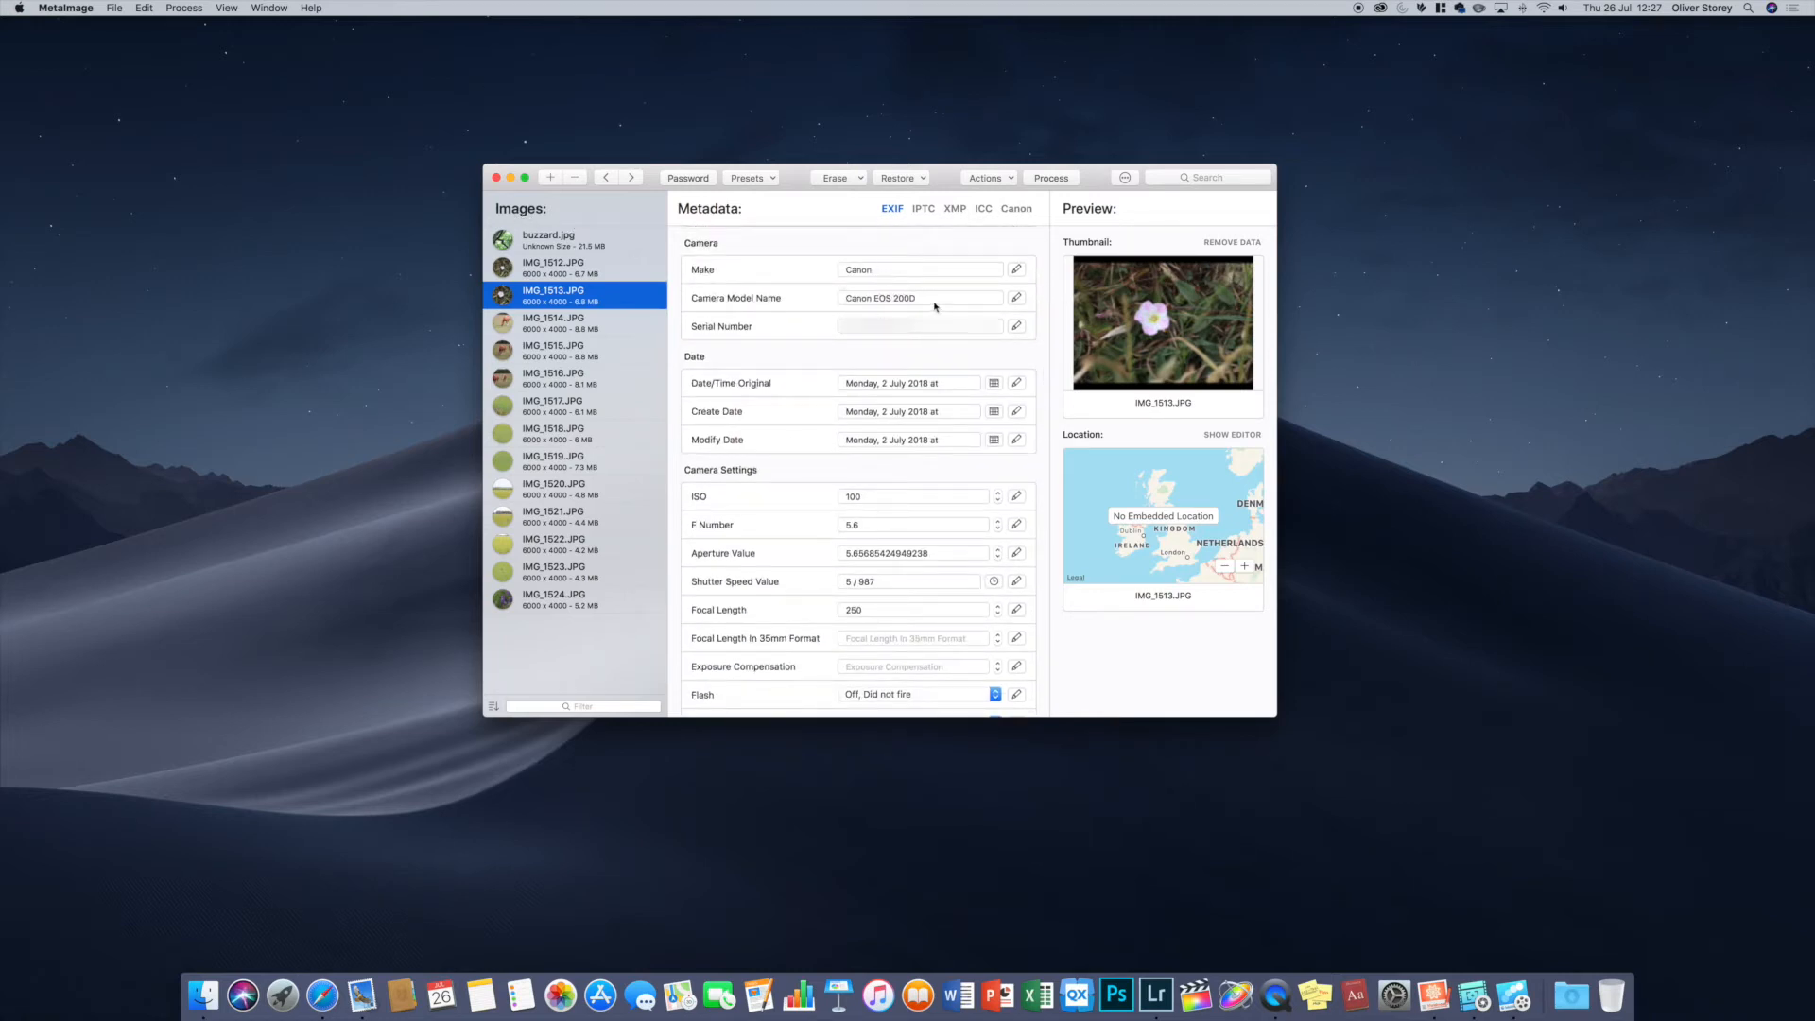
mouse_move(798, 456)
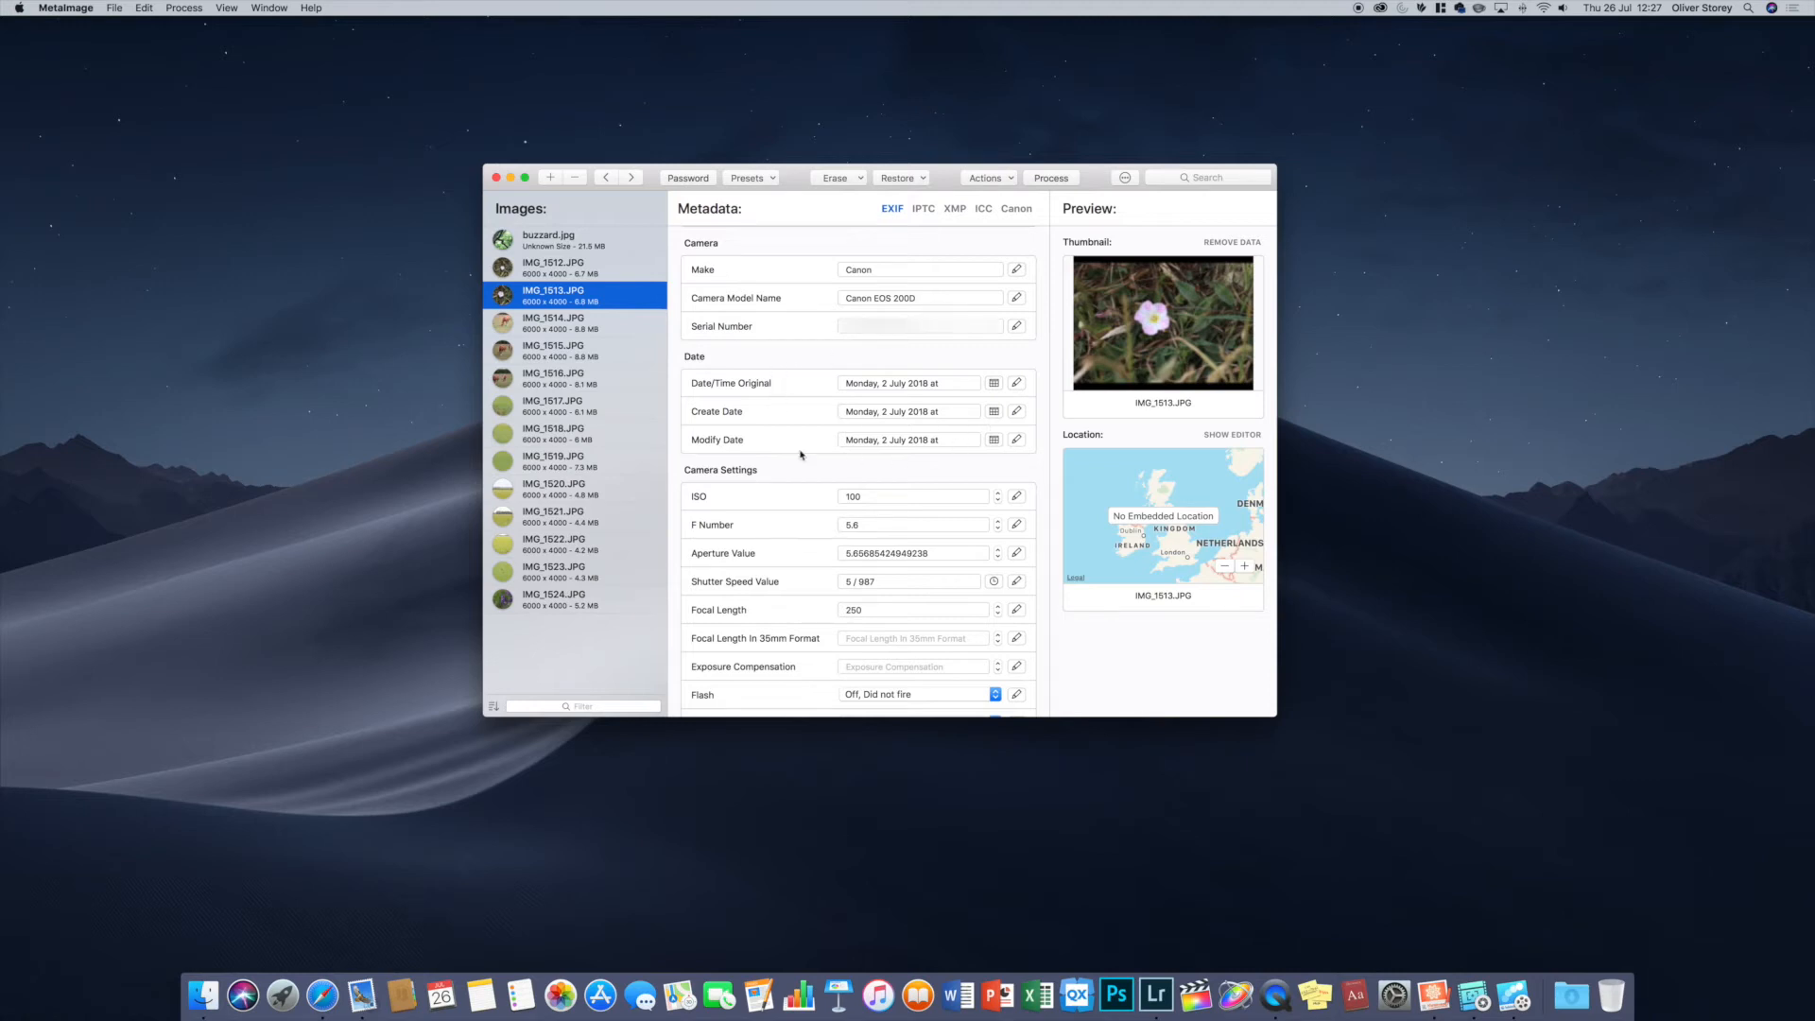
scroll("down", 3)
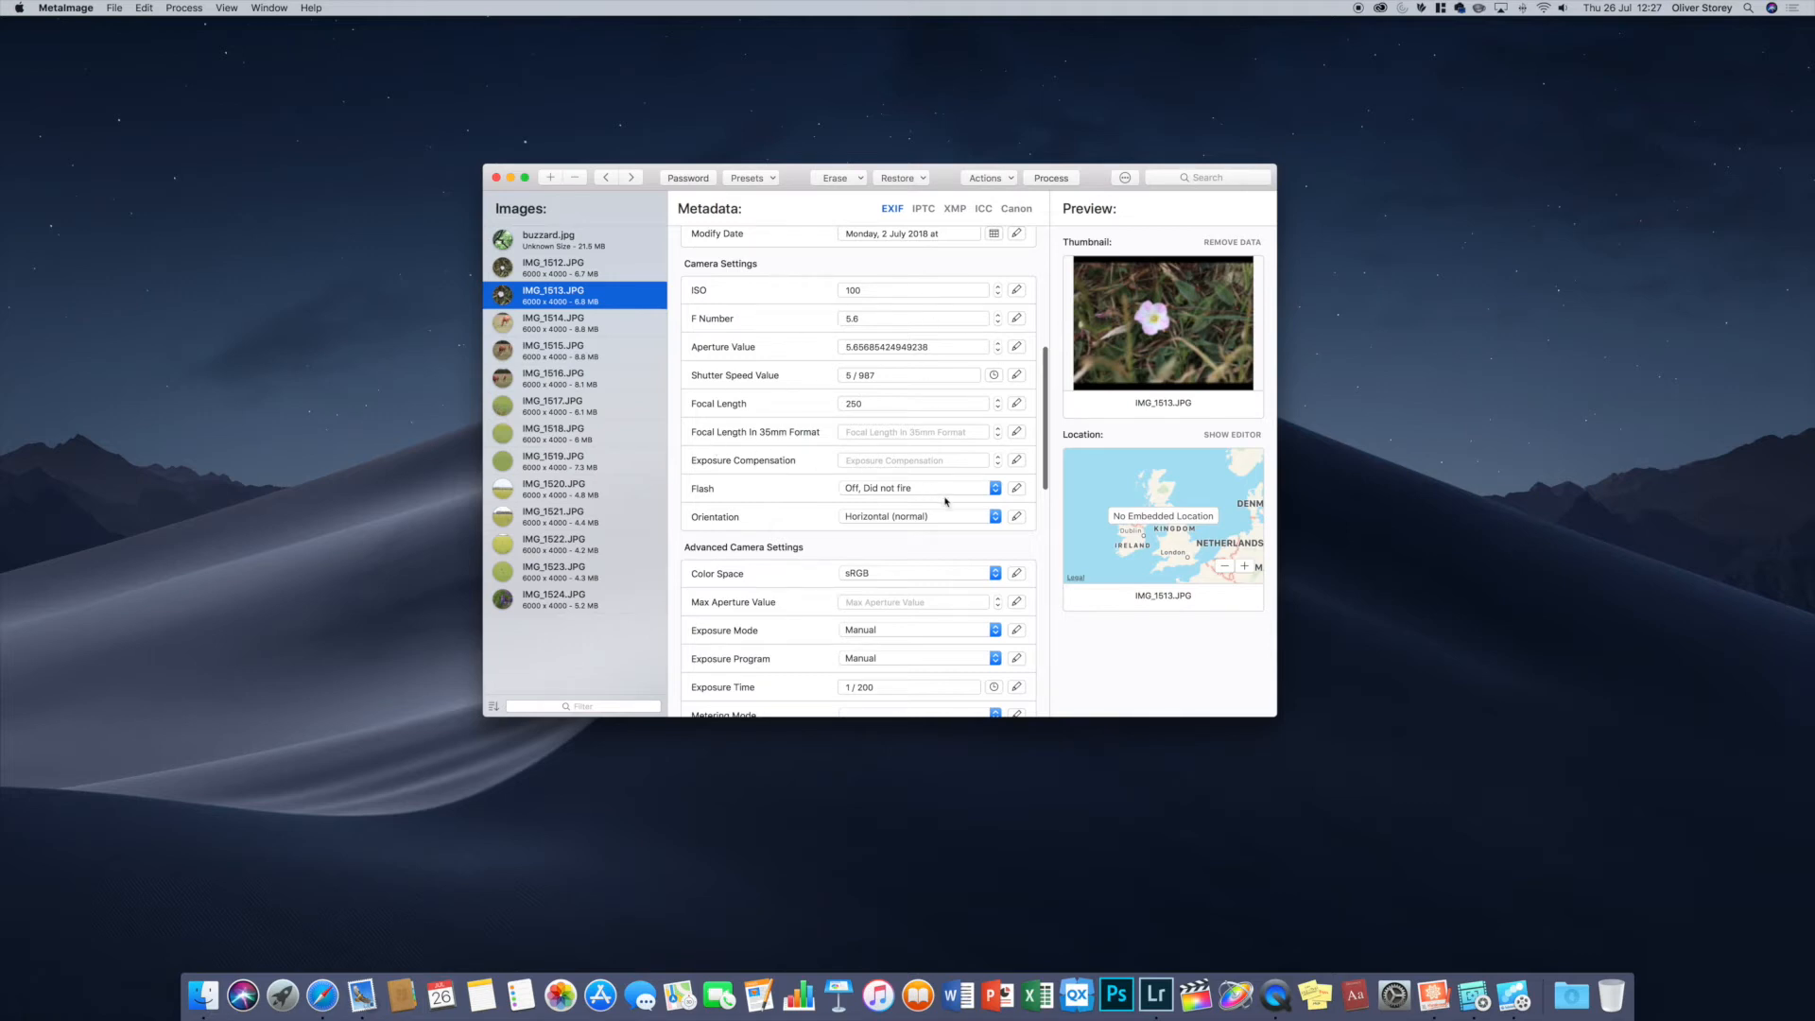
scroll("down", 3)
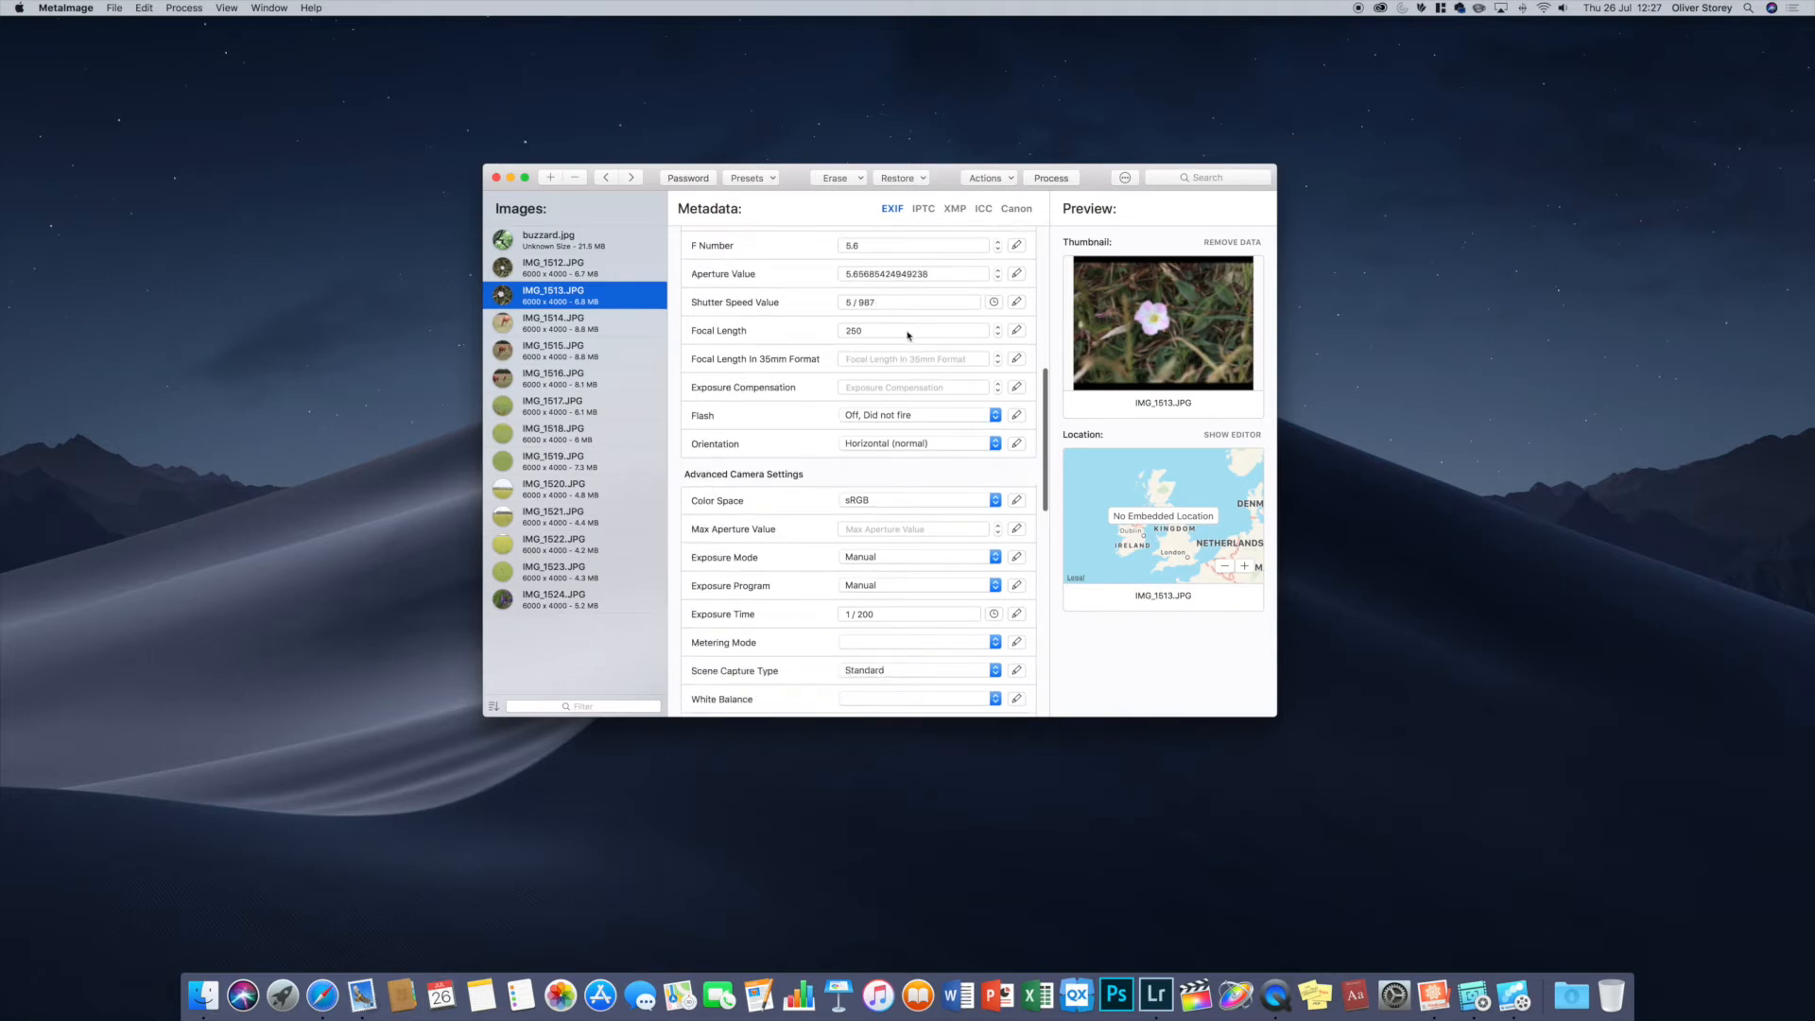
left_click(912, 329)
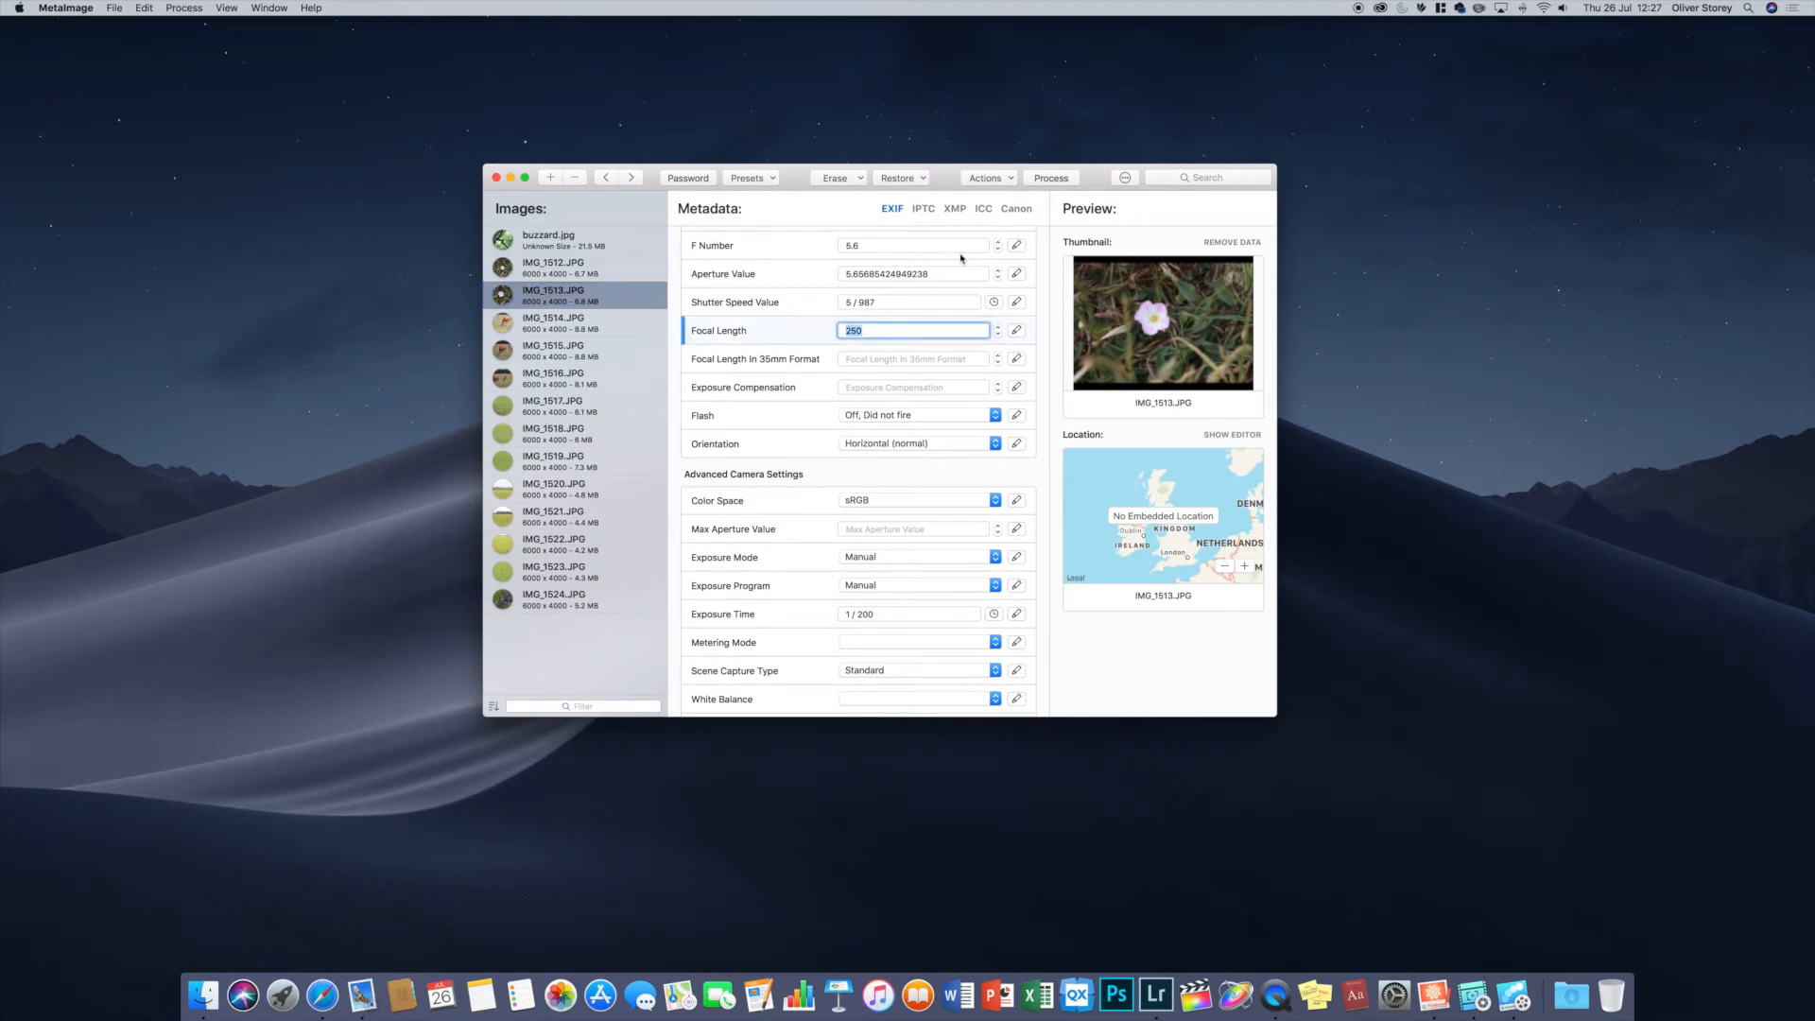
left_click(911, 244)
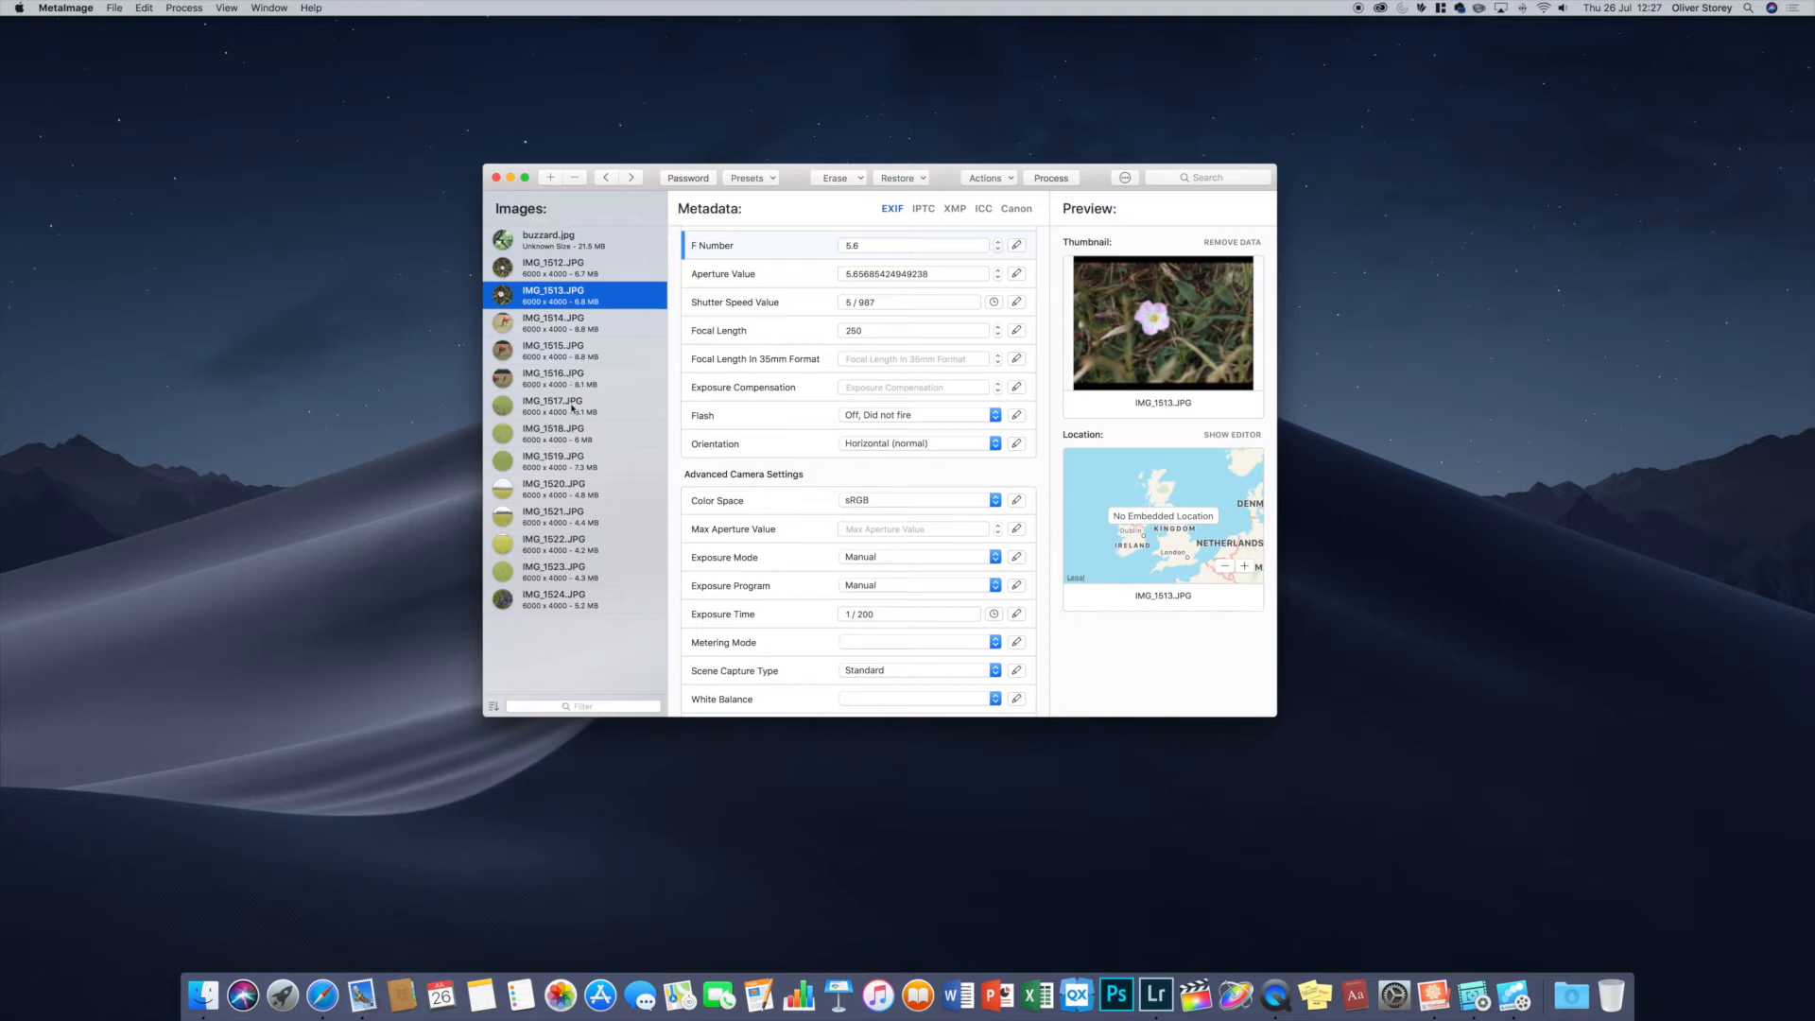
- Multi-select IMG_1513.JPG through IMG_1517.JPG so differing EXIF fields show as multiple values
left_click(554, 404)
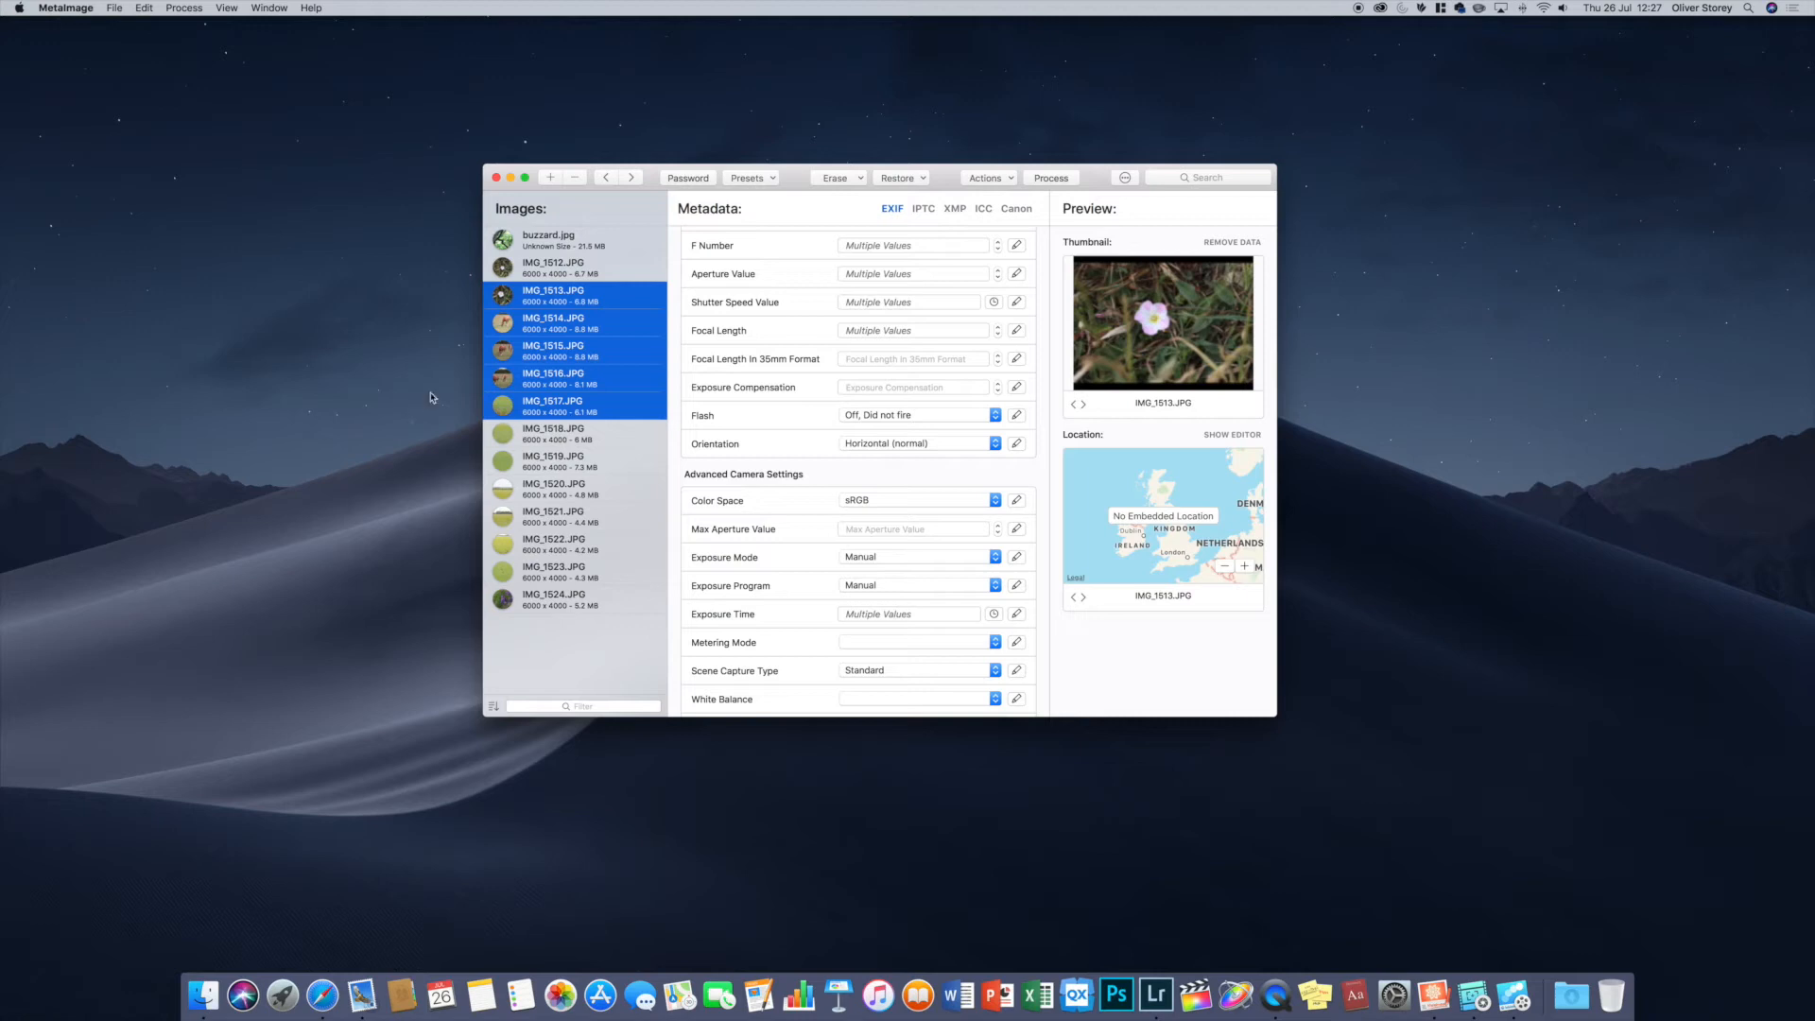
mouse_move(1169, 416)
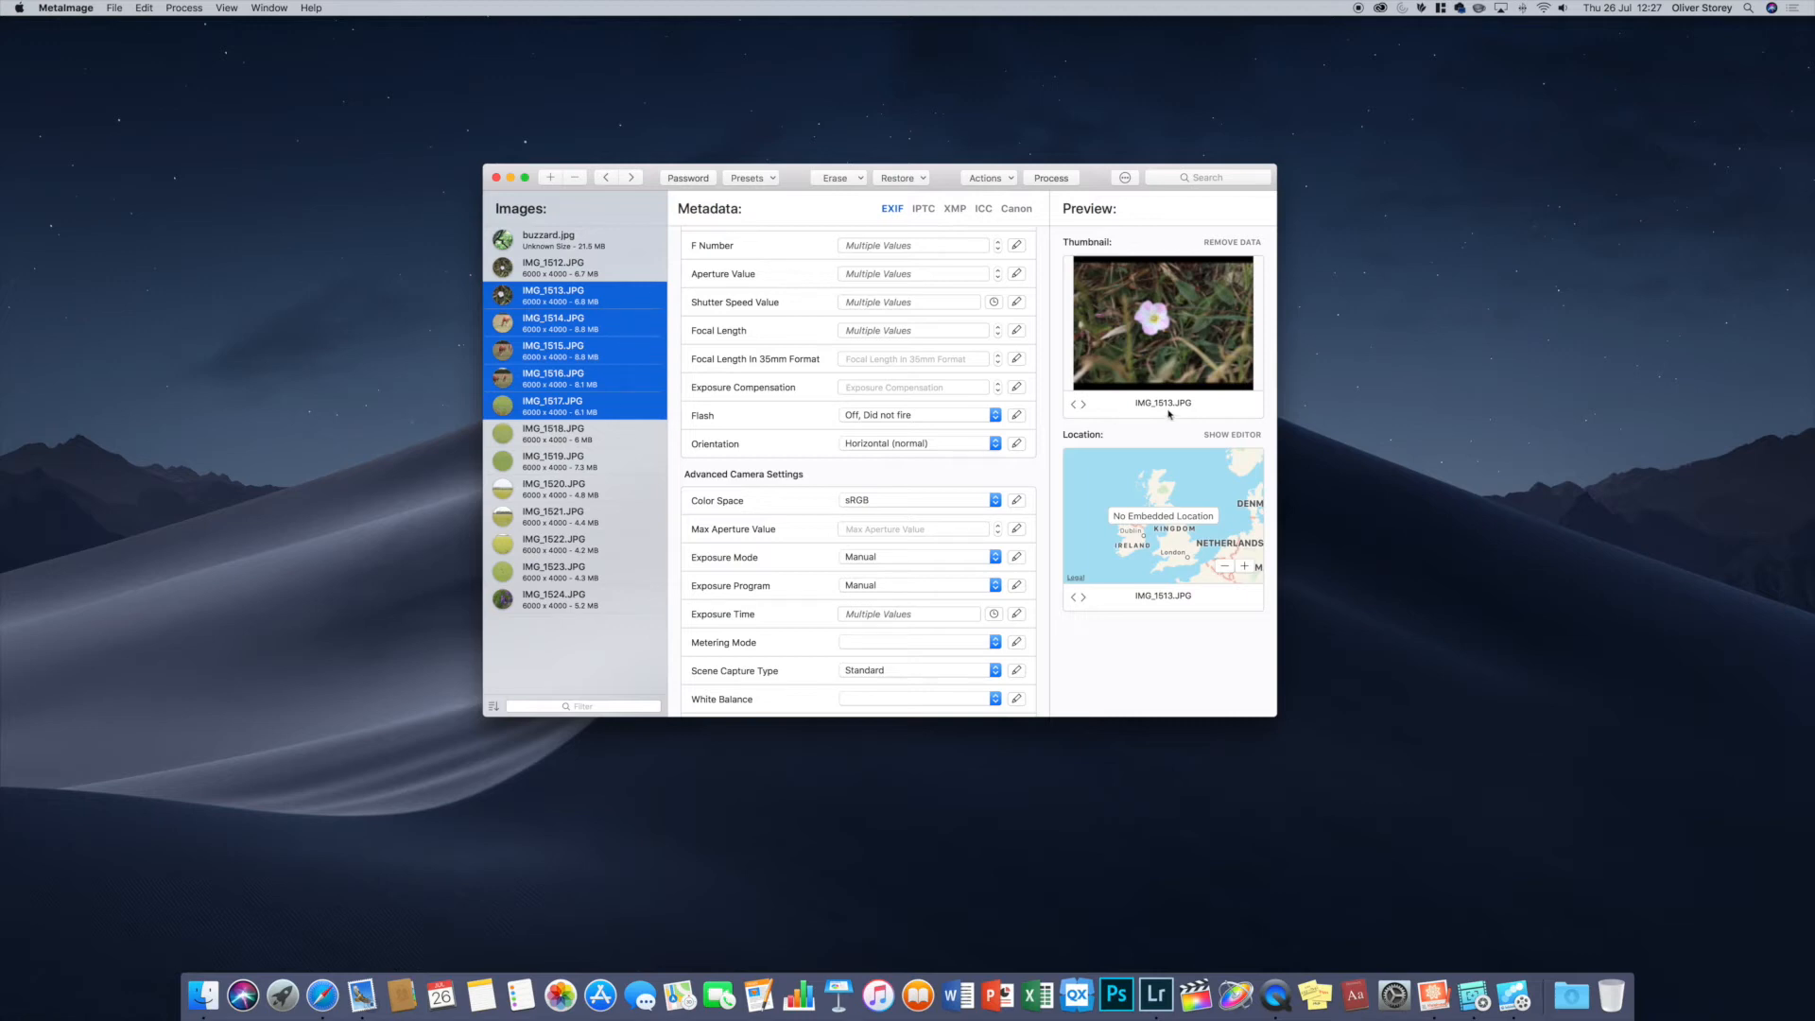
mouse_move(1146, 352)
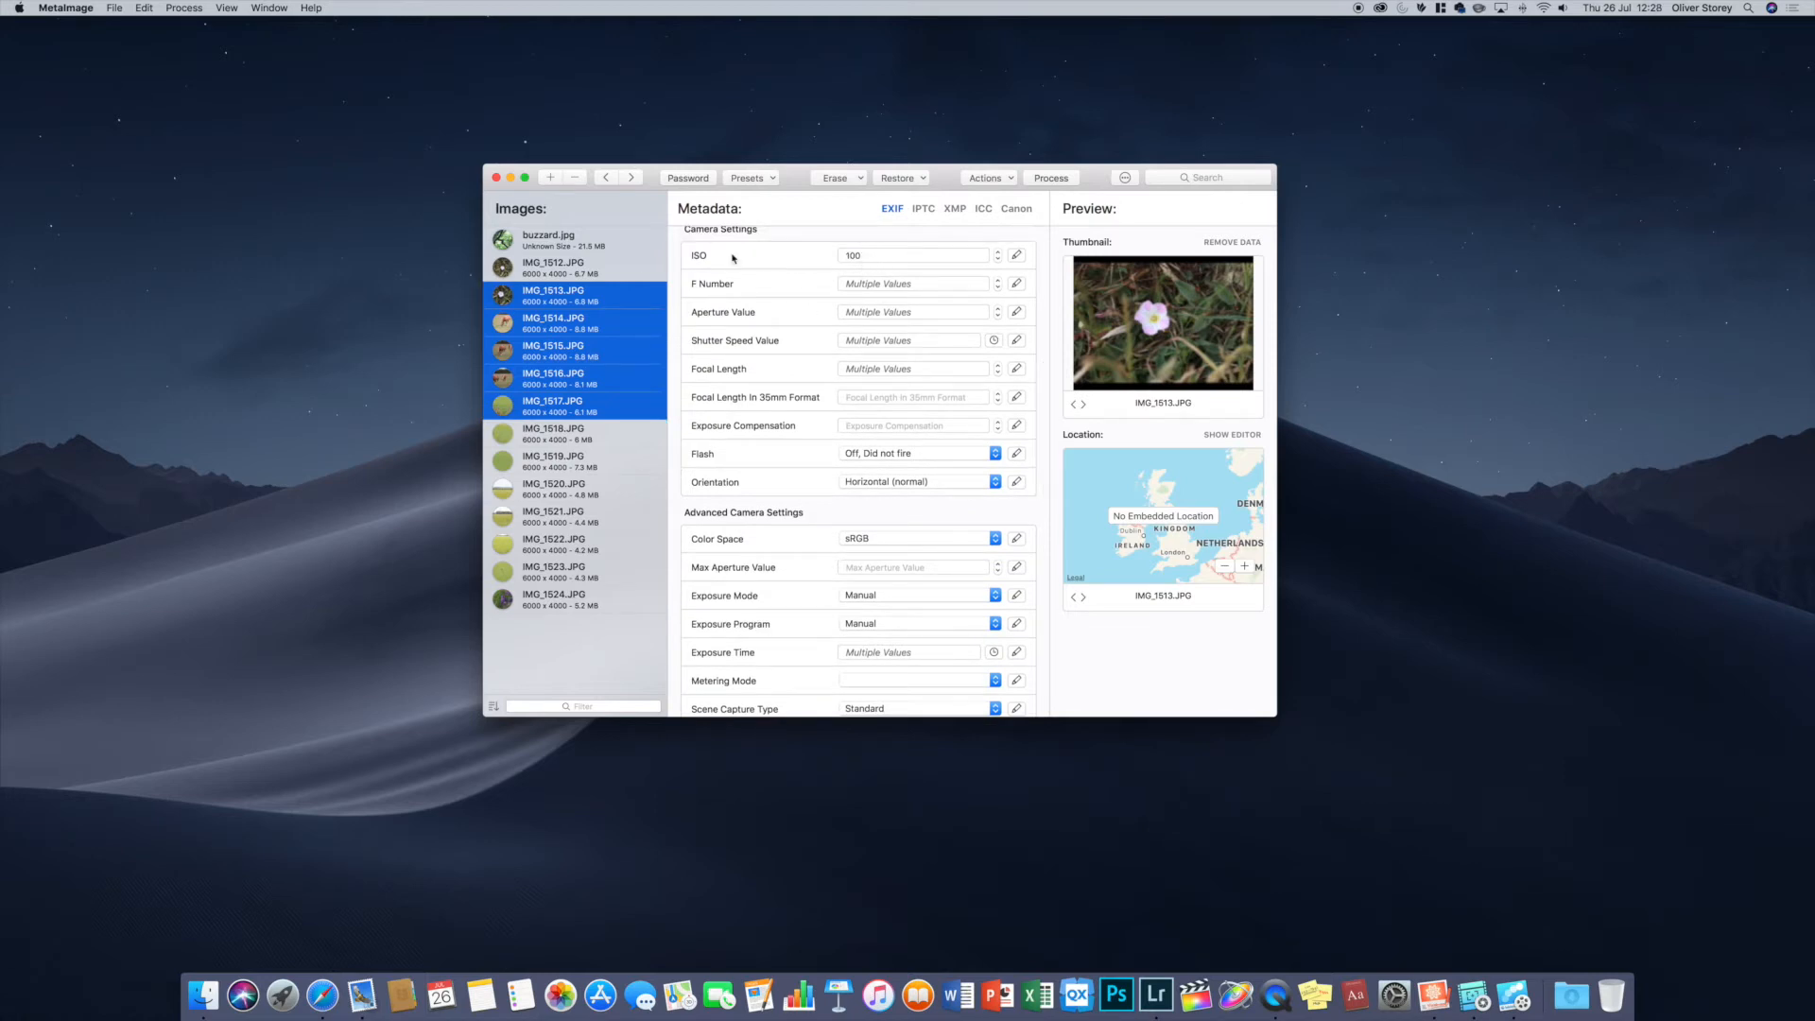
mouse_move(866, 327)
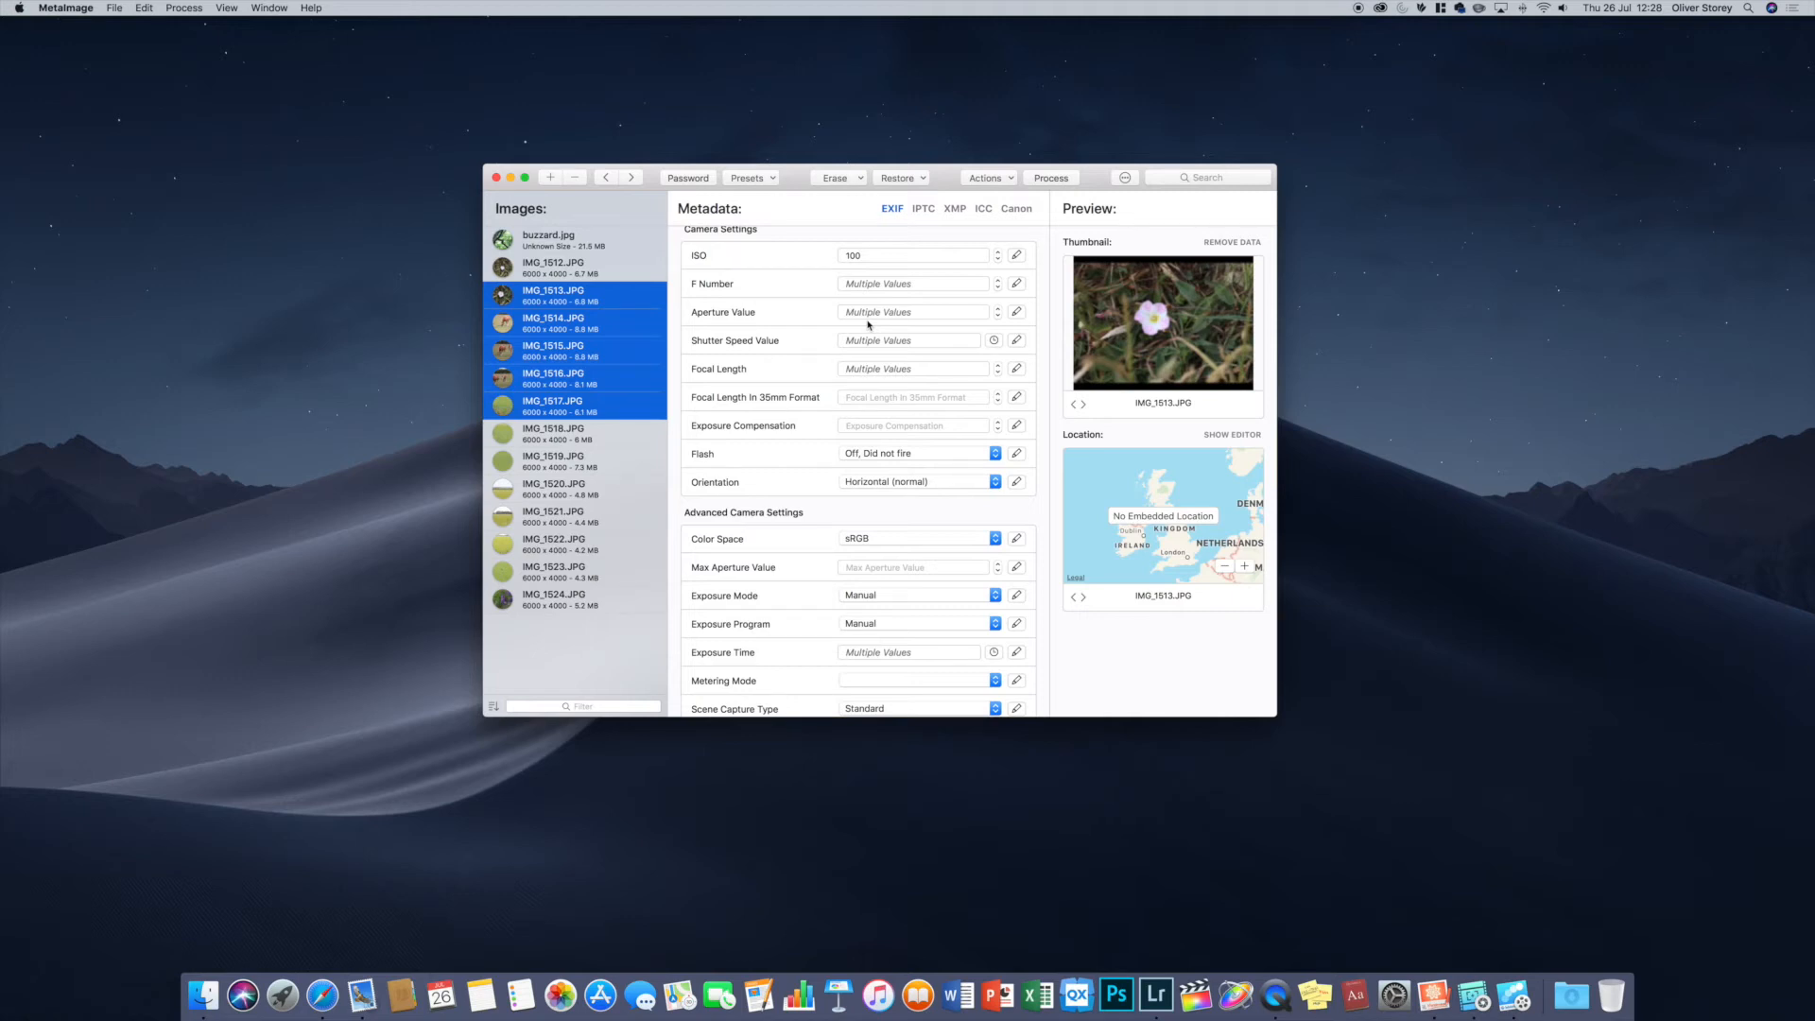
mouse_move(1282, 530)
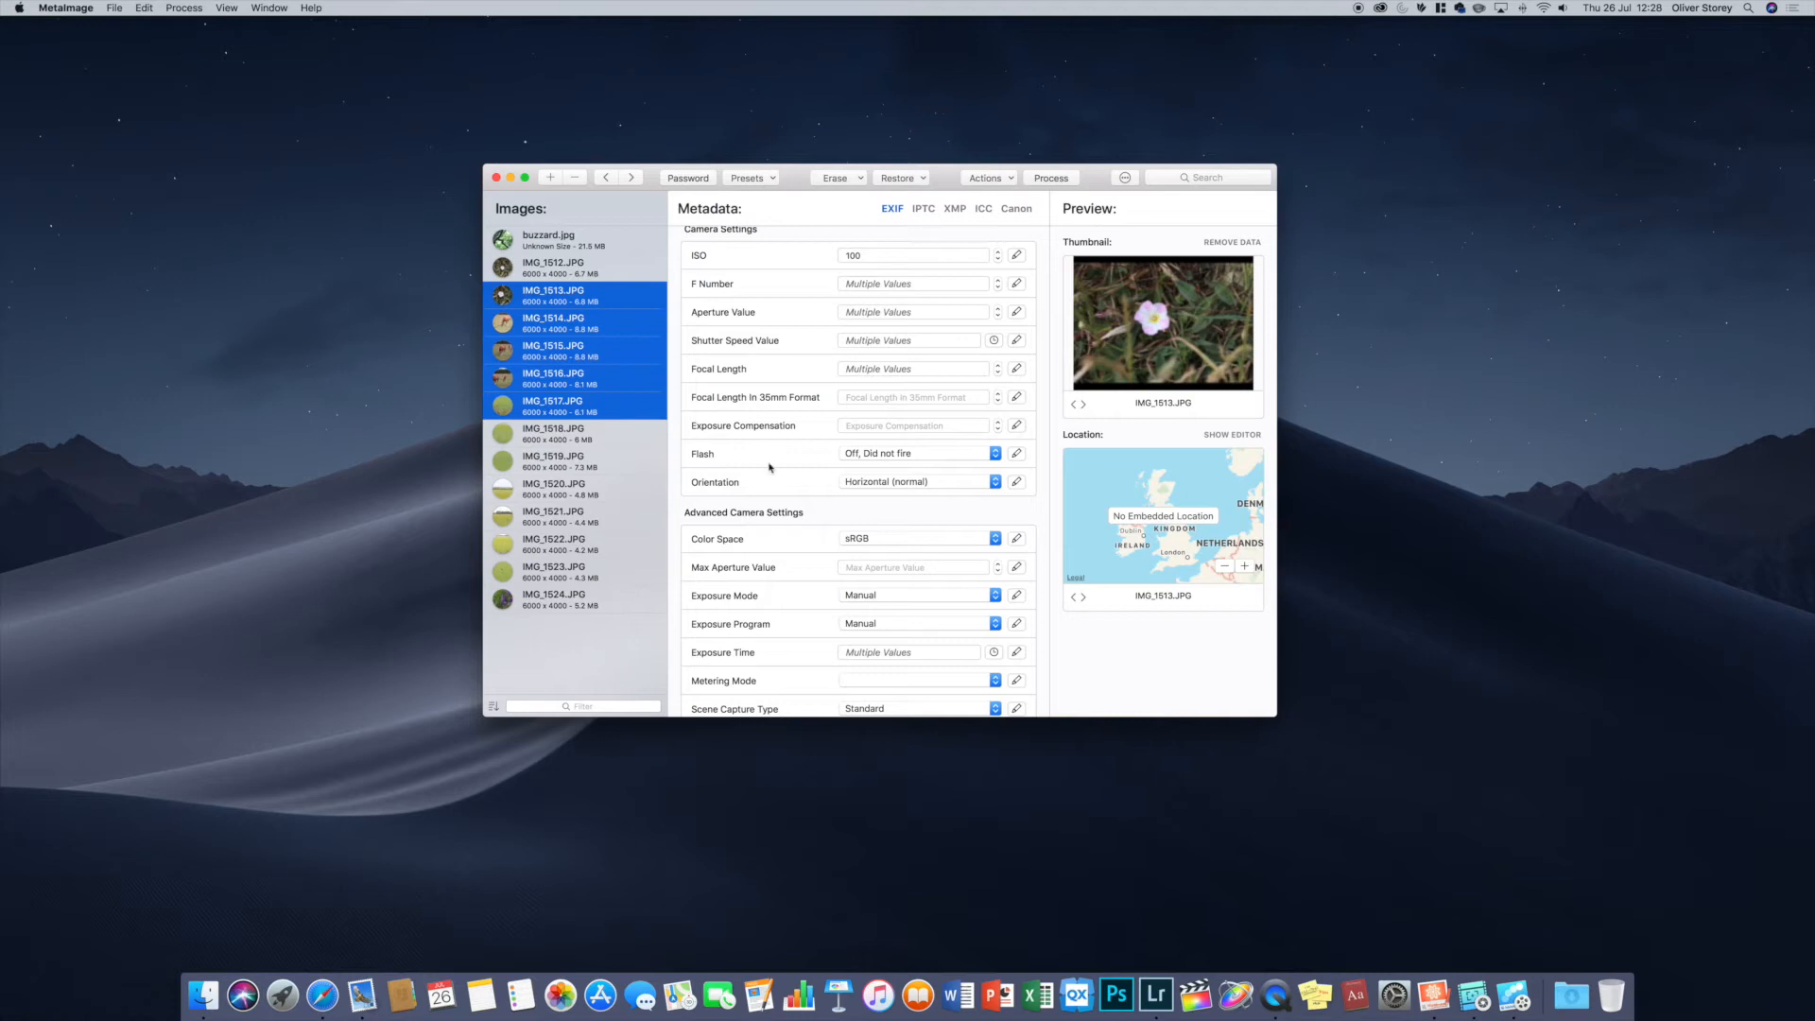
scroll("down", 3)
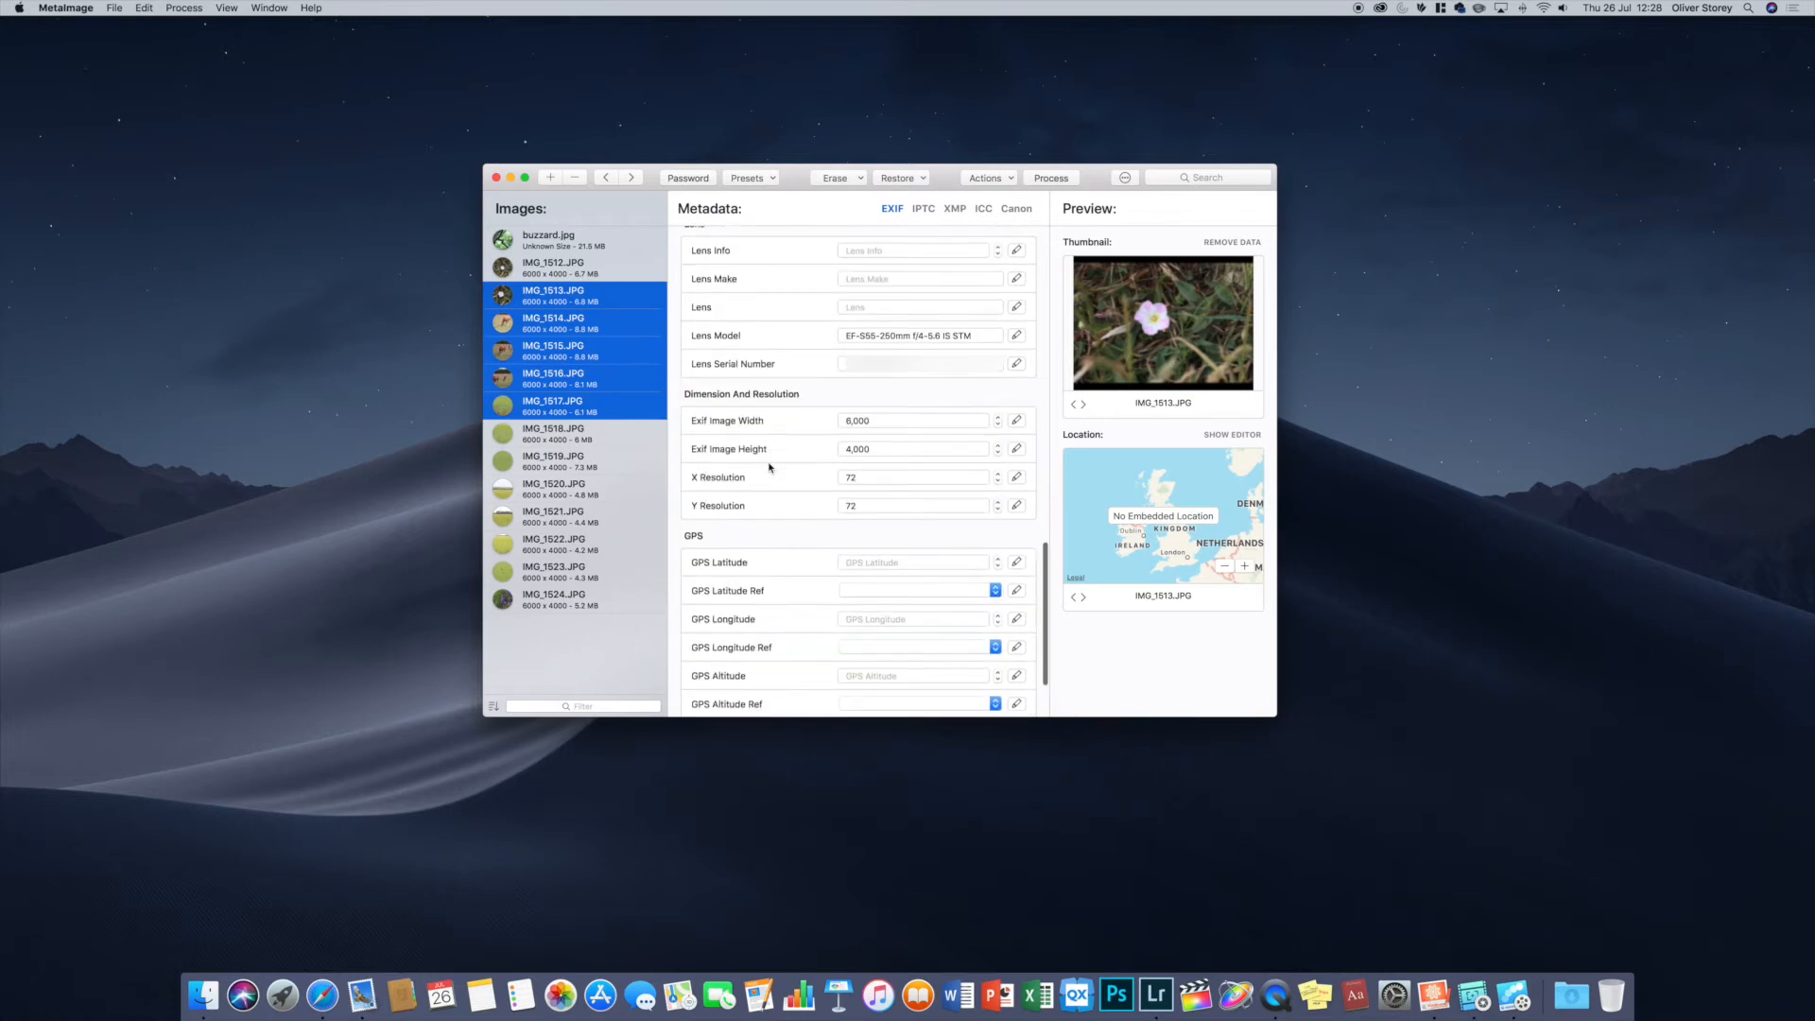
scroll("down", 3)
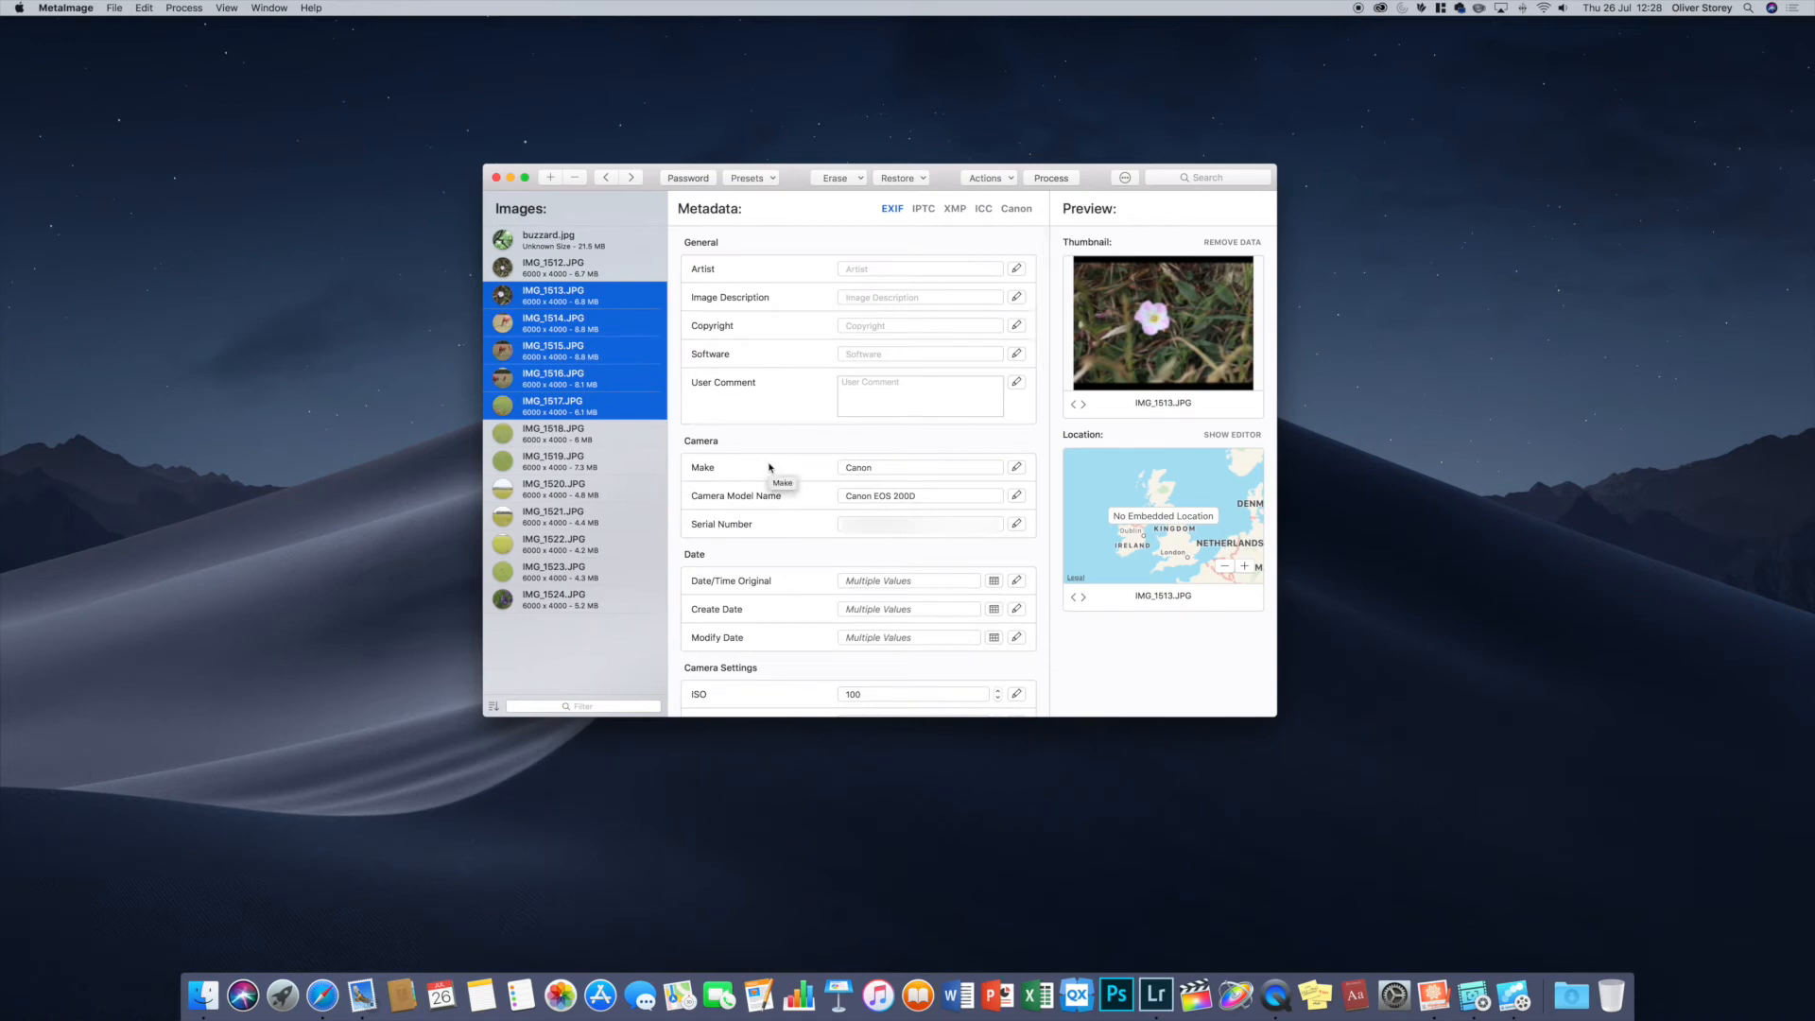
mouse_move(909, 302)
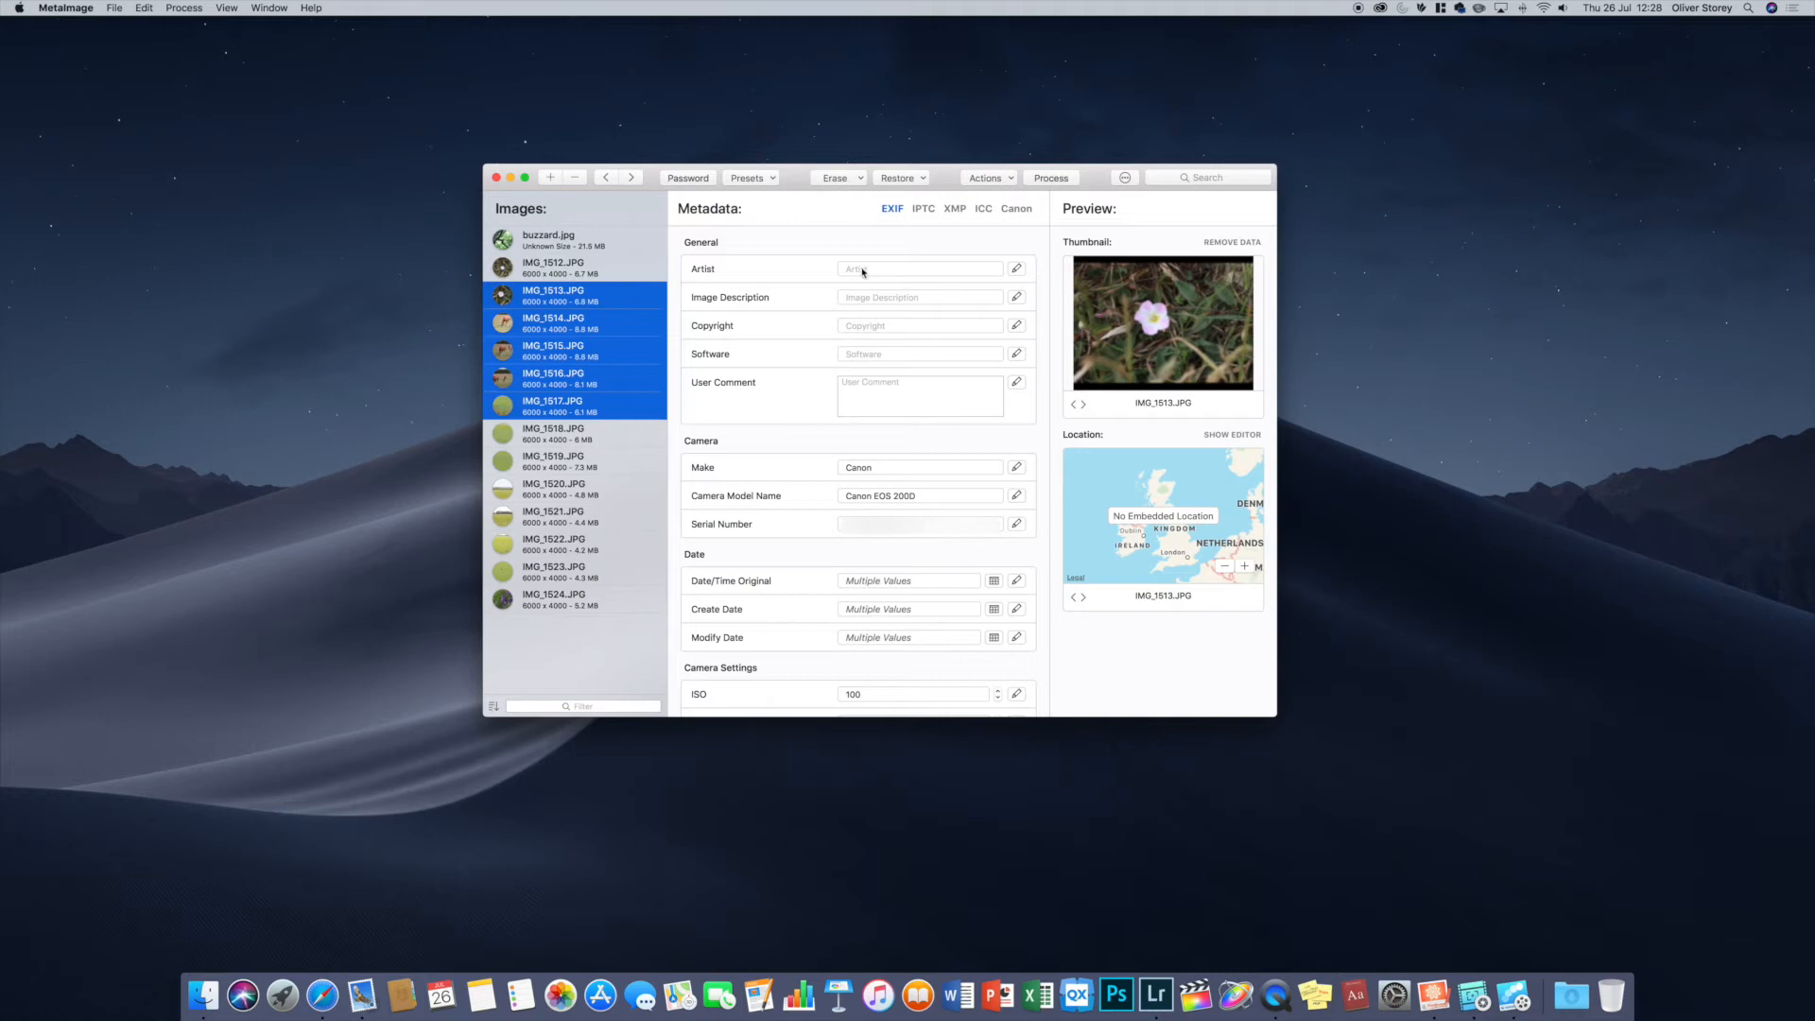
mouse_move(1384, 433)
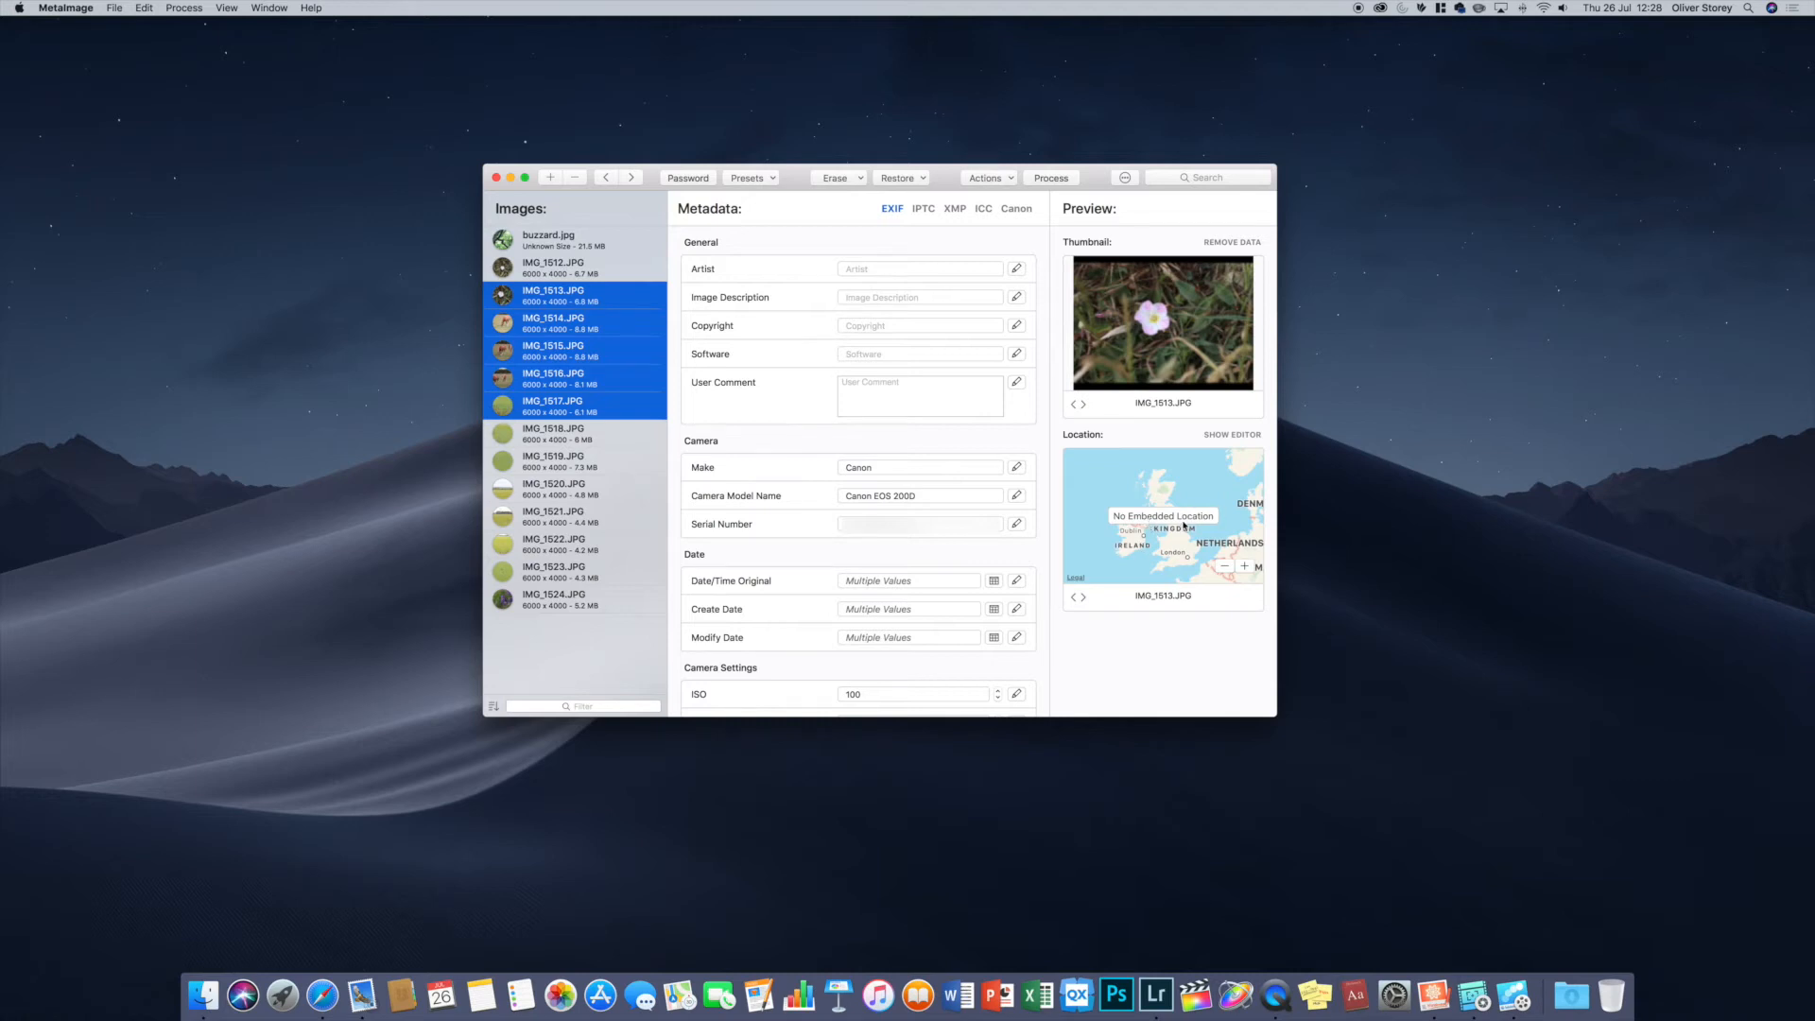
- Show the location editor for the five selected photos, all with empty coordinates
left_click(1231, 435)
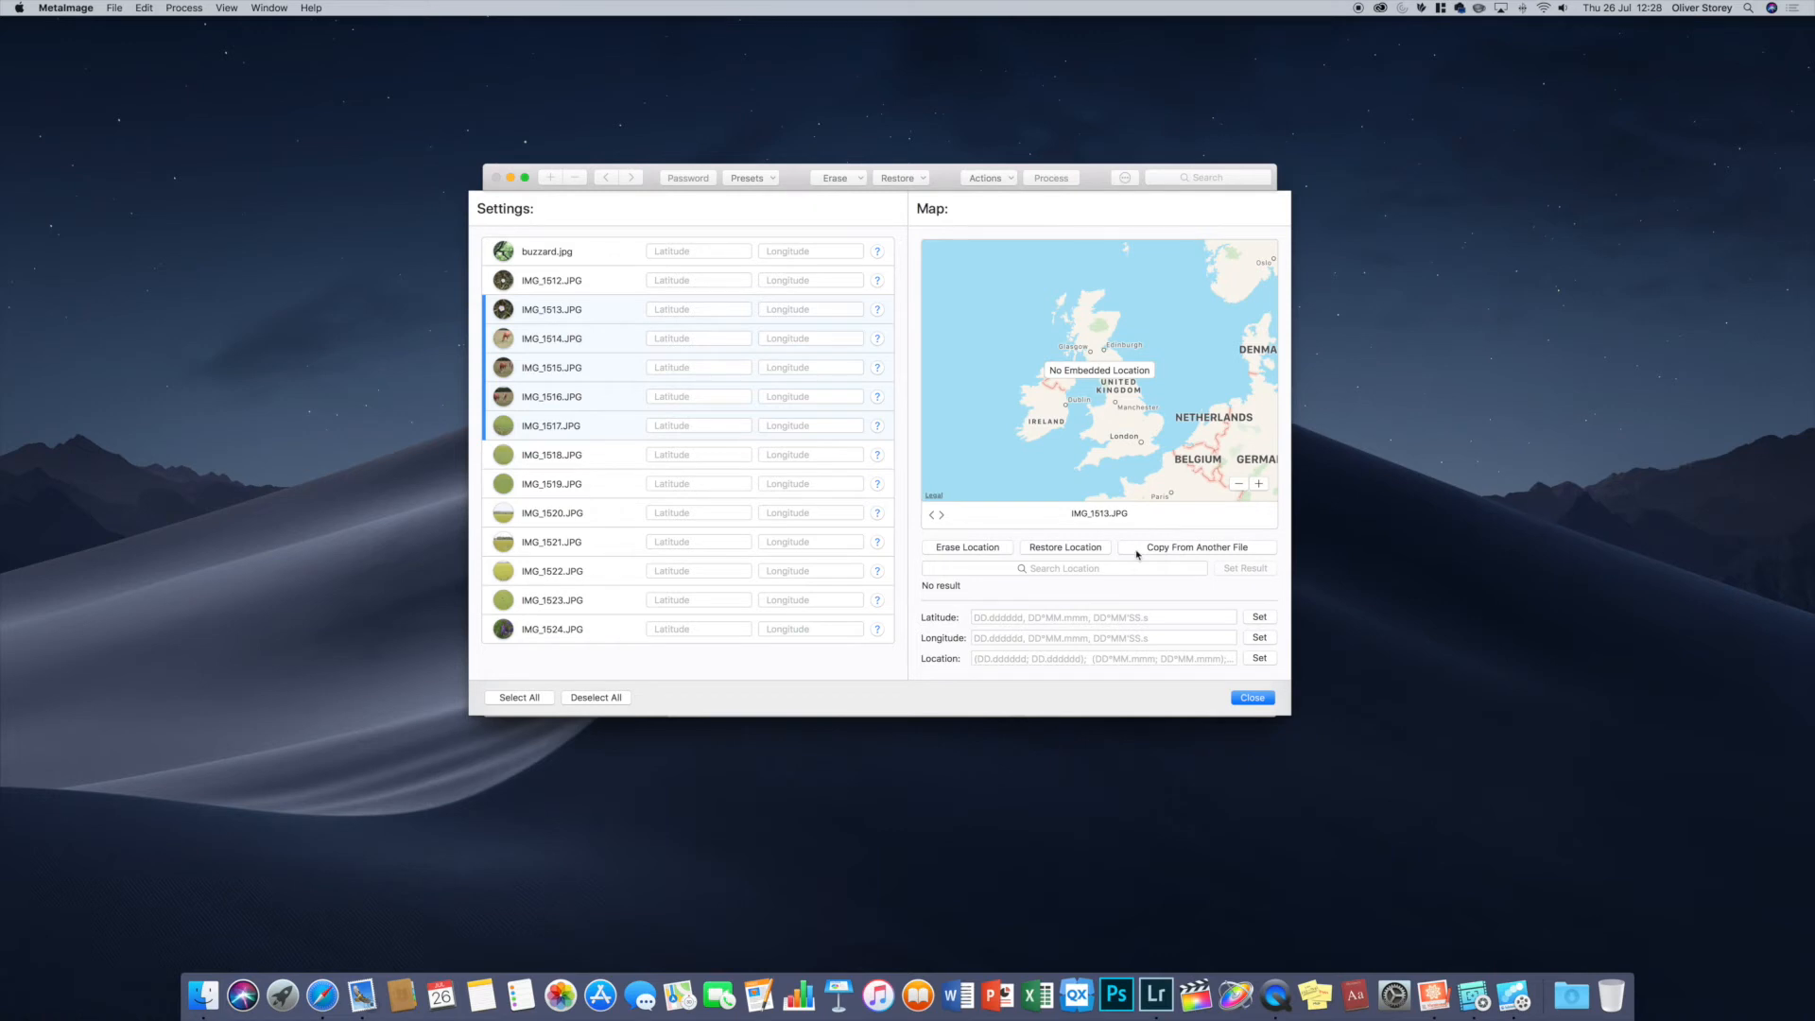
mouse_move(1076, 685)
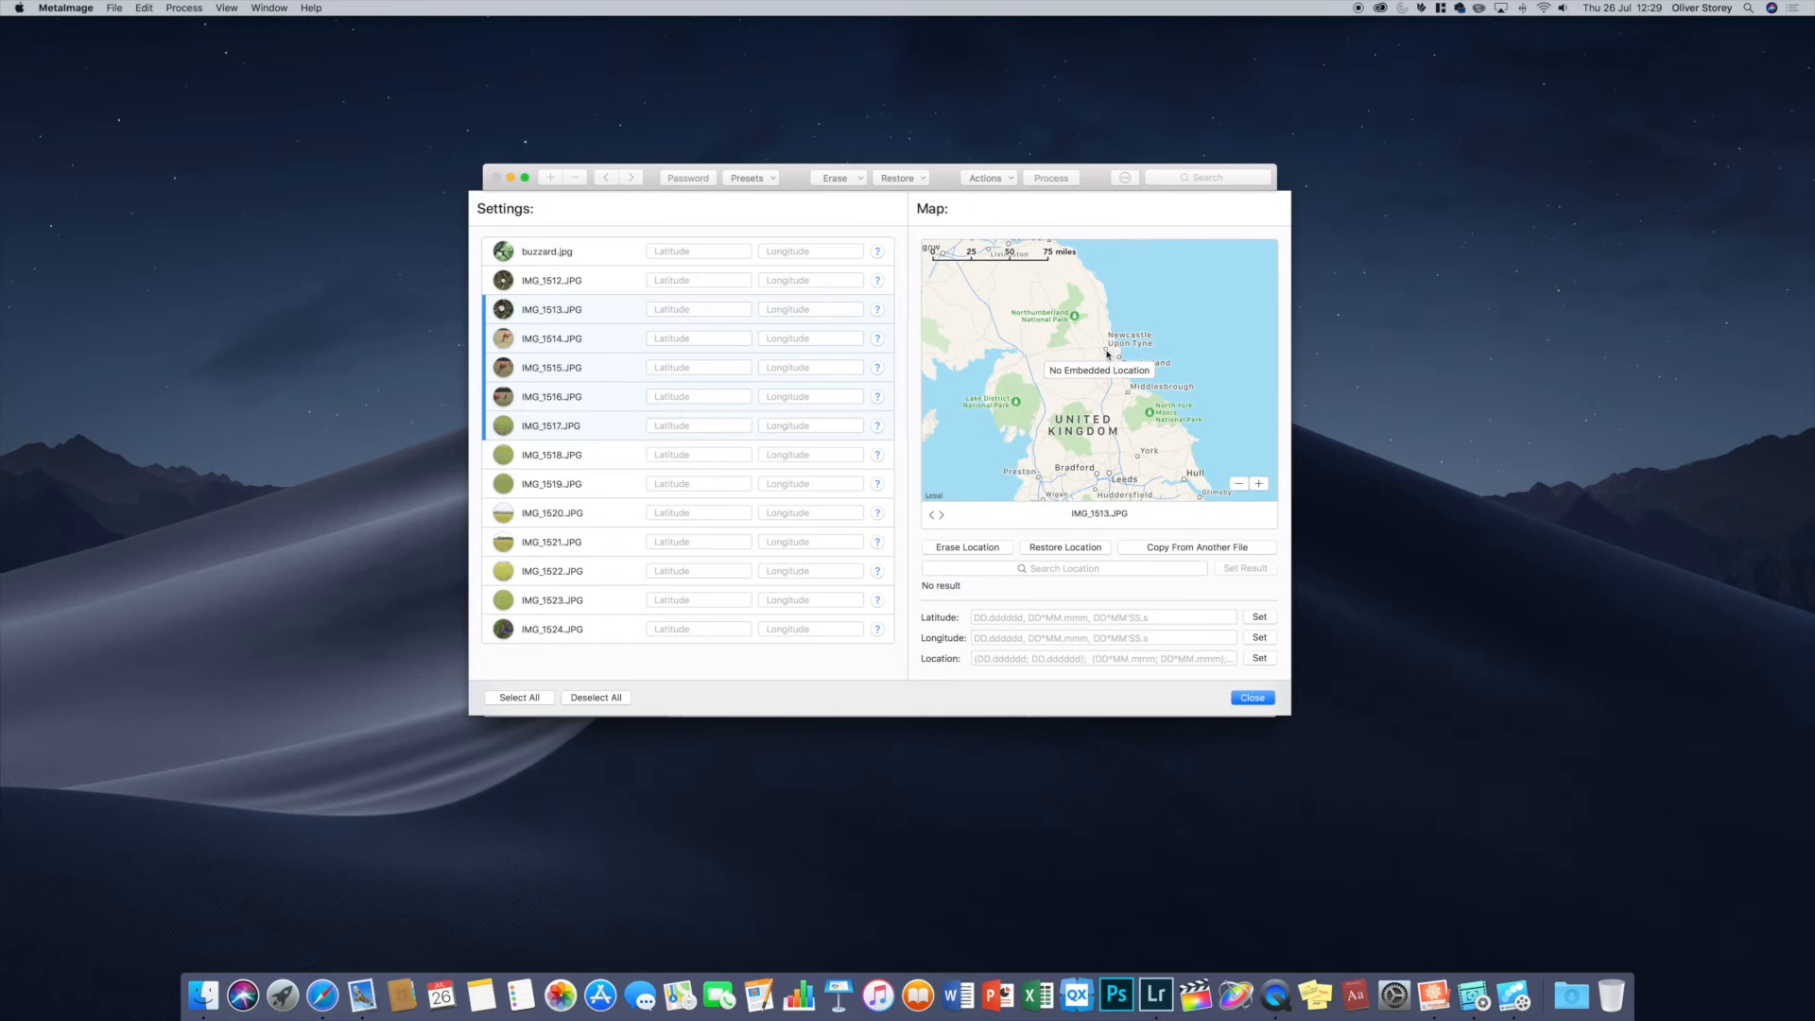
mouse_move(1106, 358)
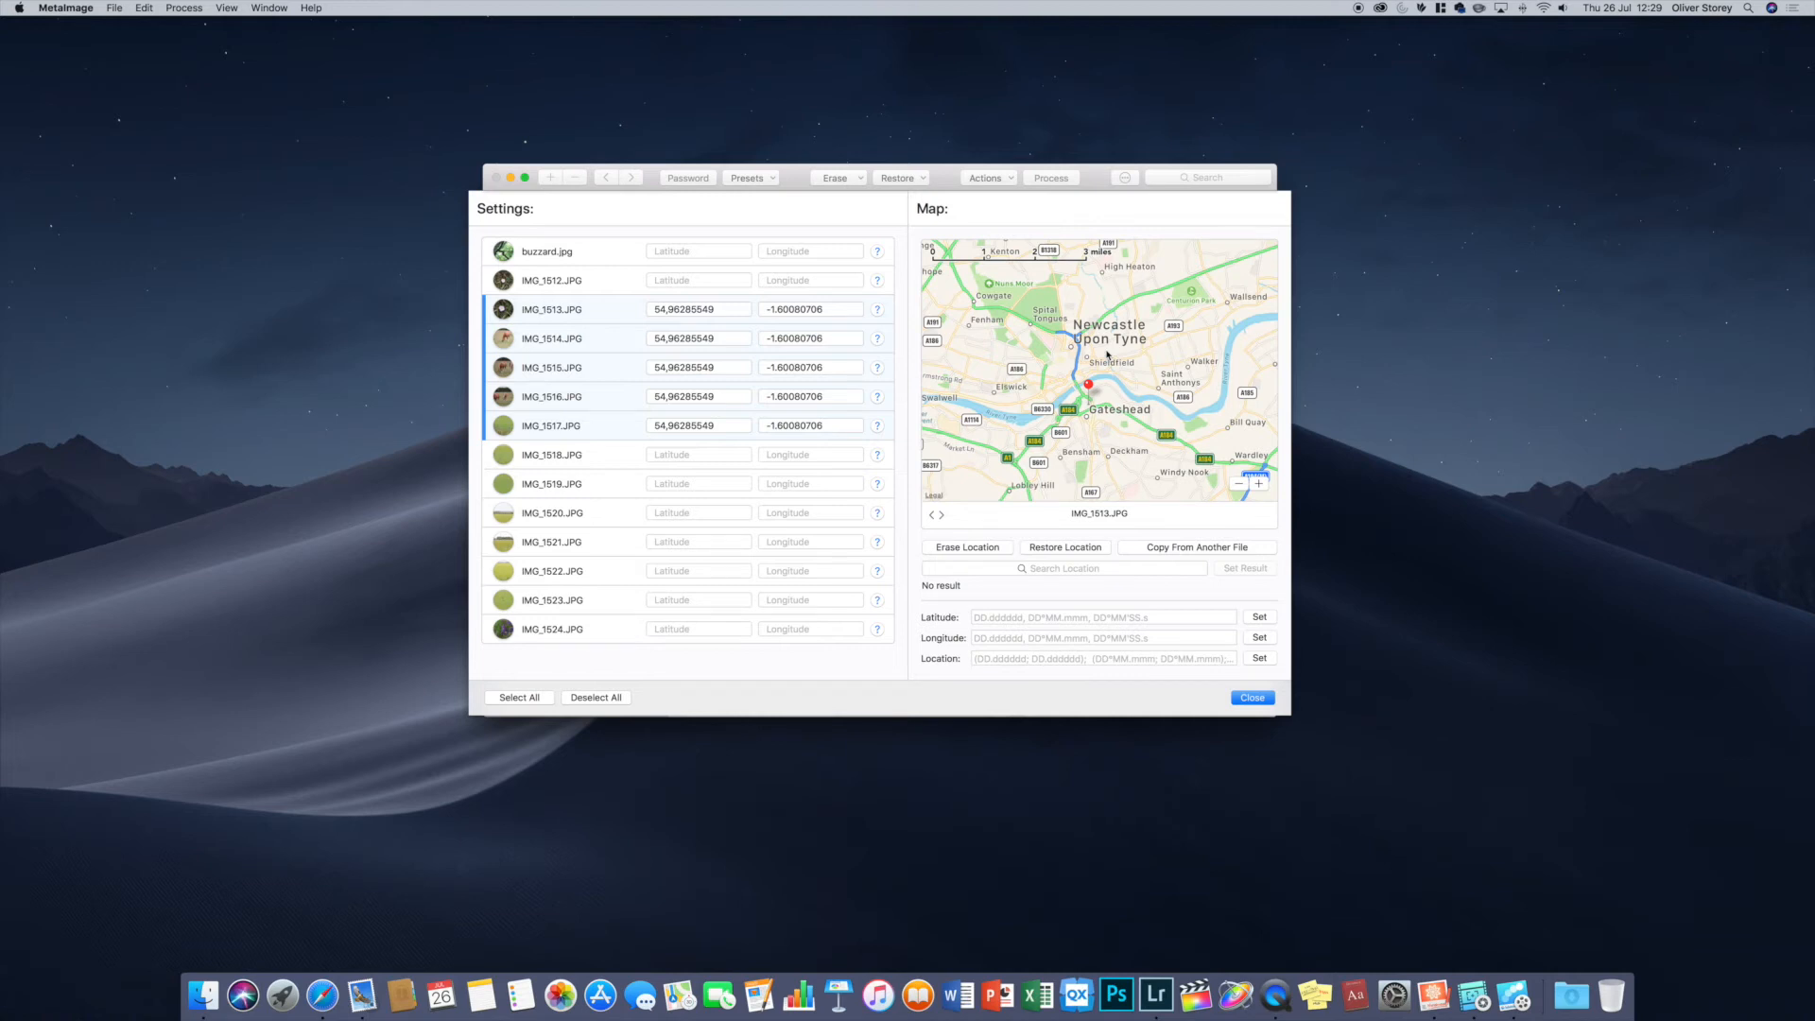
mouse_move(677, 306)
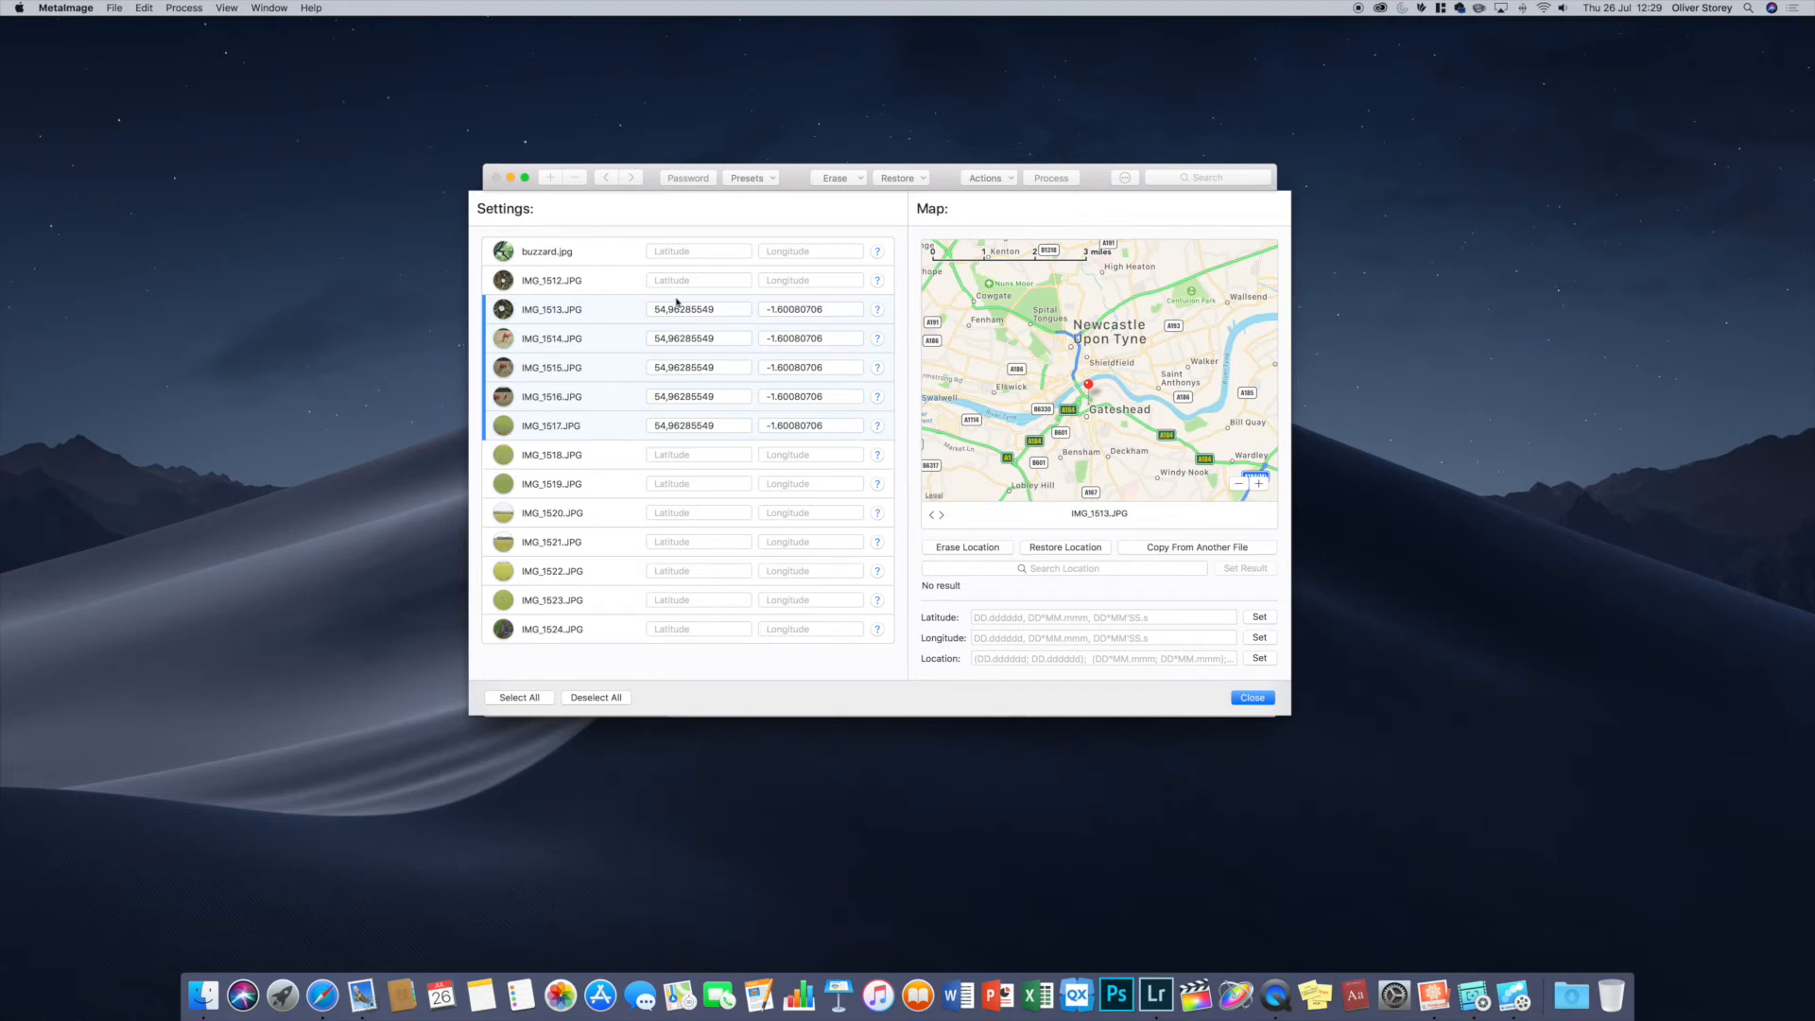
mouse_move(1144, 391)
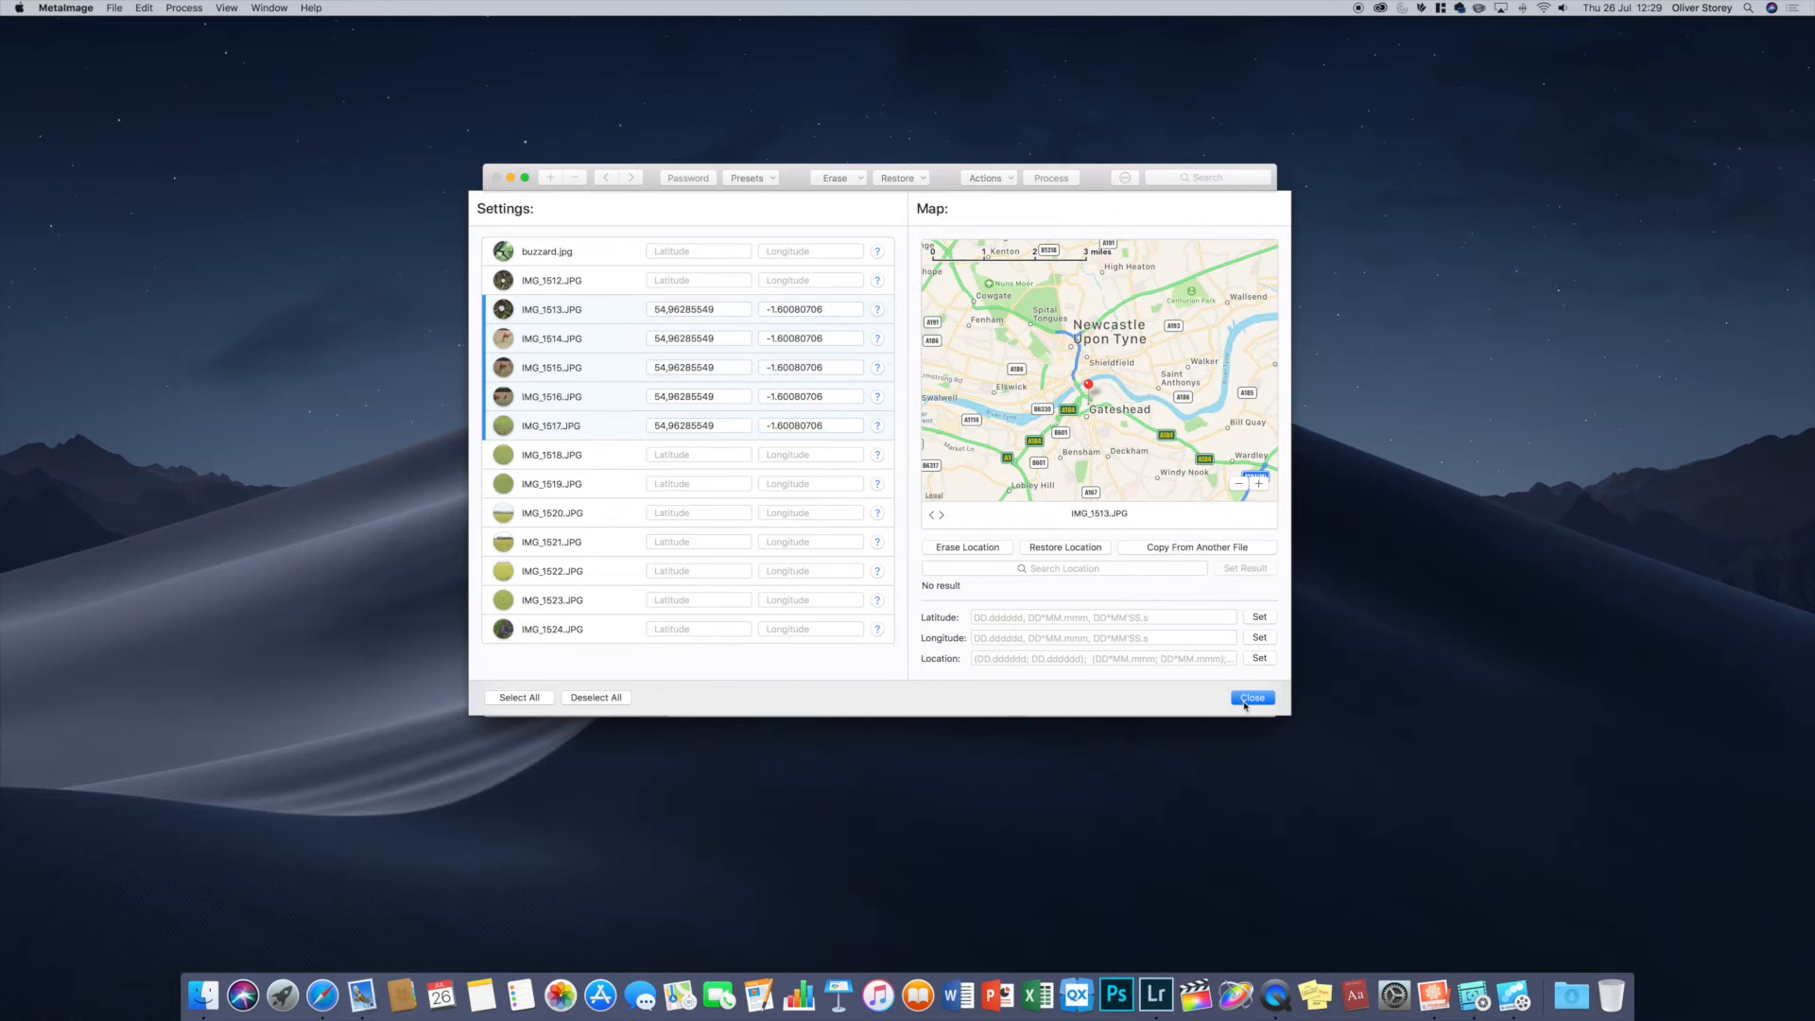
- Close the location editor, keeping the Gateshead pin on the five photos' map preview
left_click(1252, 697)
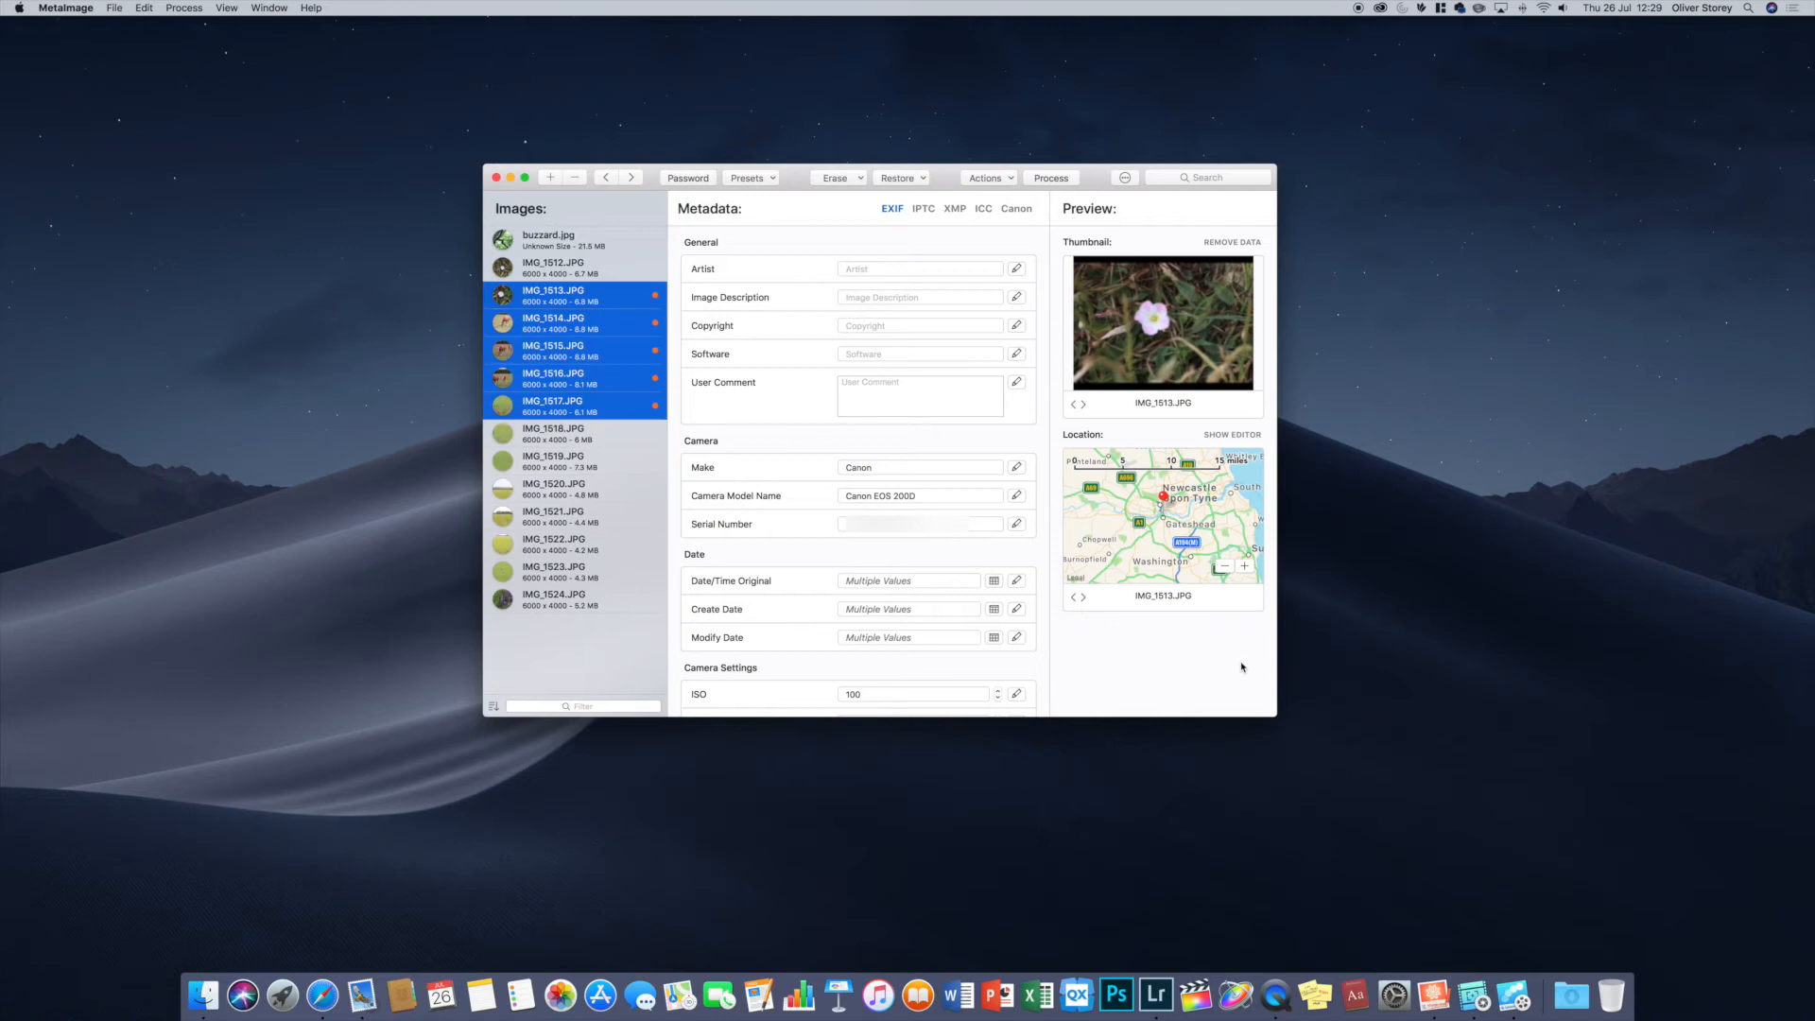
mouse_move(1238, 663)
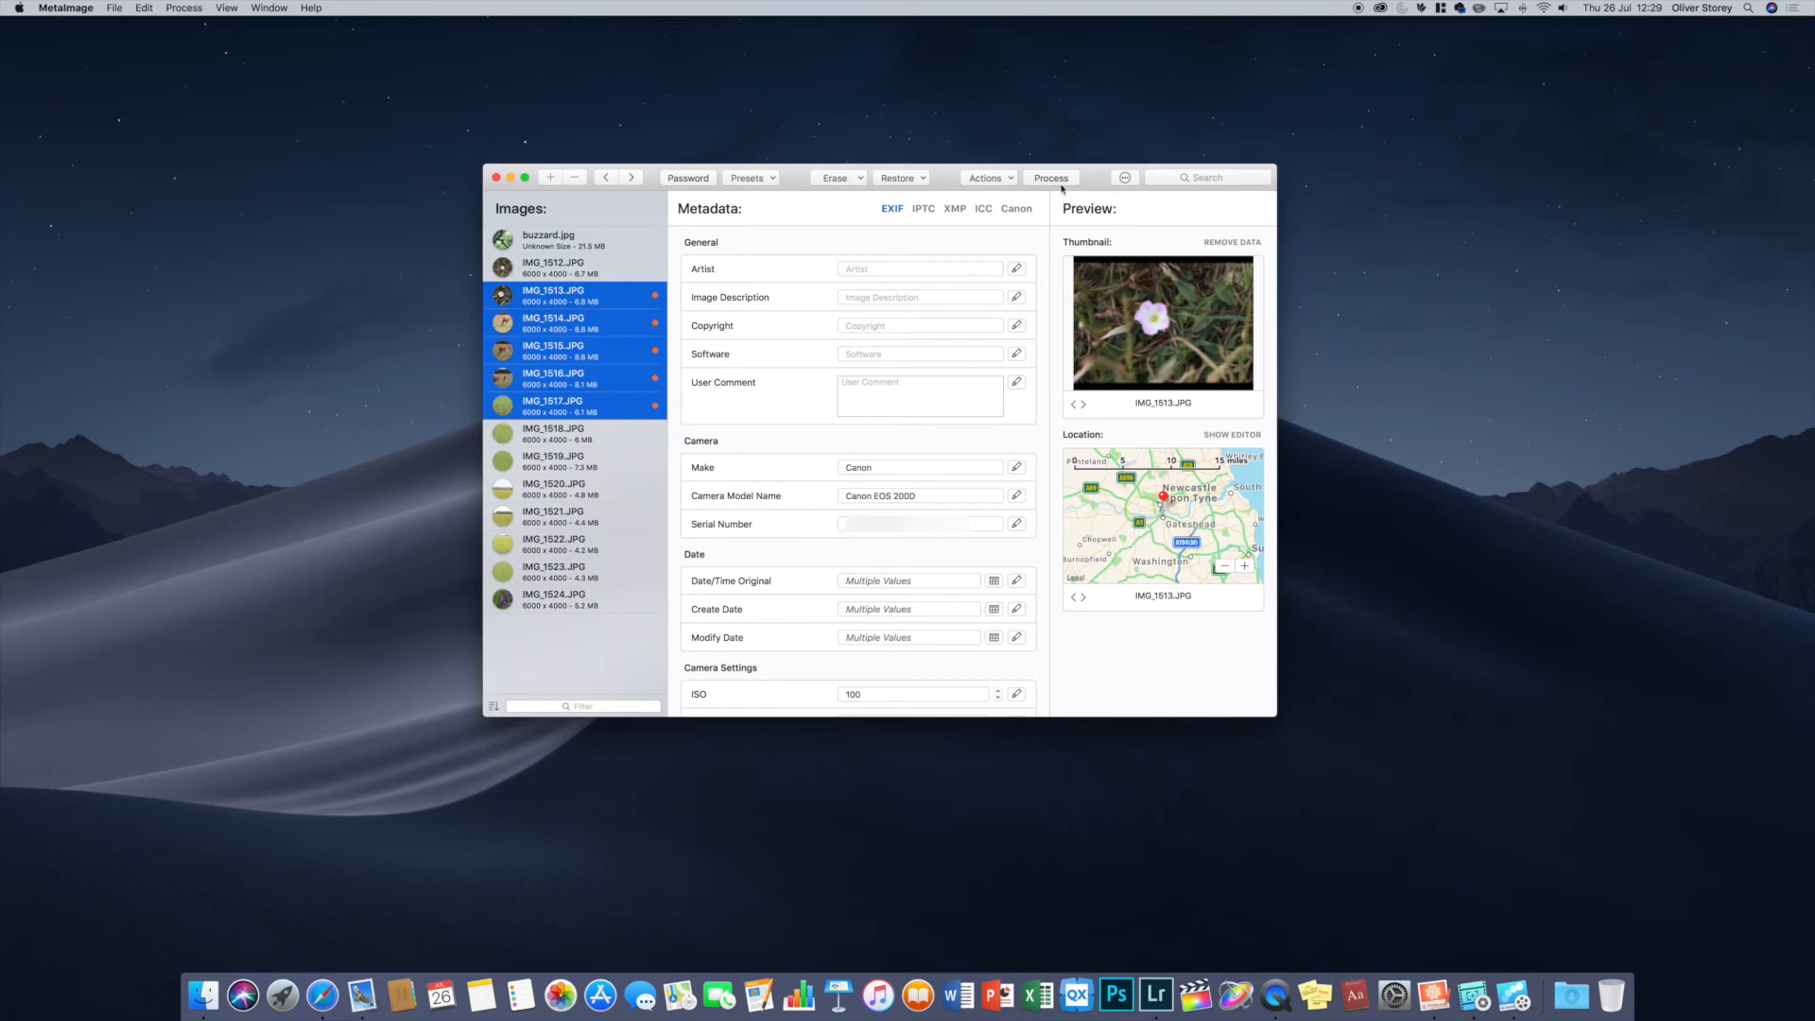
mouse_move(968, 560)
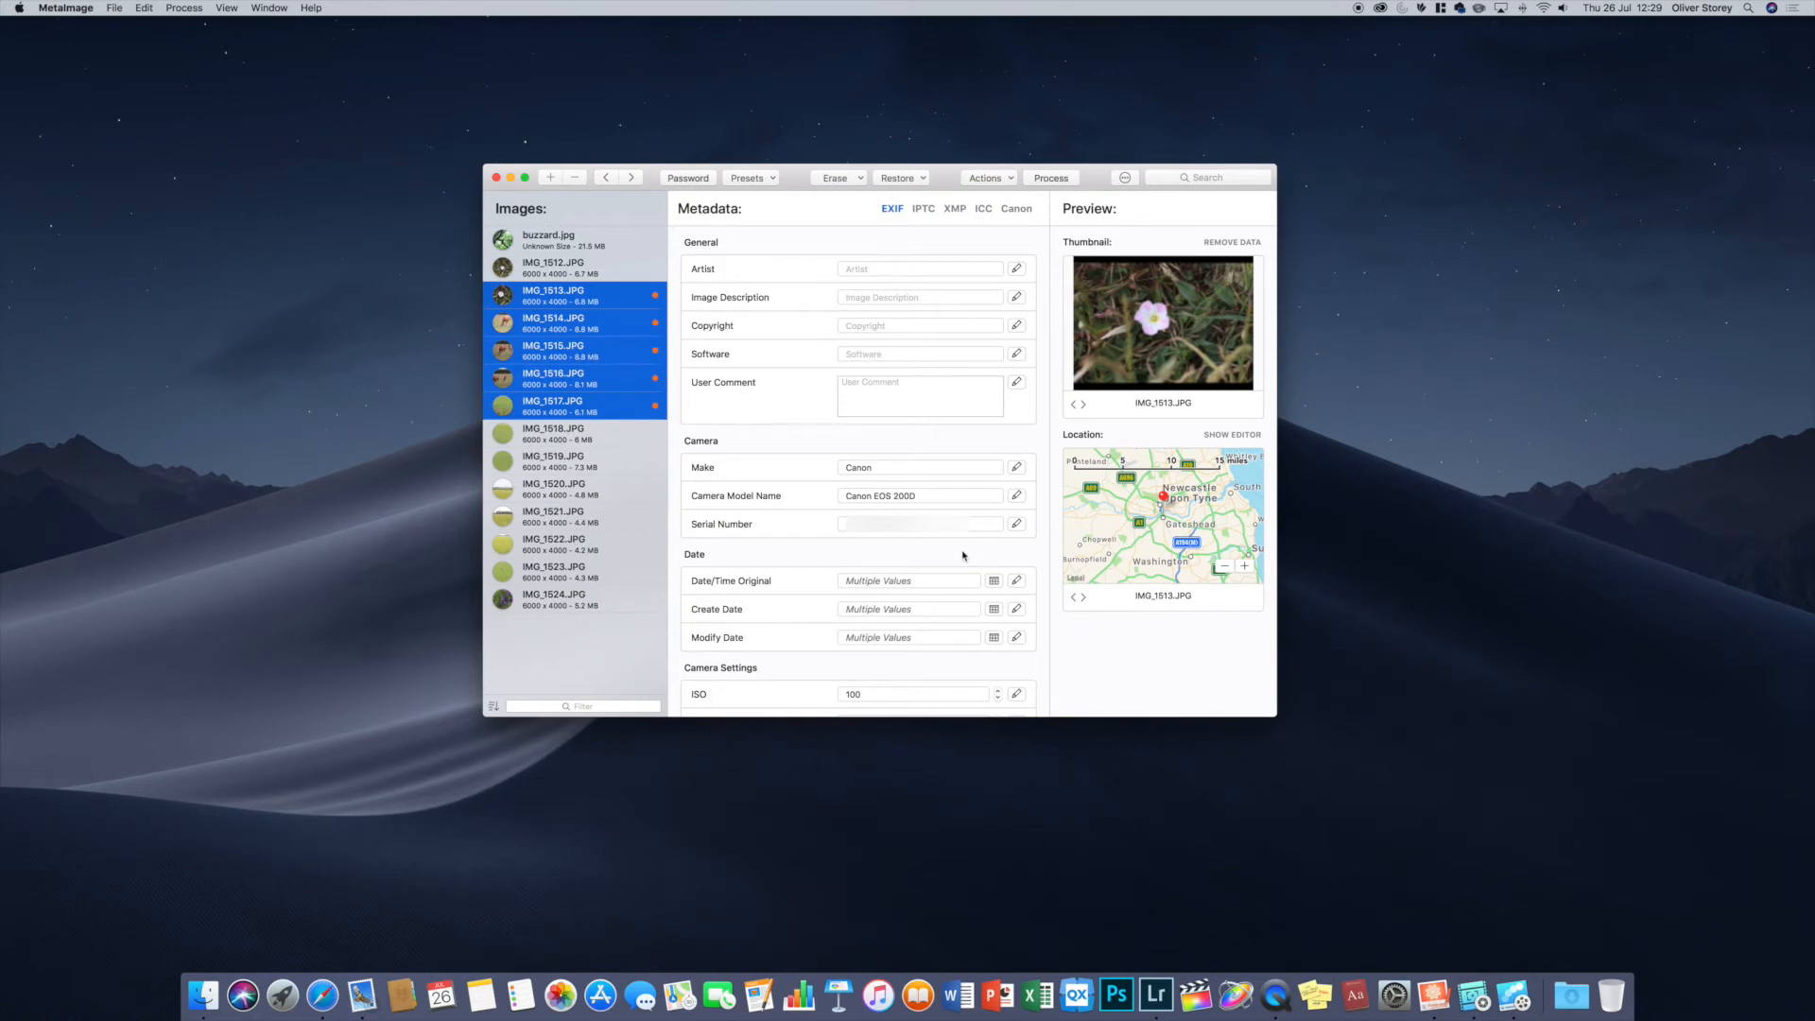
mouse_move(1473, 994)
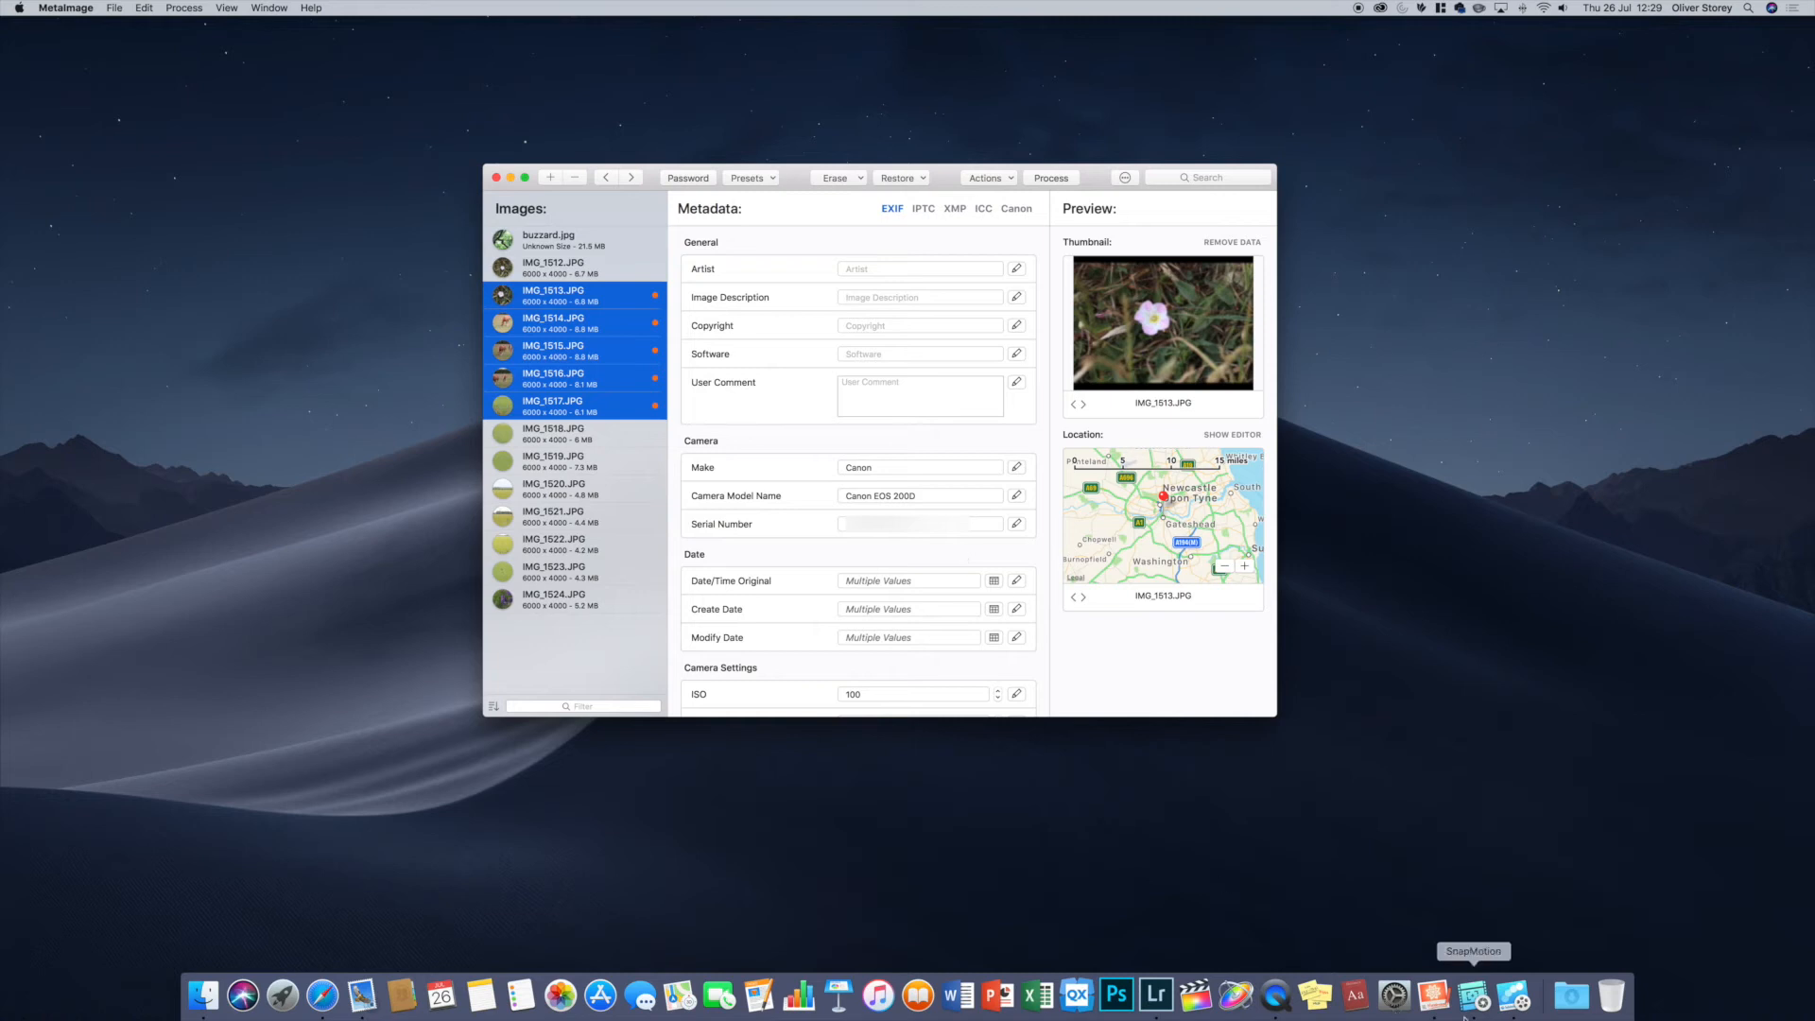
- Launch SnapMotion from the Dock to its empty start window
left_click(1155, 997)
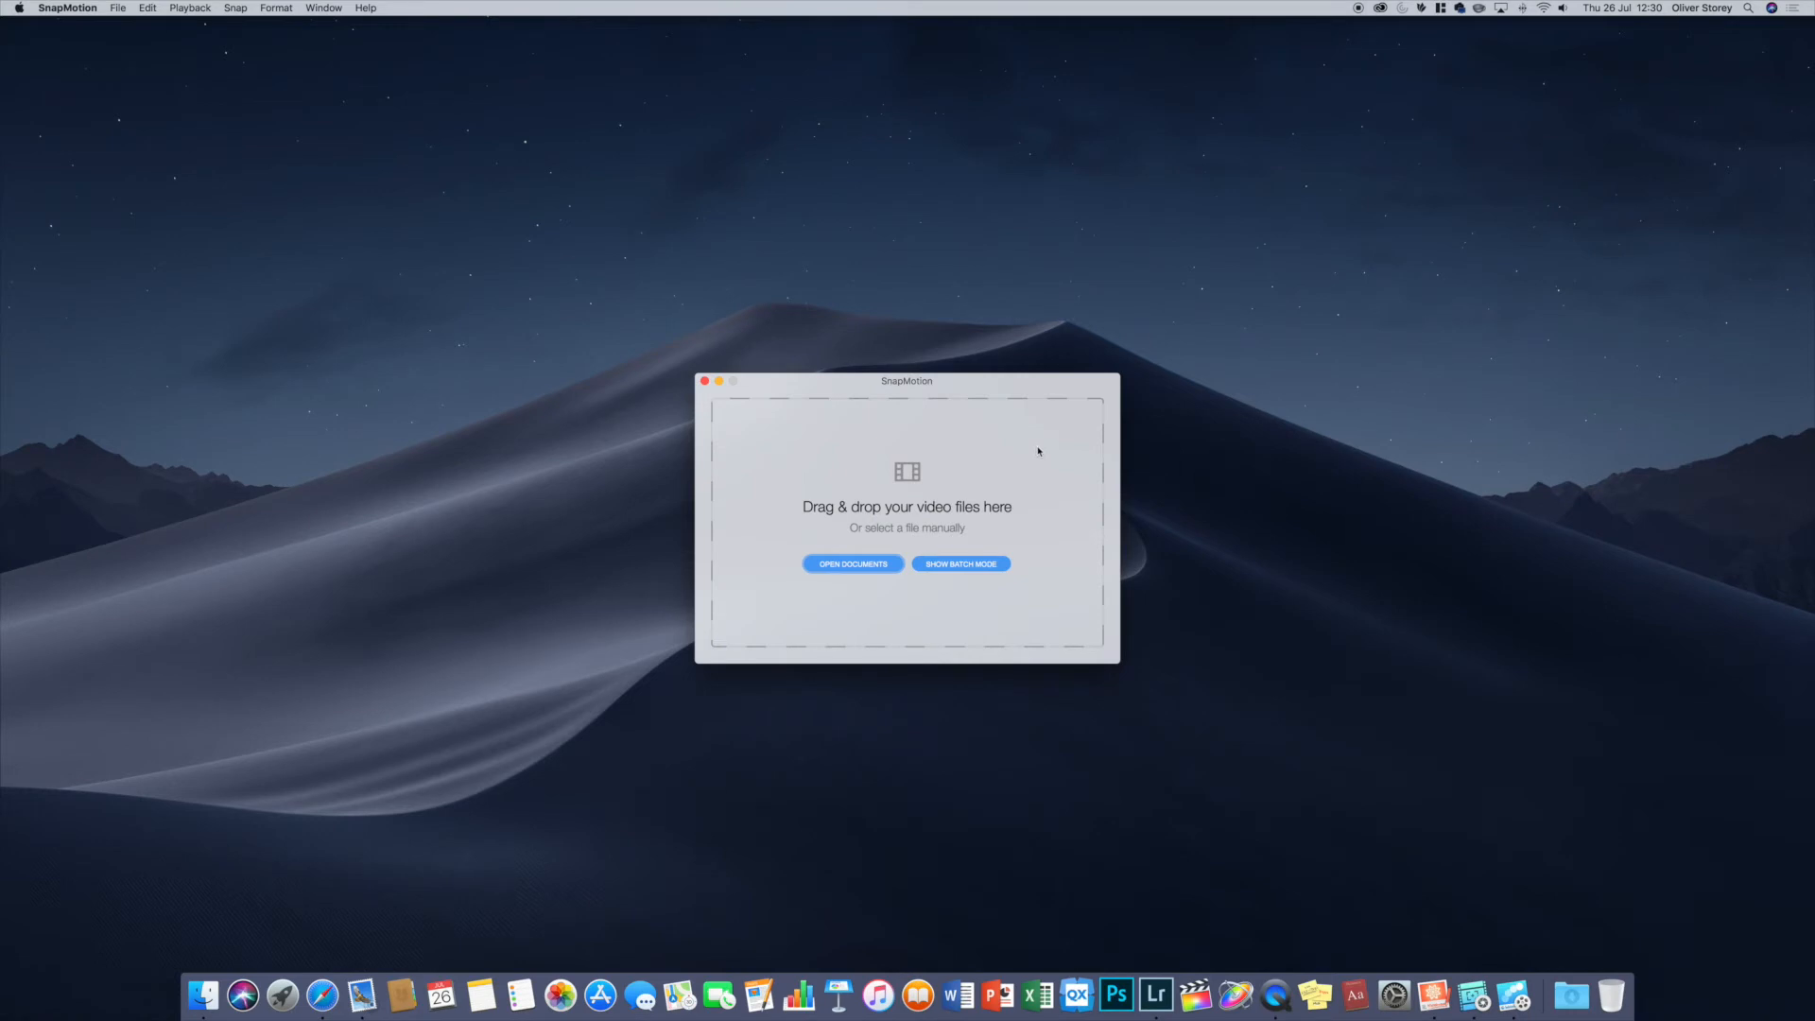
mouse_move(1036, 452)
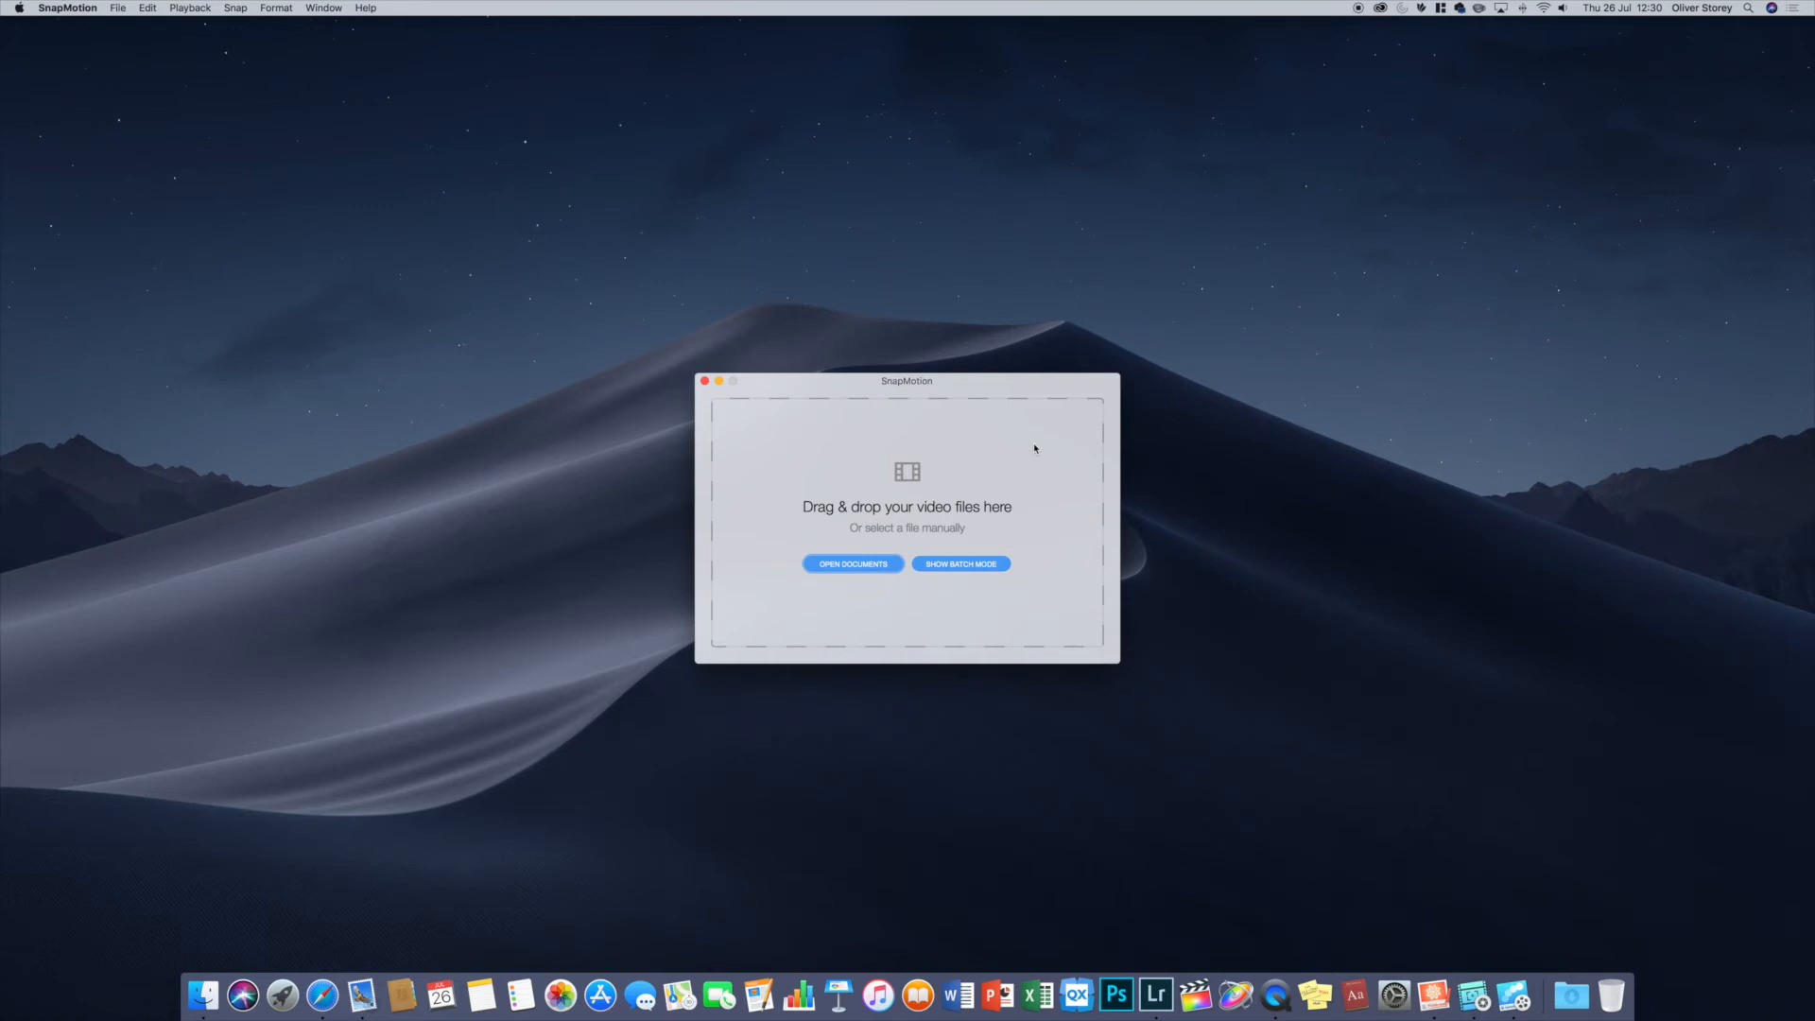
mouse_move(1009, 443)
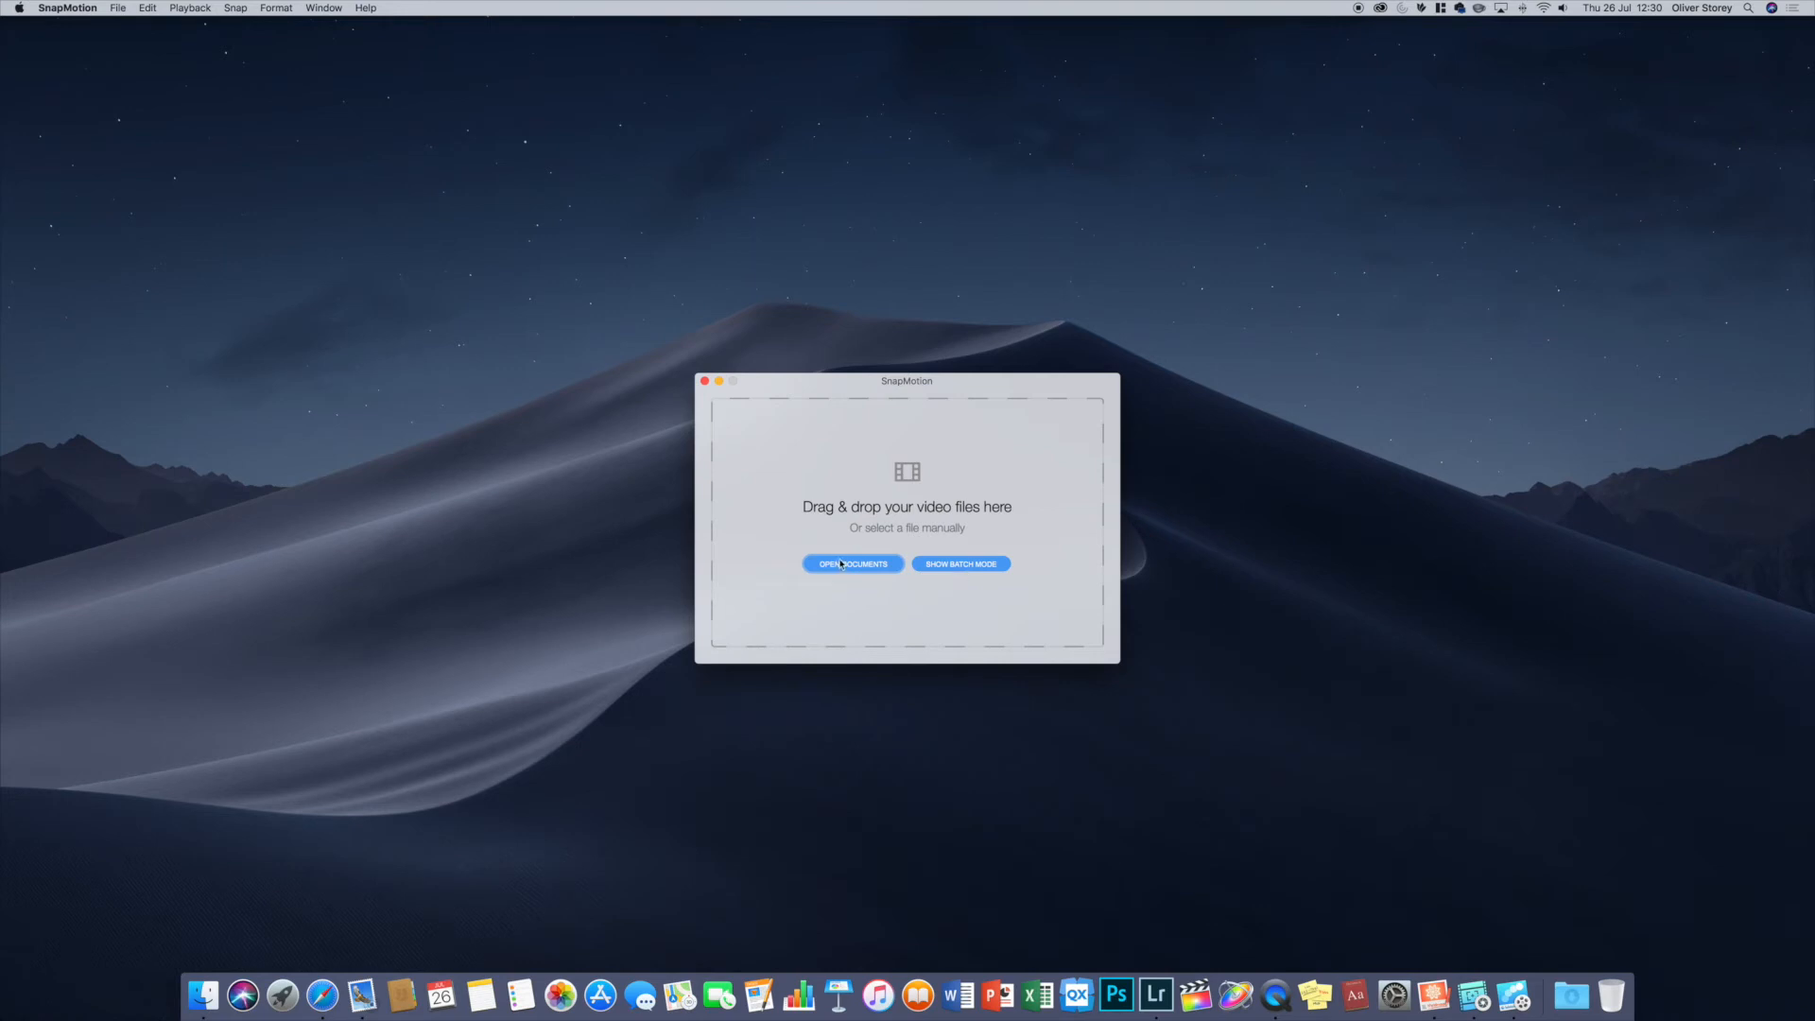
- Load BBEdit Review.mp4 and nudge playback forward to 00:00:00.360
left_click(704, 381)
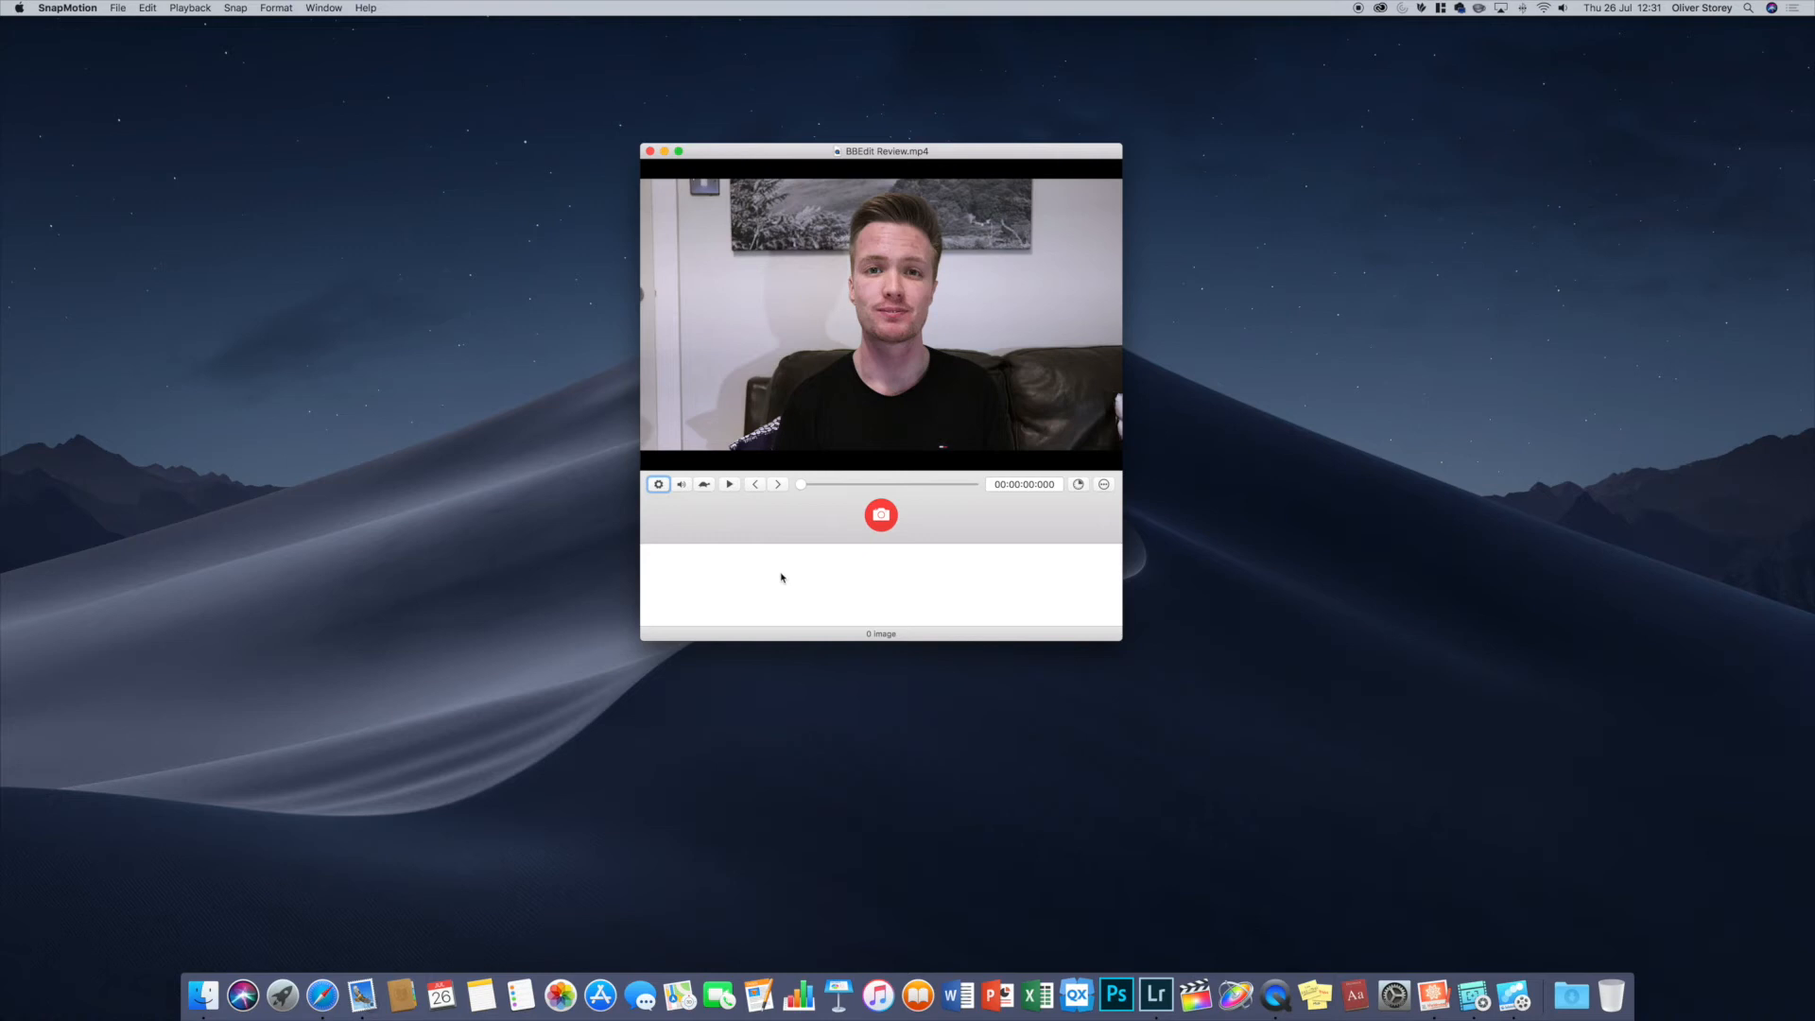
left_click(777, 484)
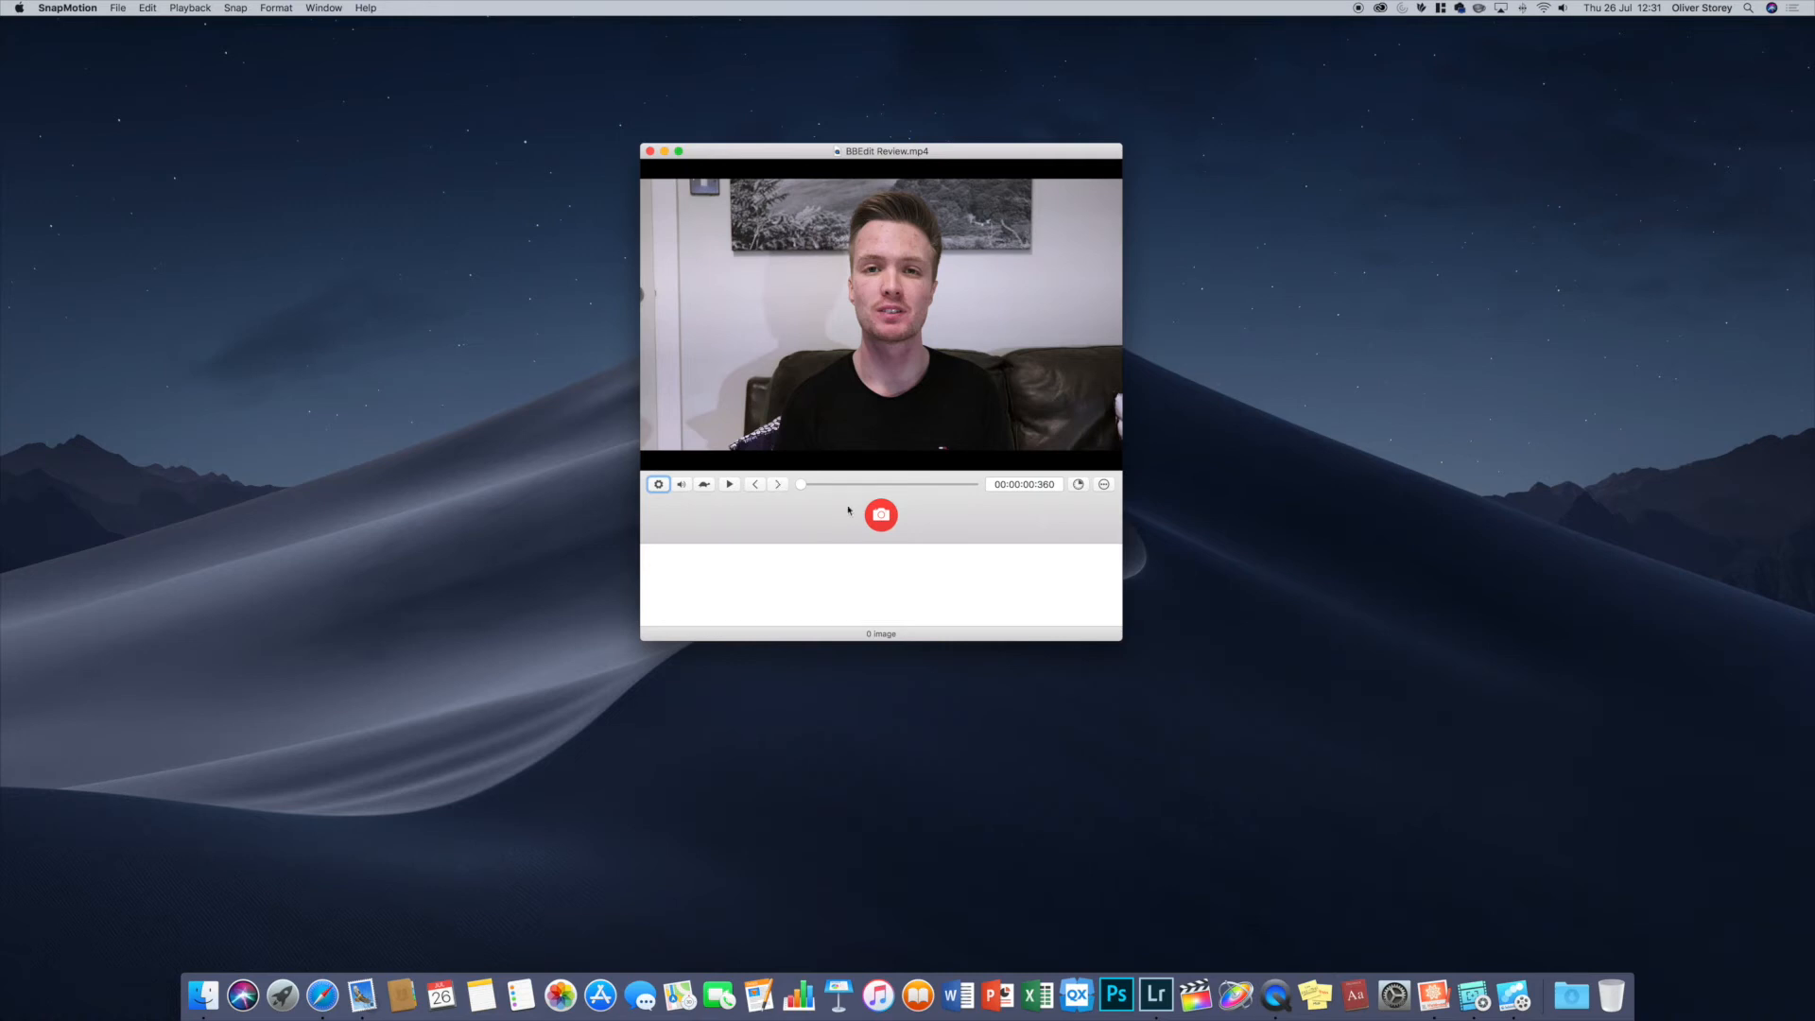
mouse_move(815, 586)
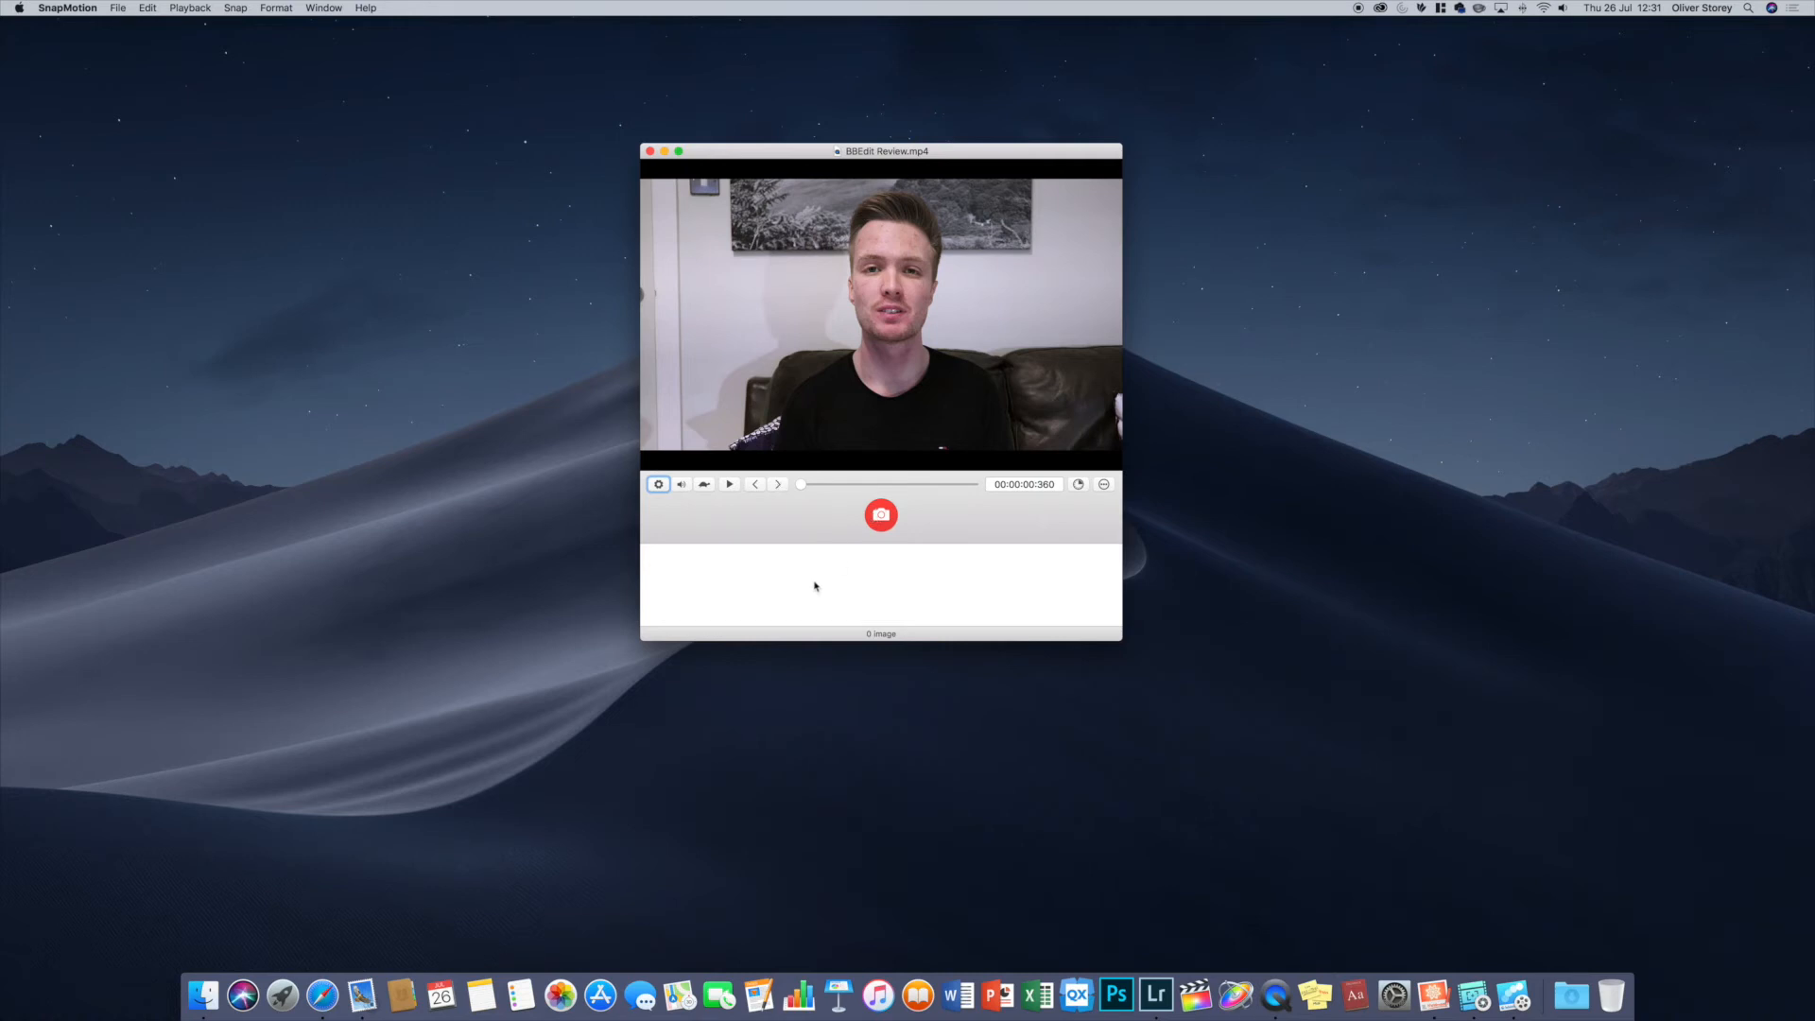
mouse_move(722, 493)
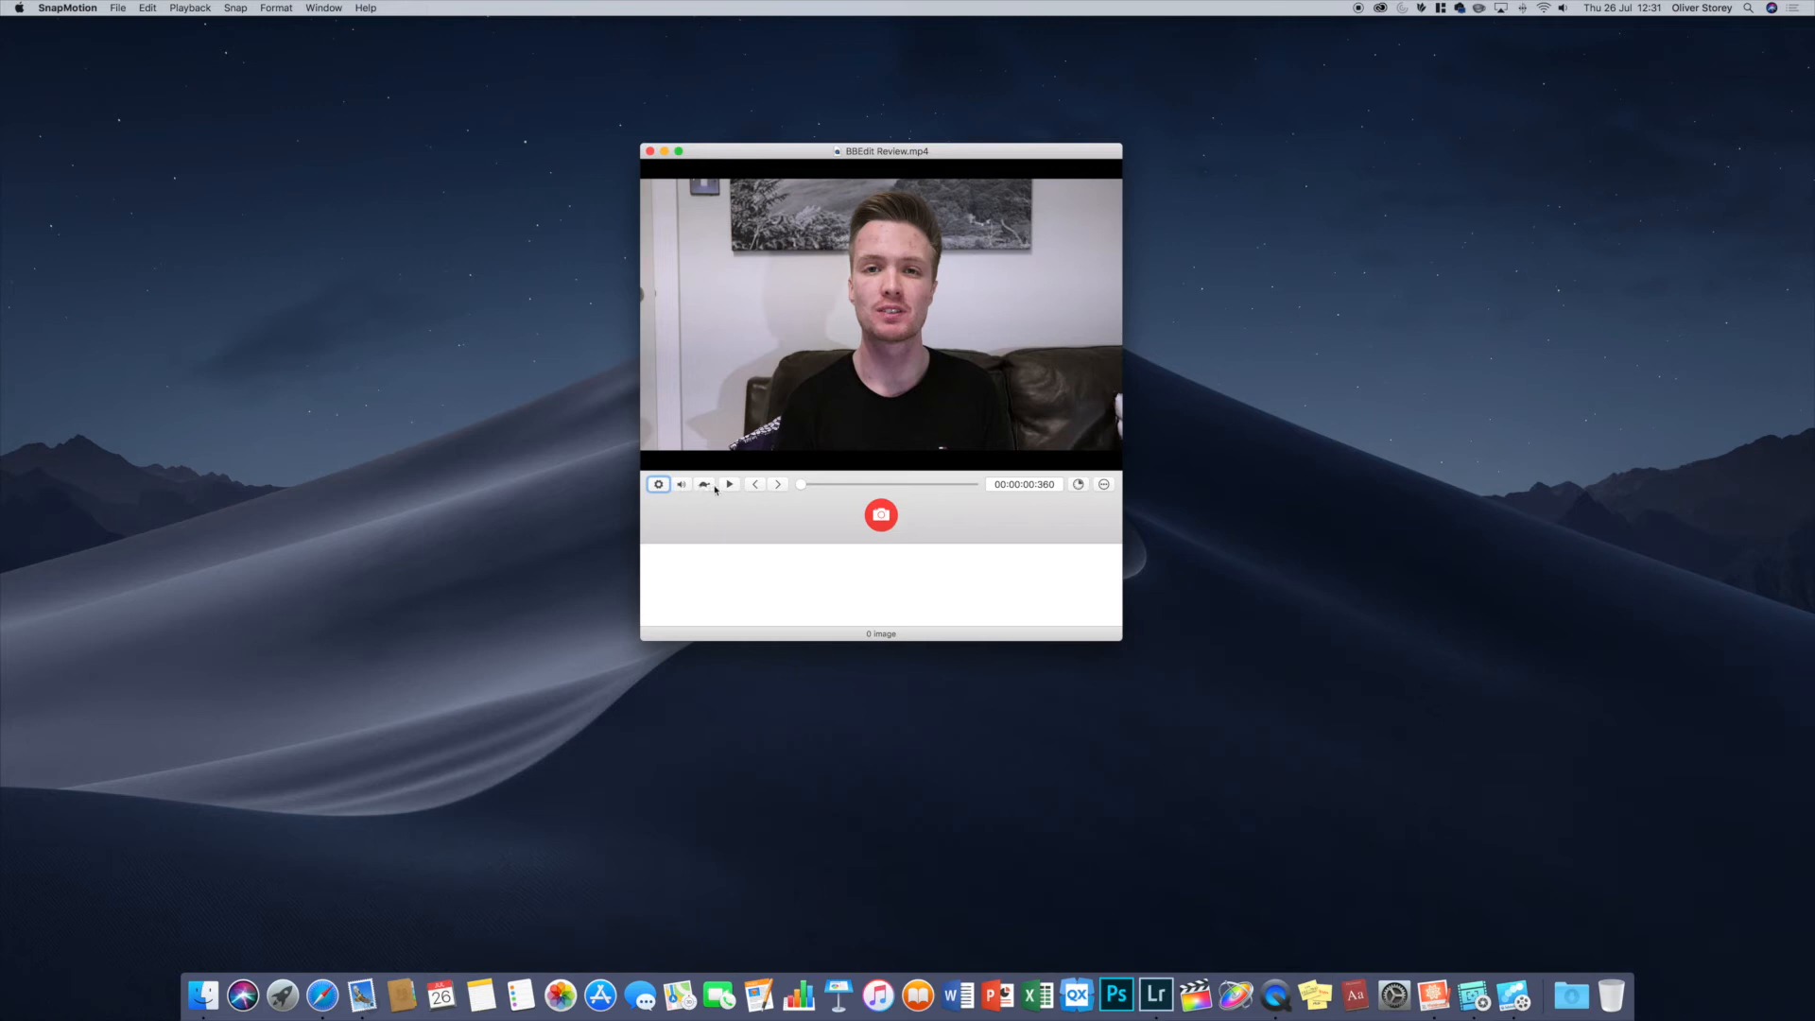
mouse_move(825, 556)
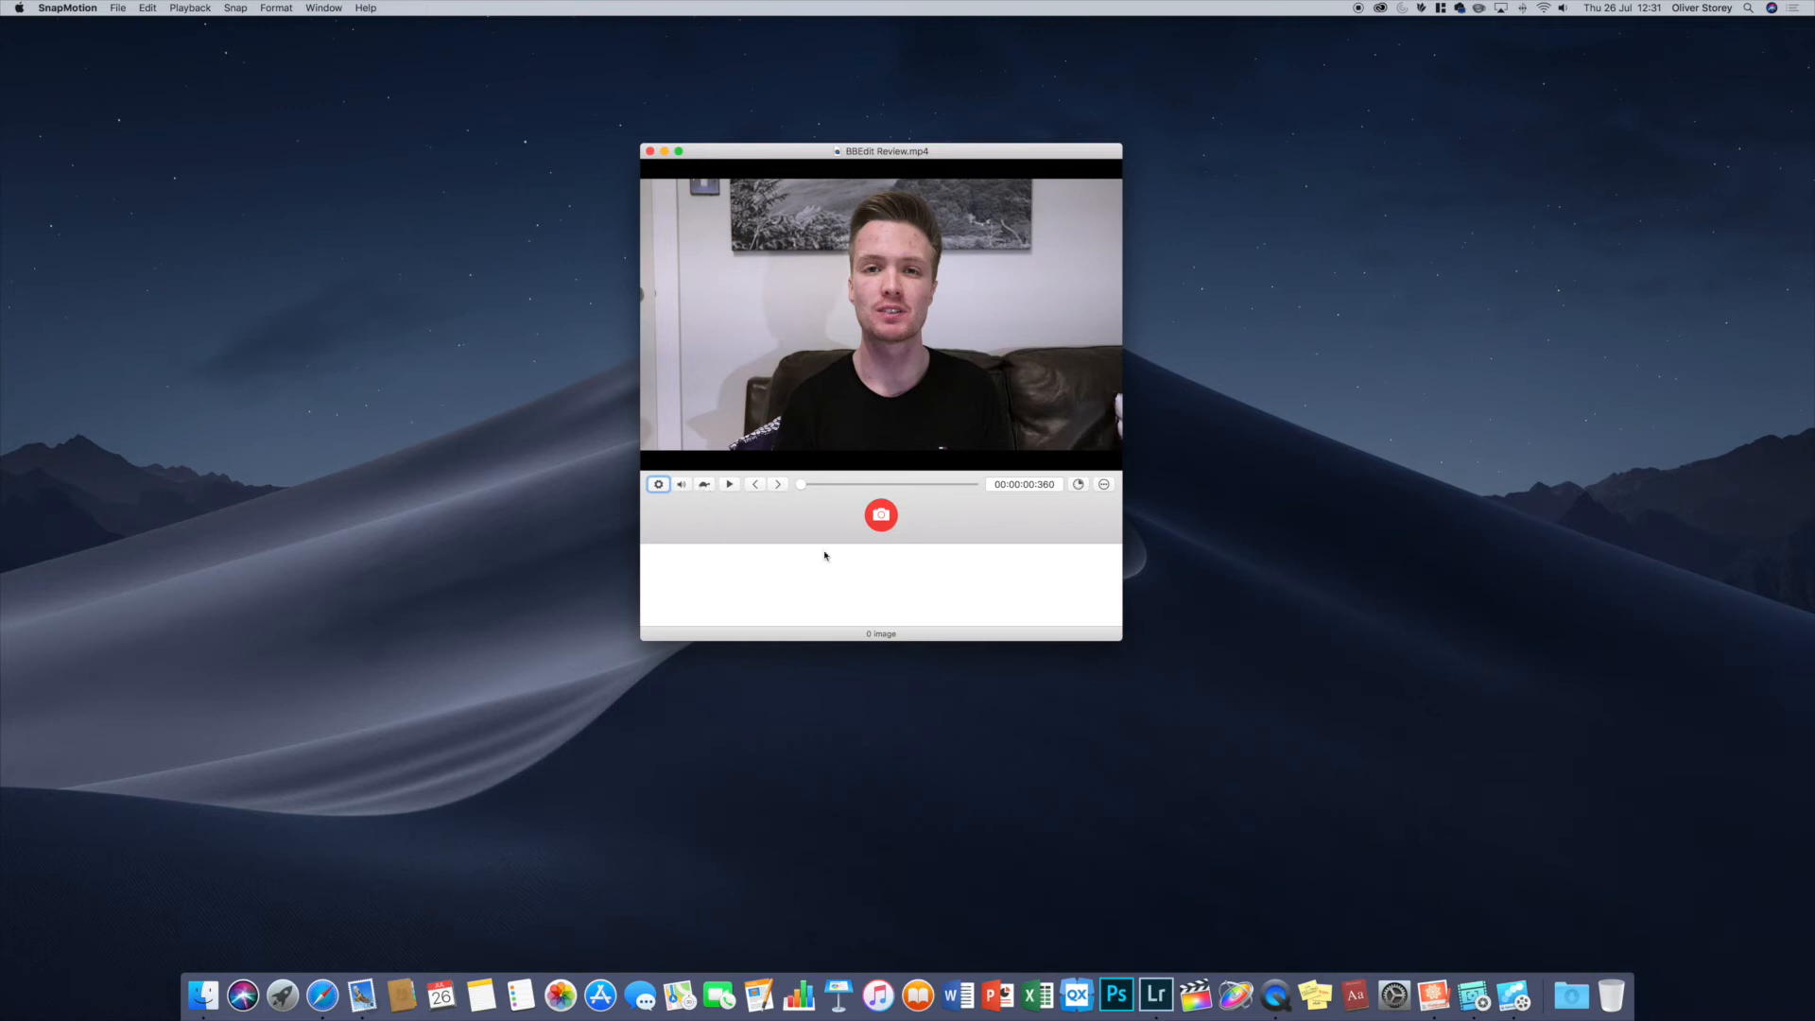
left_click(1078, 484)
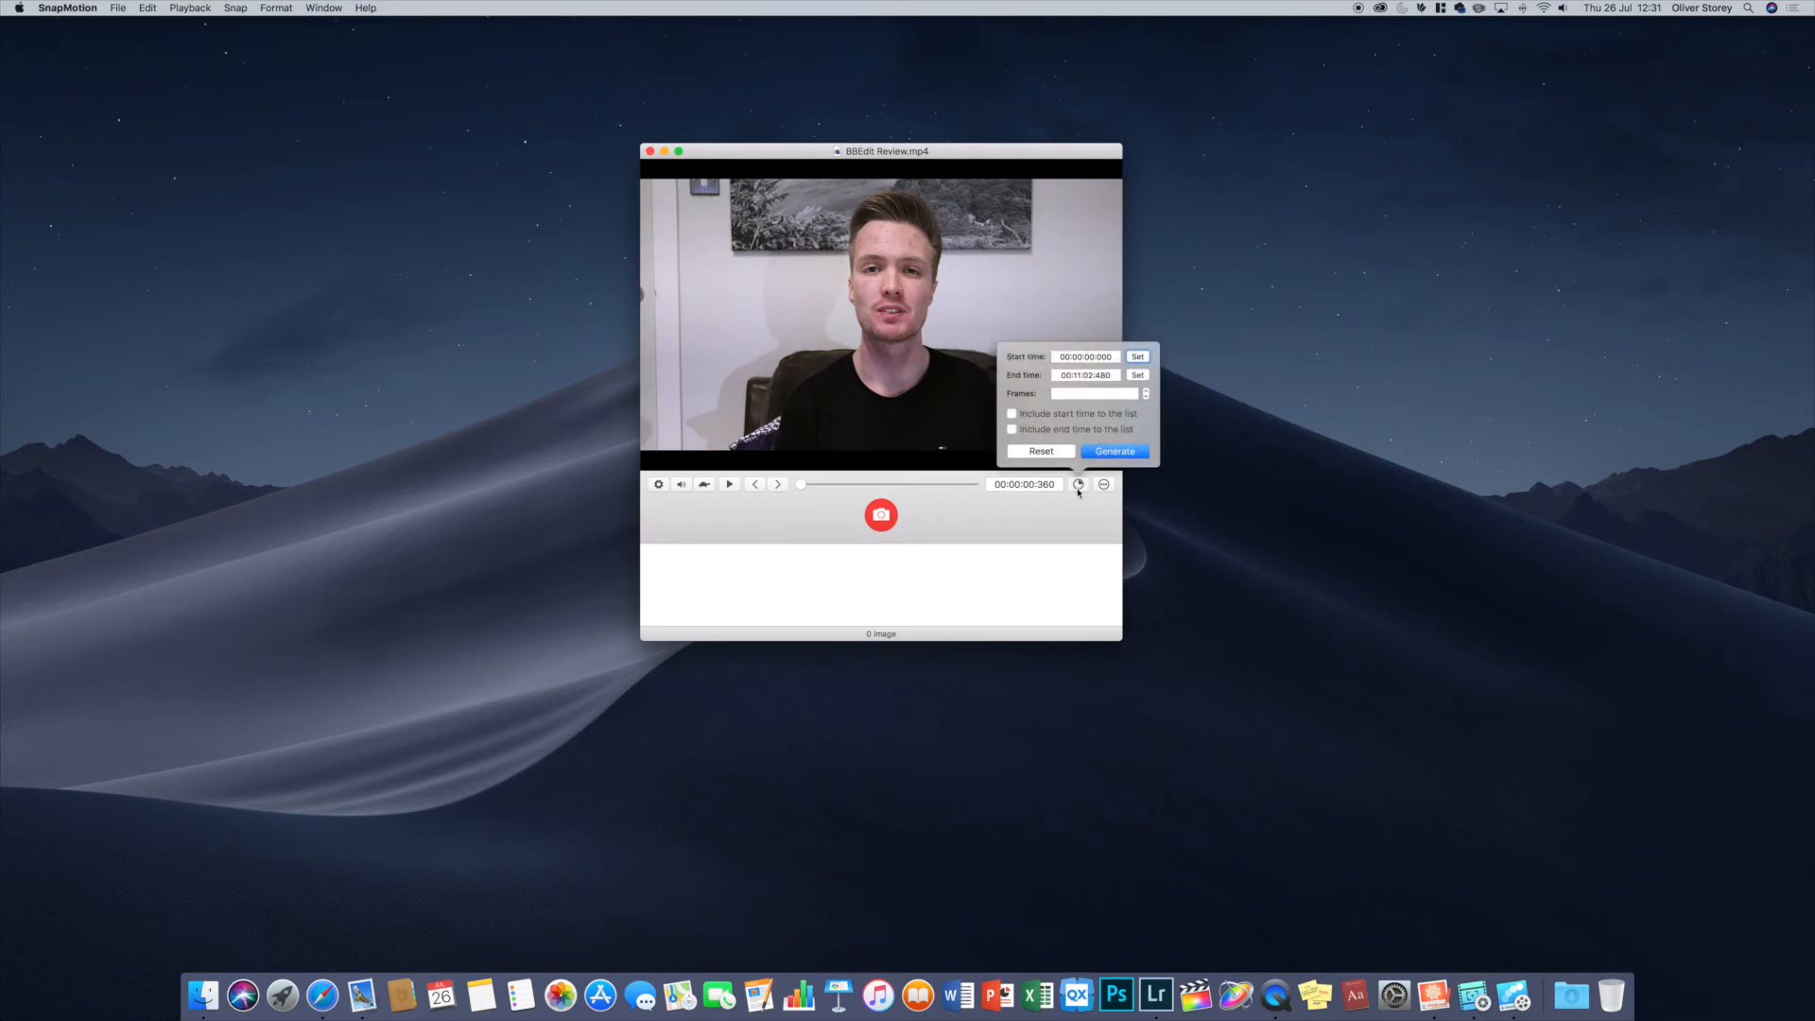
mouse_move(1100, 385)
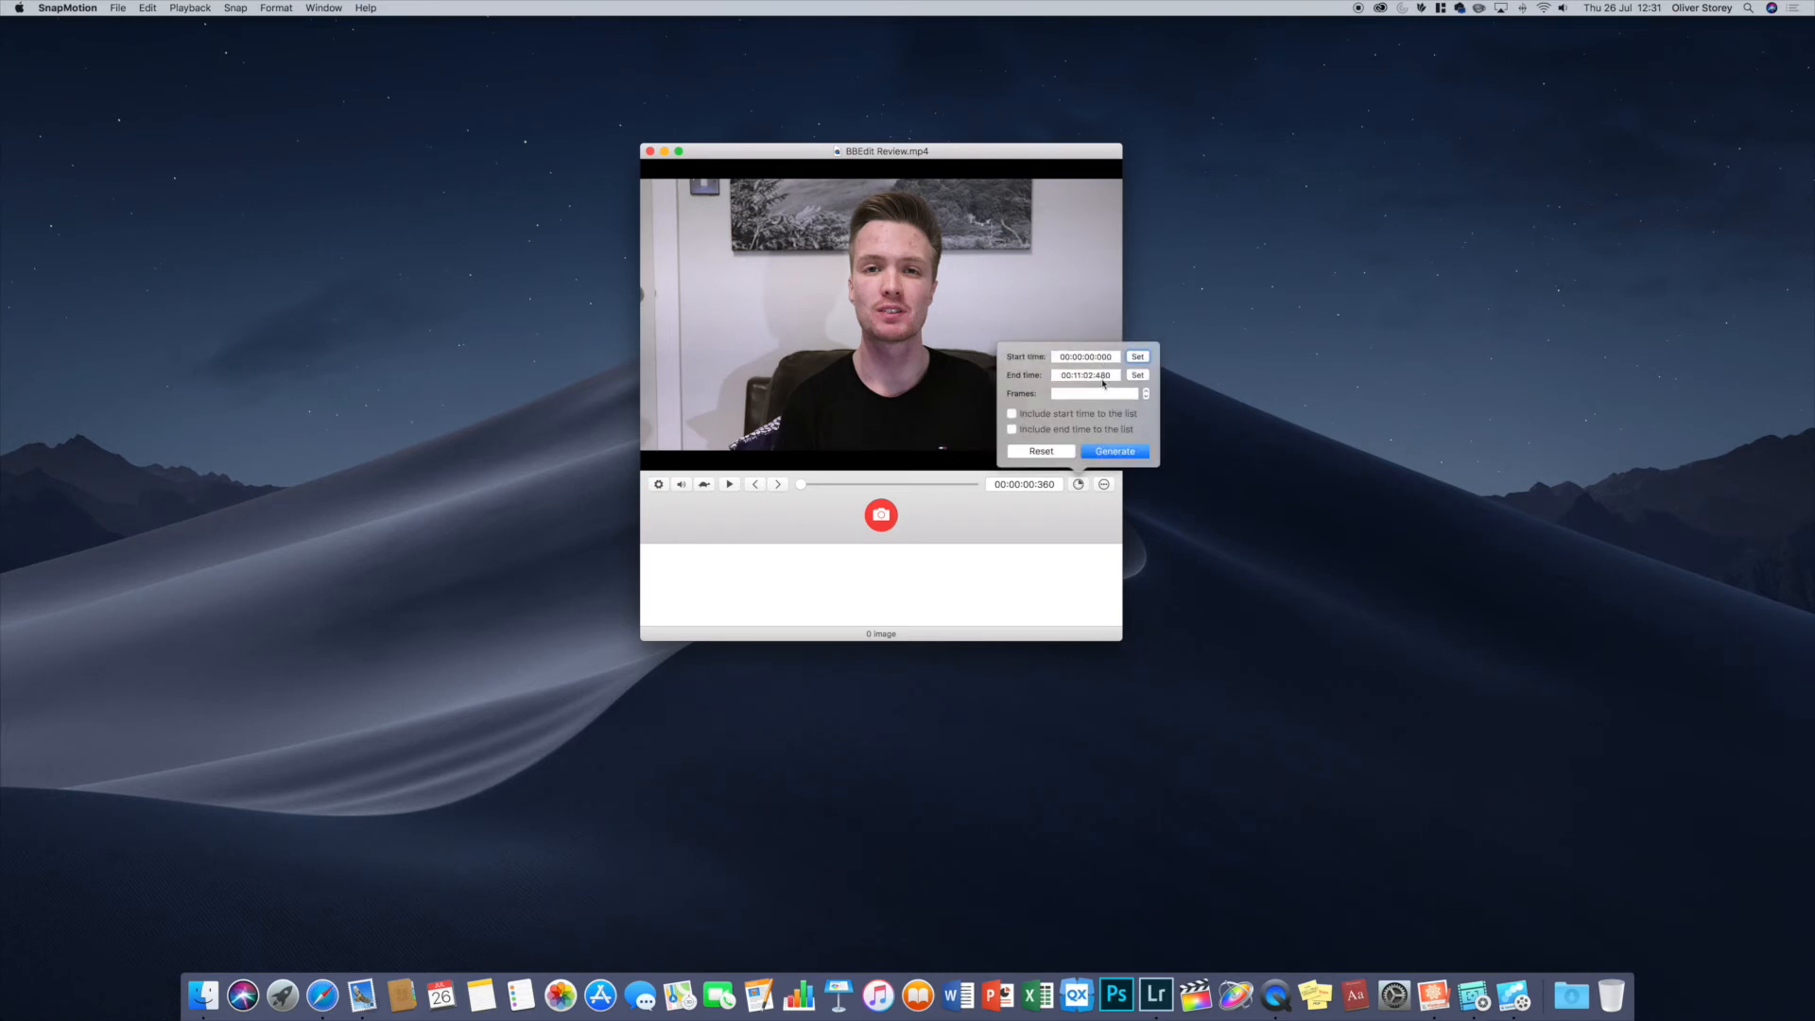
mouse_move(1009, 622)
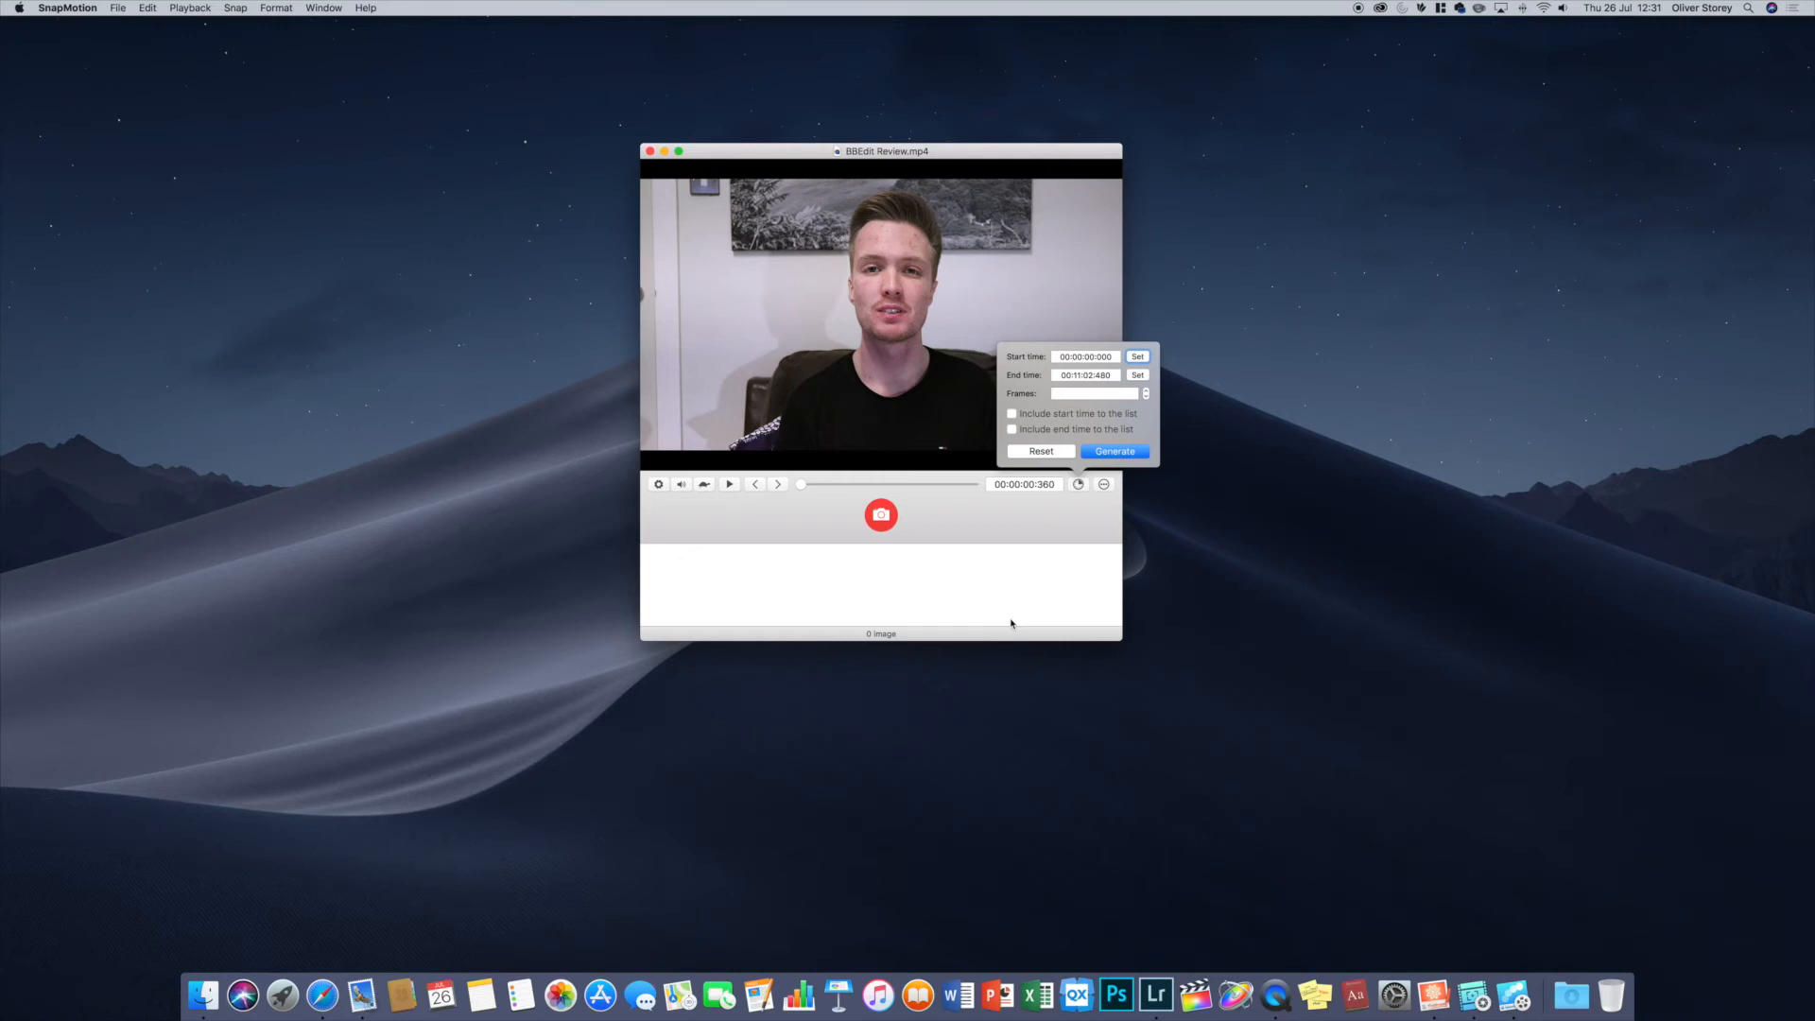
mouse_move(1014, 588)
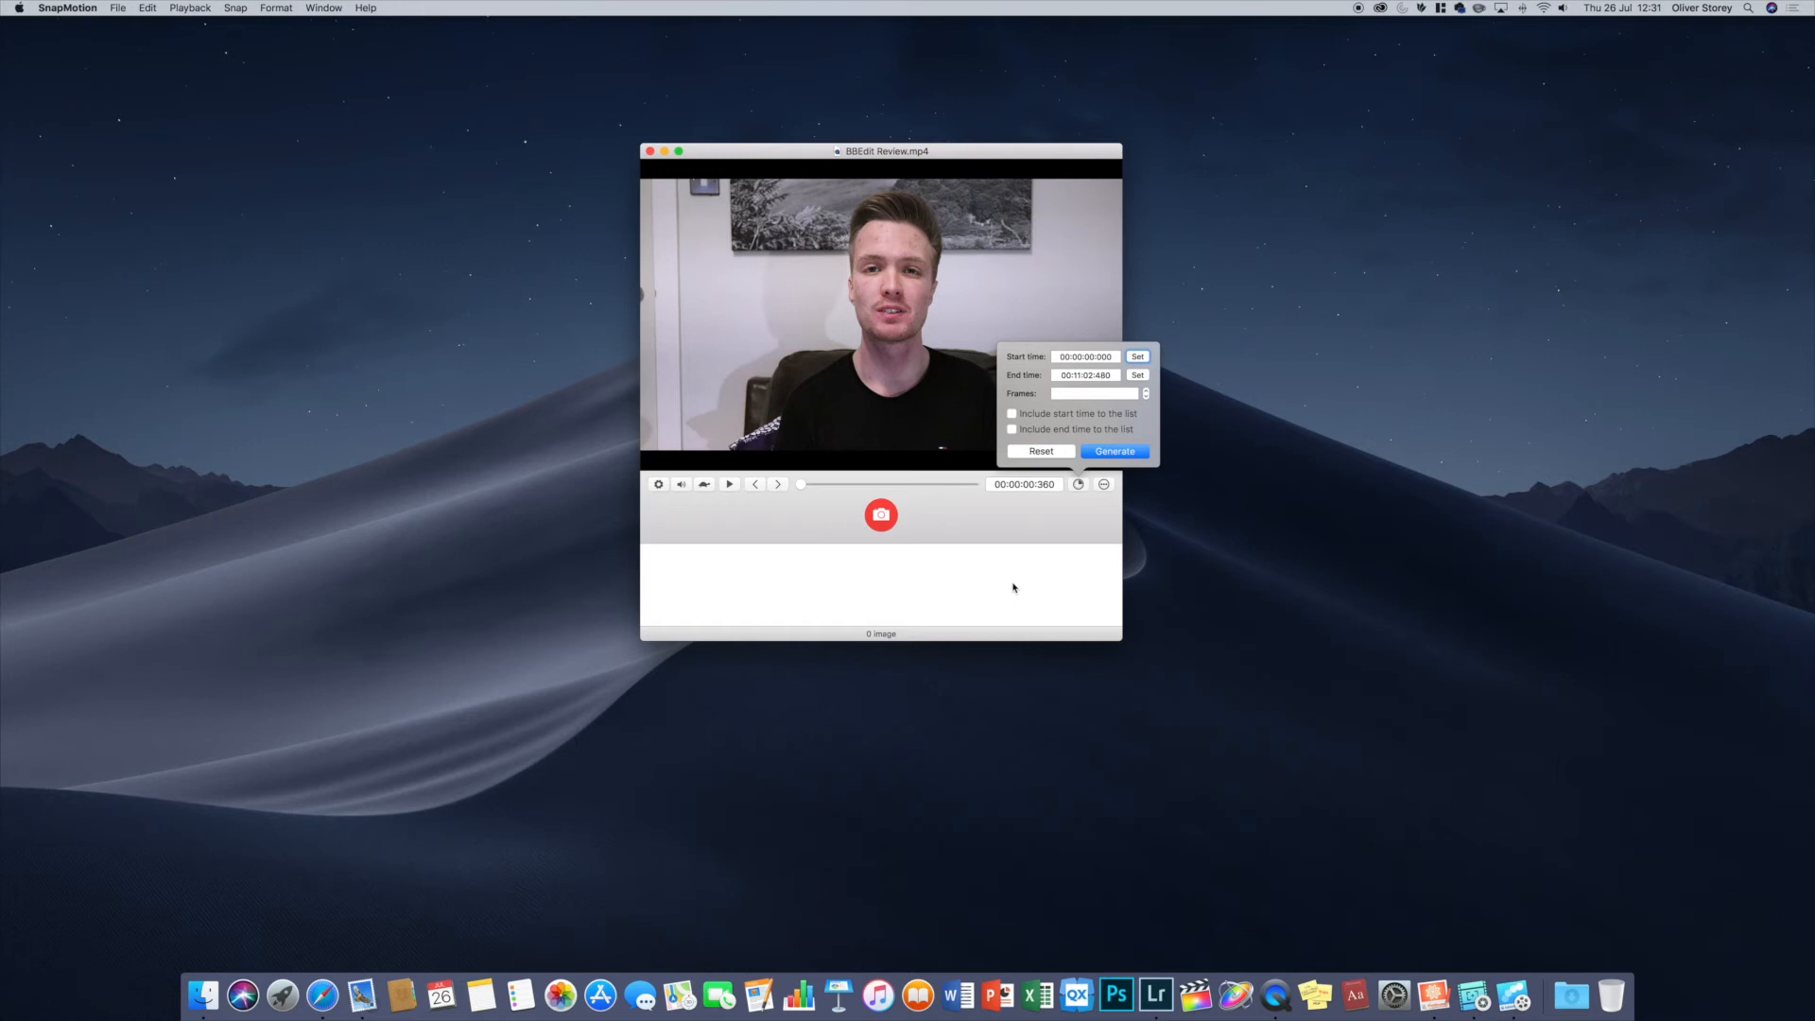
mouse_move(1042, 586)
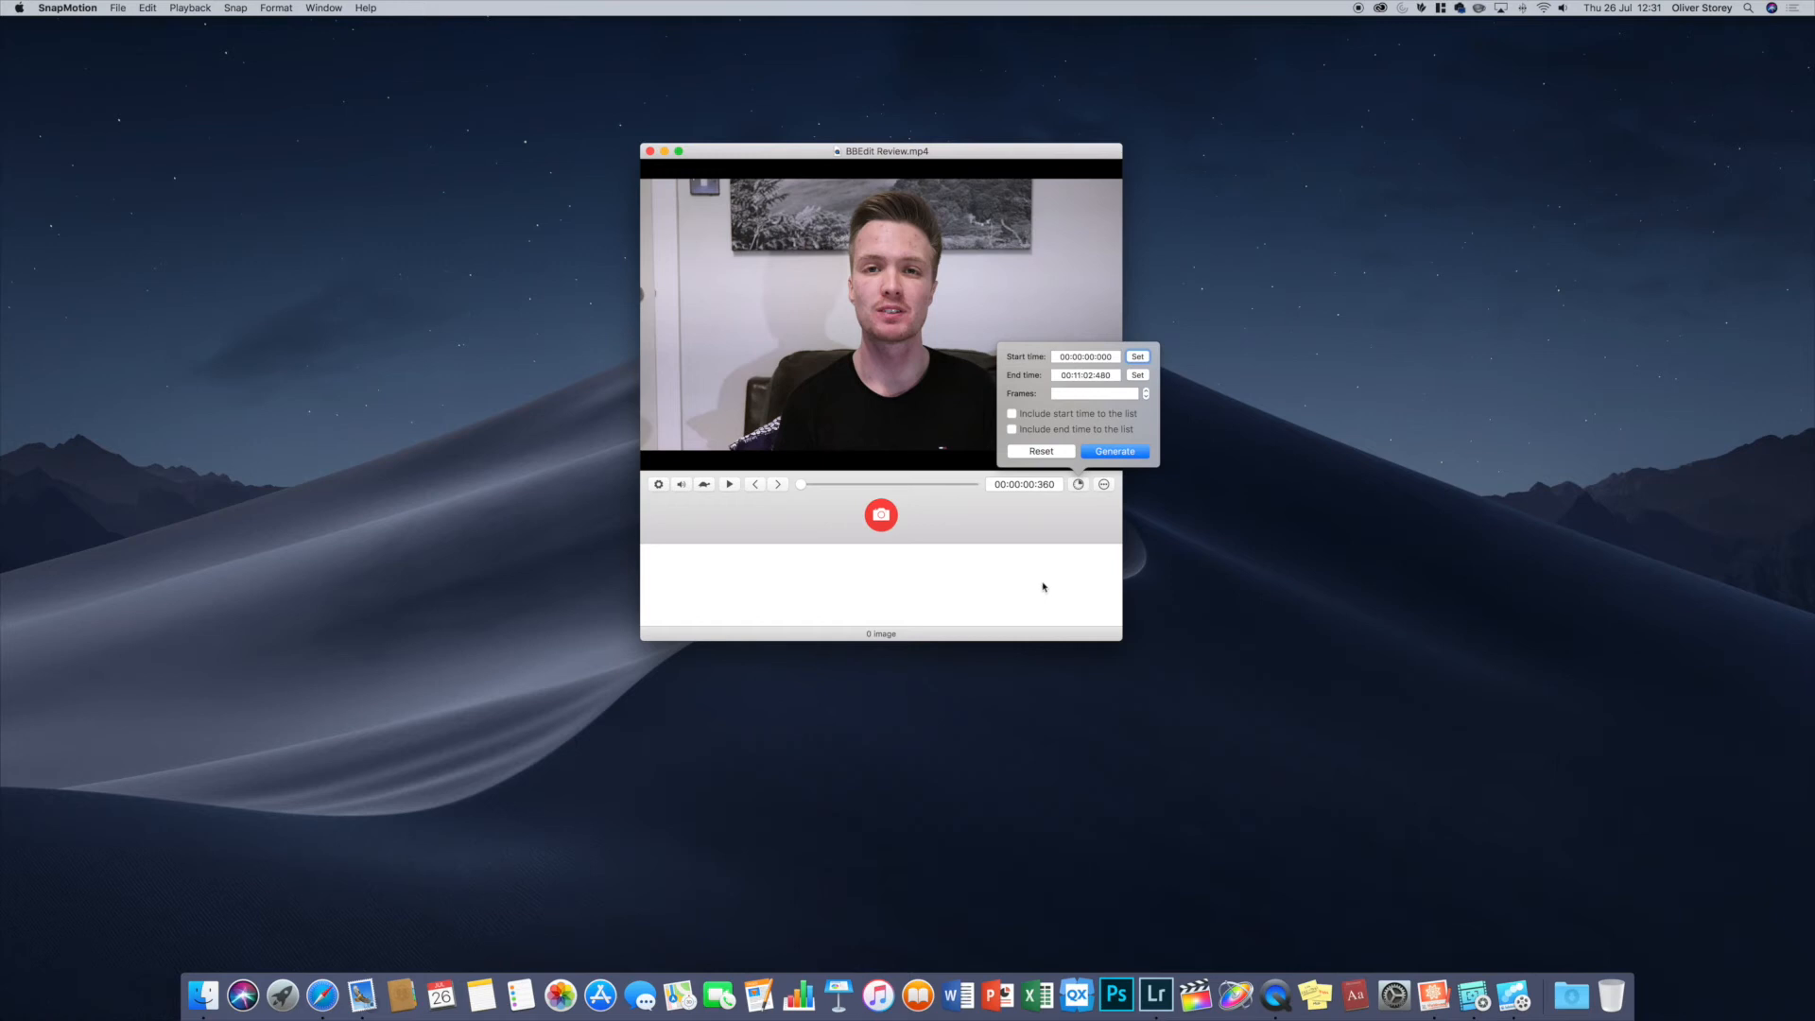
mouse_move(1070, 529)
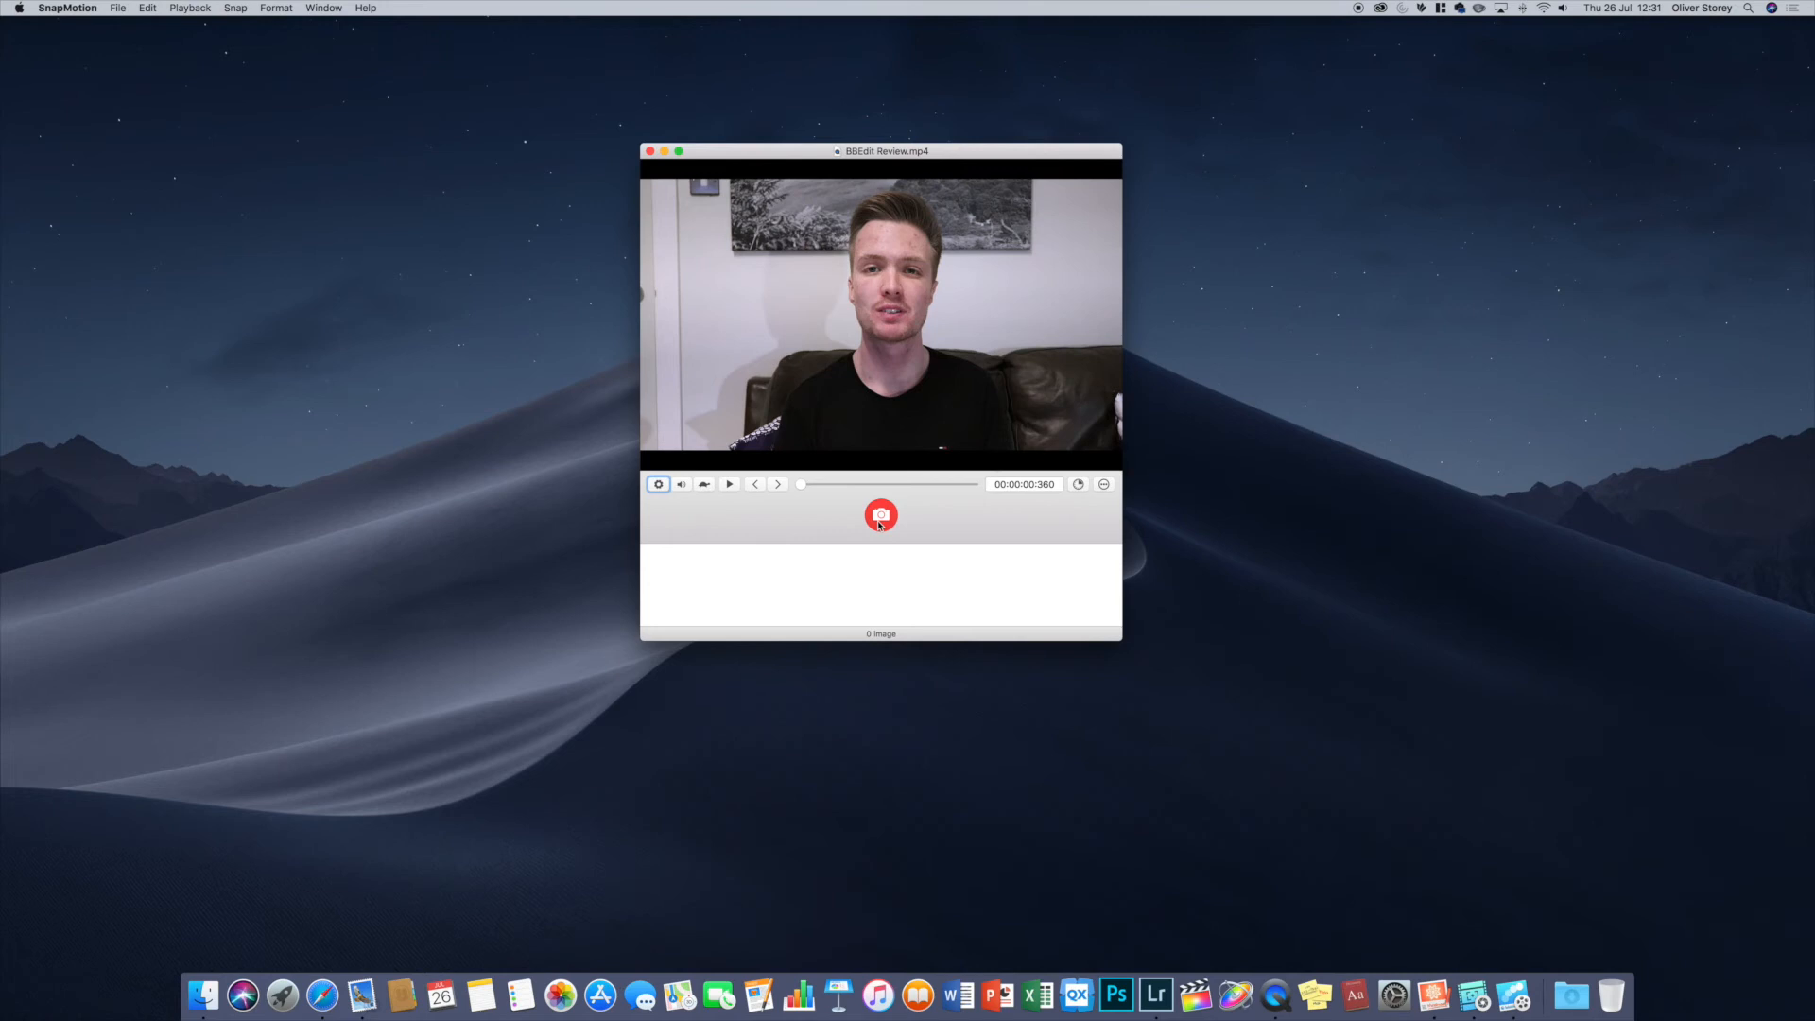
- Snap the frame at 00:00:00.360 and select the resulting still for export
left_click(881, 514)
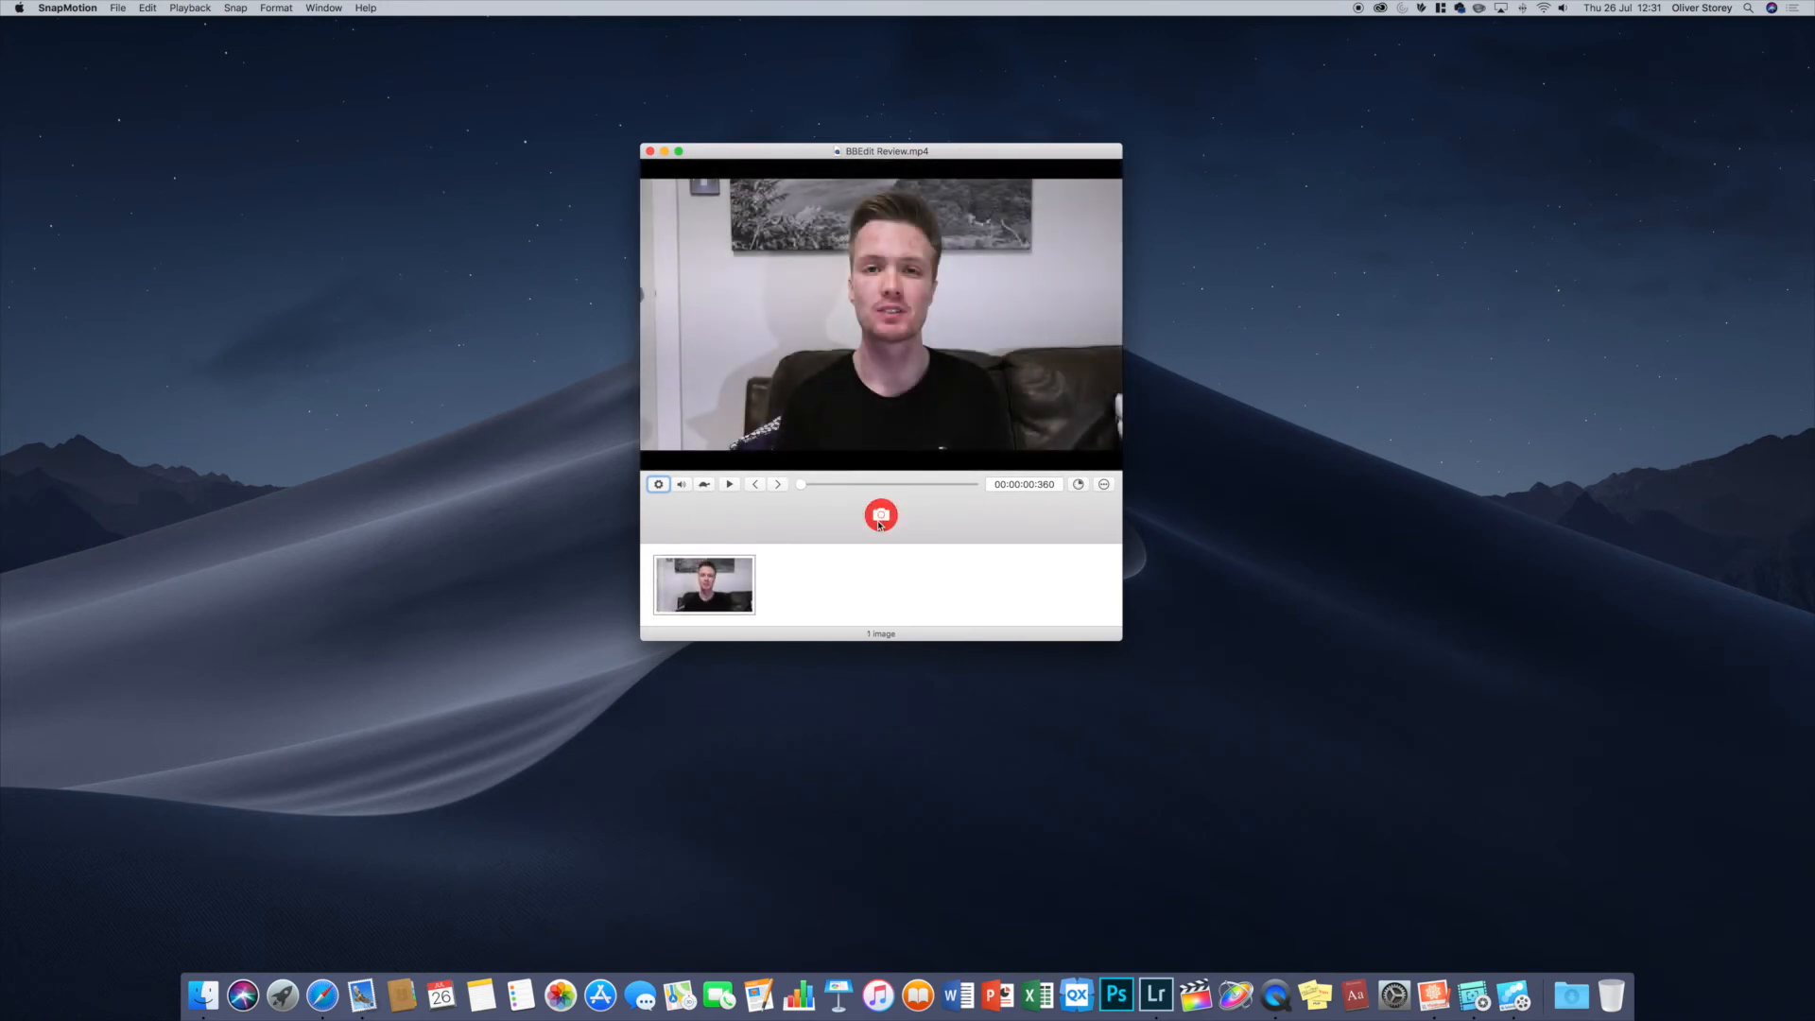
mouse_move(770, 586)
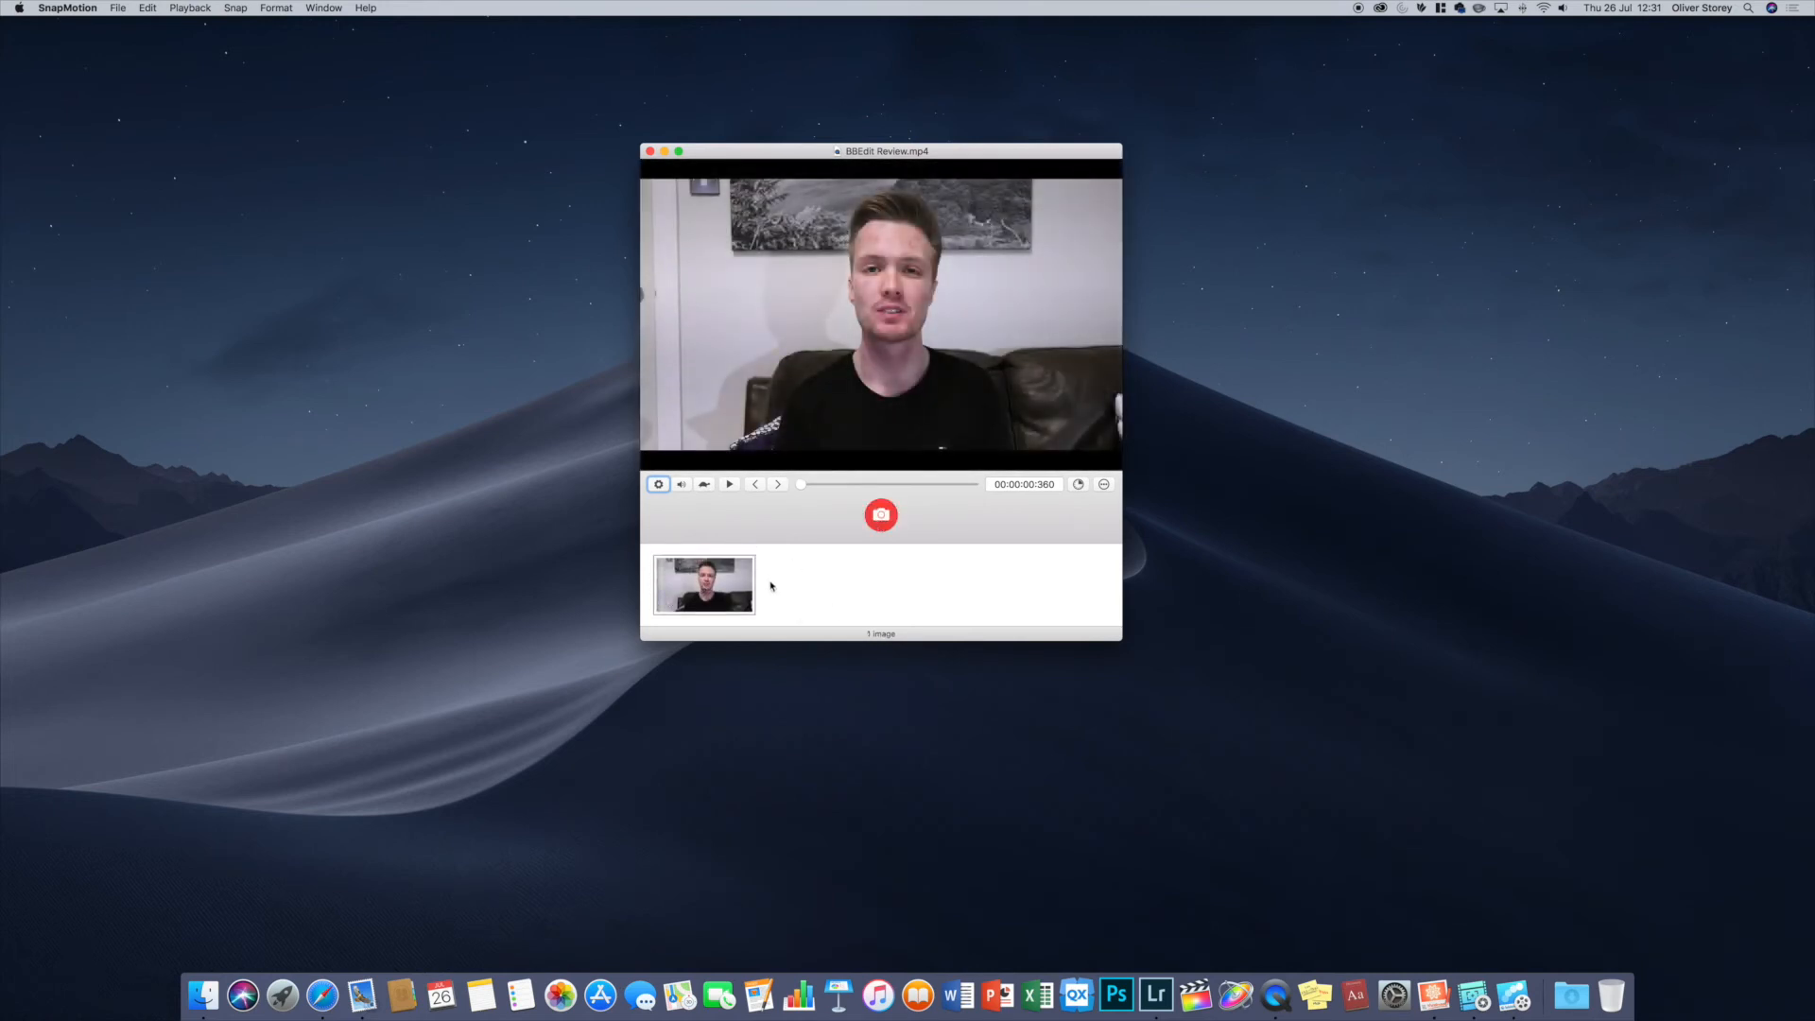
left_click(703, 584)
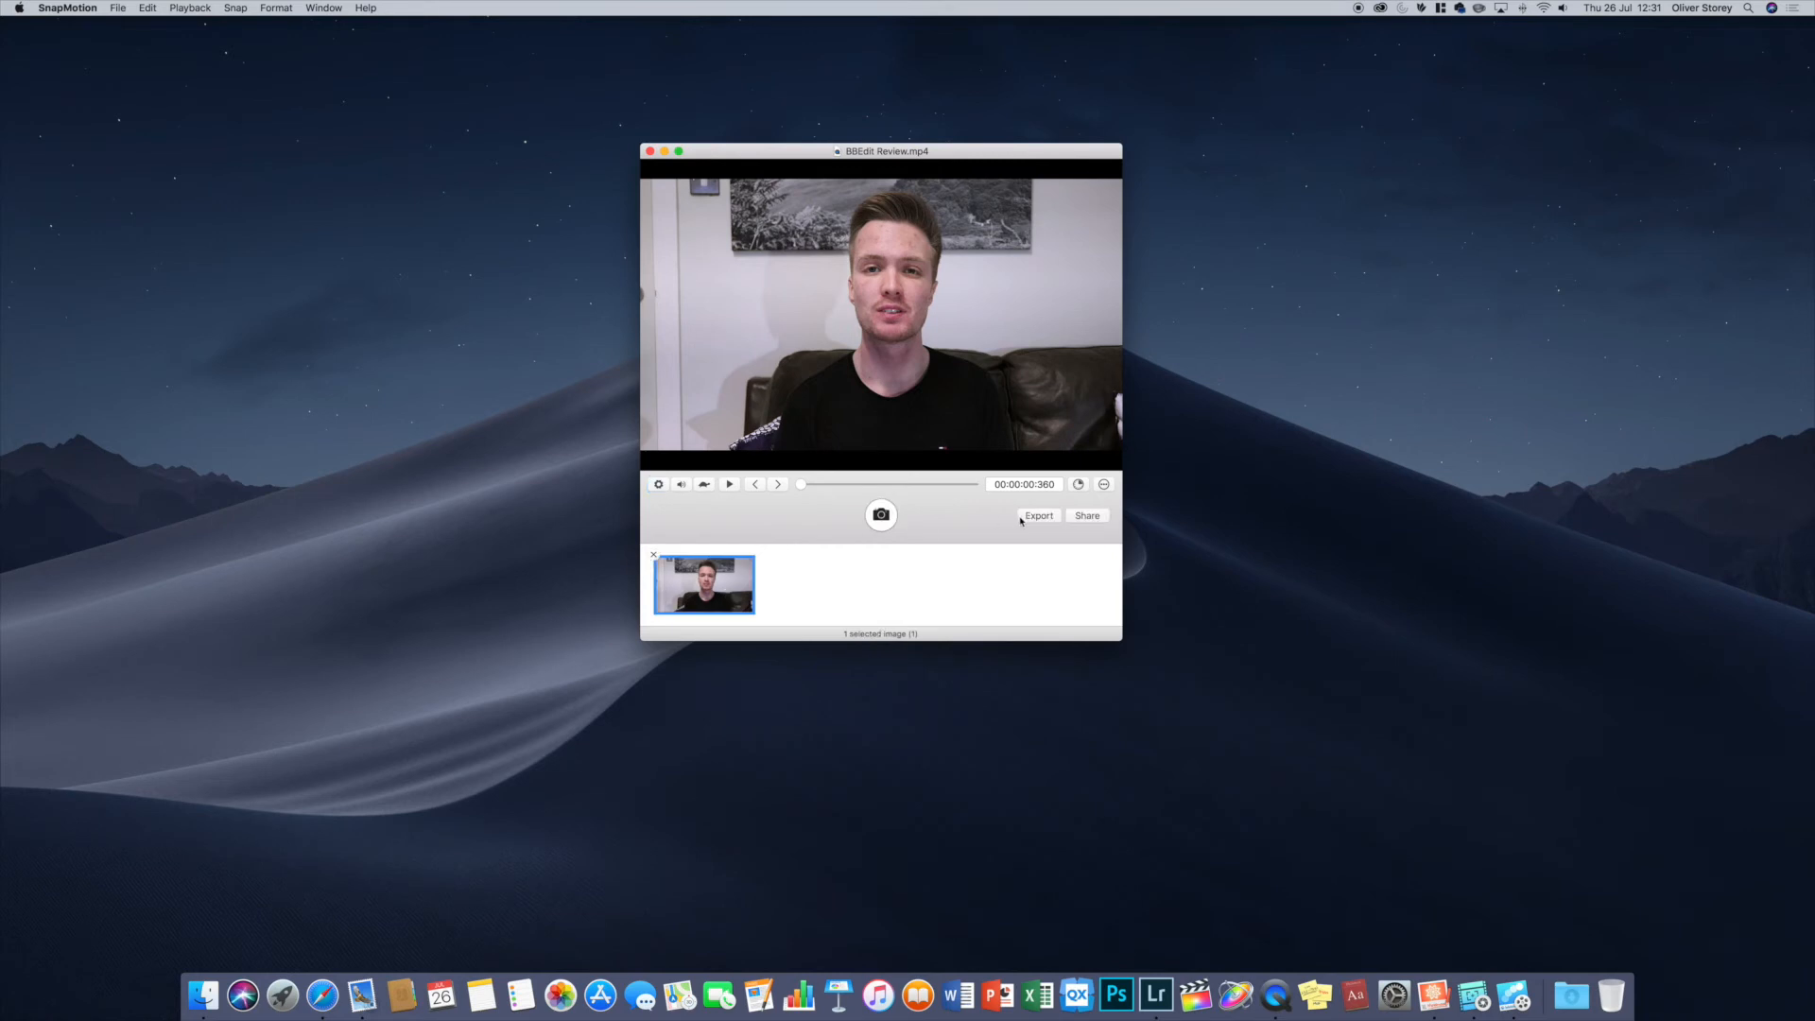
mouse_move(1025, 530)
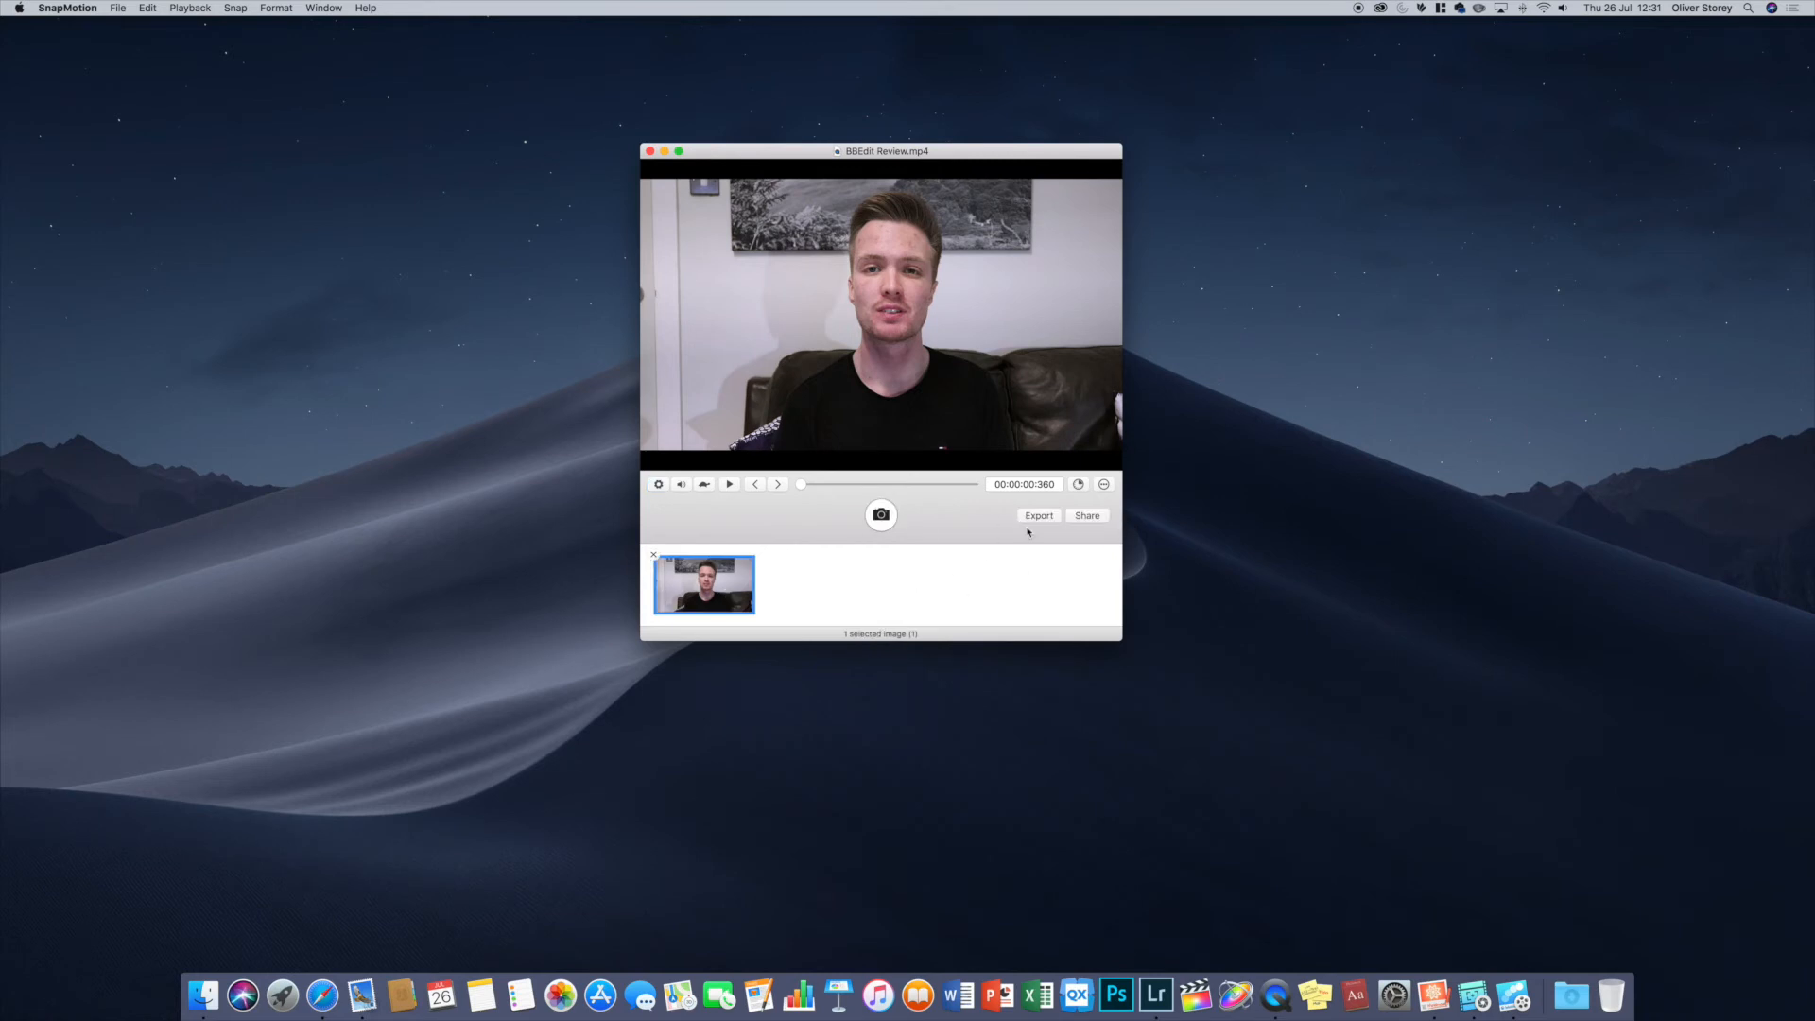
mouse_move(793, 673)
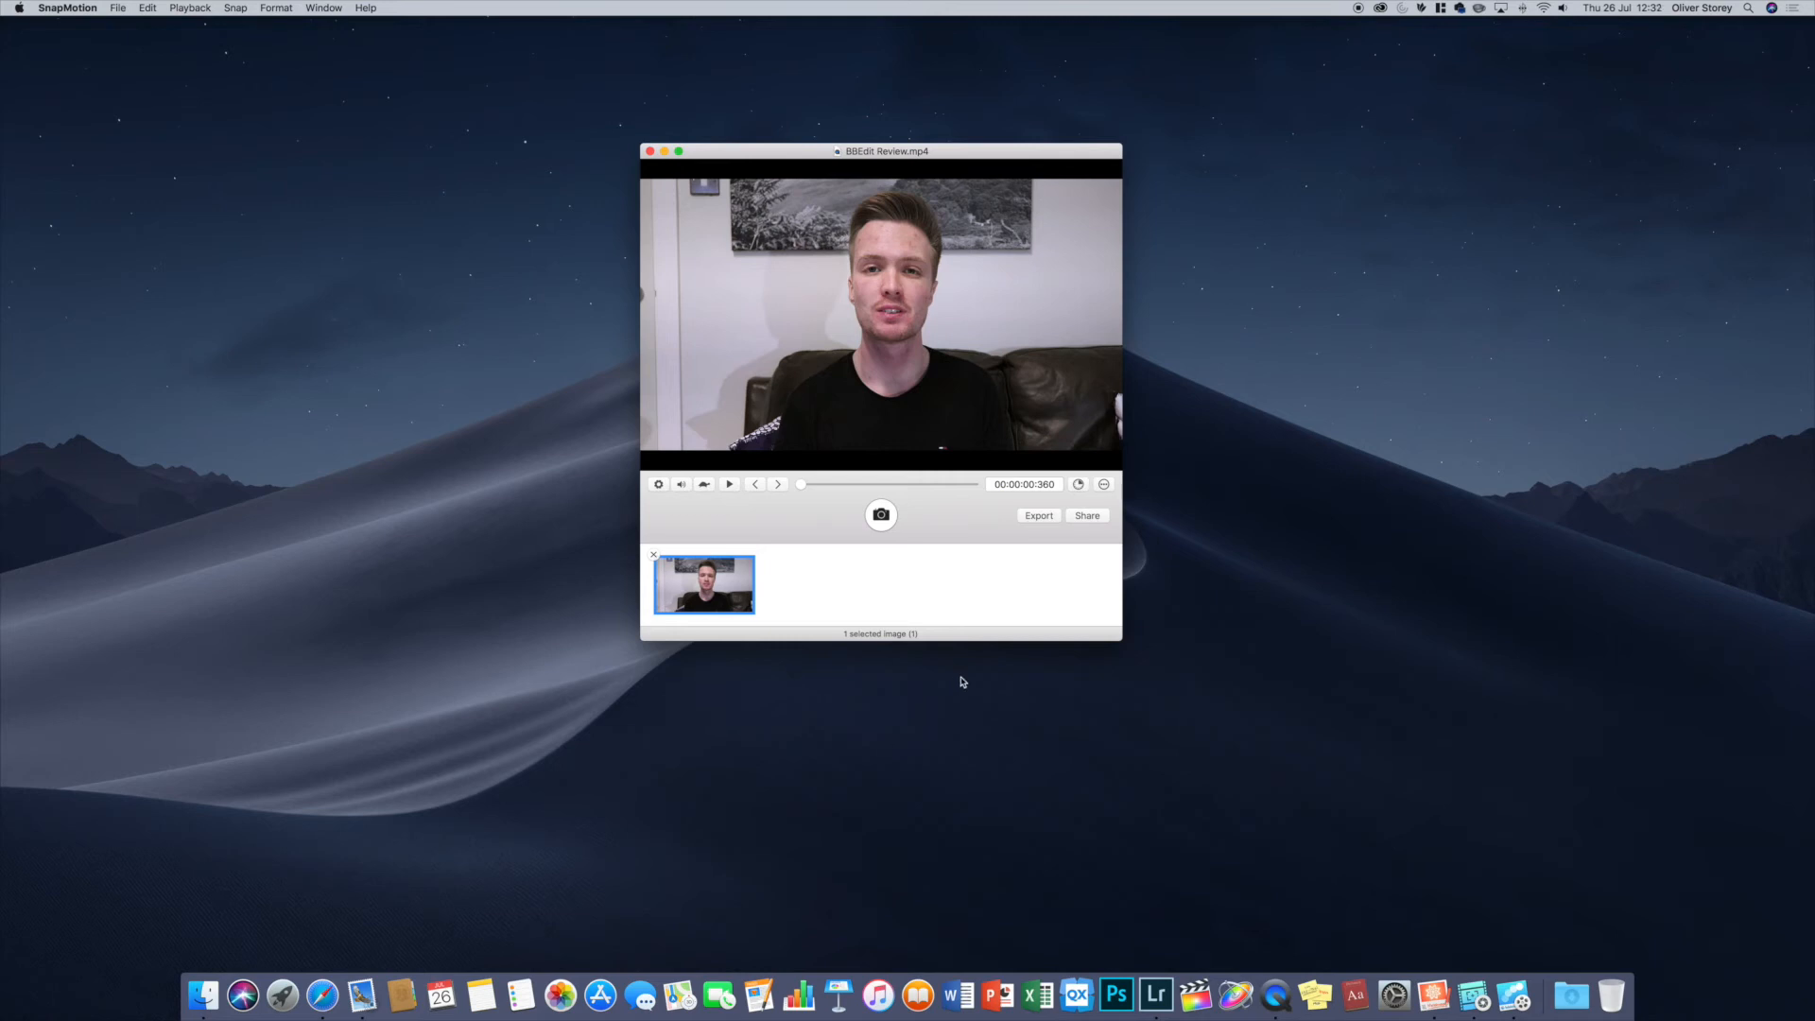
- Show the Export menu (PNG, JPEG, TIFF, HEIC, pasteboard) without exporting anything
left_click(1038, 514)
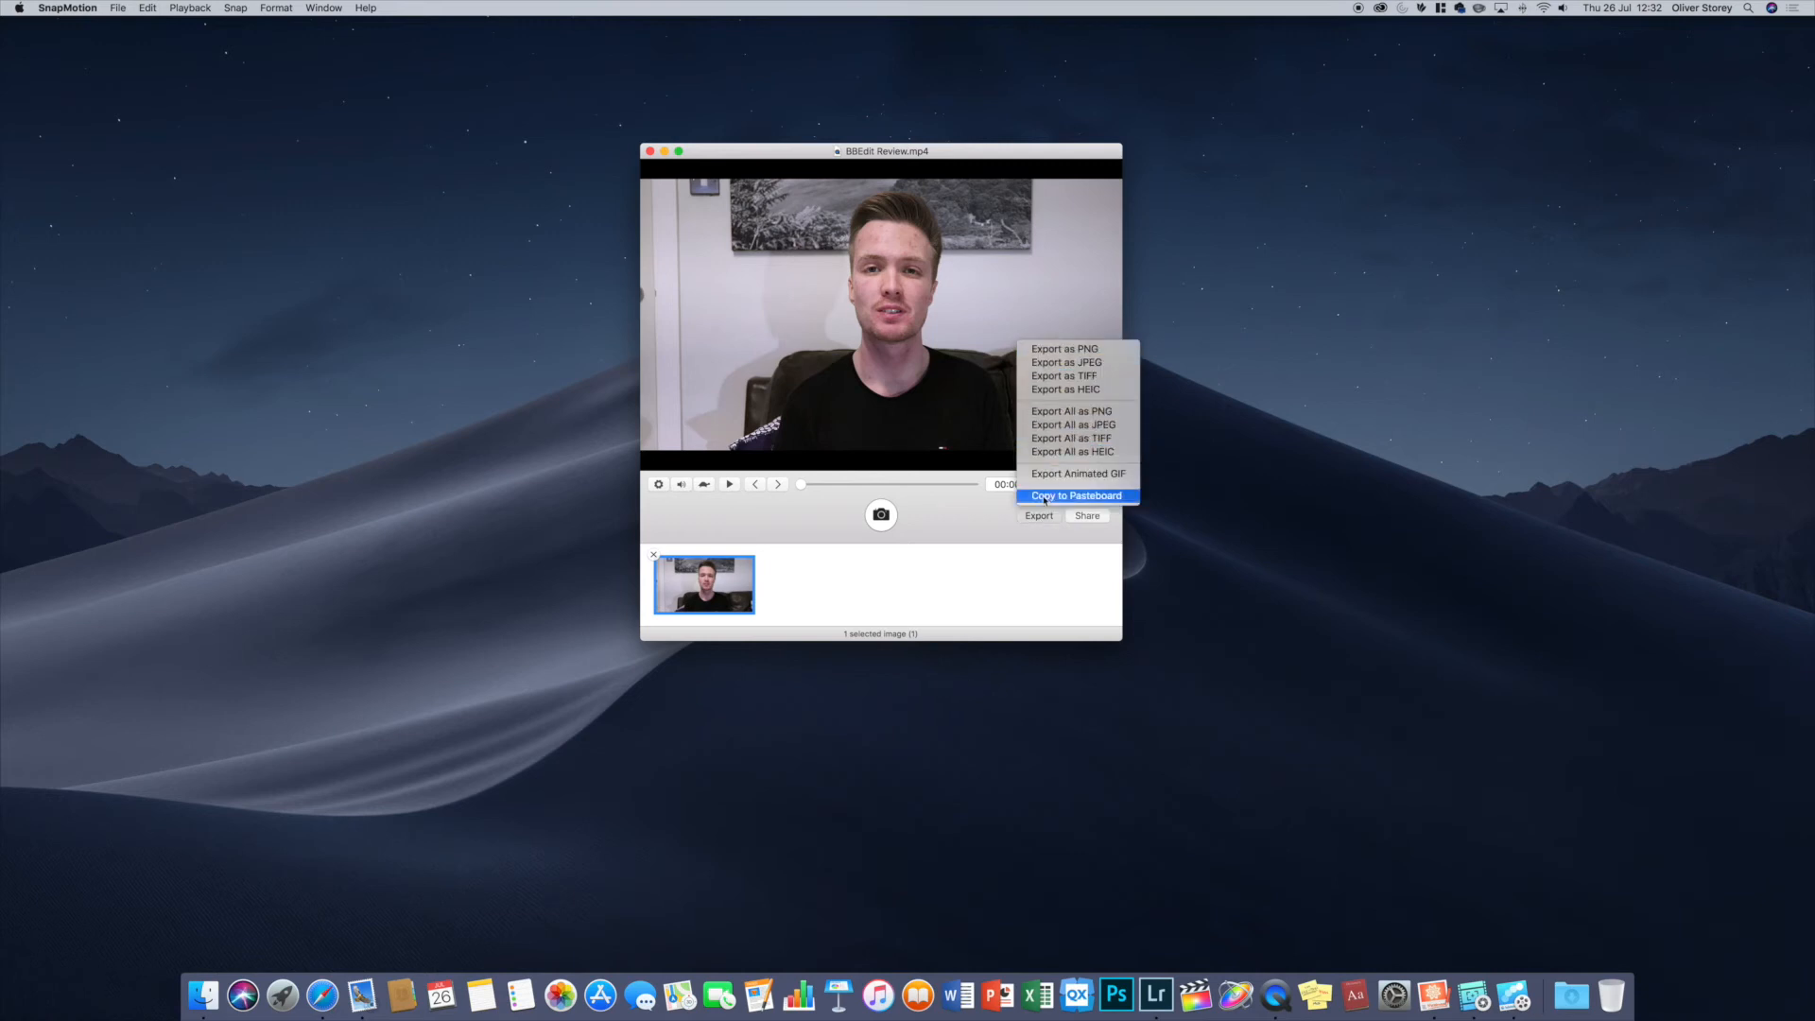
mouse_move(1076, 472)
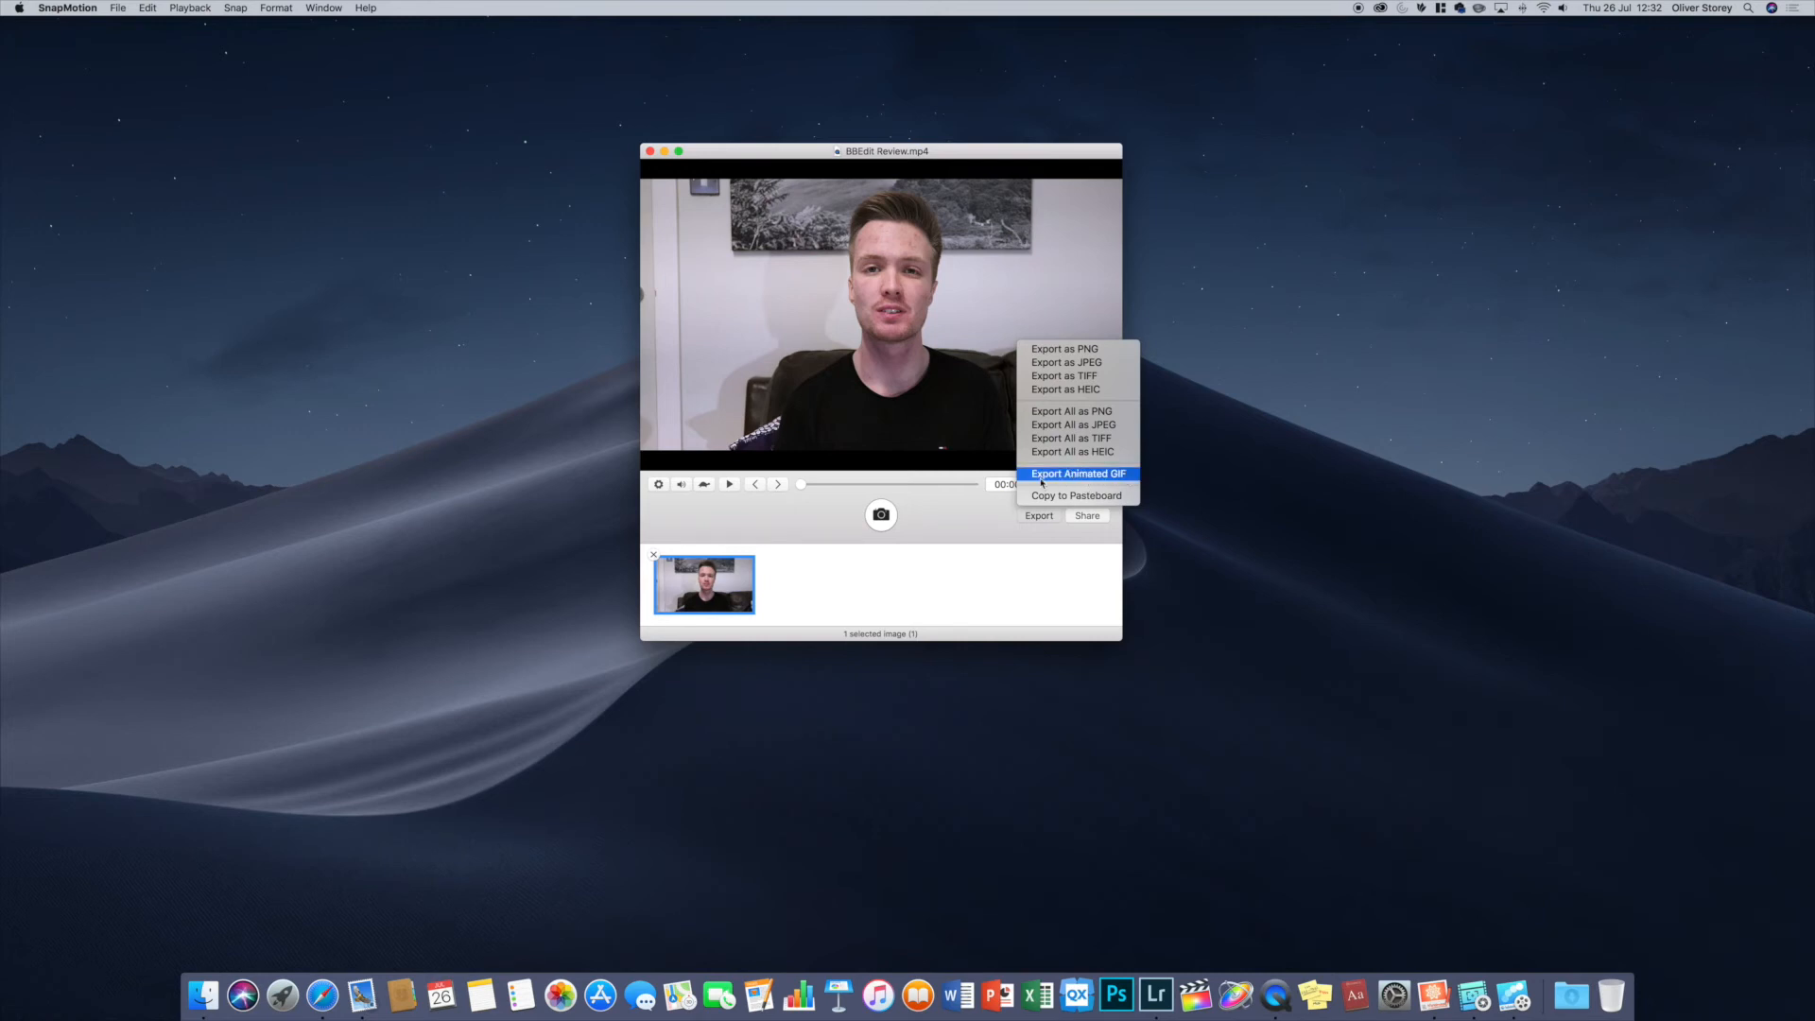
mouse_move(940, 518)
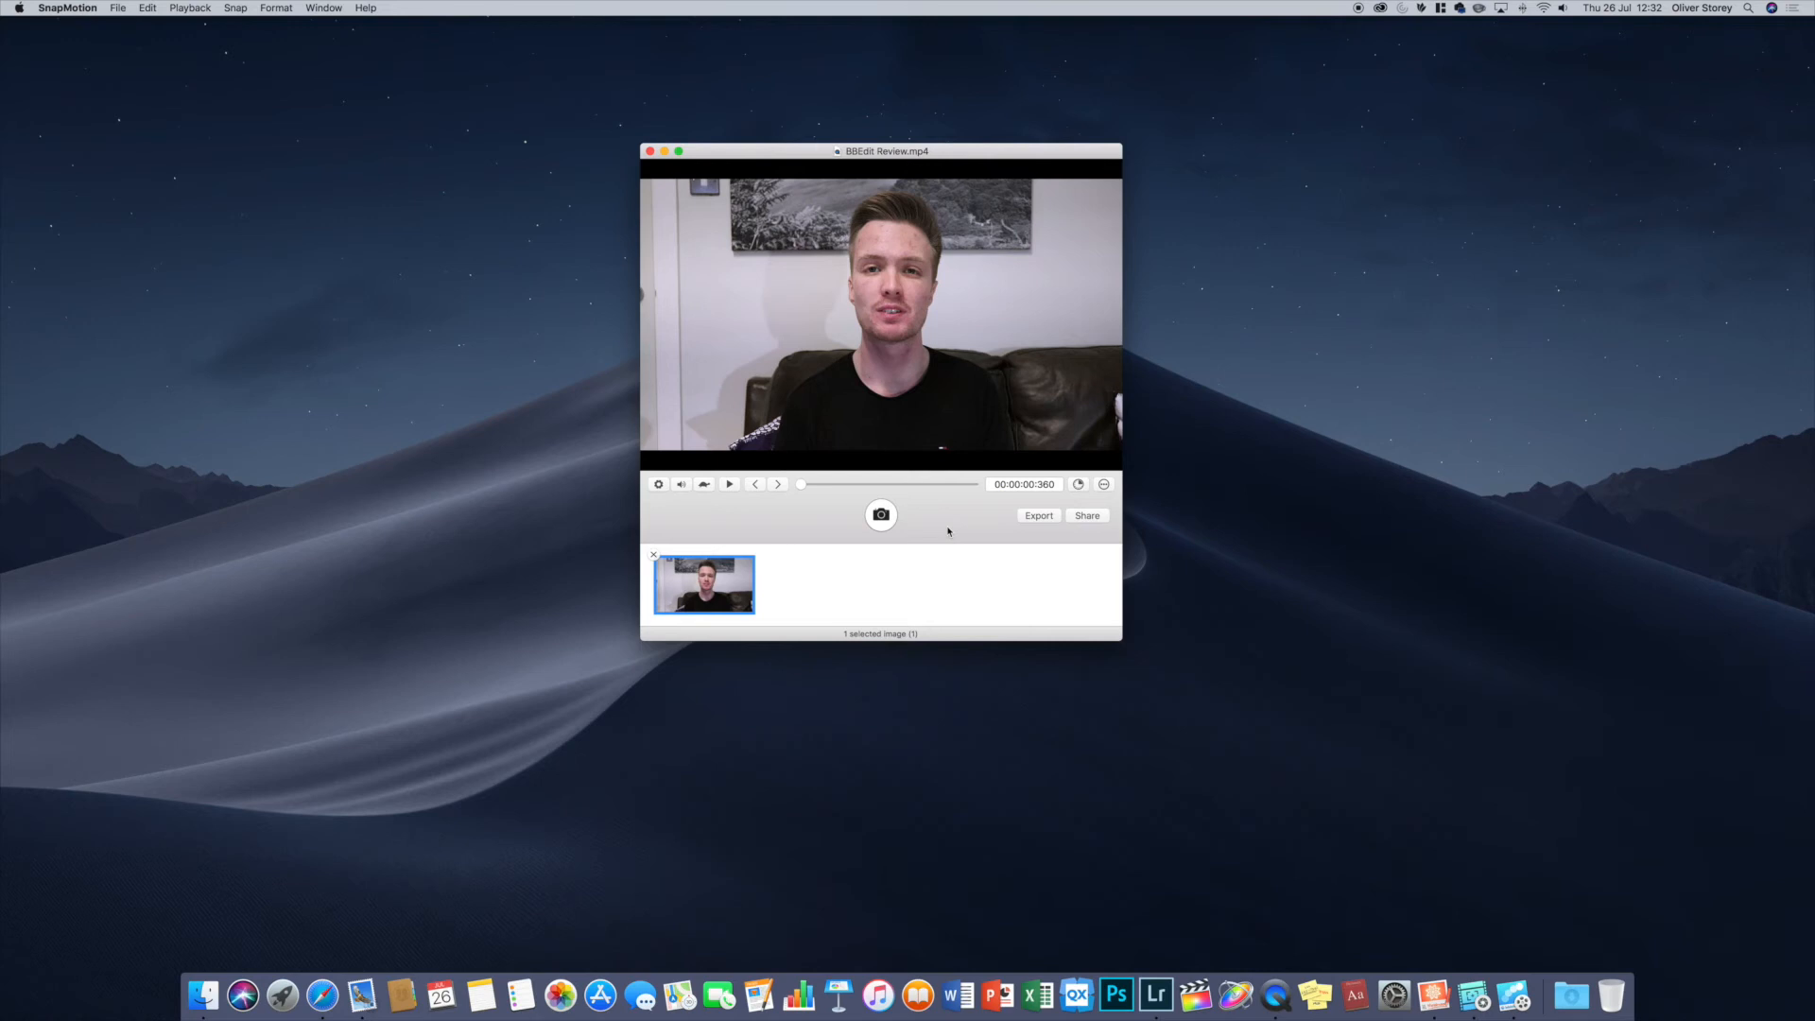
mouse_move(943, 522)
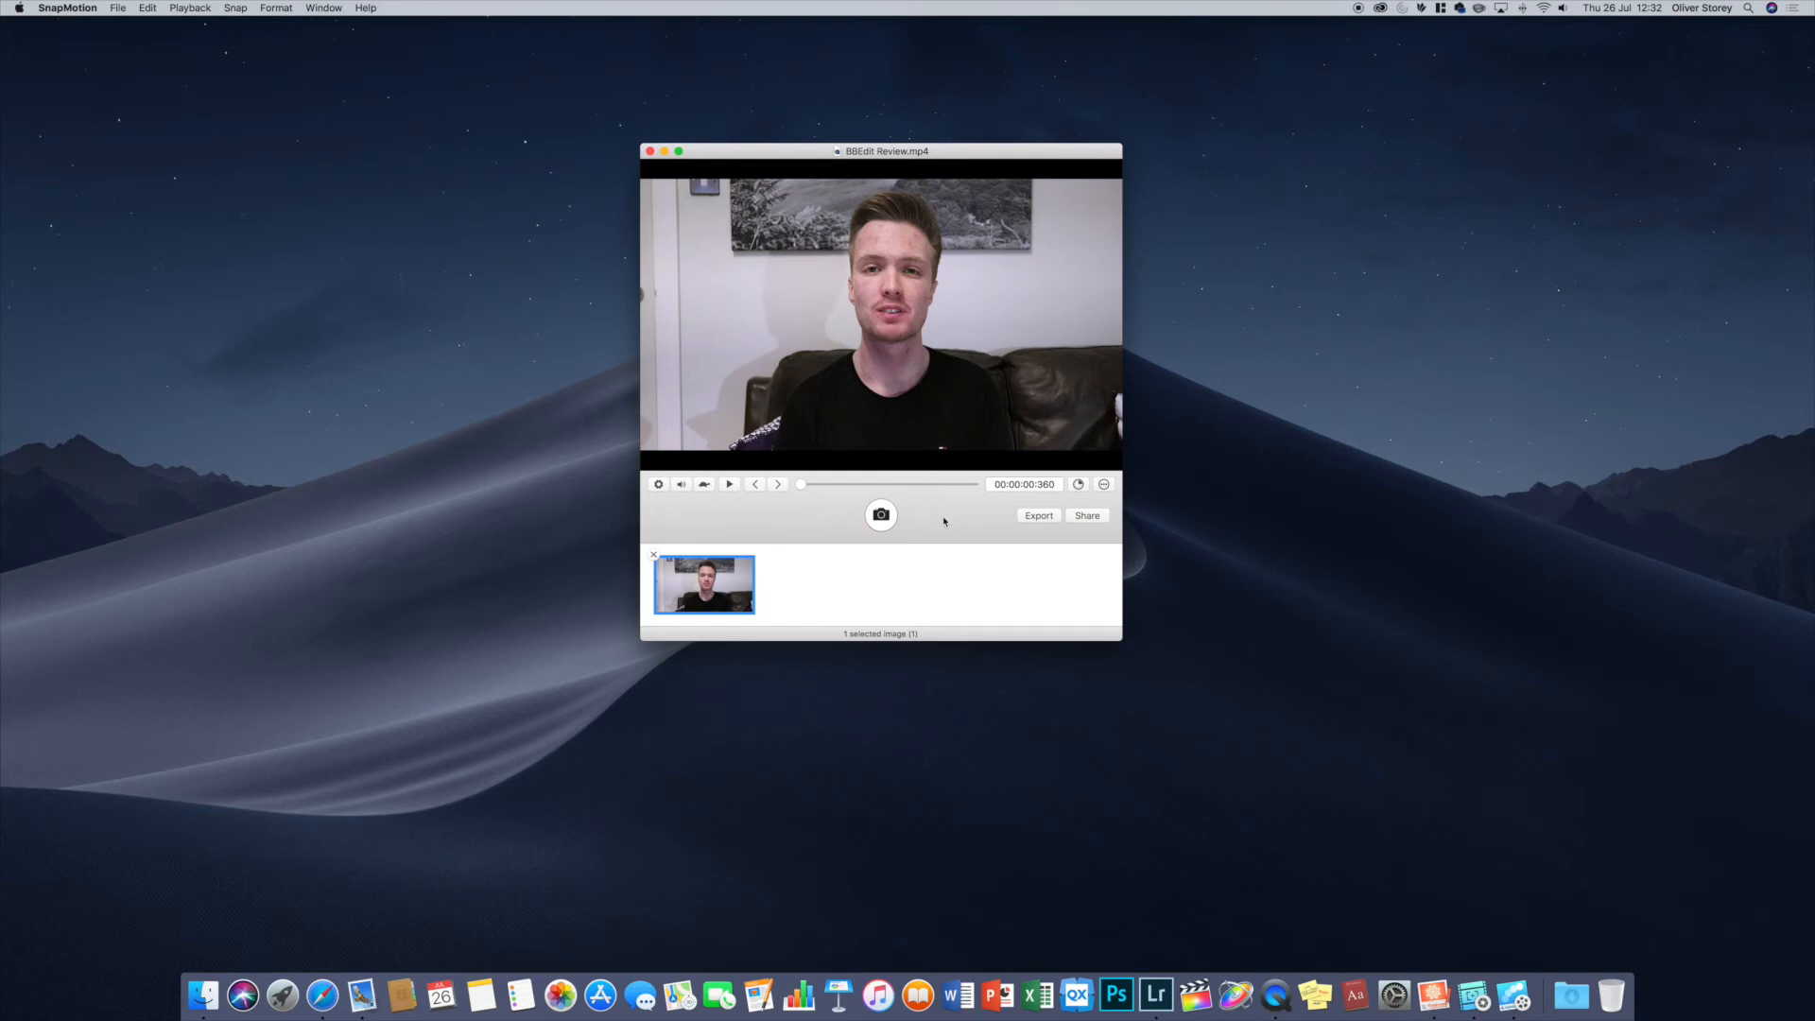
mouse_move(937, 528)
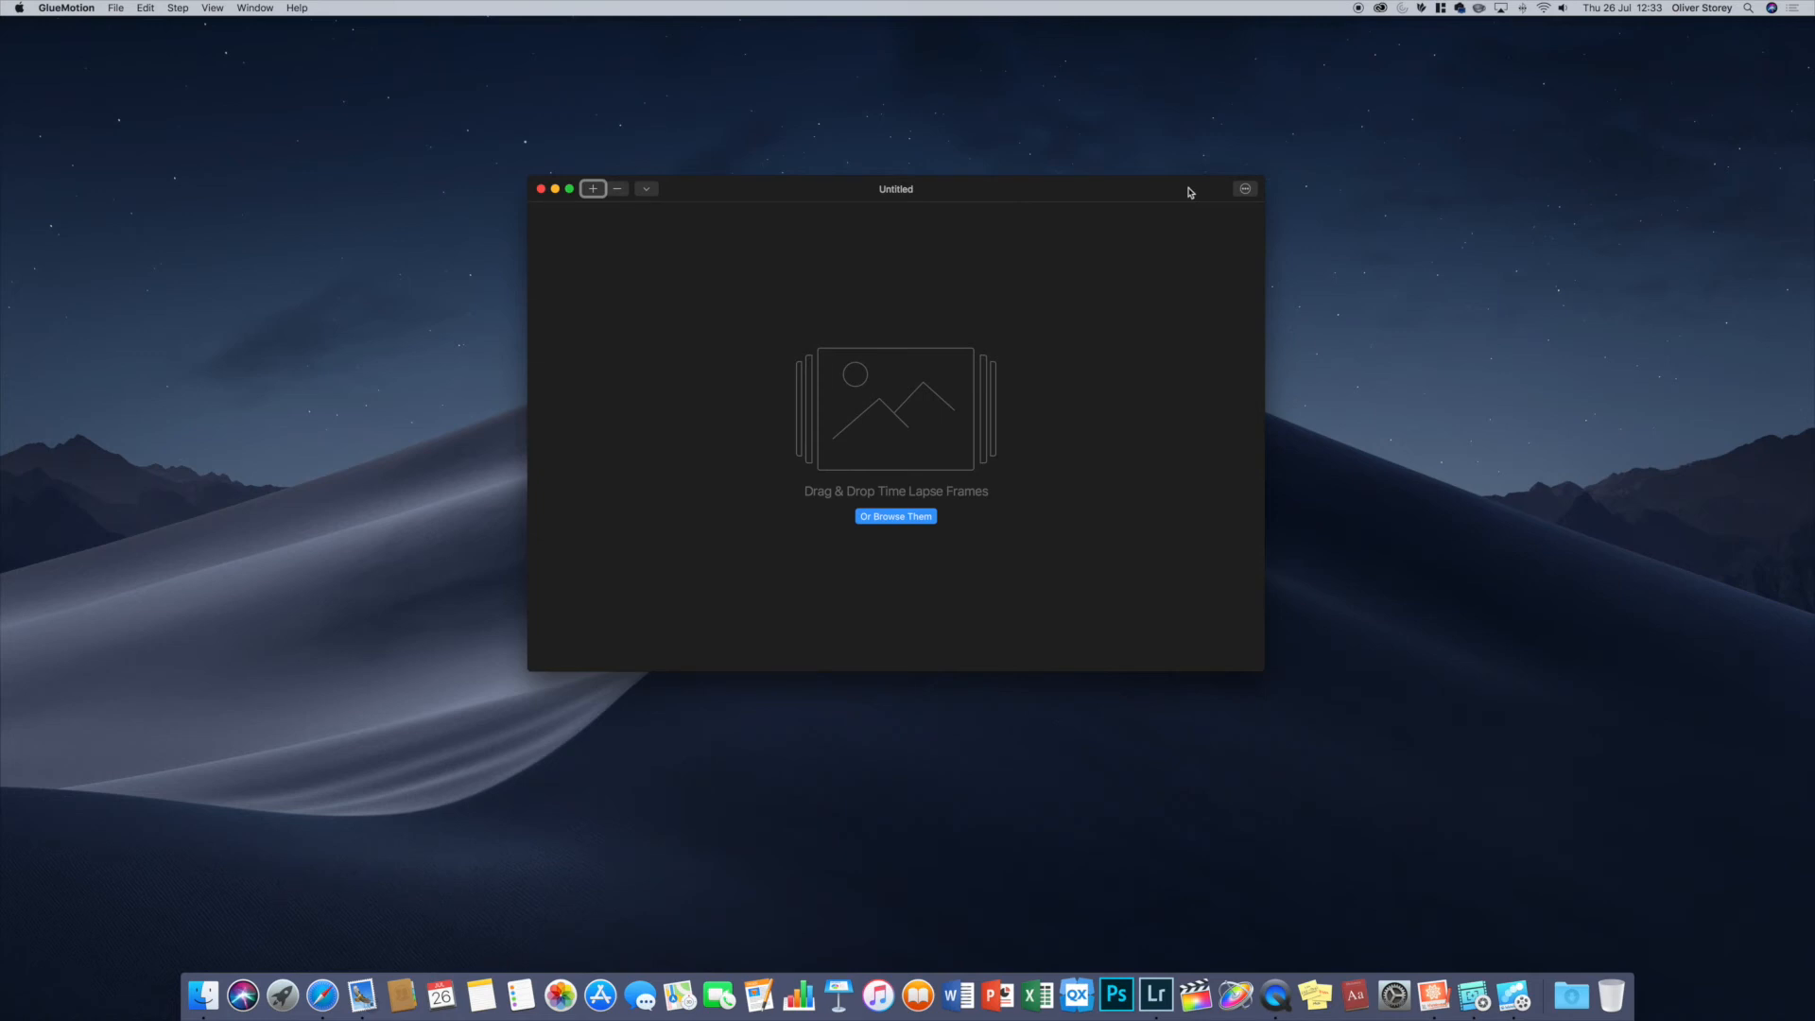
mouse_move(1183, 202)
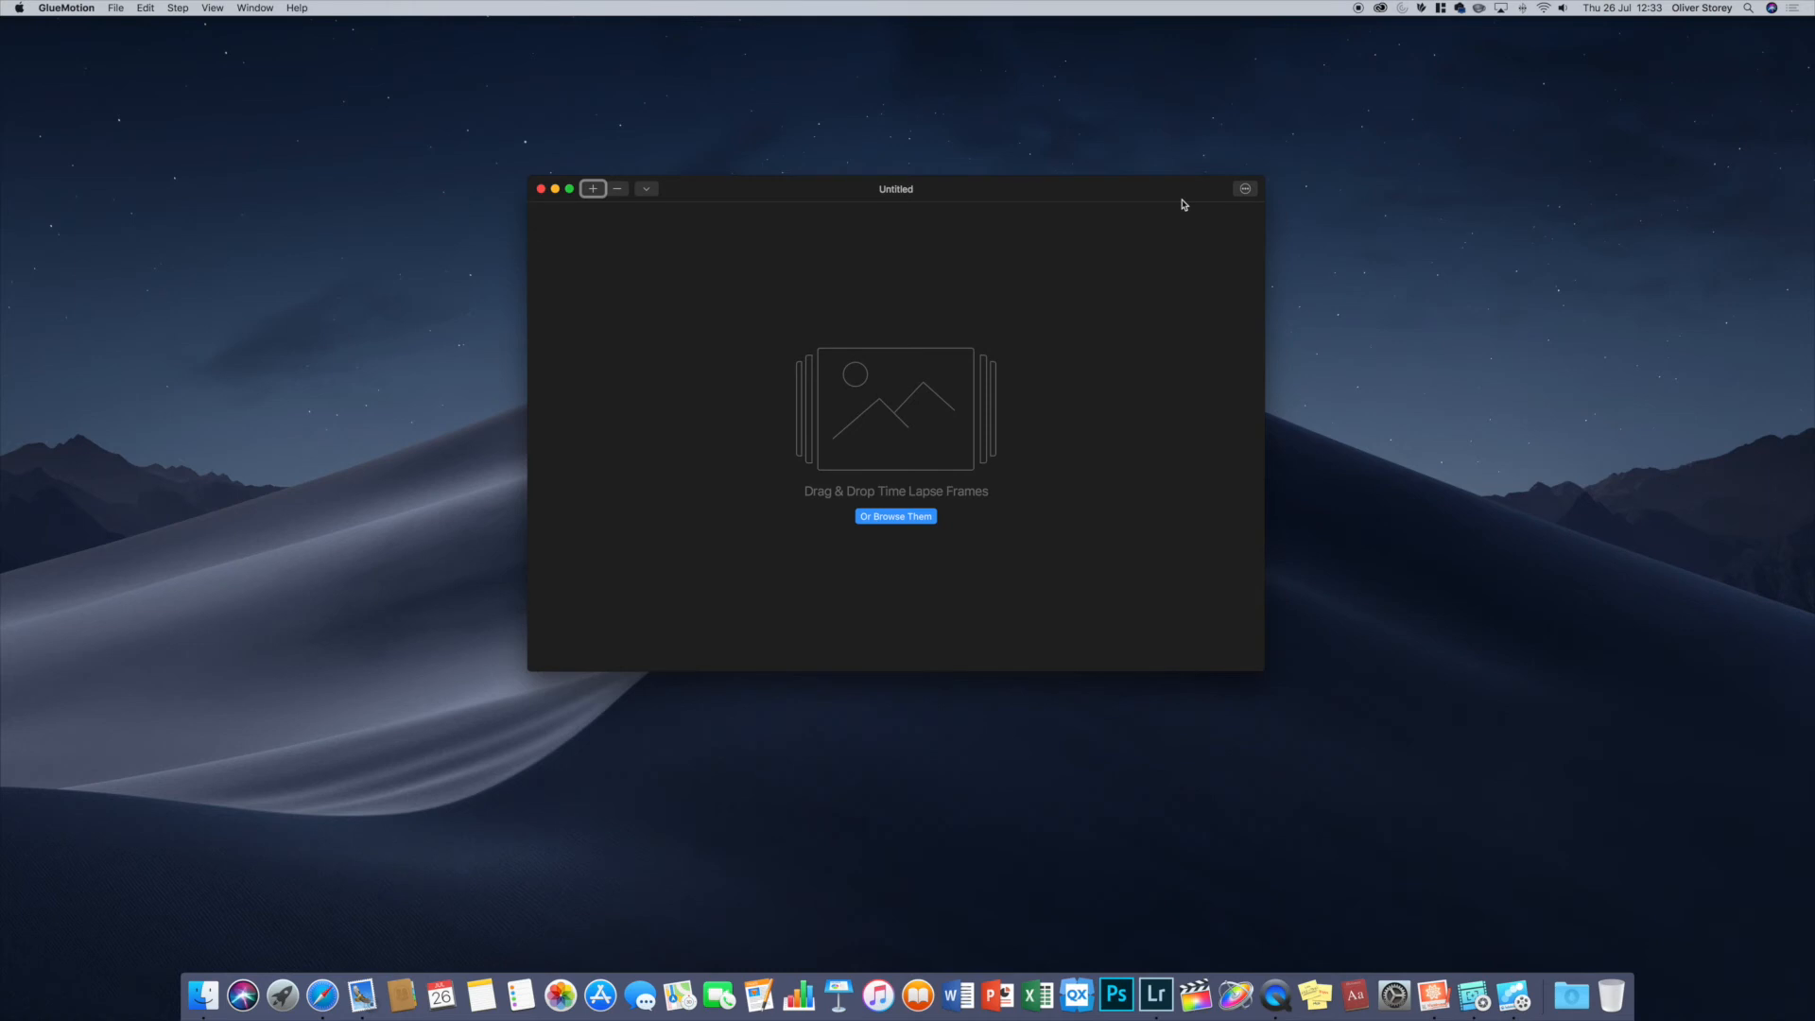
mouse_move(1180, 206)
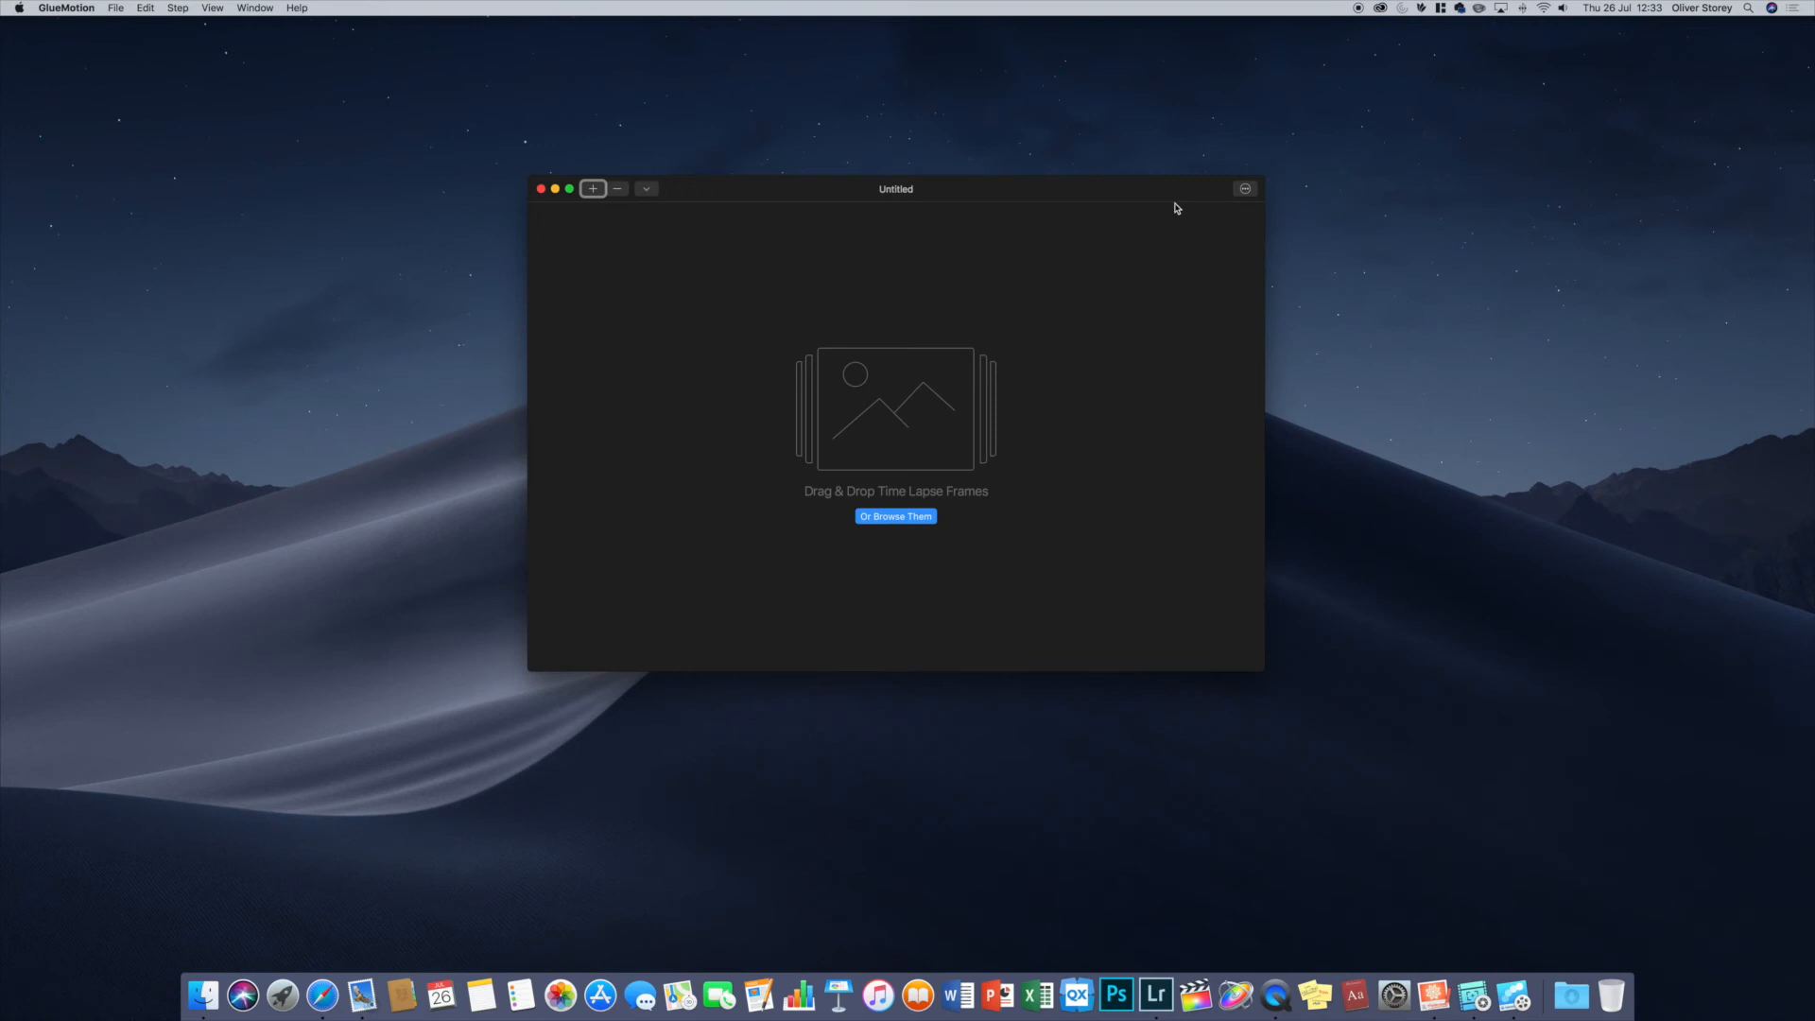
mouse_move(966, 429)
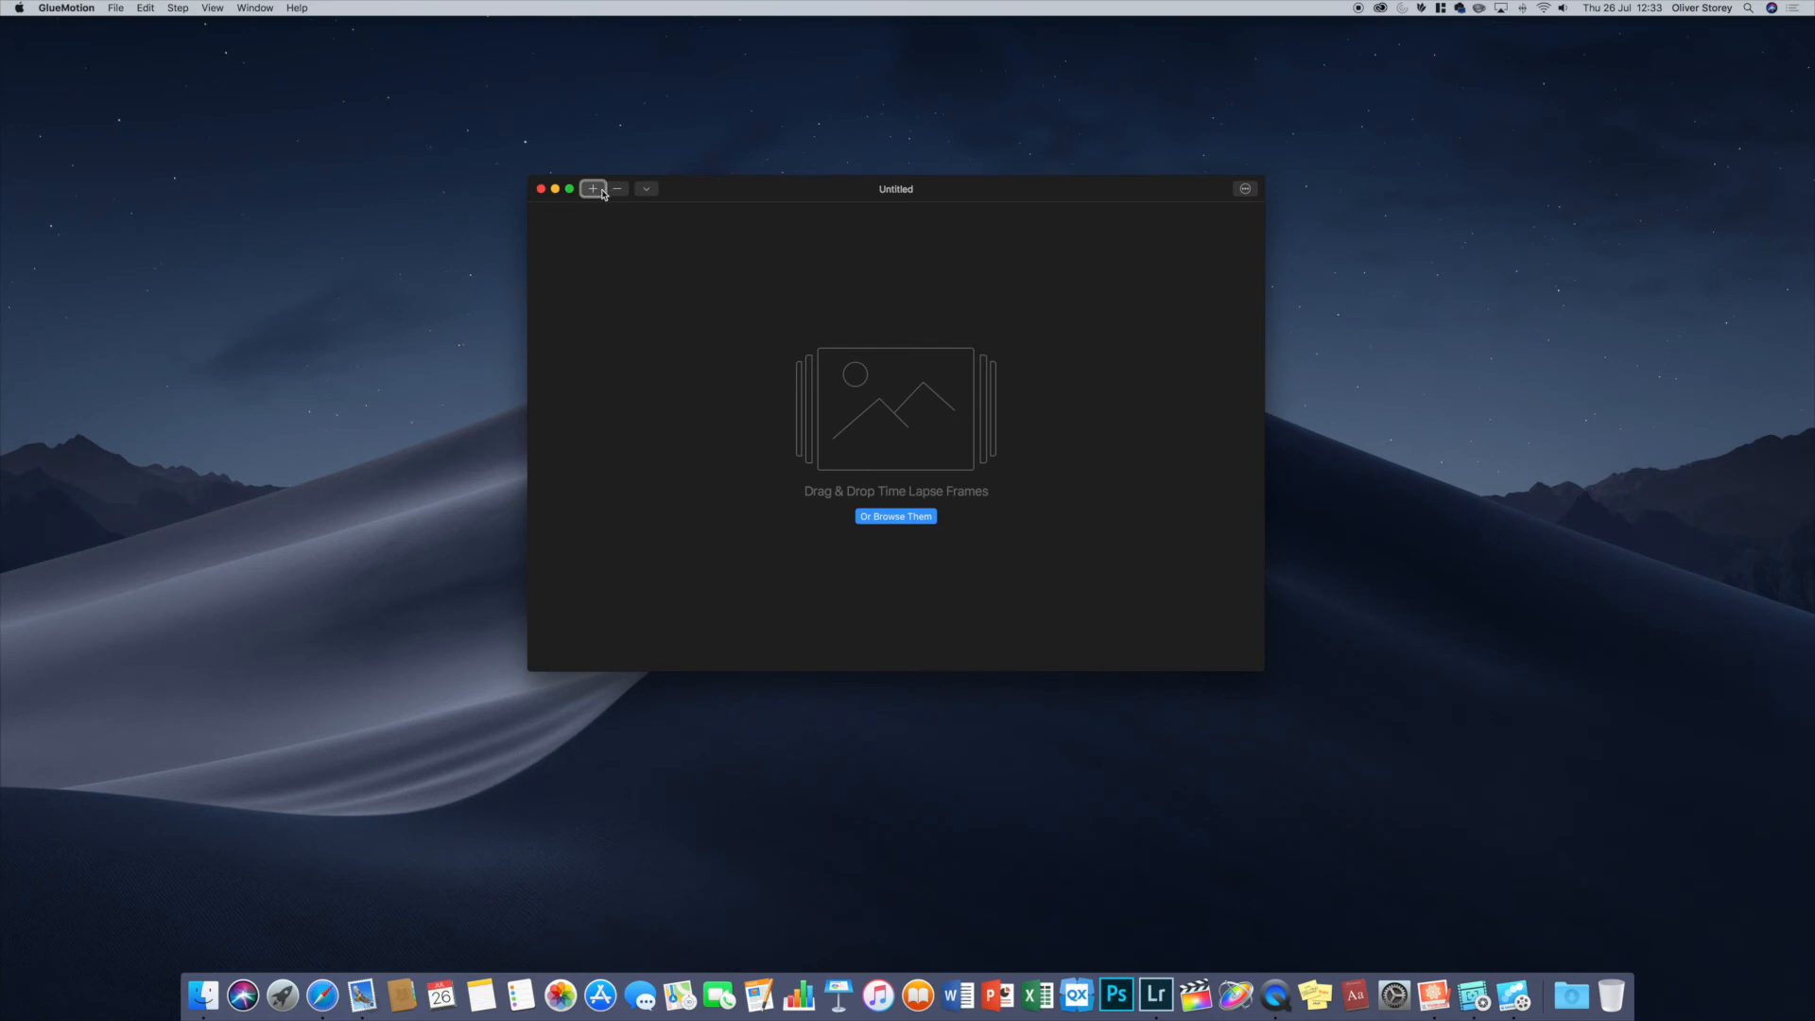
- Add the ten JPEGs buzzard.jpg through IMG_1520.JPG and move to frame editing
left_click(896, 516)
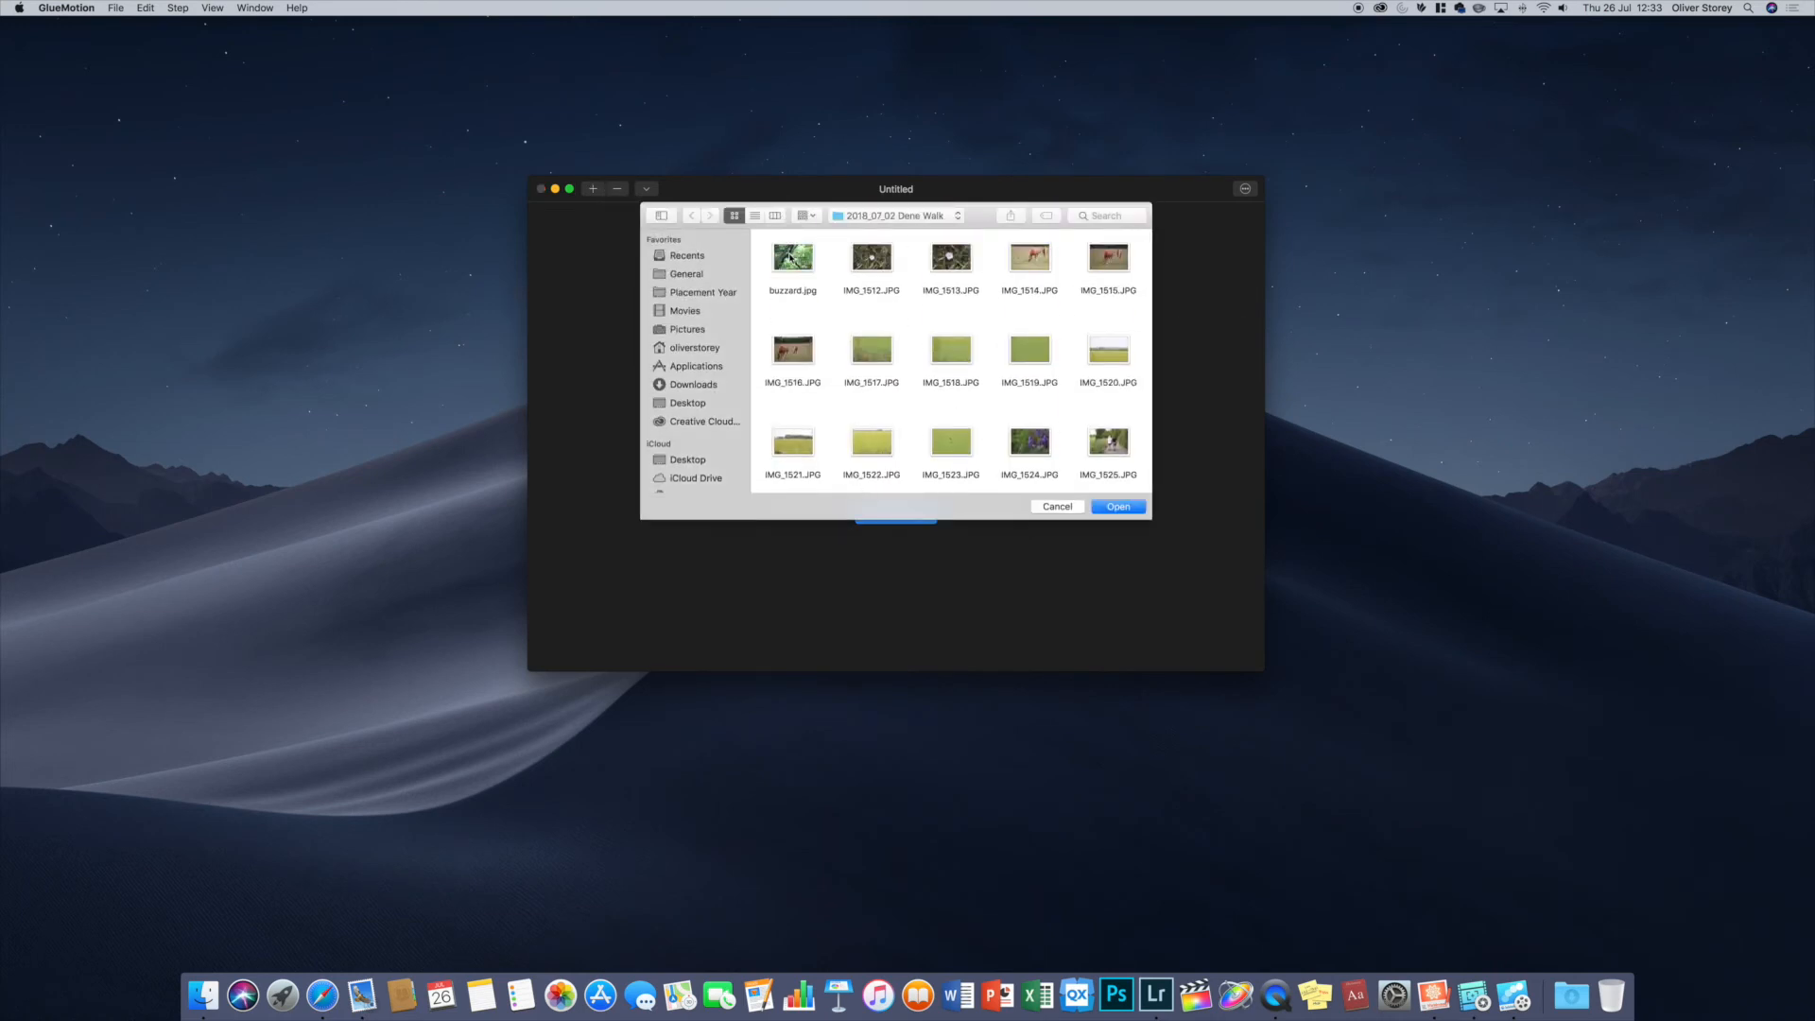
left_click(792, 257)
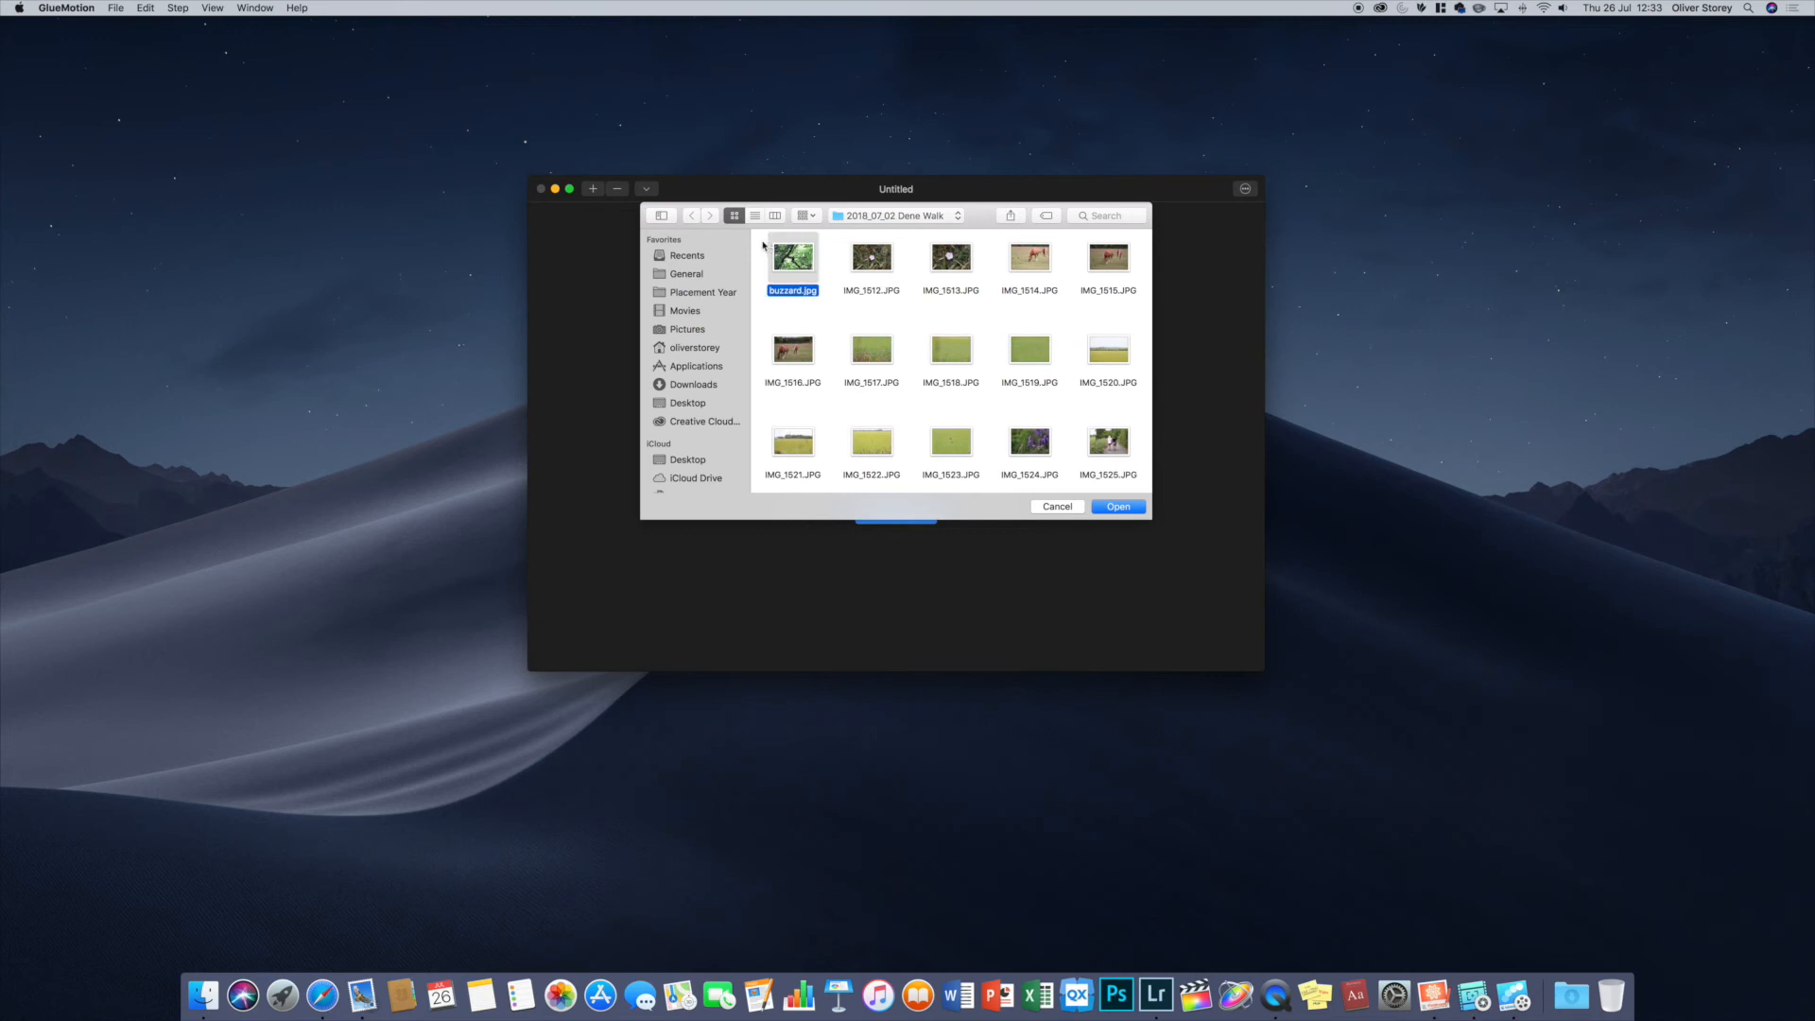
left_click(1106, 349)
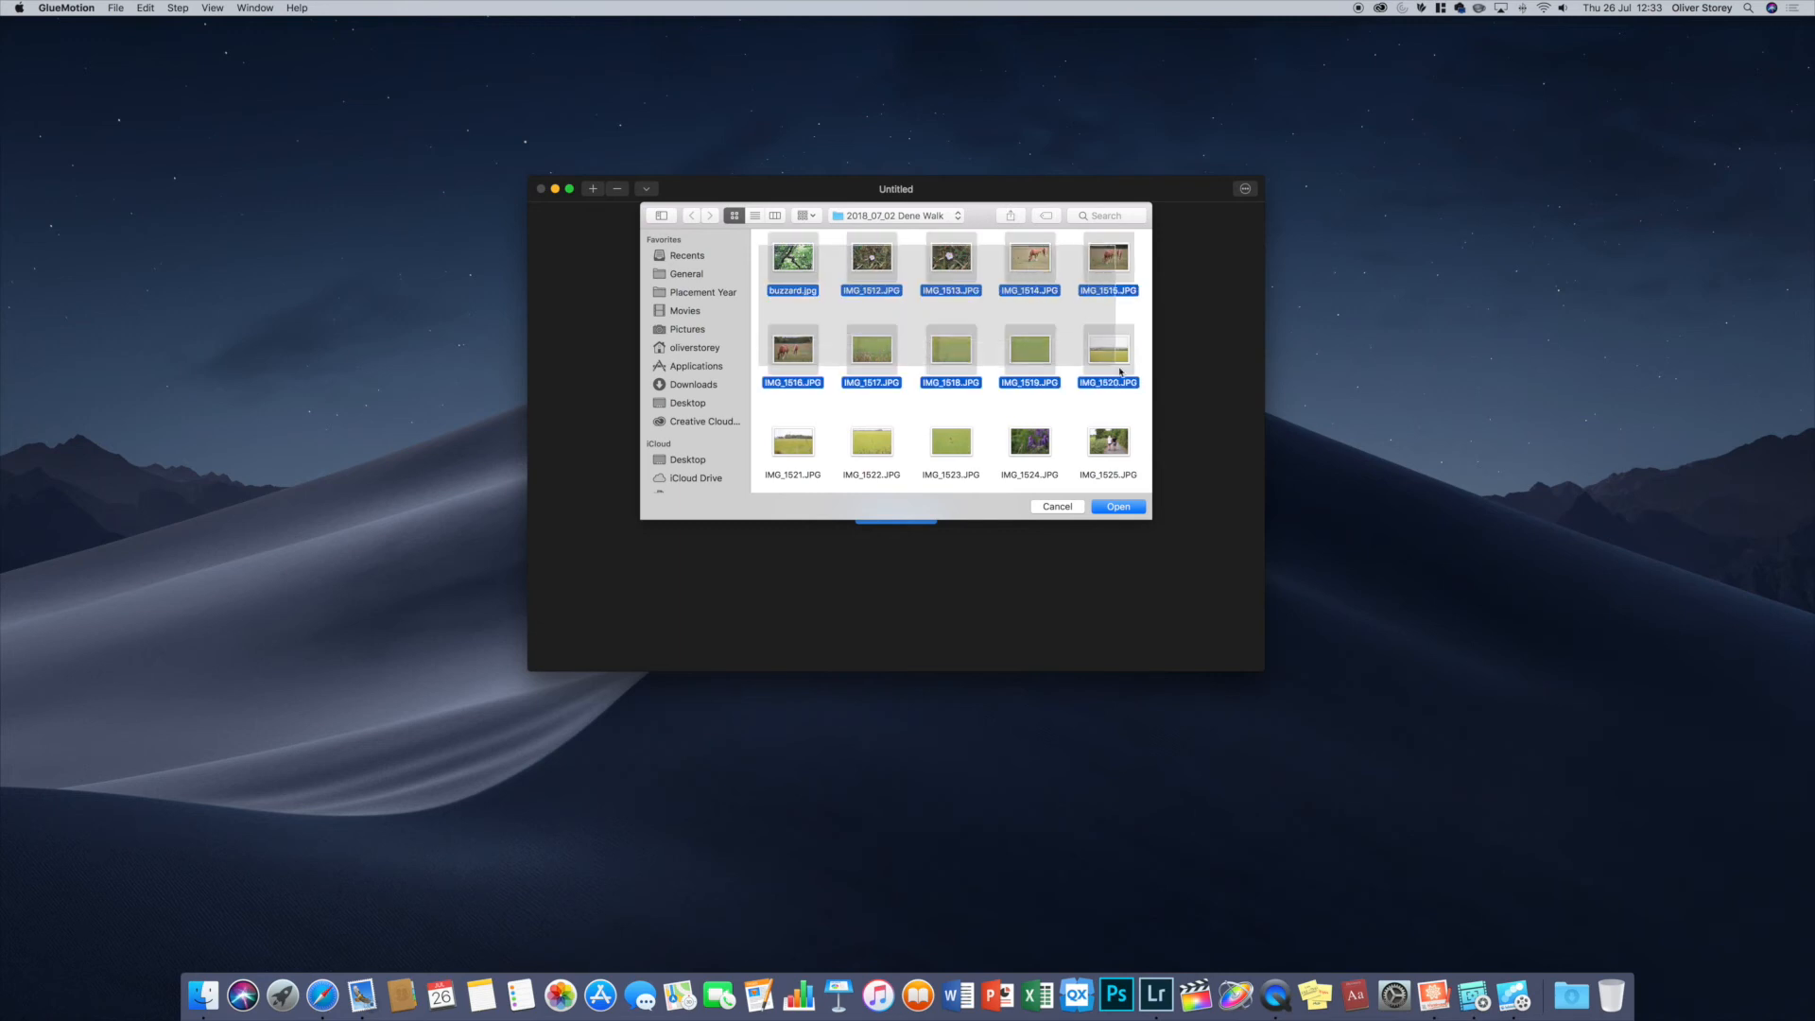
left_click(1116, 506)
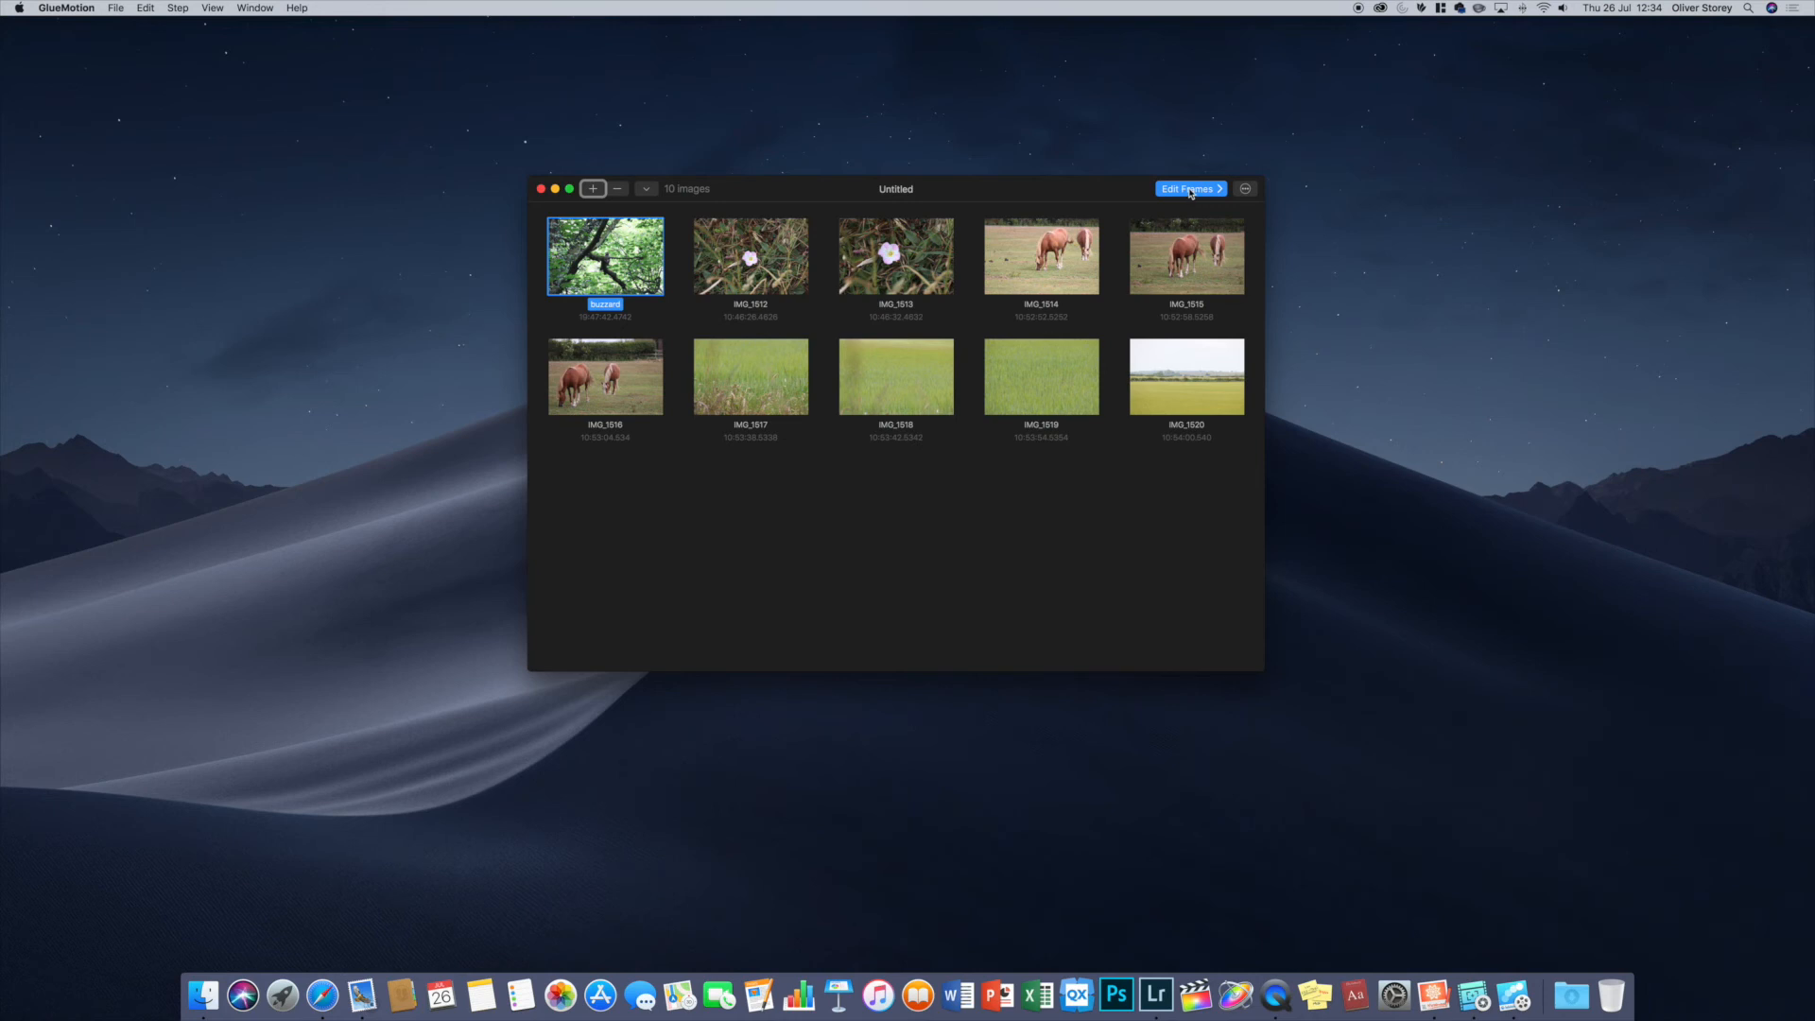
left_click(1189, 189)
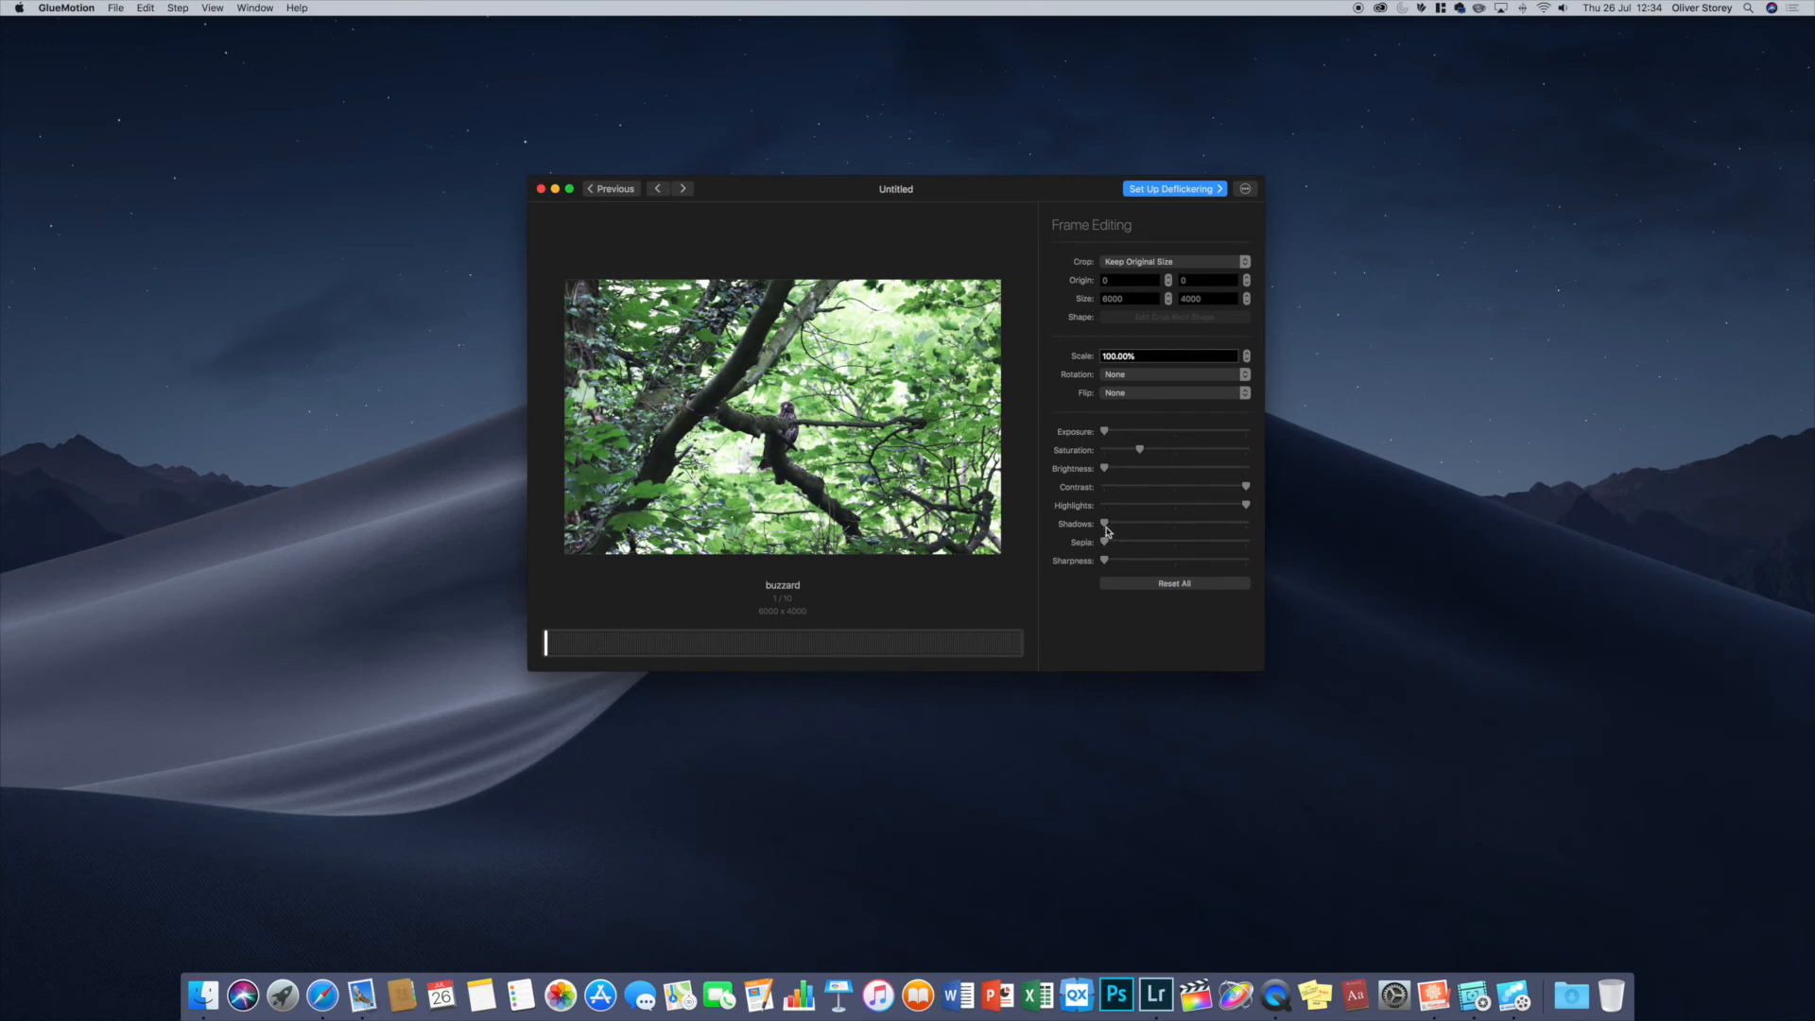
mouse_move(1106, 434)
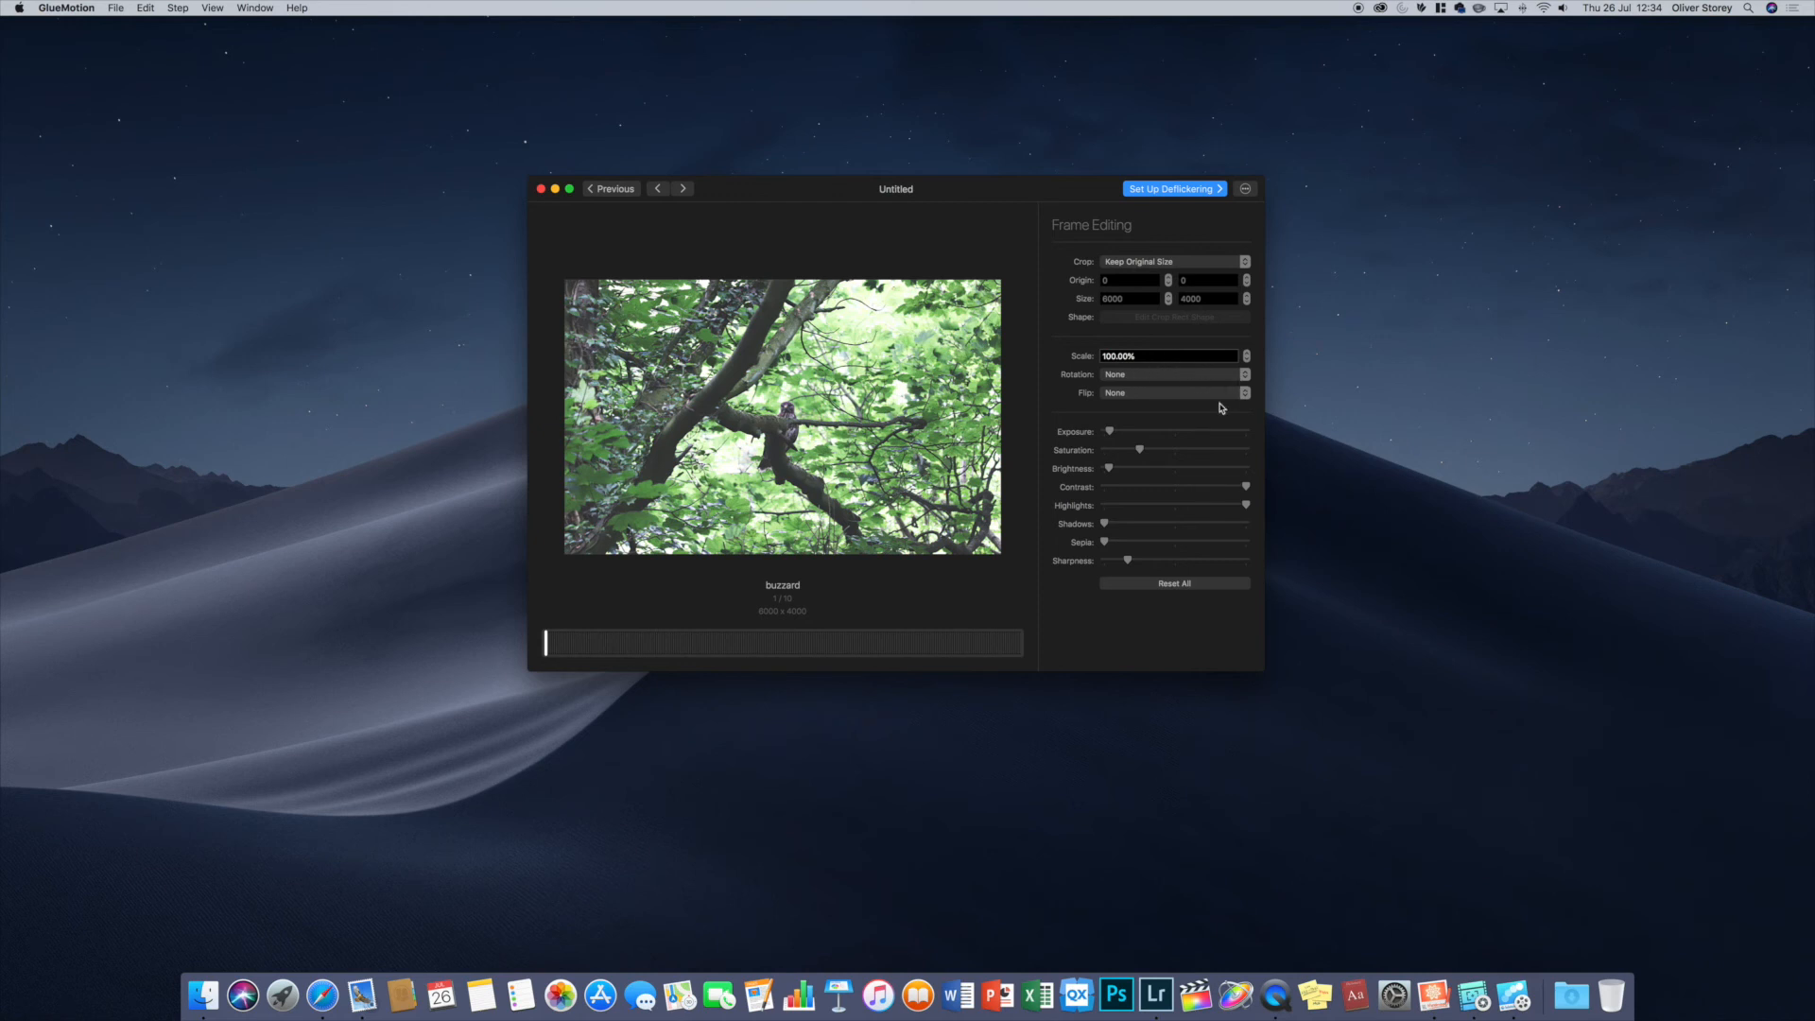
- Raise the frame Scale stepper to 120.00% and proceed to Set Up Deflickering
left_click(1246, 353)
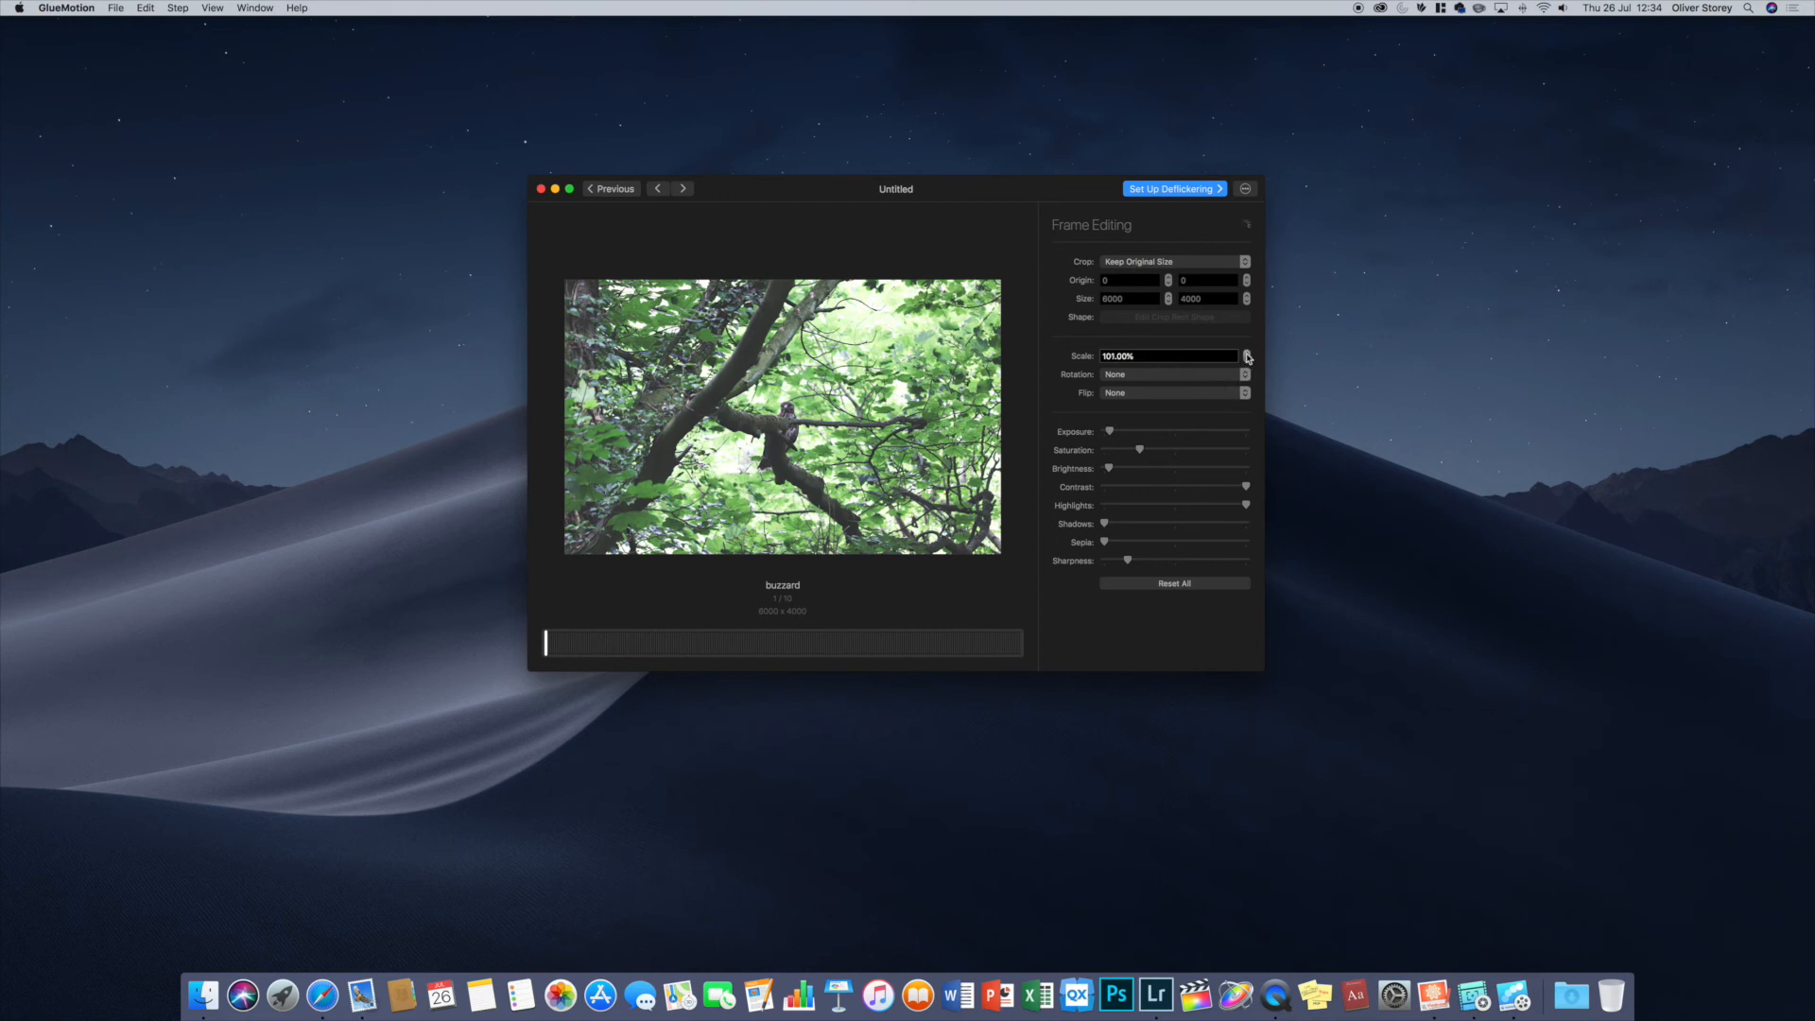
left_click(1246, 353)
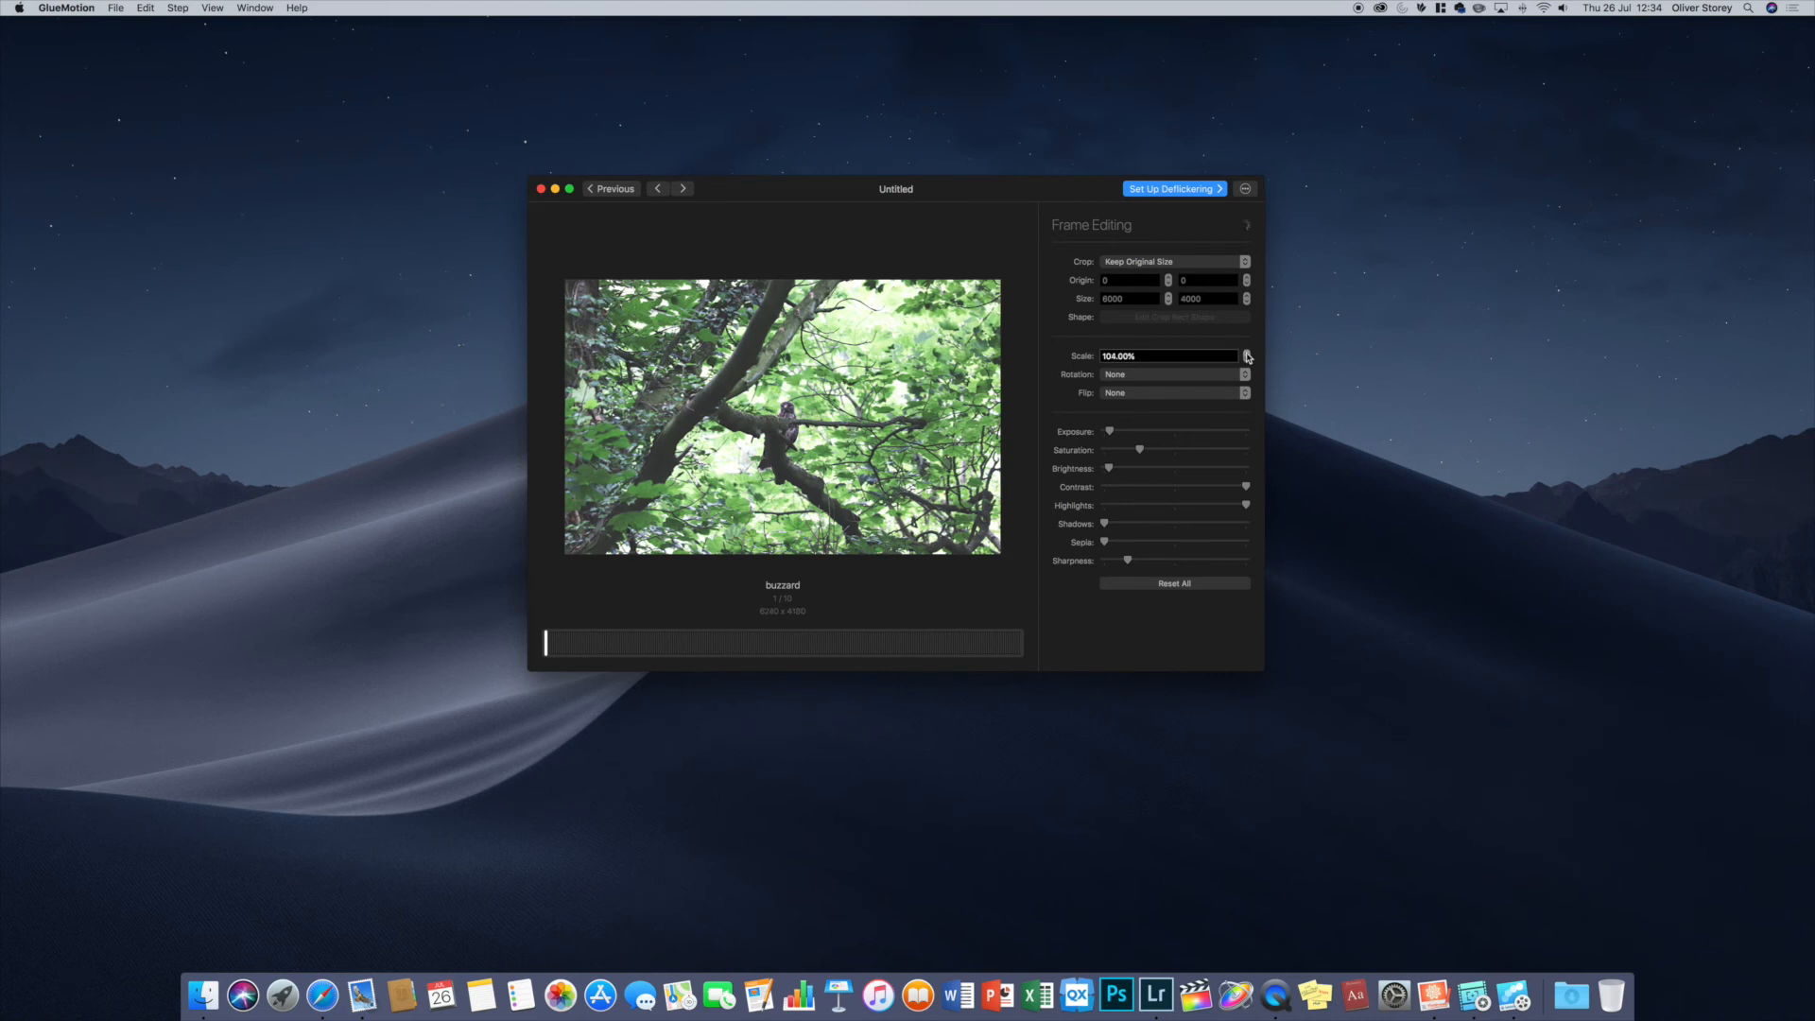
left_click(1246, 353)
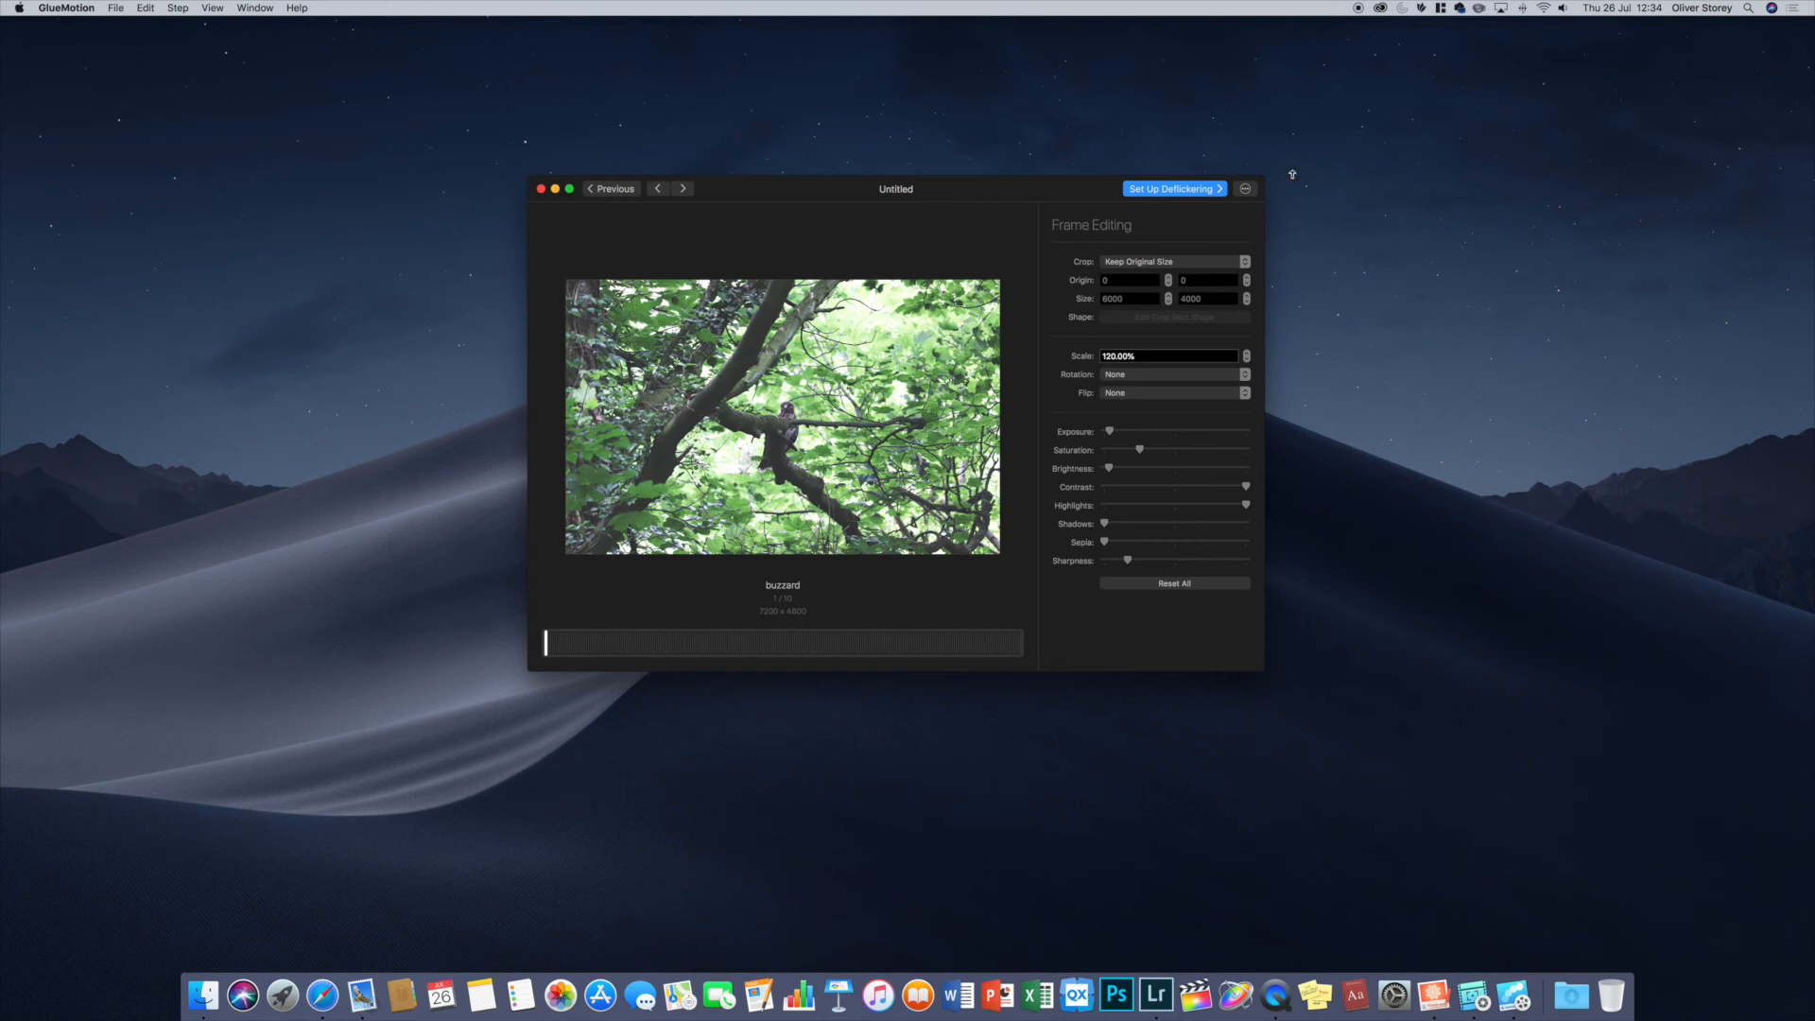
left_click(1173, 189)
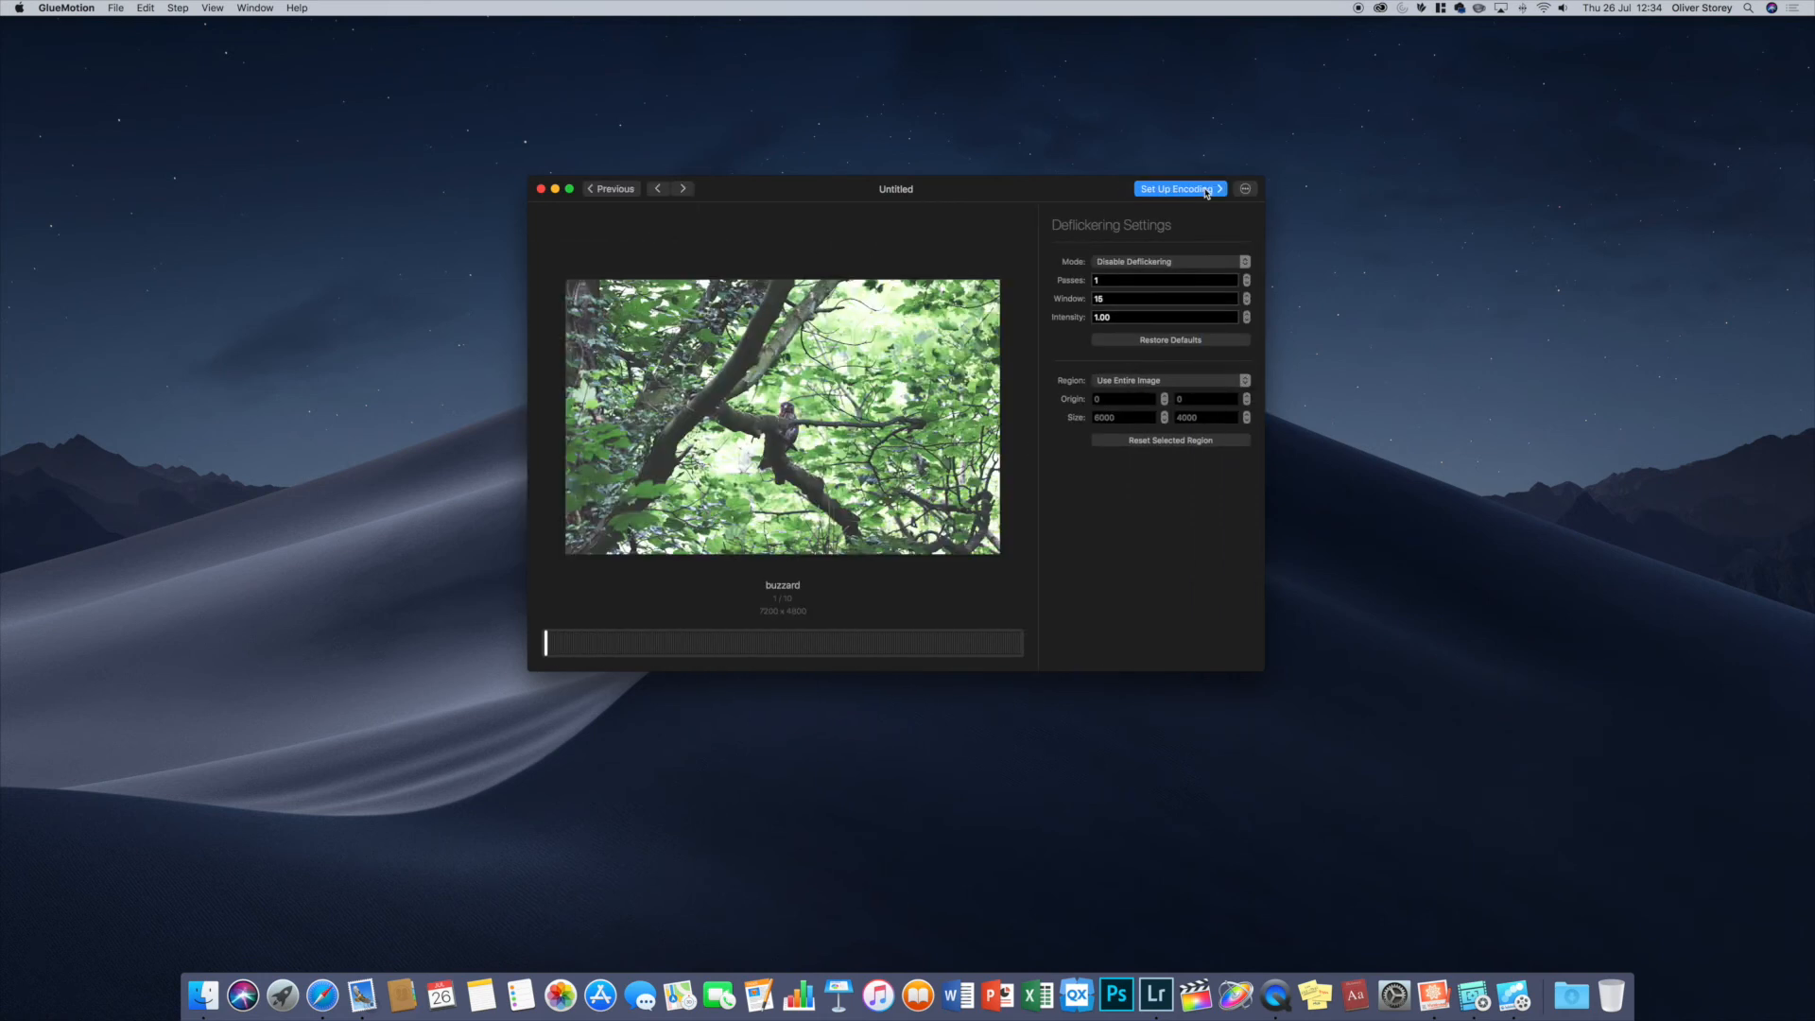
mouse_move(1189, 239)
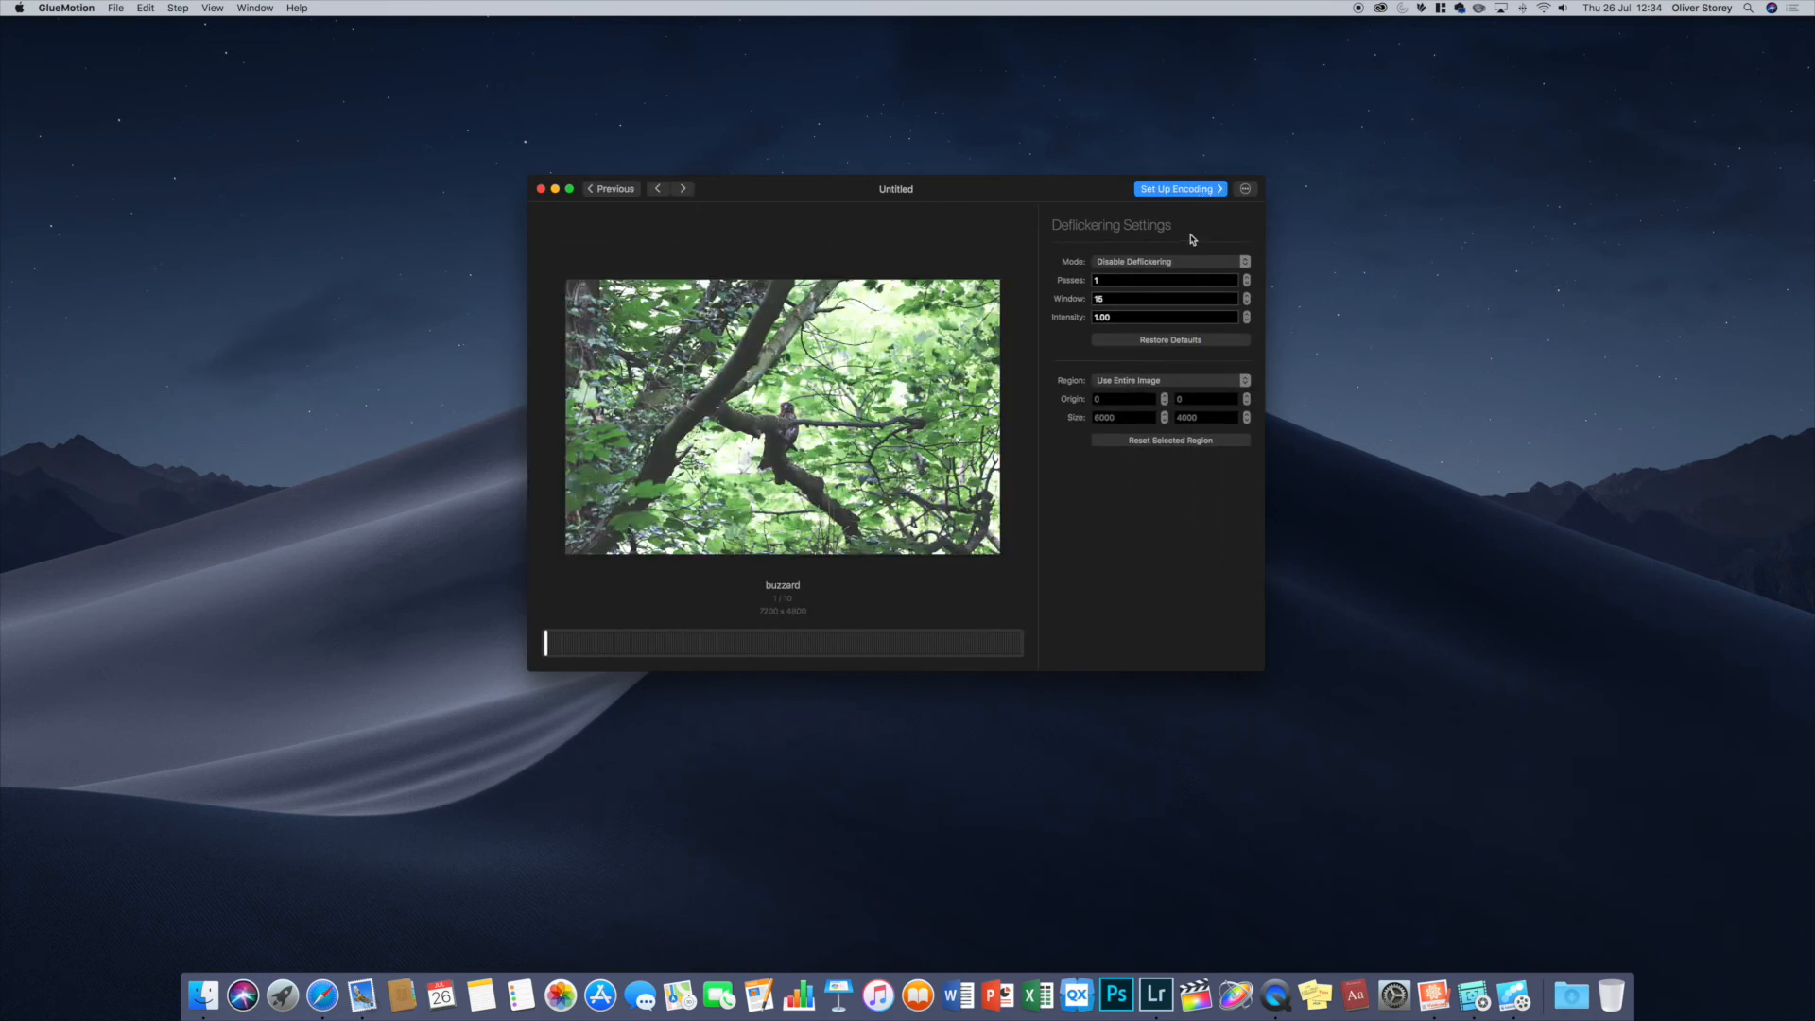
left_click(1163, 260)
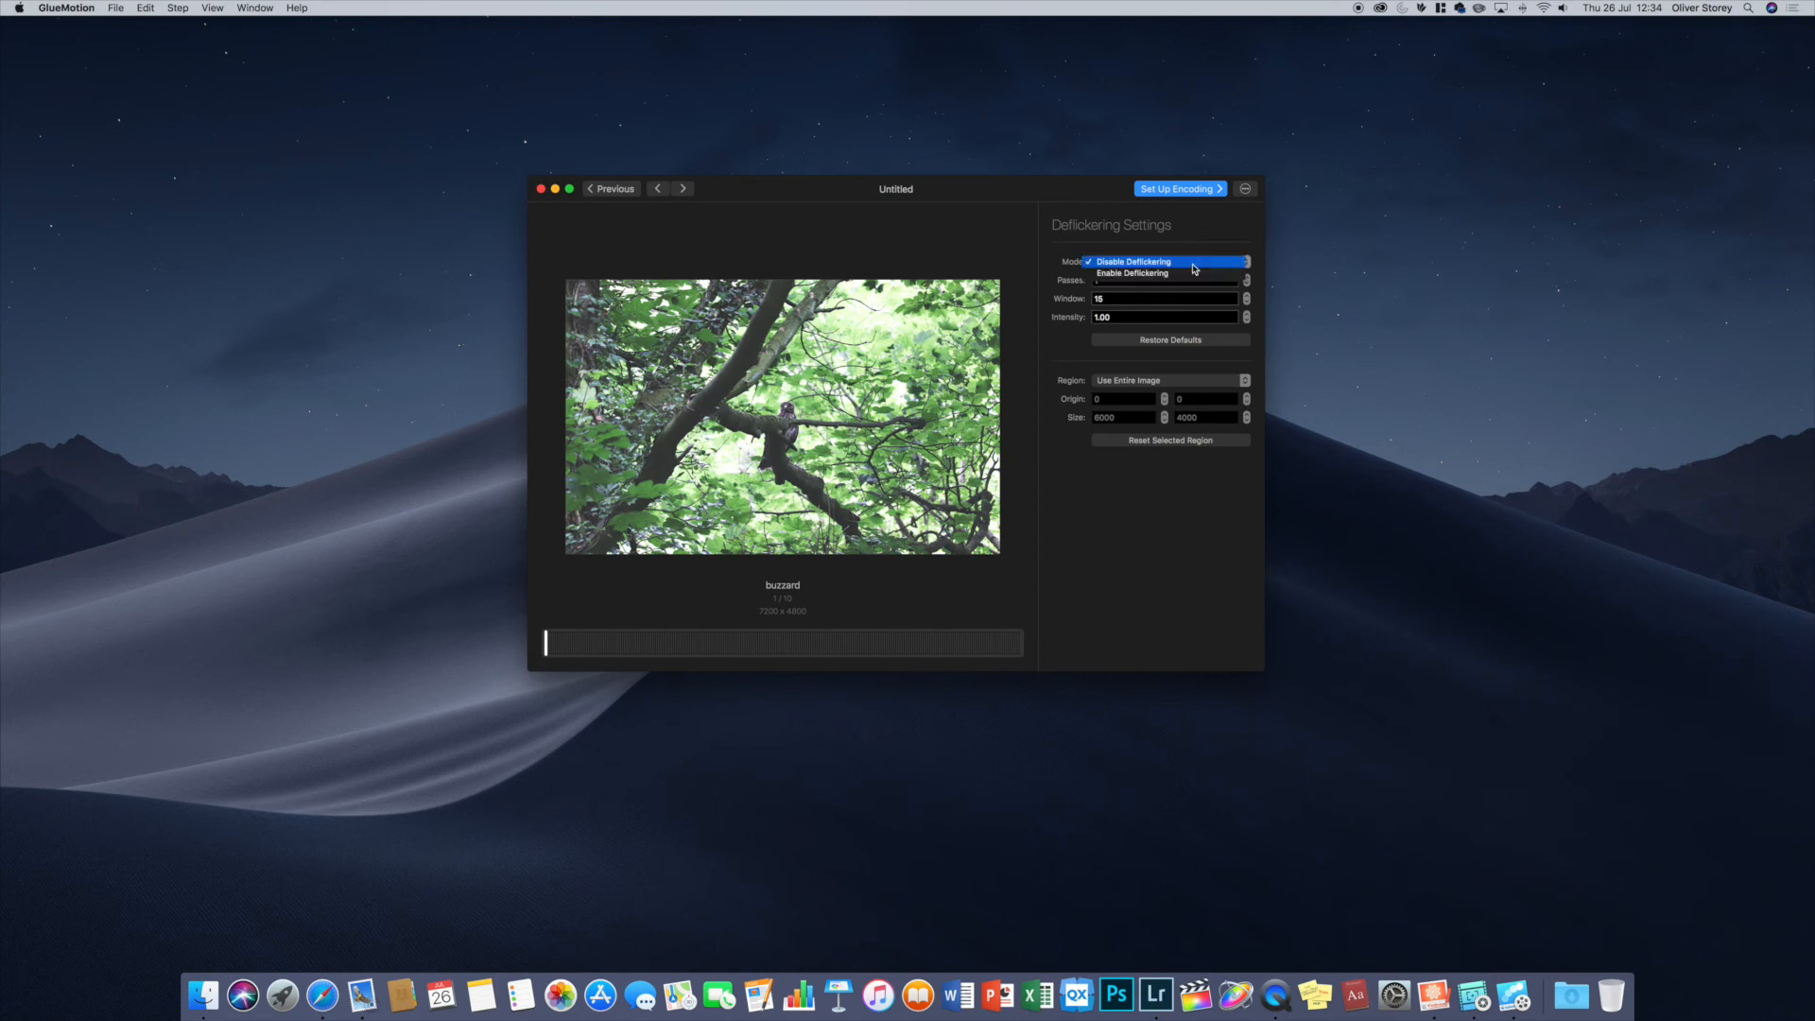
left_click(1133, 261)
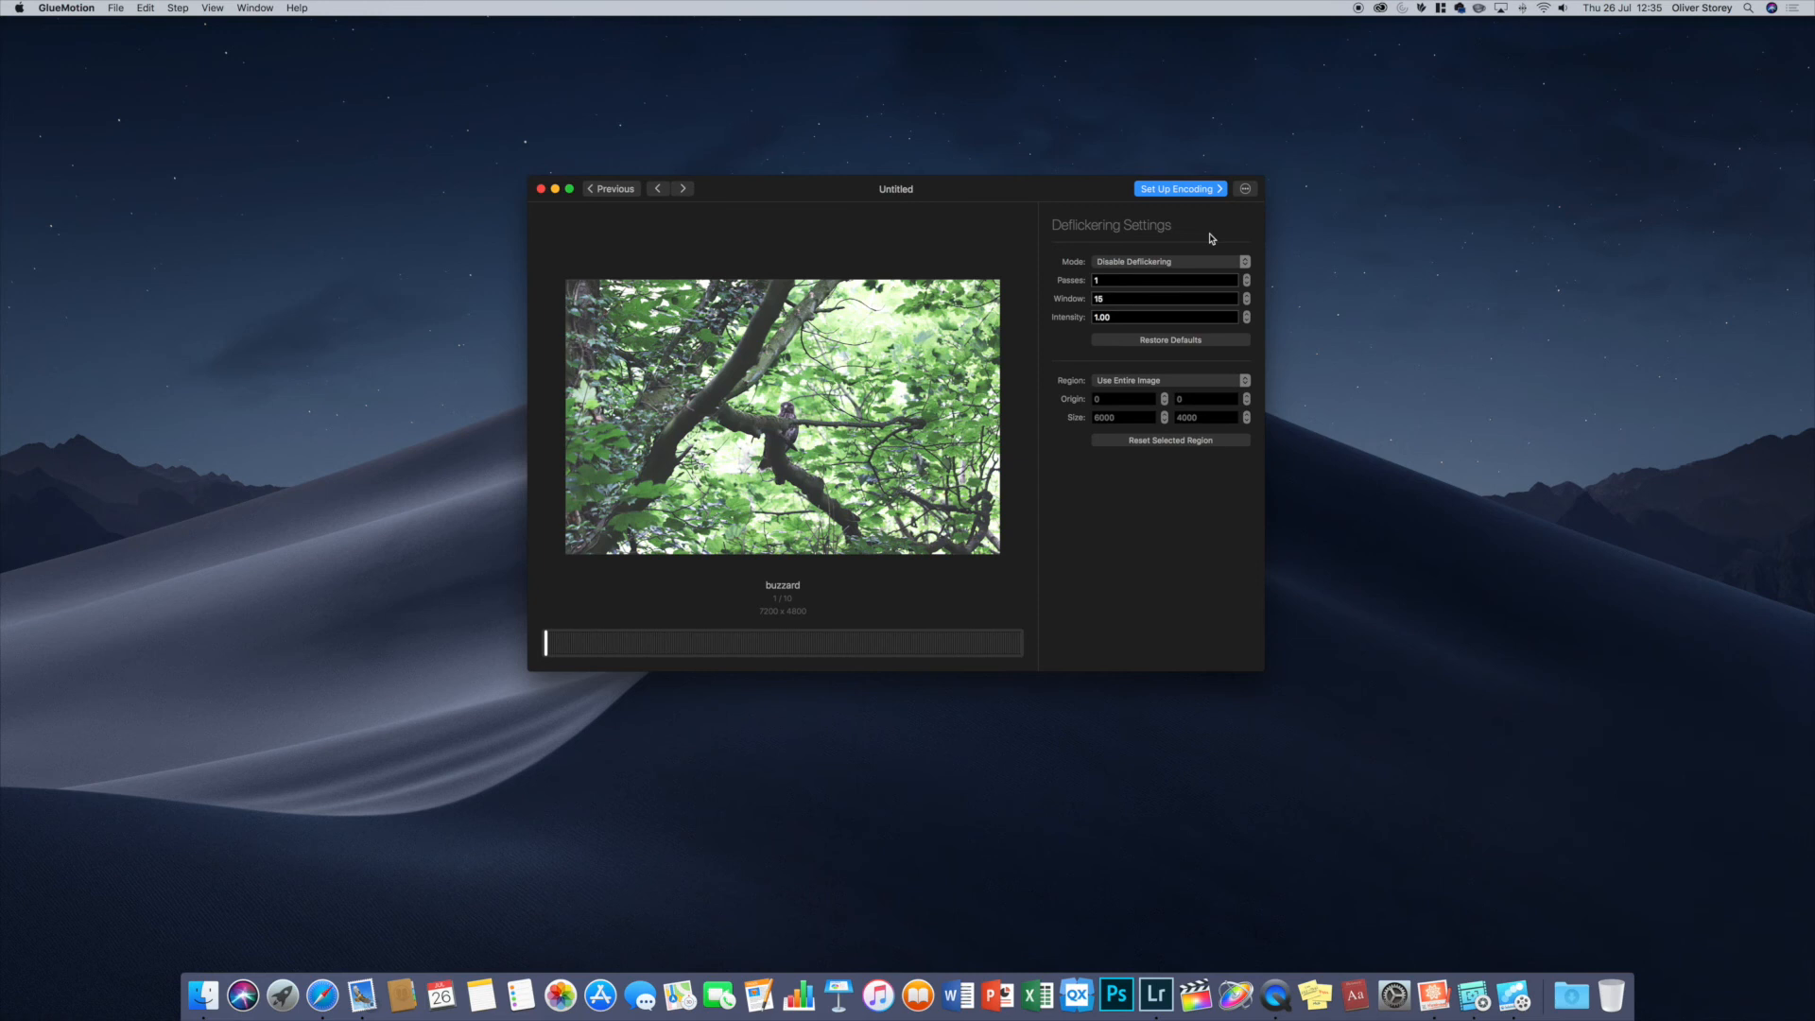
left_click(1177, 189)
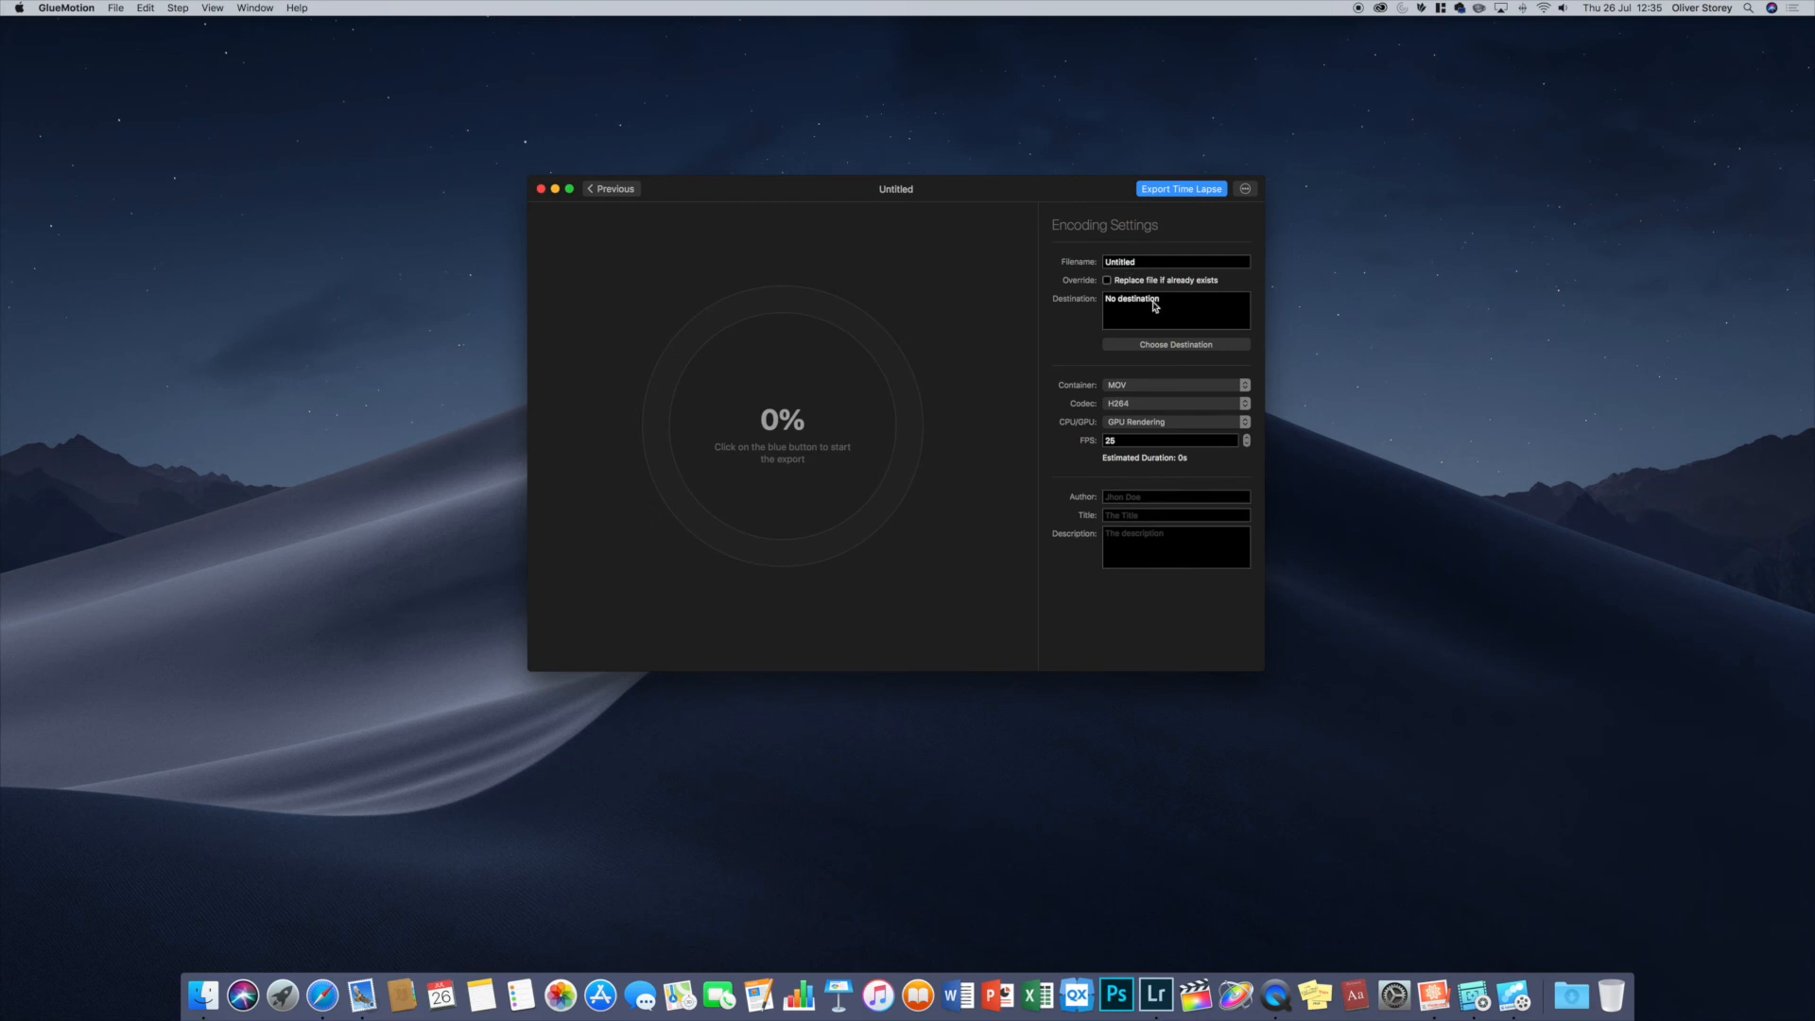
mouse_move(1208, 388)
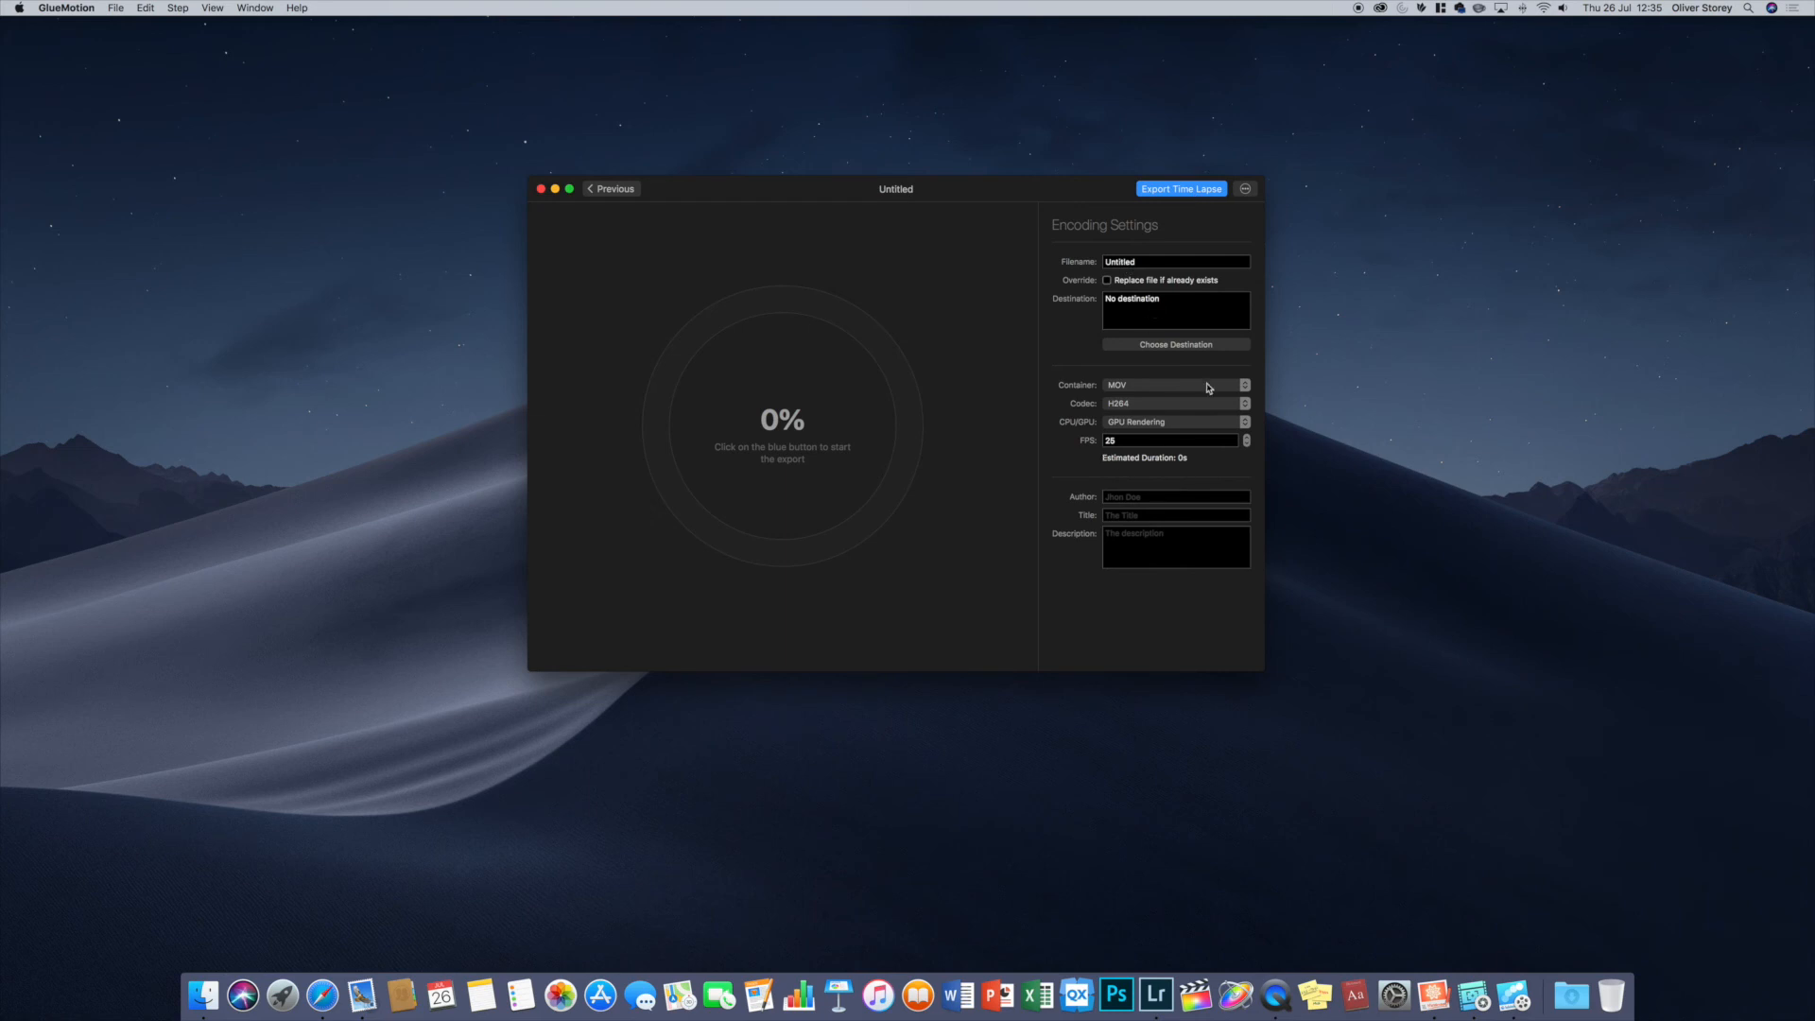
- Confirm the encoding dropdowns: MOV container, H264 codec and GPU rendering
left_click(1173, 384)
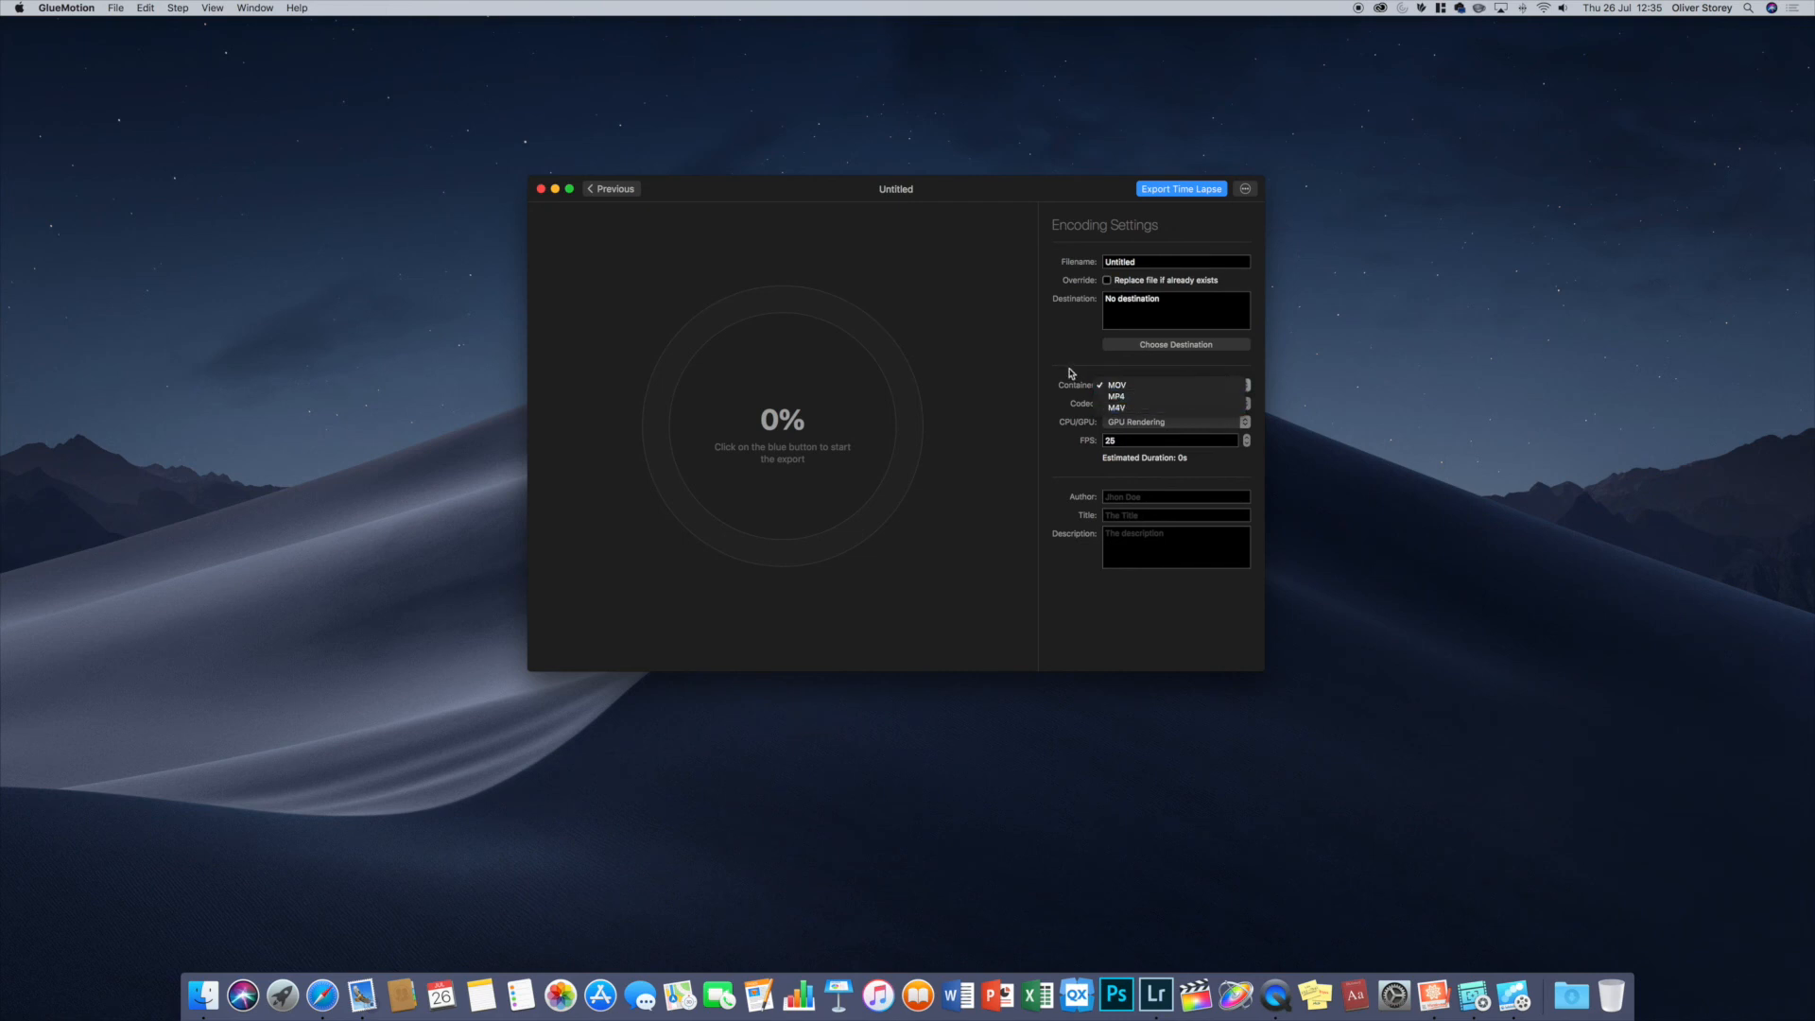
left_click(1174, 402)
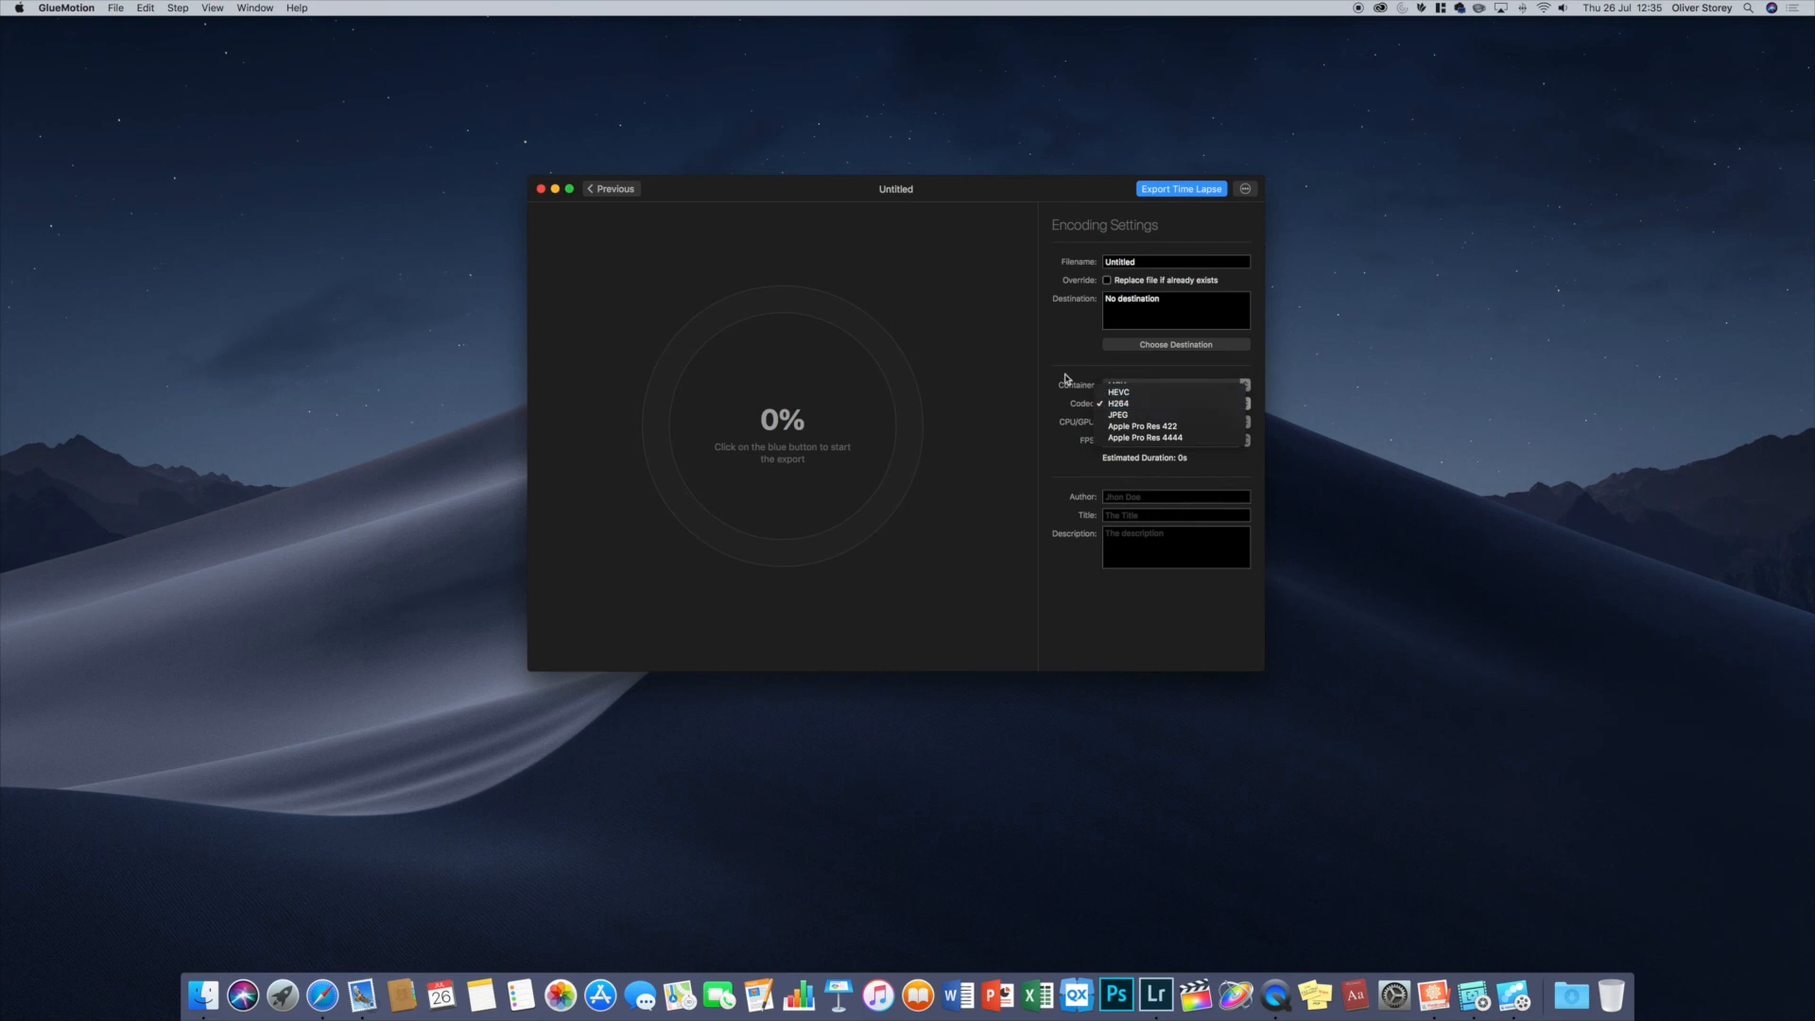
left_click(1117, 403)
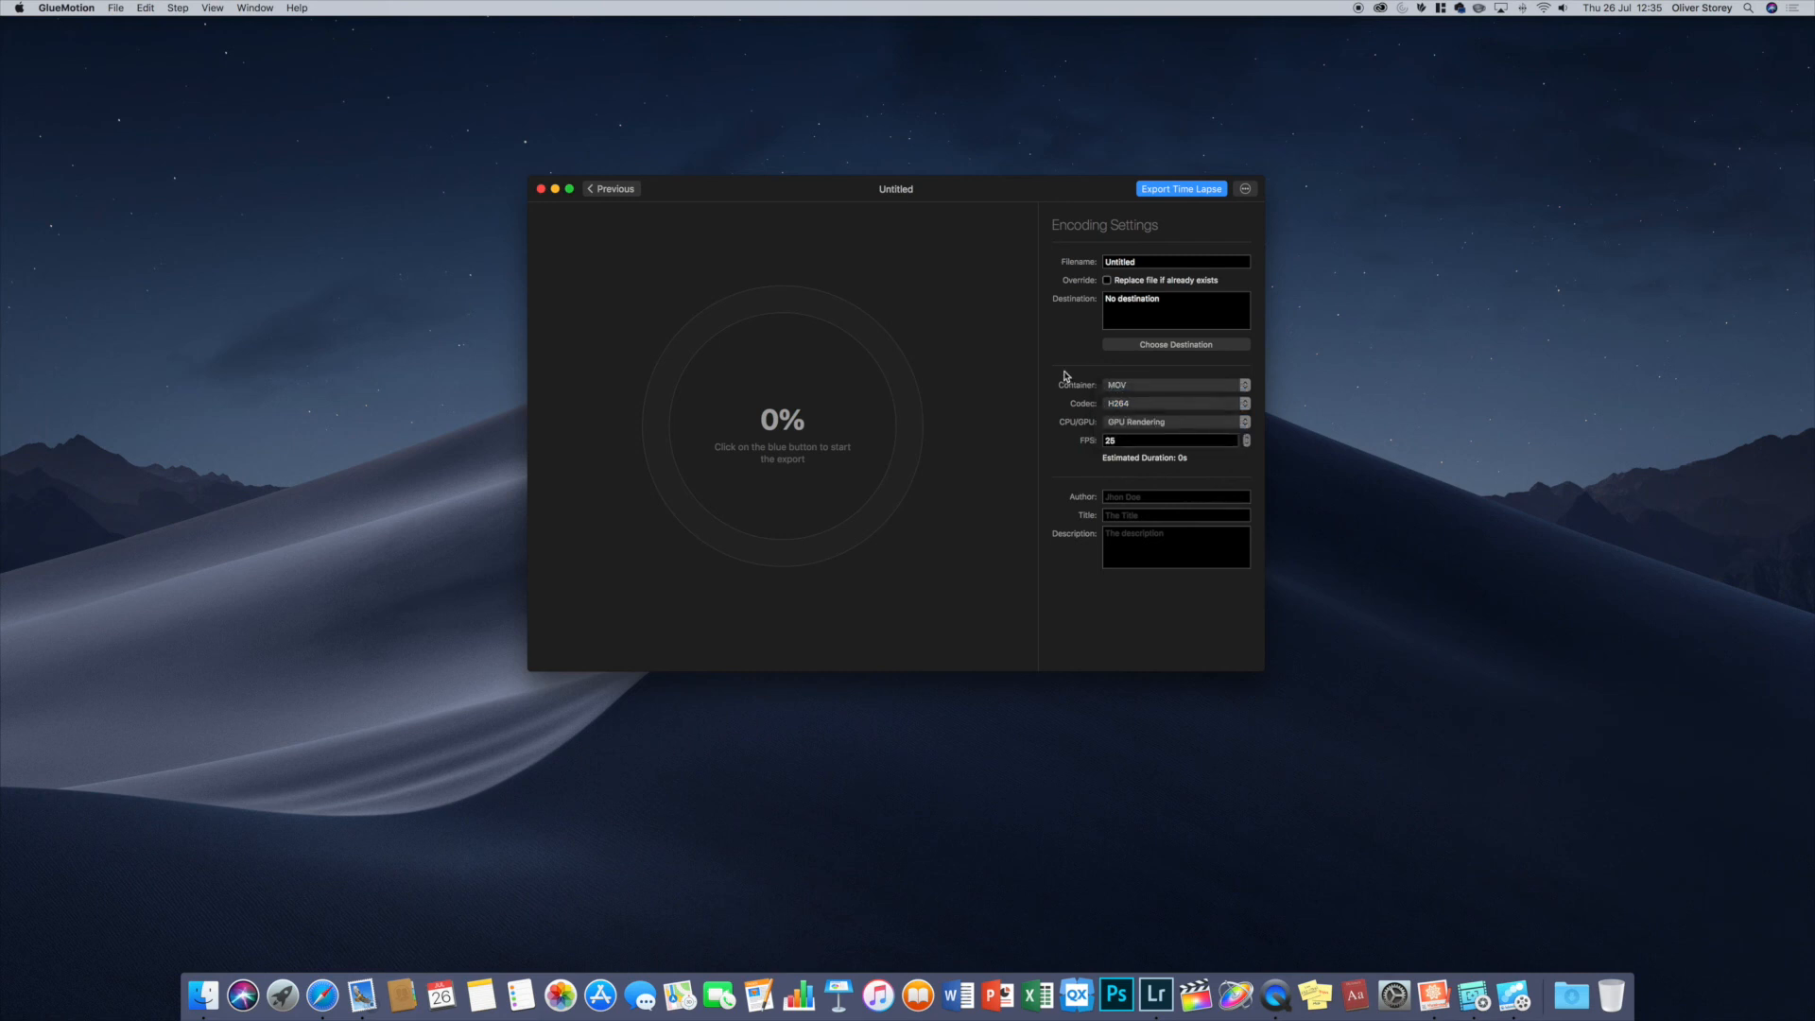
left_click(1172, 421)
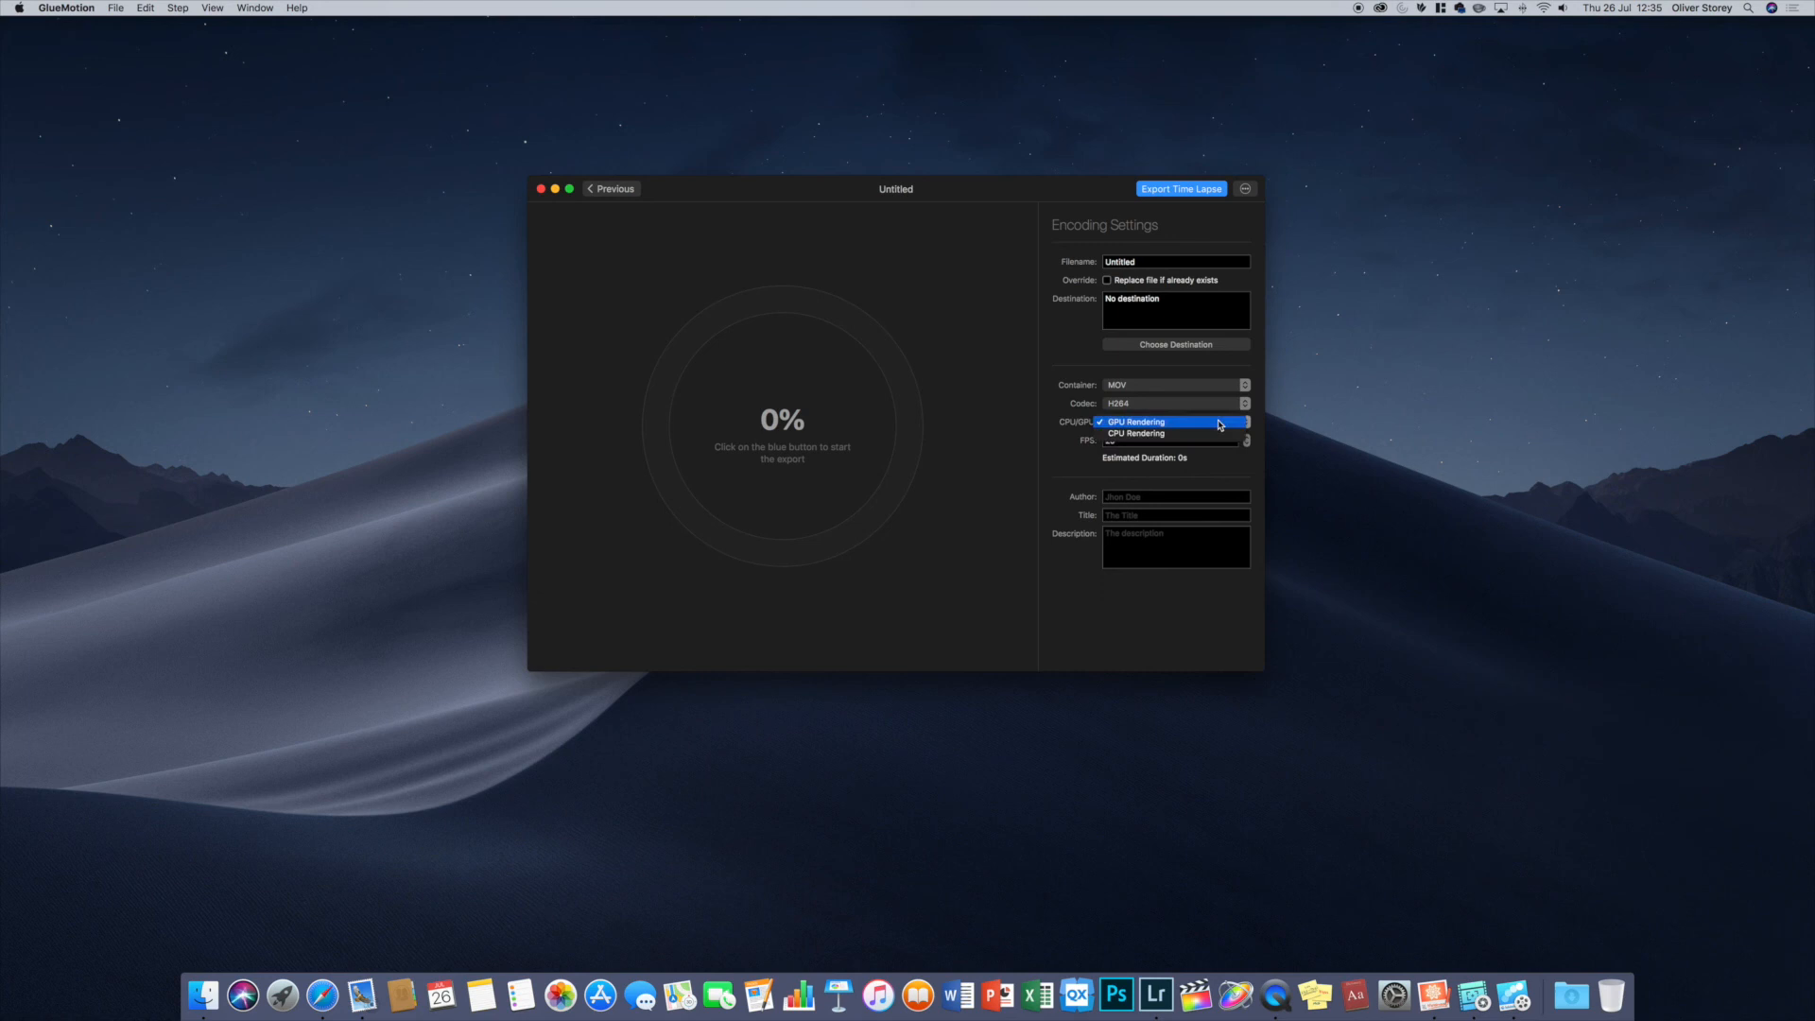
left_click(1169, 421)
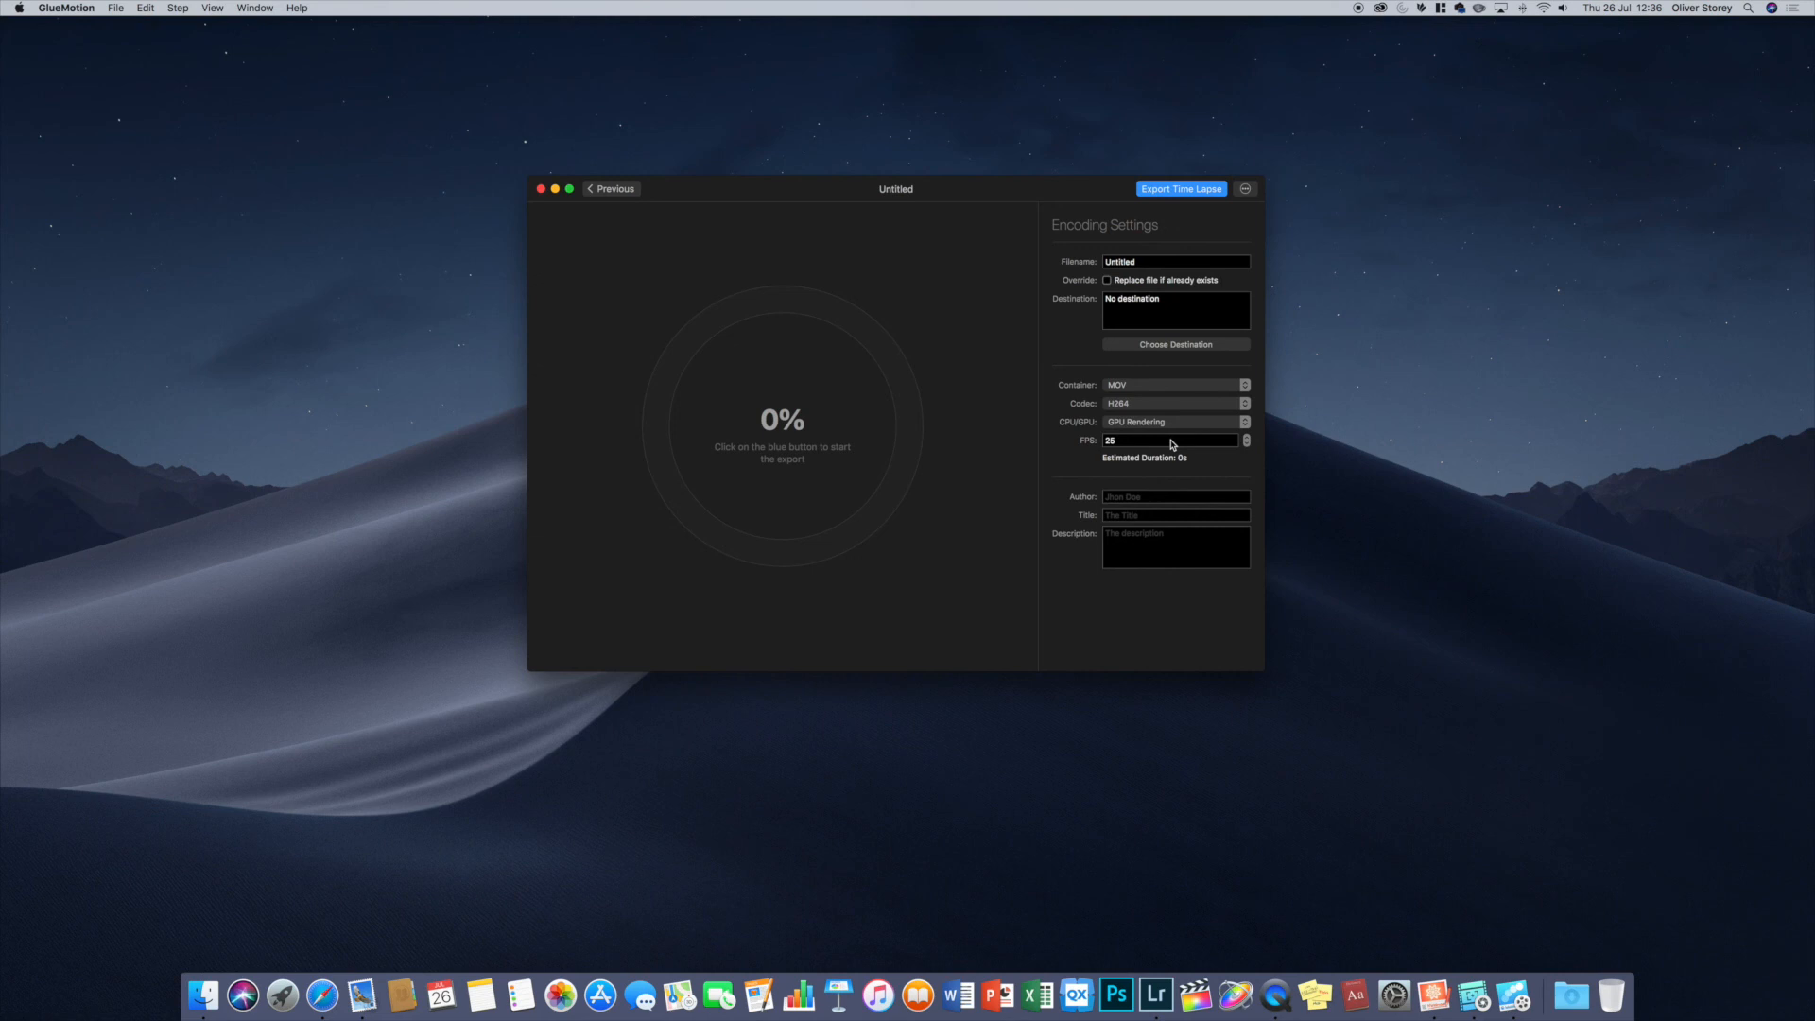
- Set the output frame rate field to 2 FPS
left_click(1157, 440)
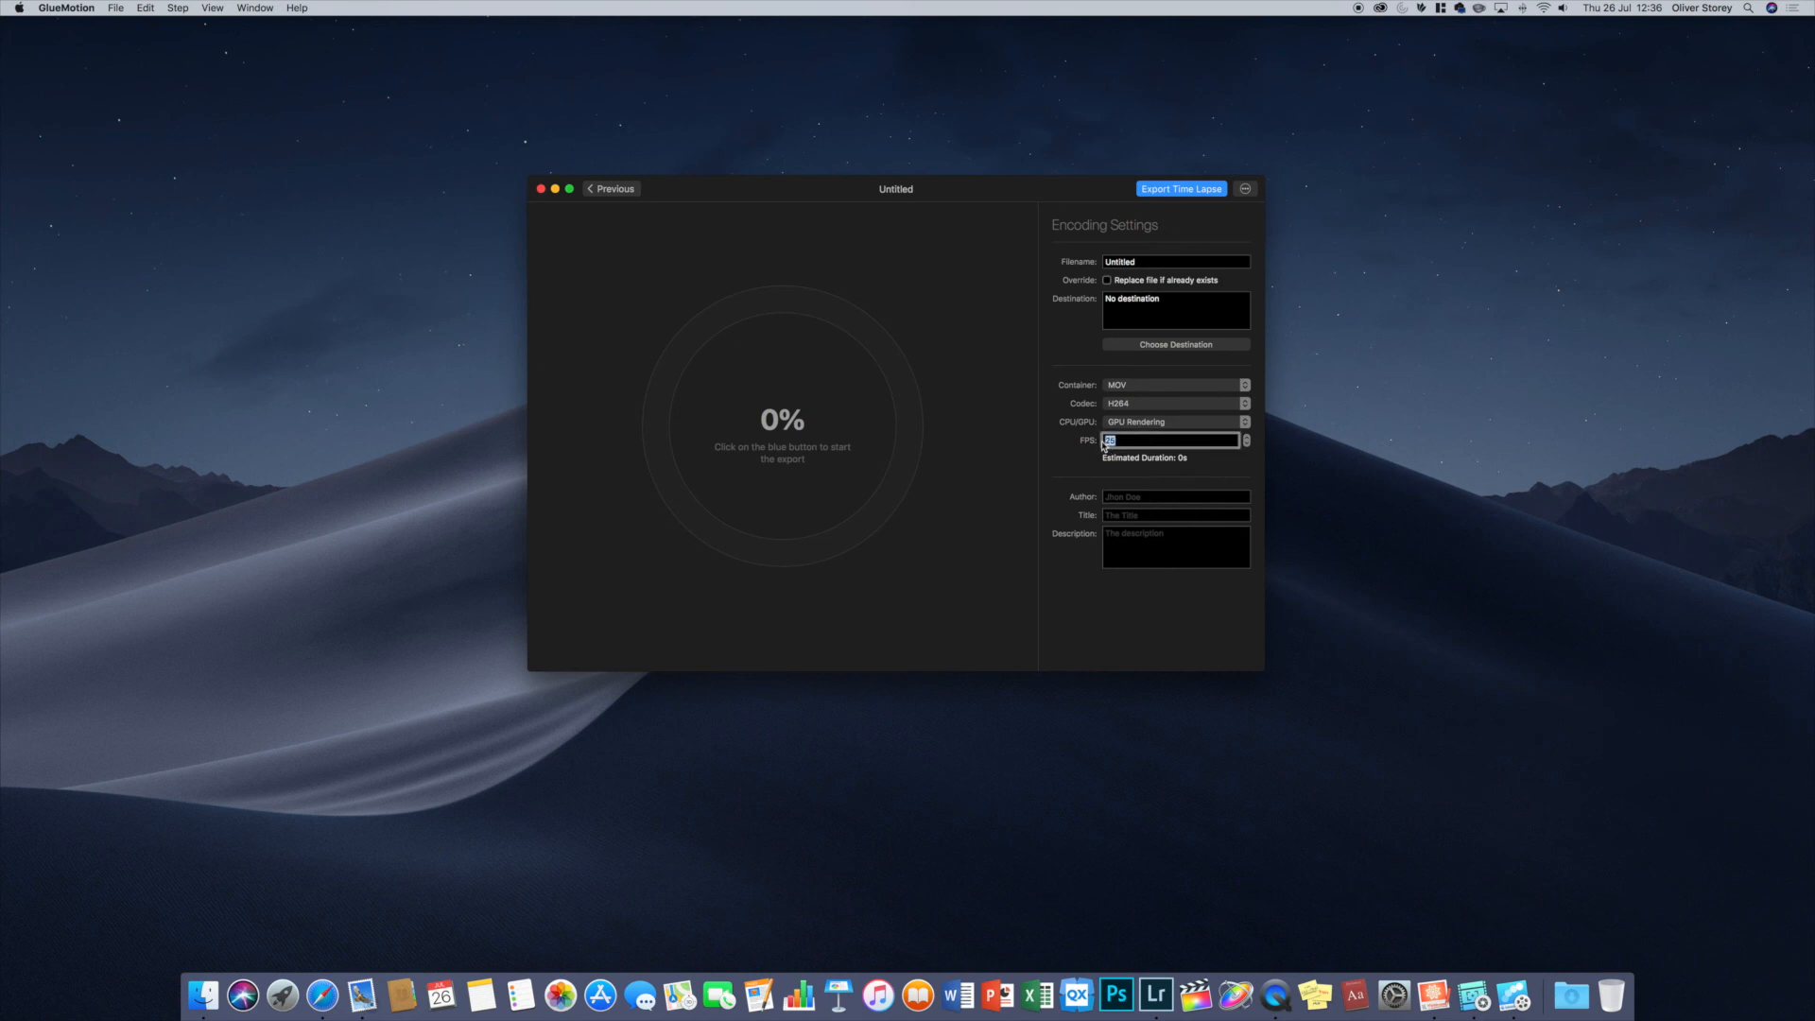
type("2")
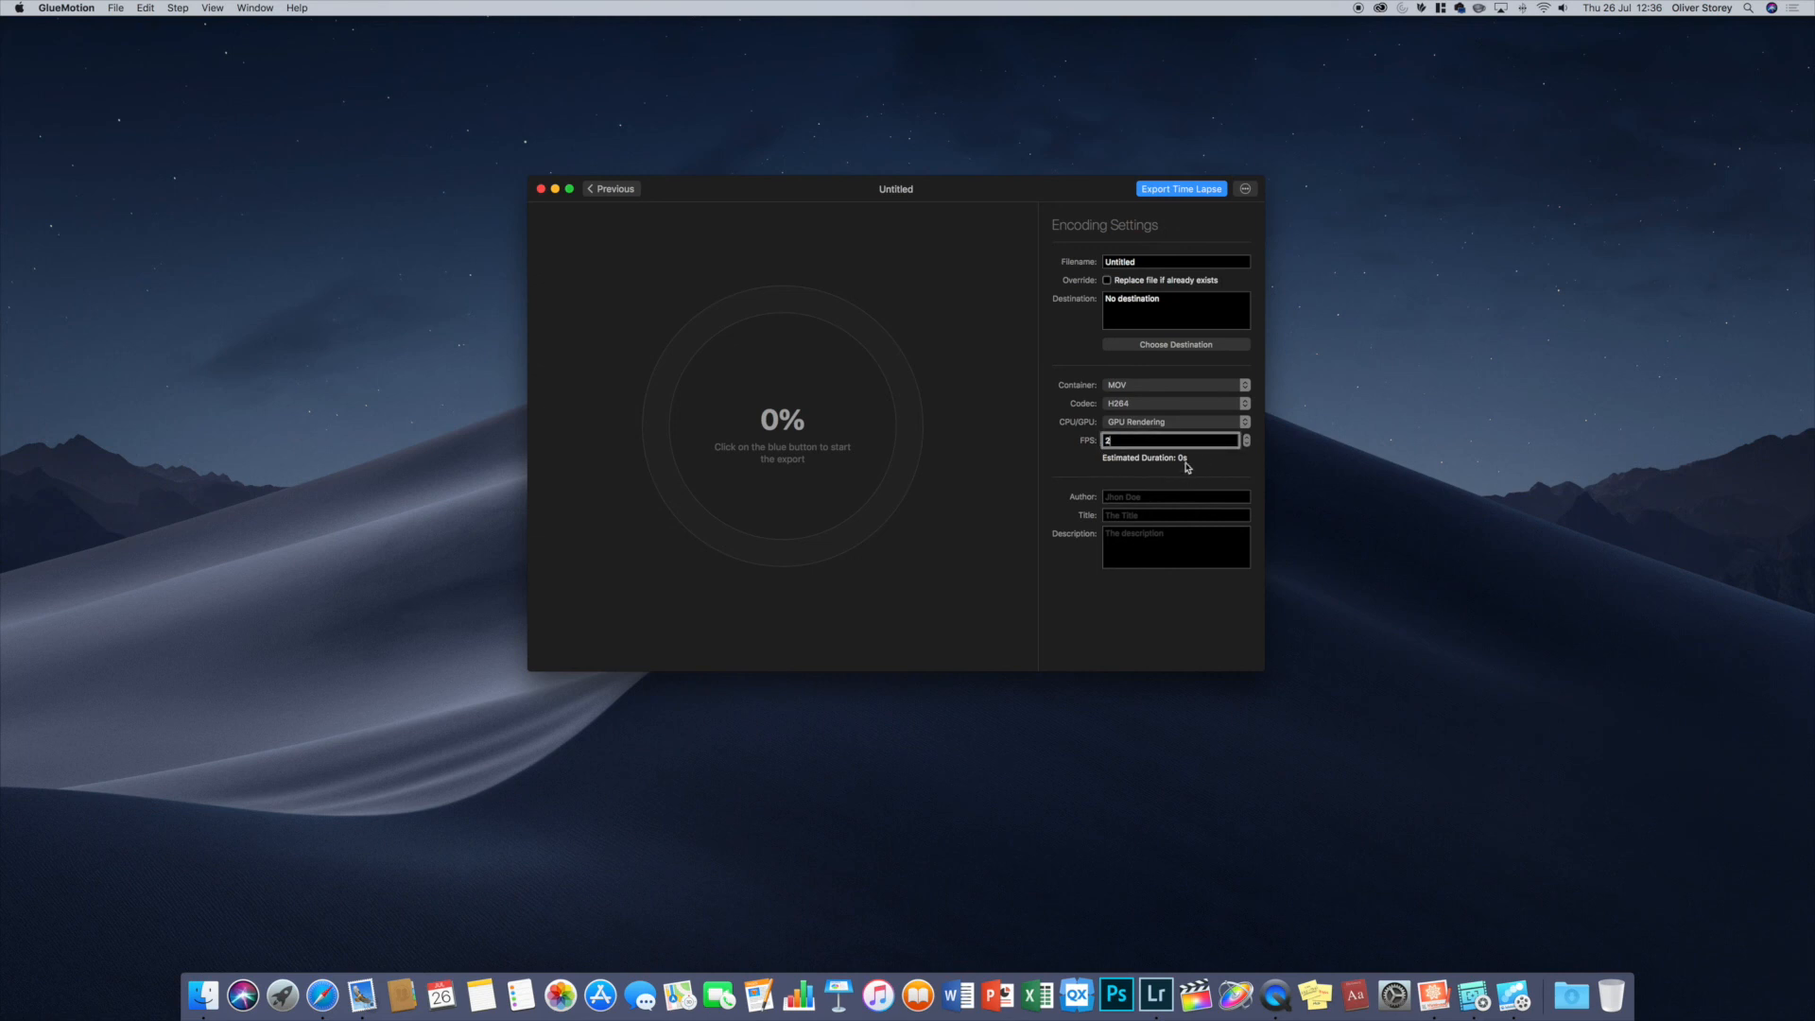